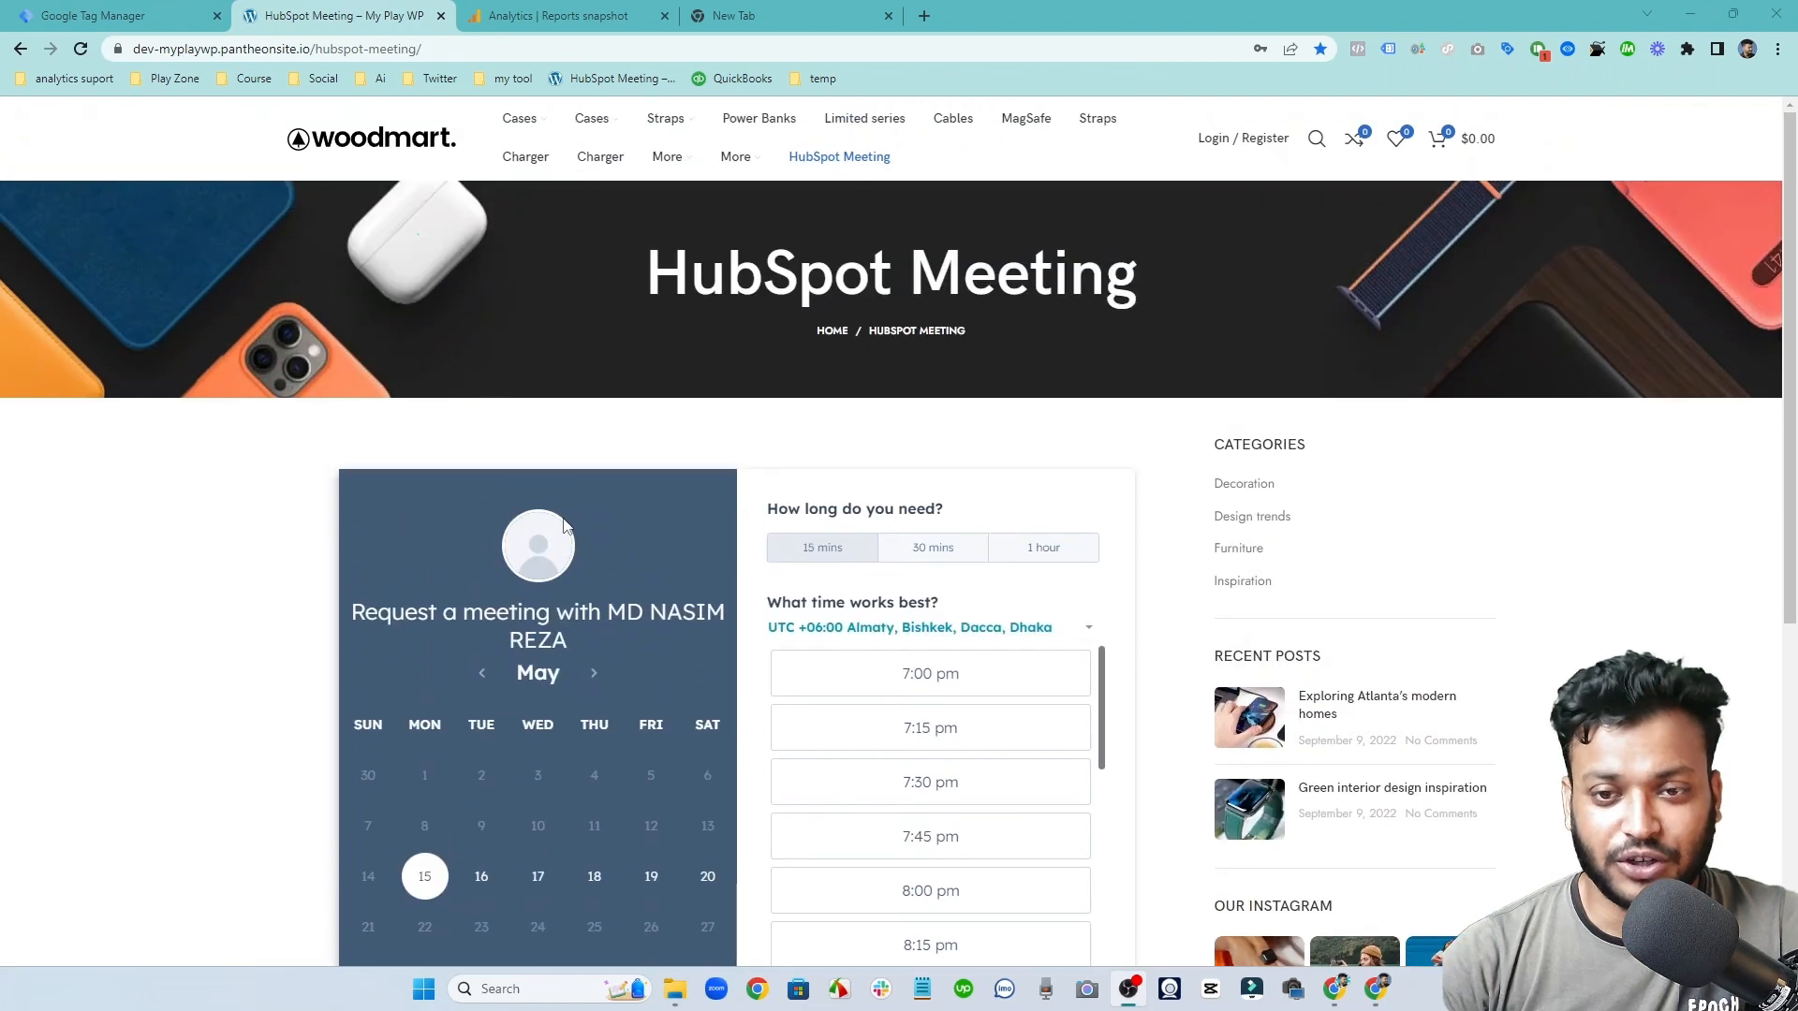
{"action": "mouse_move", "coordinate": [571, 465]}
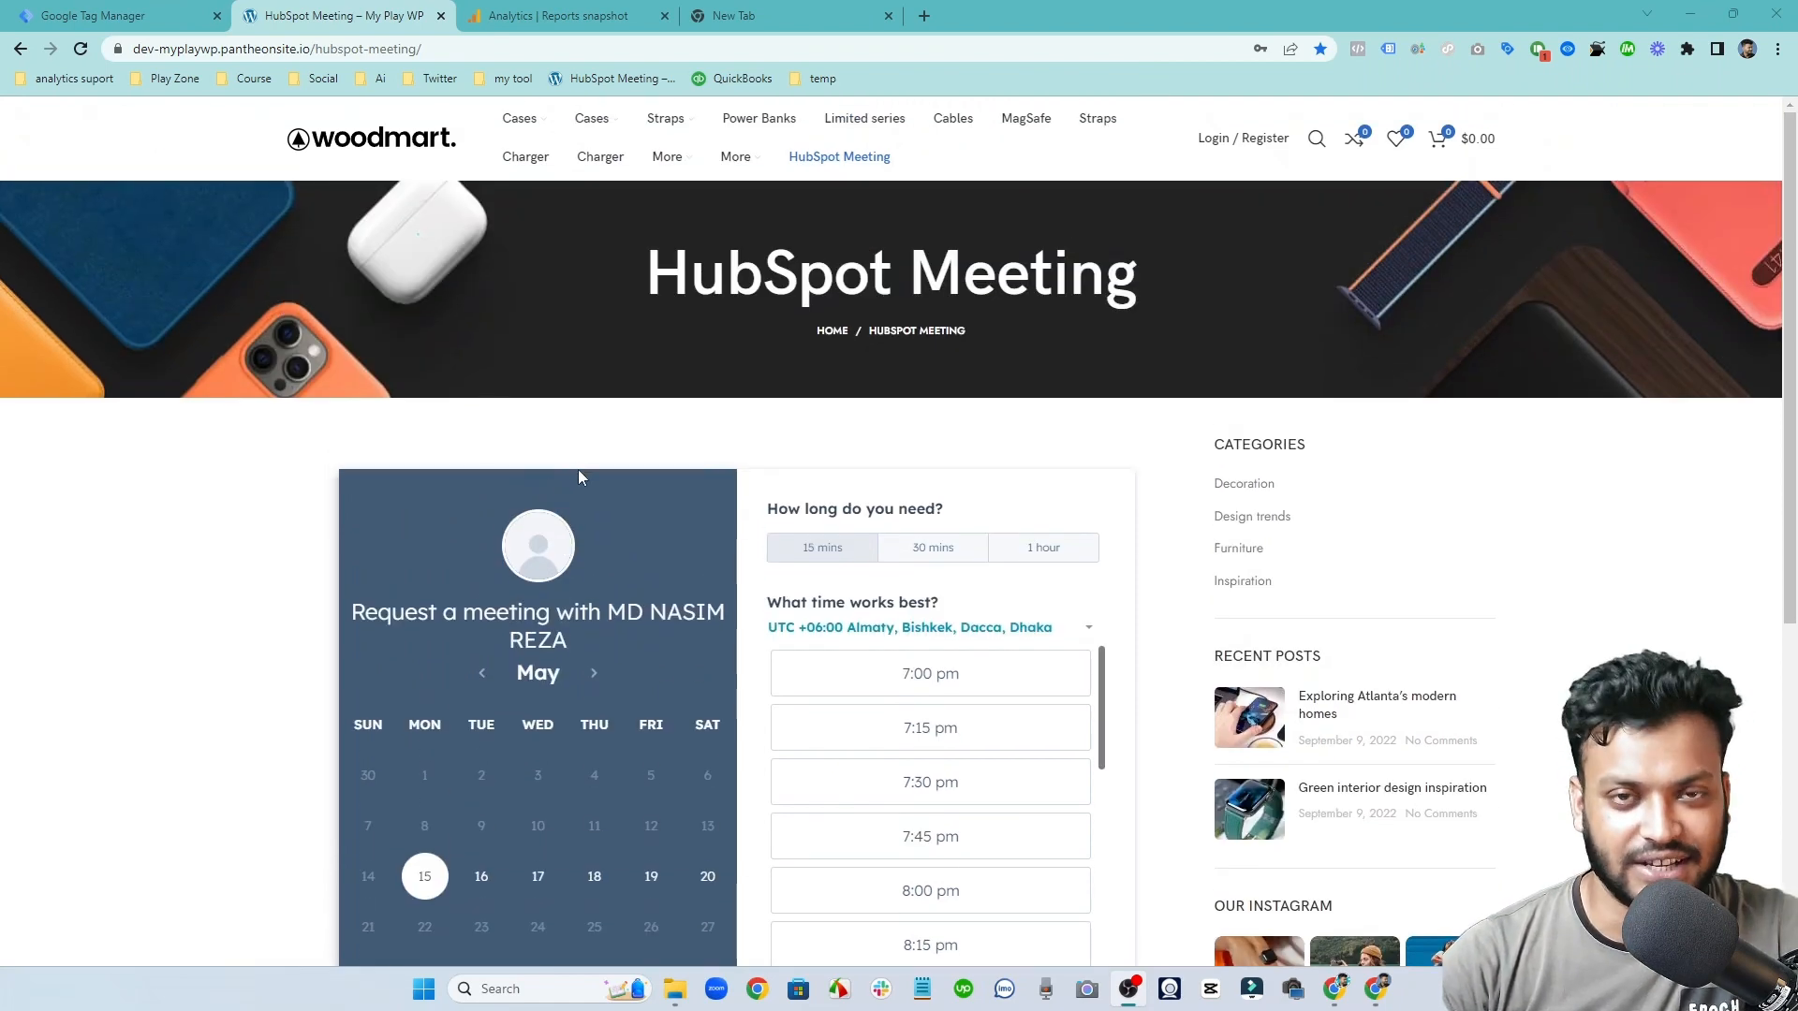
{"action": "mouse_move", "coordinate": [550, 432]}
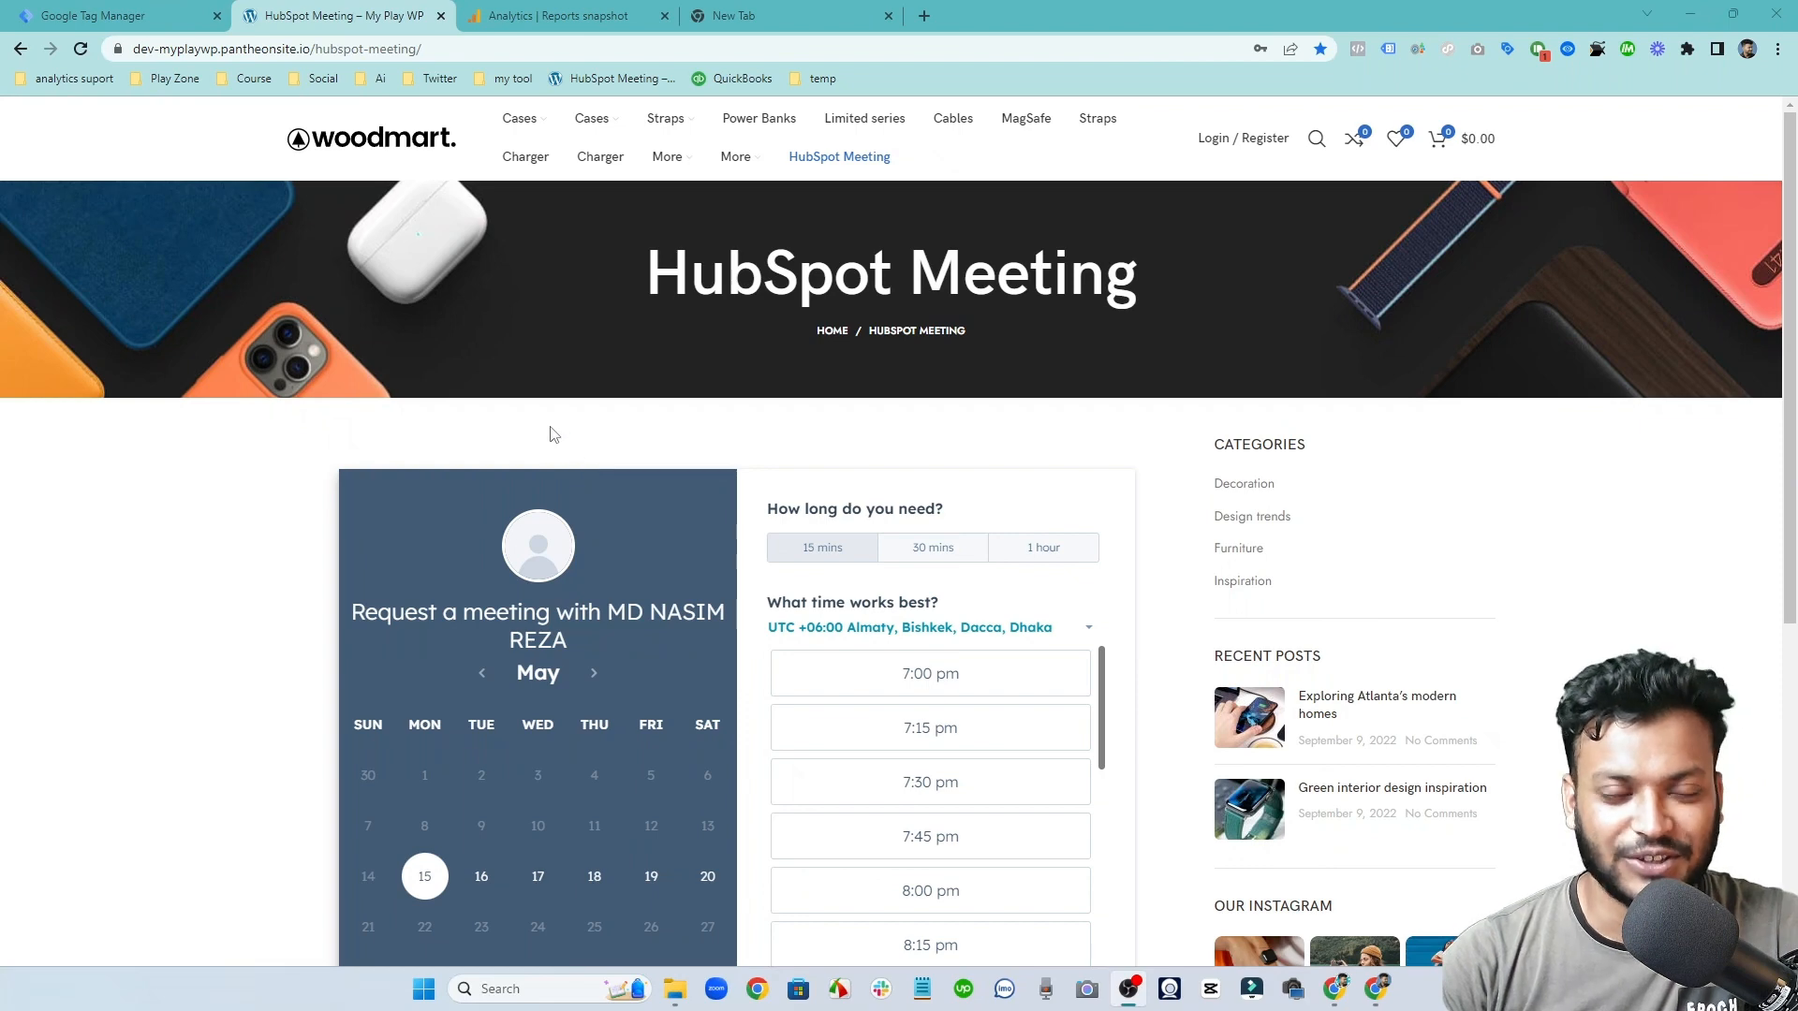
- Review the meeting page, glancing at the Tag Manager workspace and Analytics reports snapshot
{"action": "scroll", "scroll_direction": "down", "scroll_amount": 3}
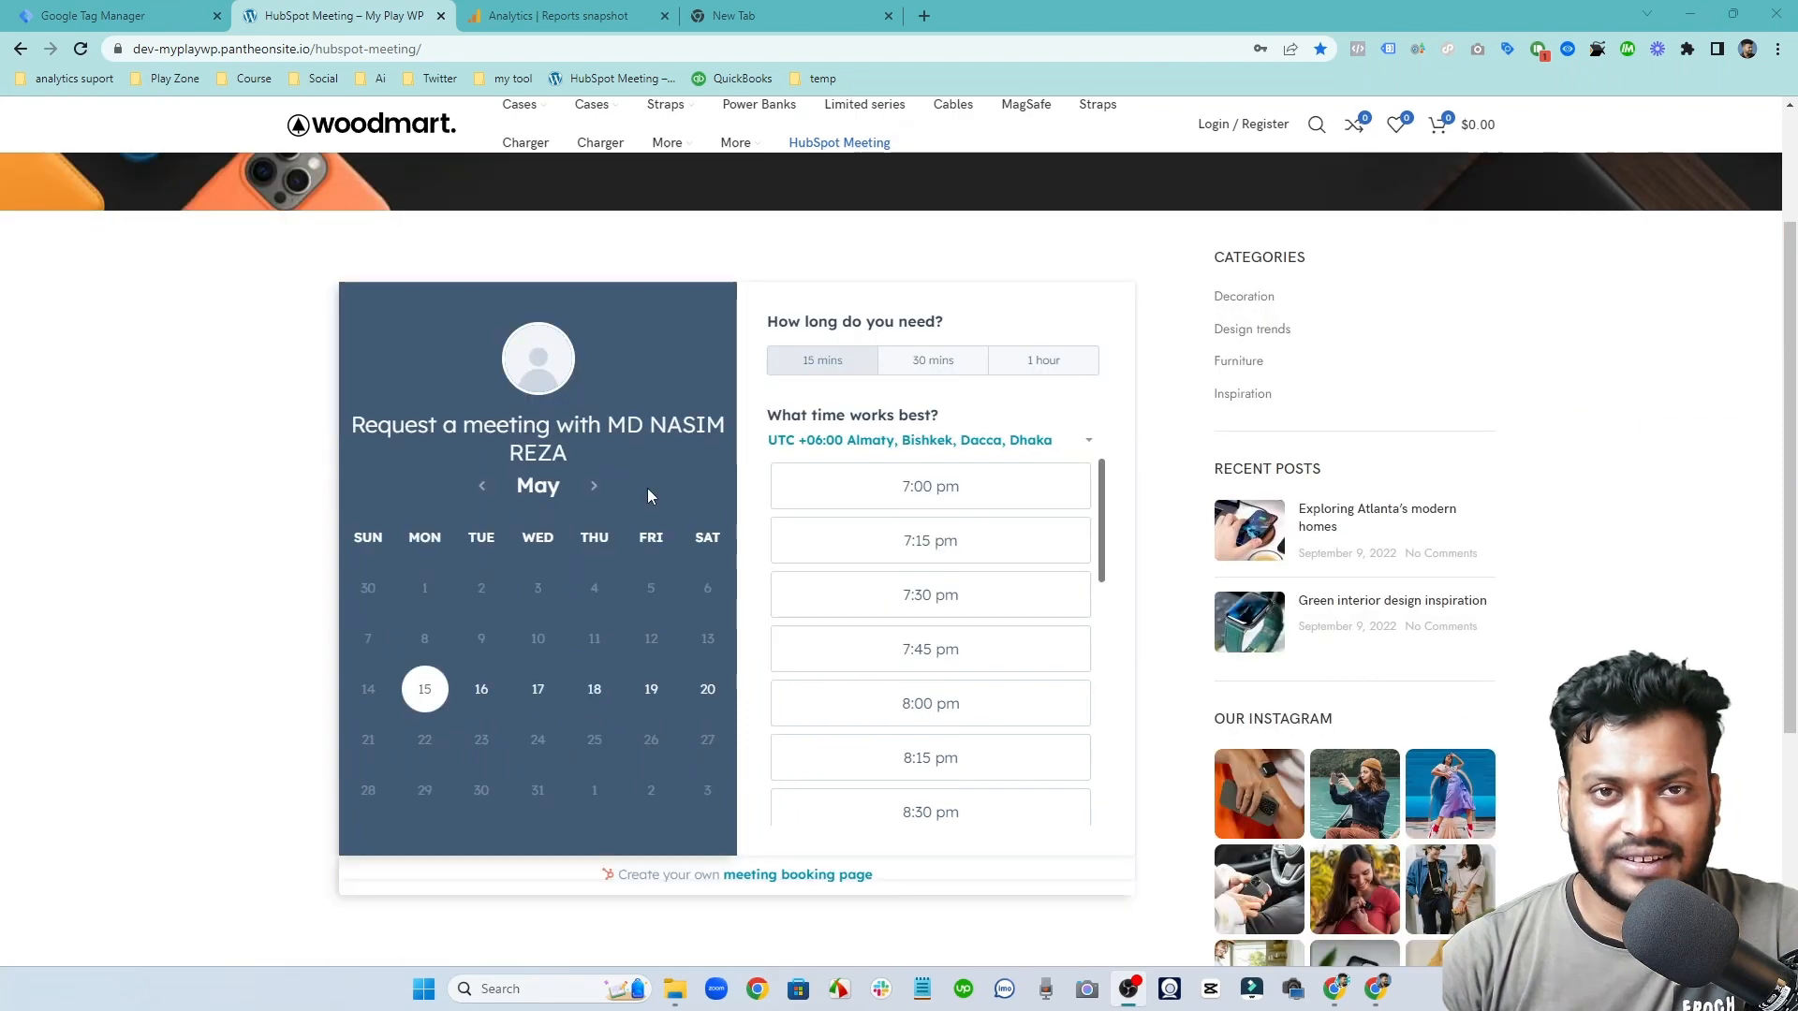
{"action": "scroll", "scroll_direction": "up", "scroll_amount": 3}
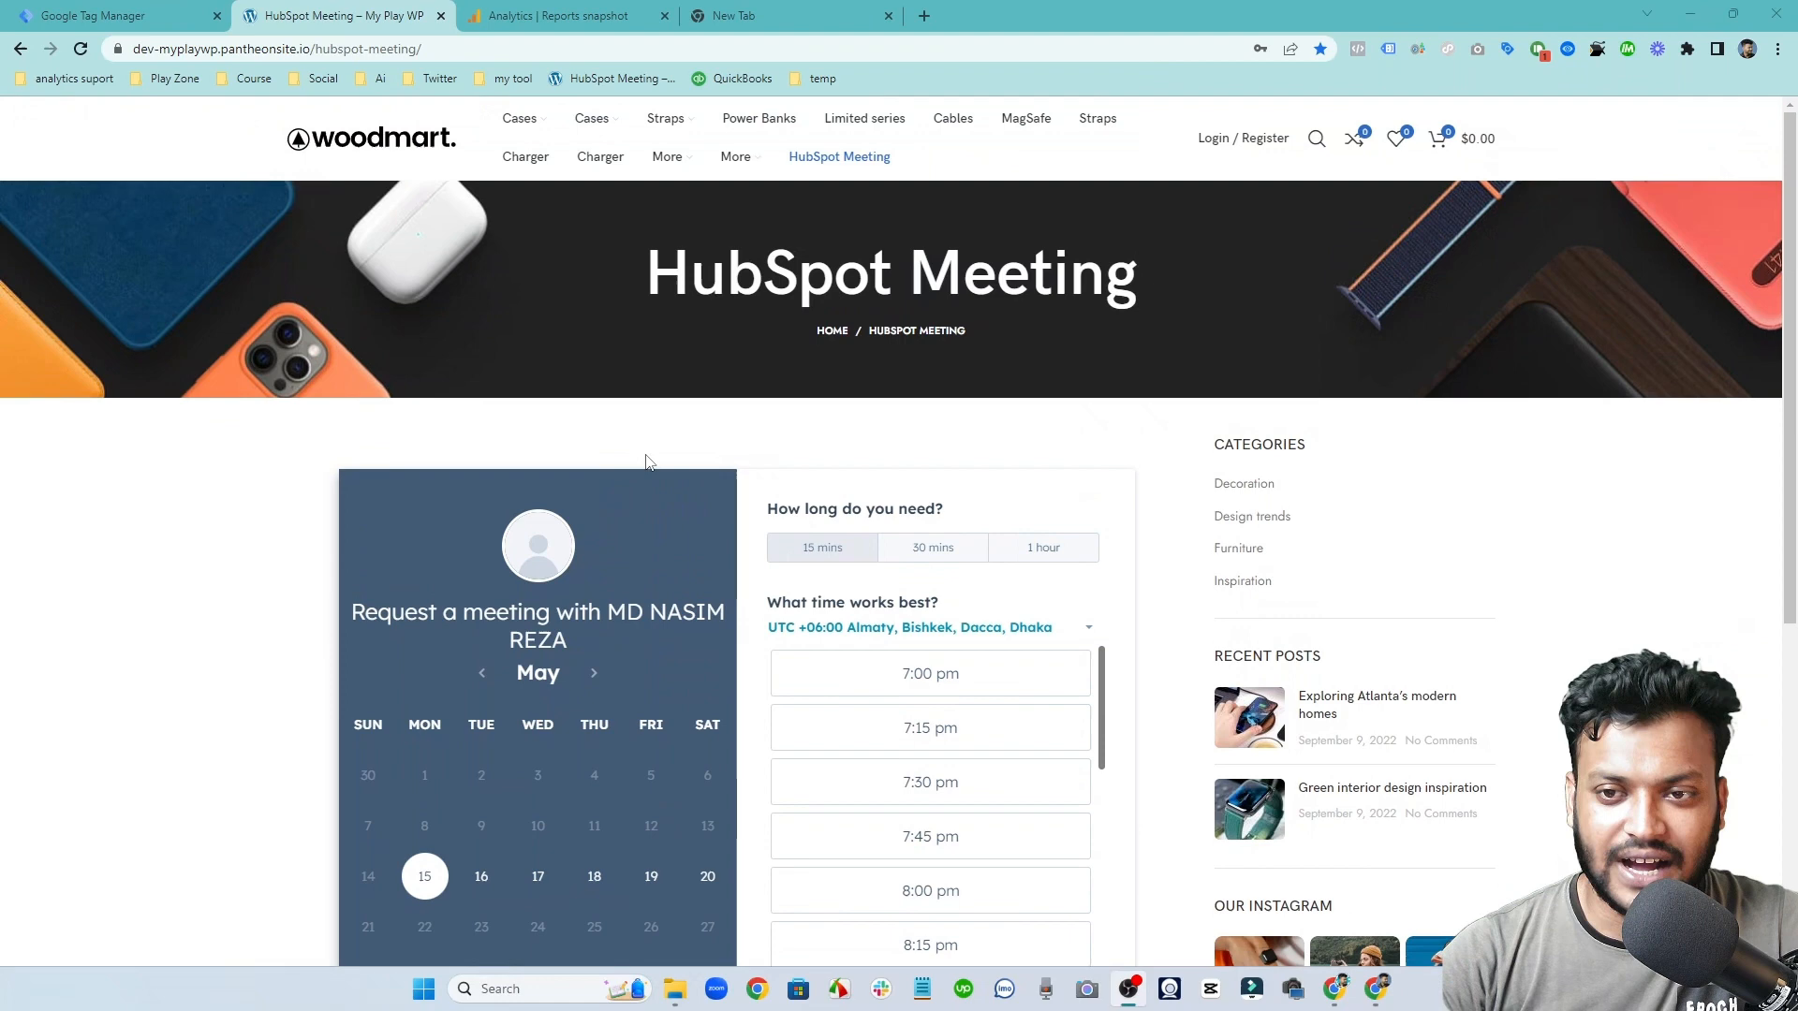
{"action": "scroll", "scroll_direction": "down", "scroll_amount": 3}
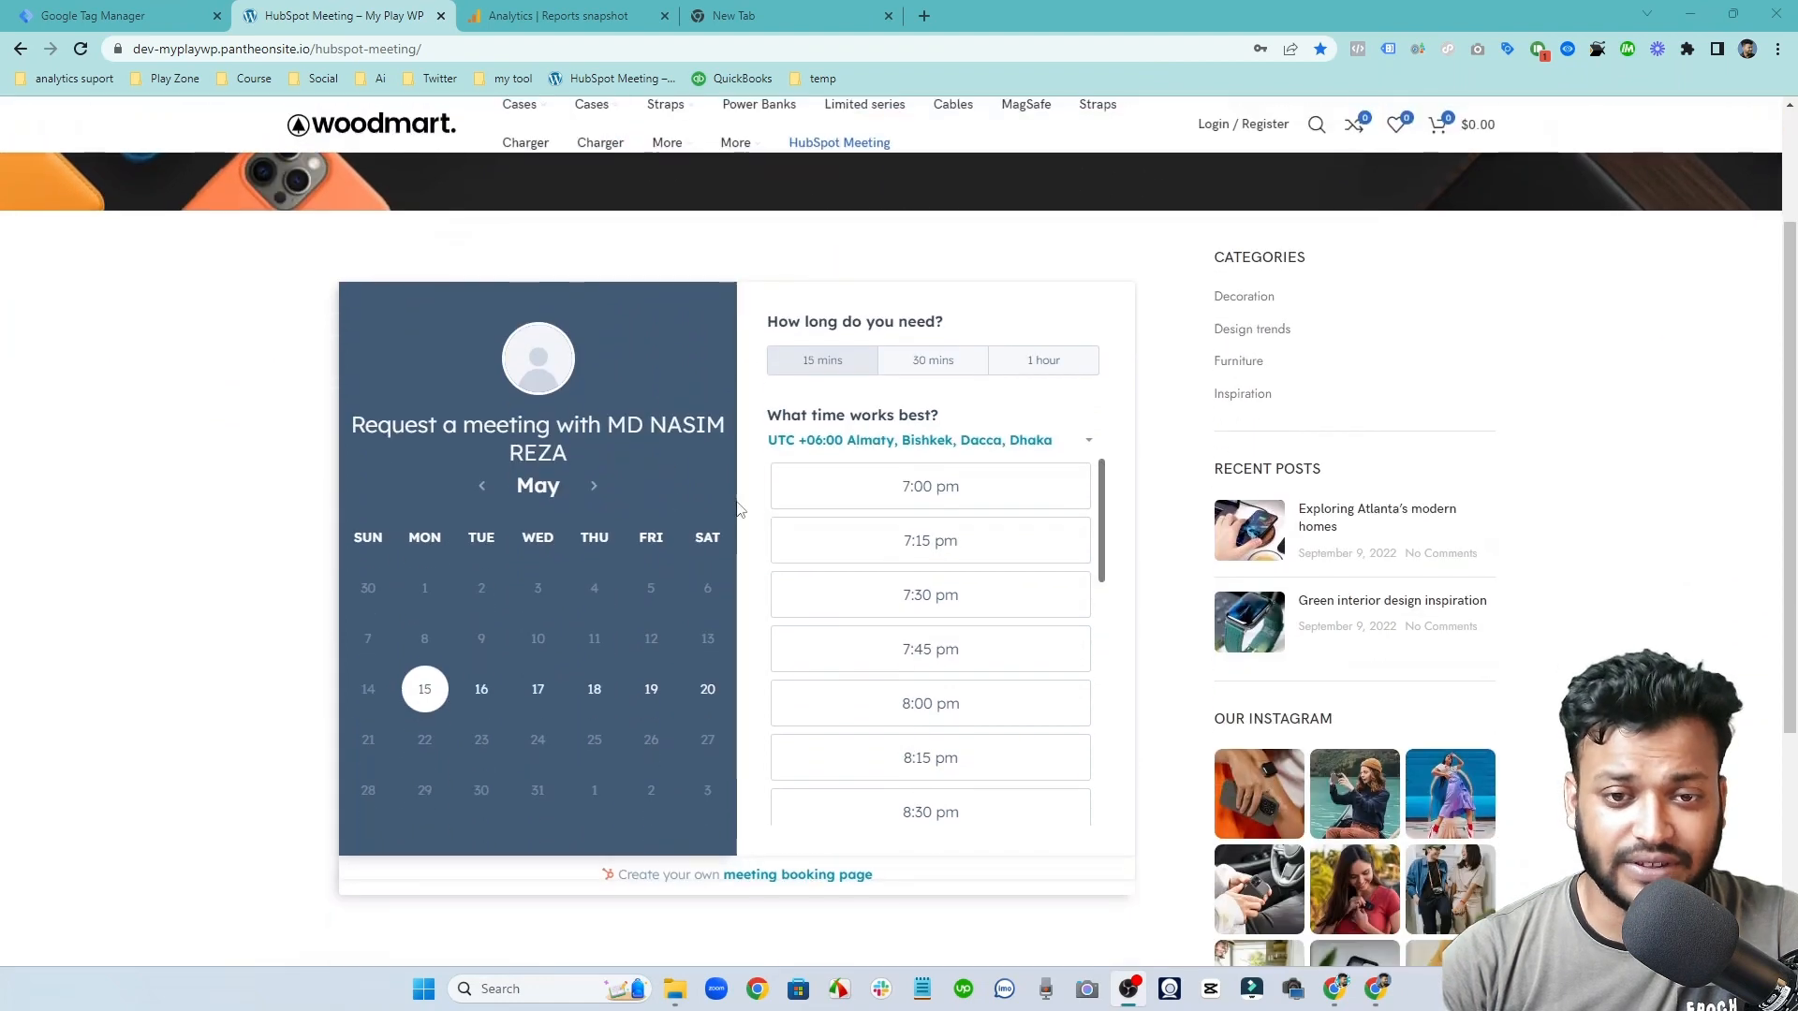
{"action": "mouse_move", "coordinate": [446, 318]}
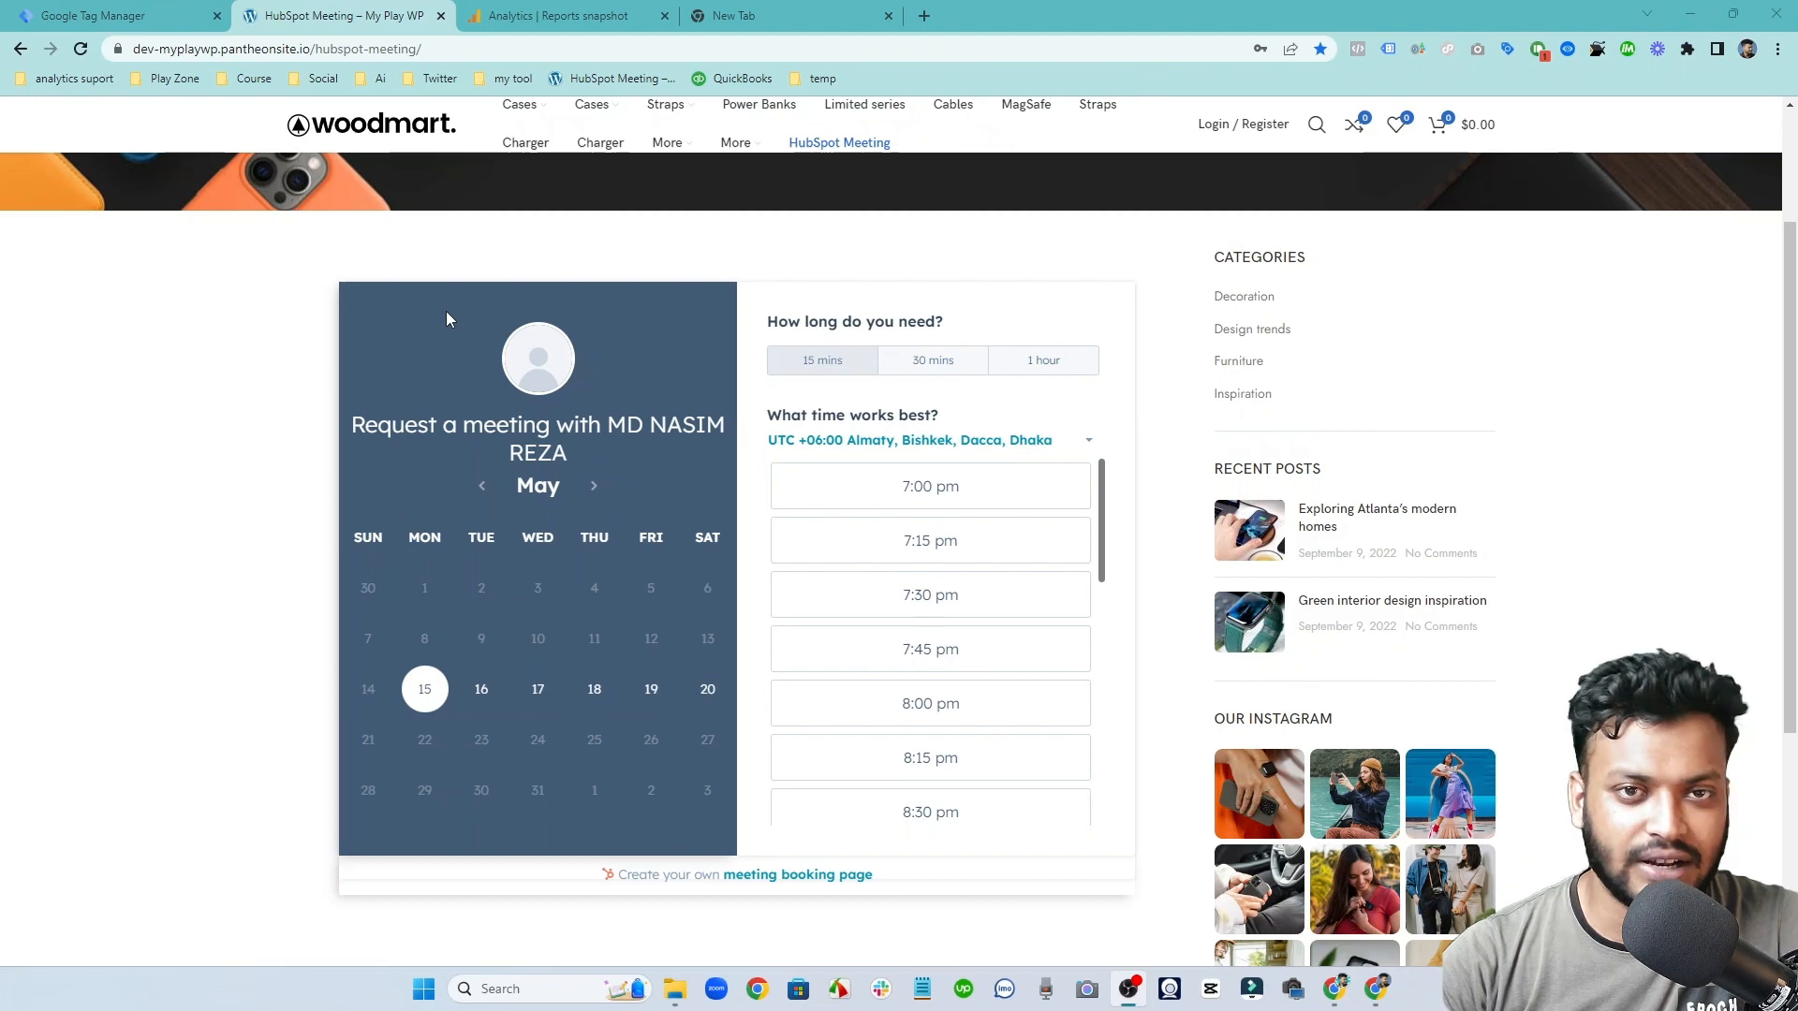
{"action": "mouse_move", "coordinate": [457, 280]}
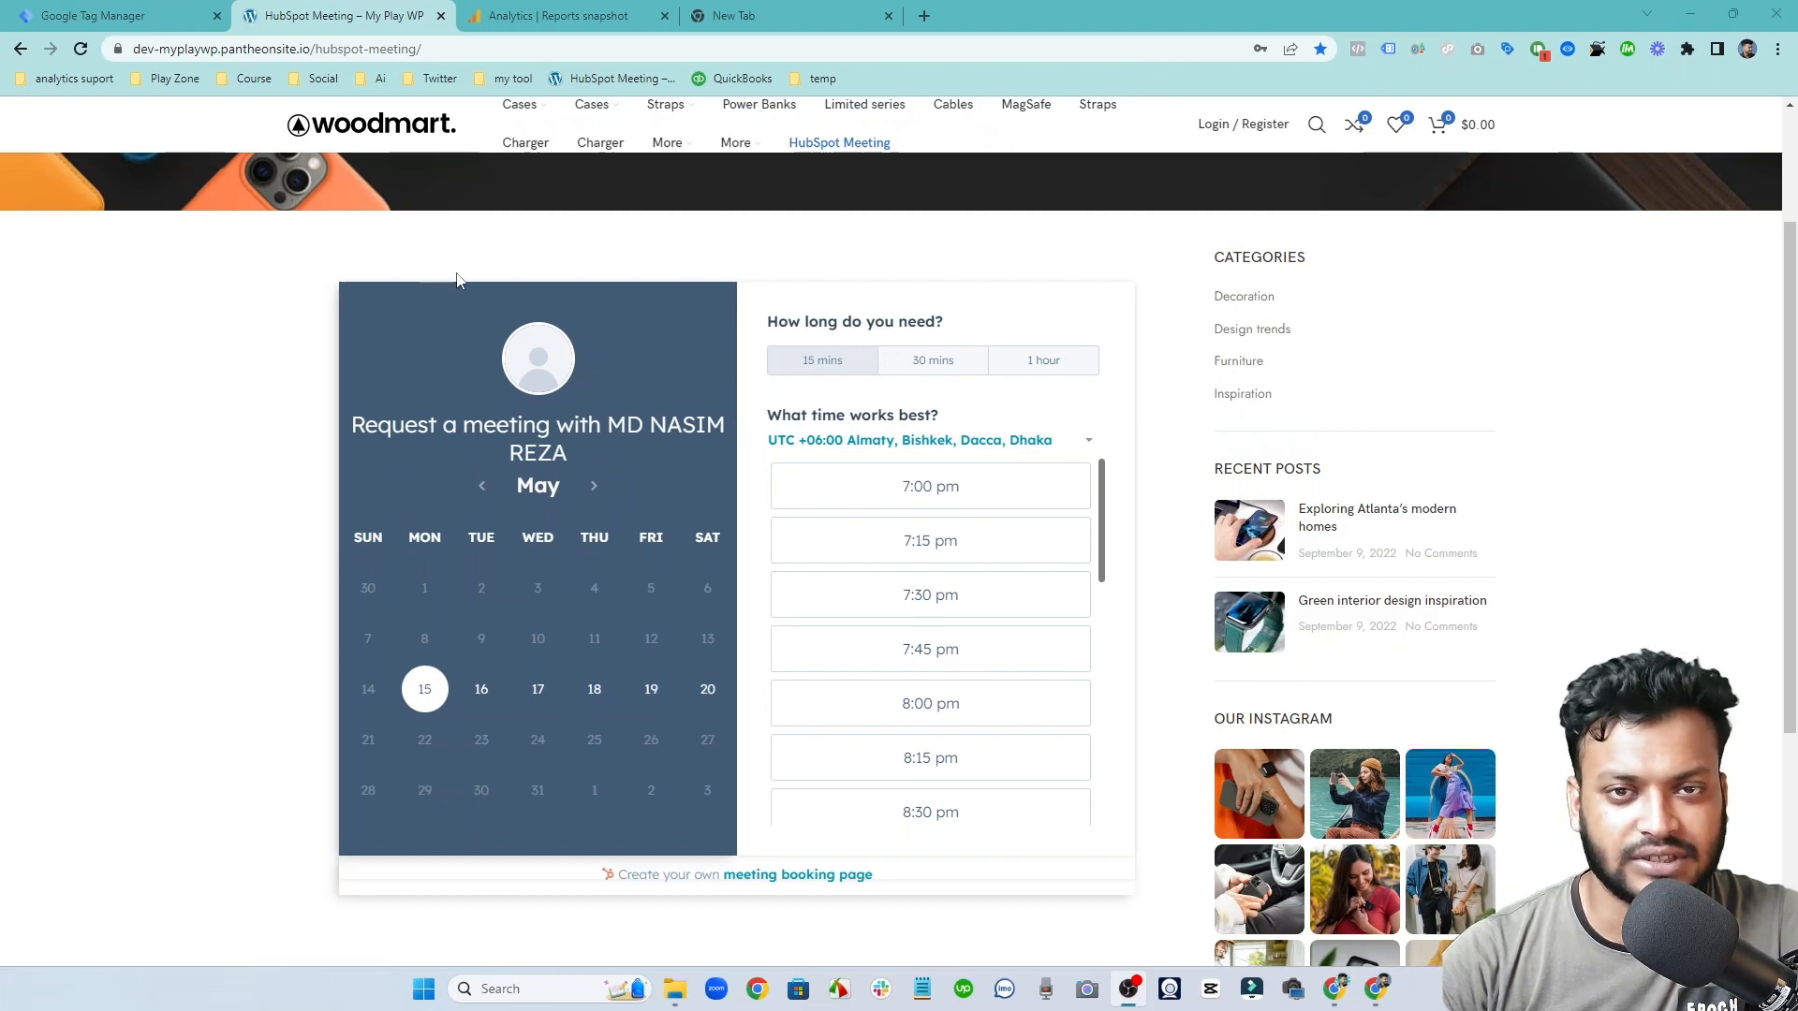
{"action": "mouse_move", "coordinate": [470, 254]}
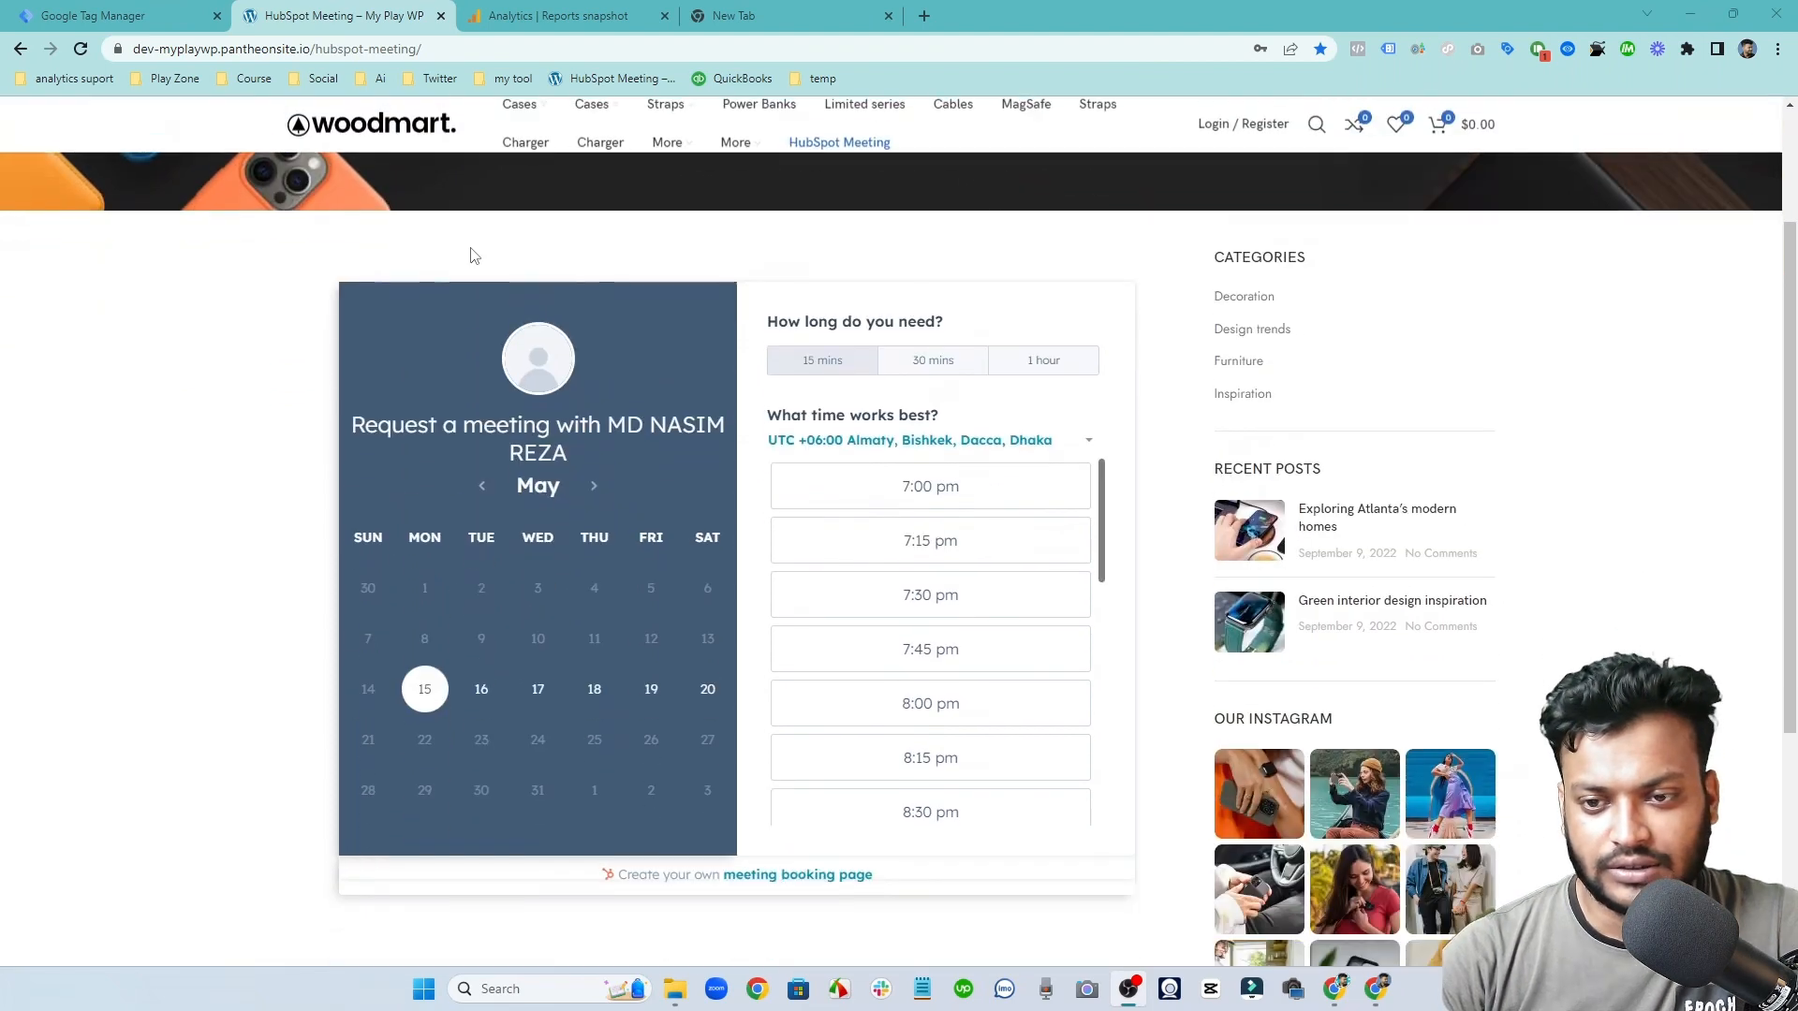
{"action": "scroll", "scroll_direction": "up", "scroll_amount": 3}
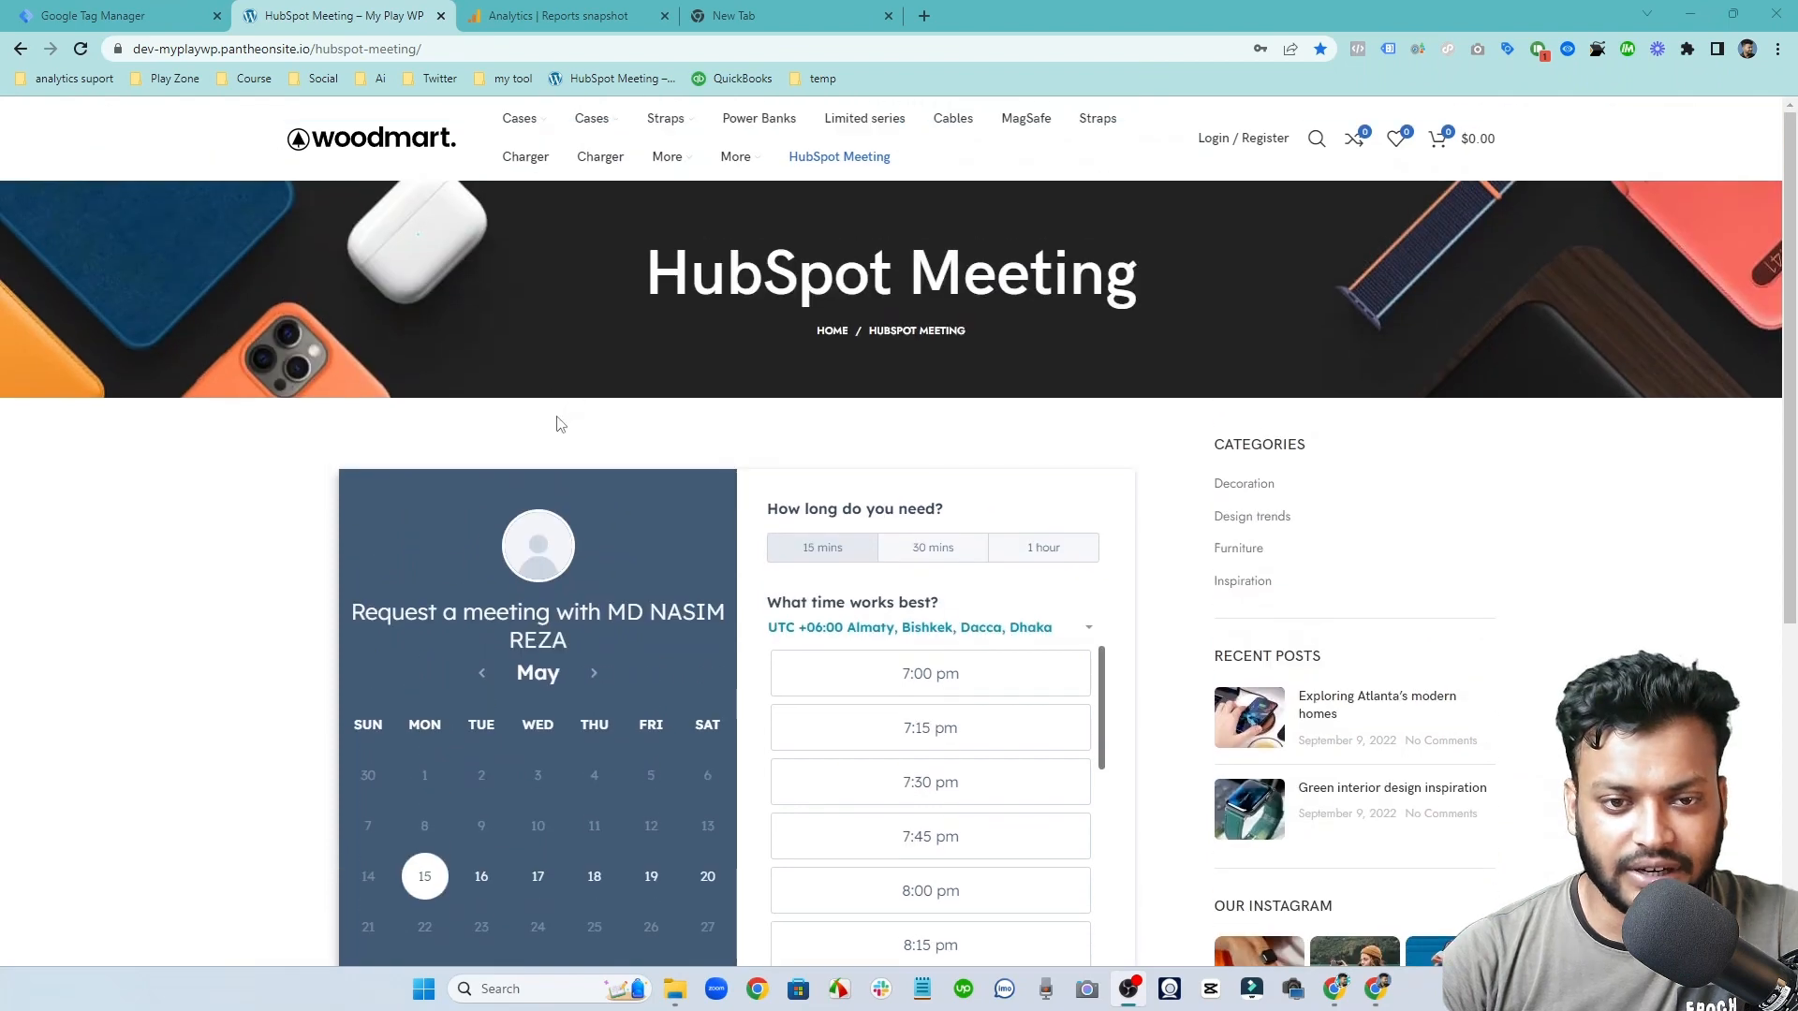
{"action": "scroll", "scroll_direction": "down", "scroll_amount": 3}
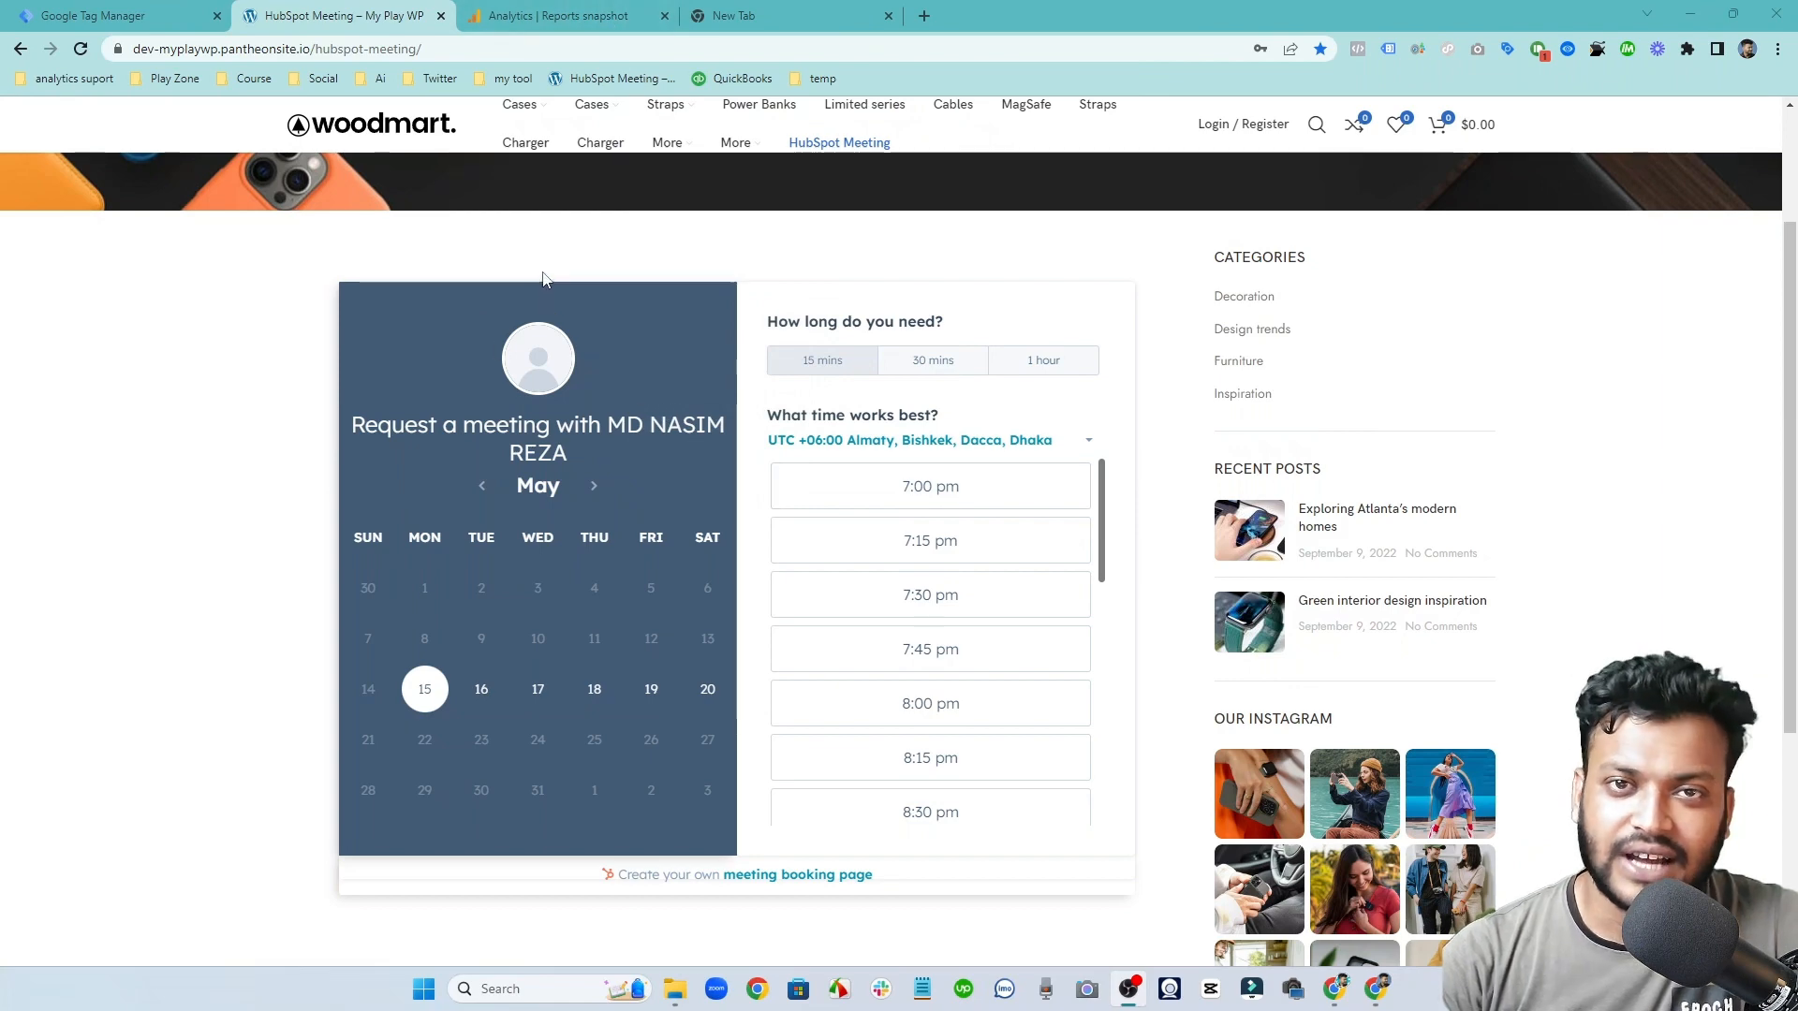
{"action": "scroll", "scroll_direction": "up", "scroll_amount": 3}
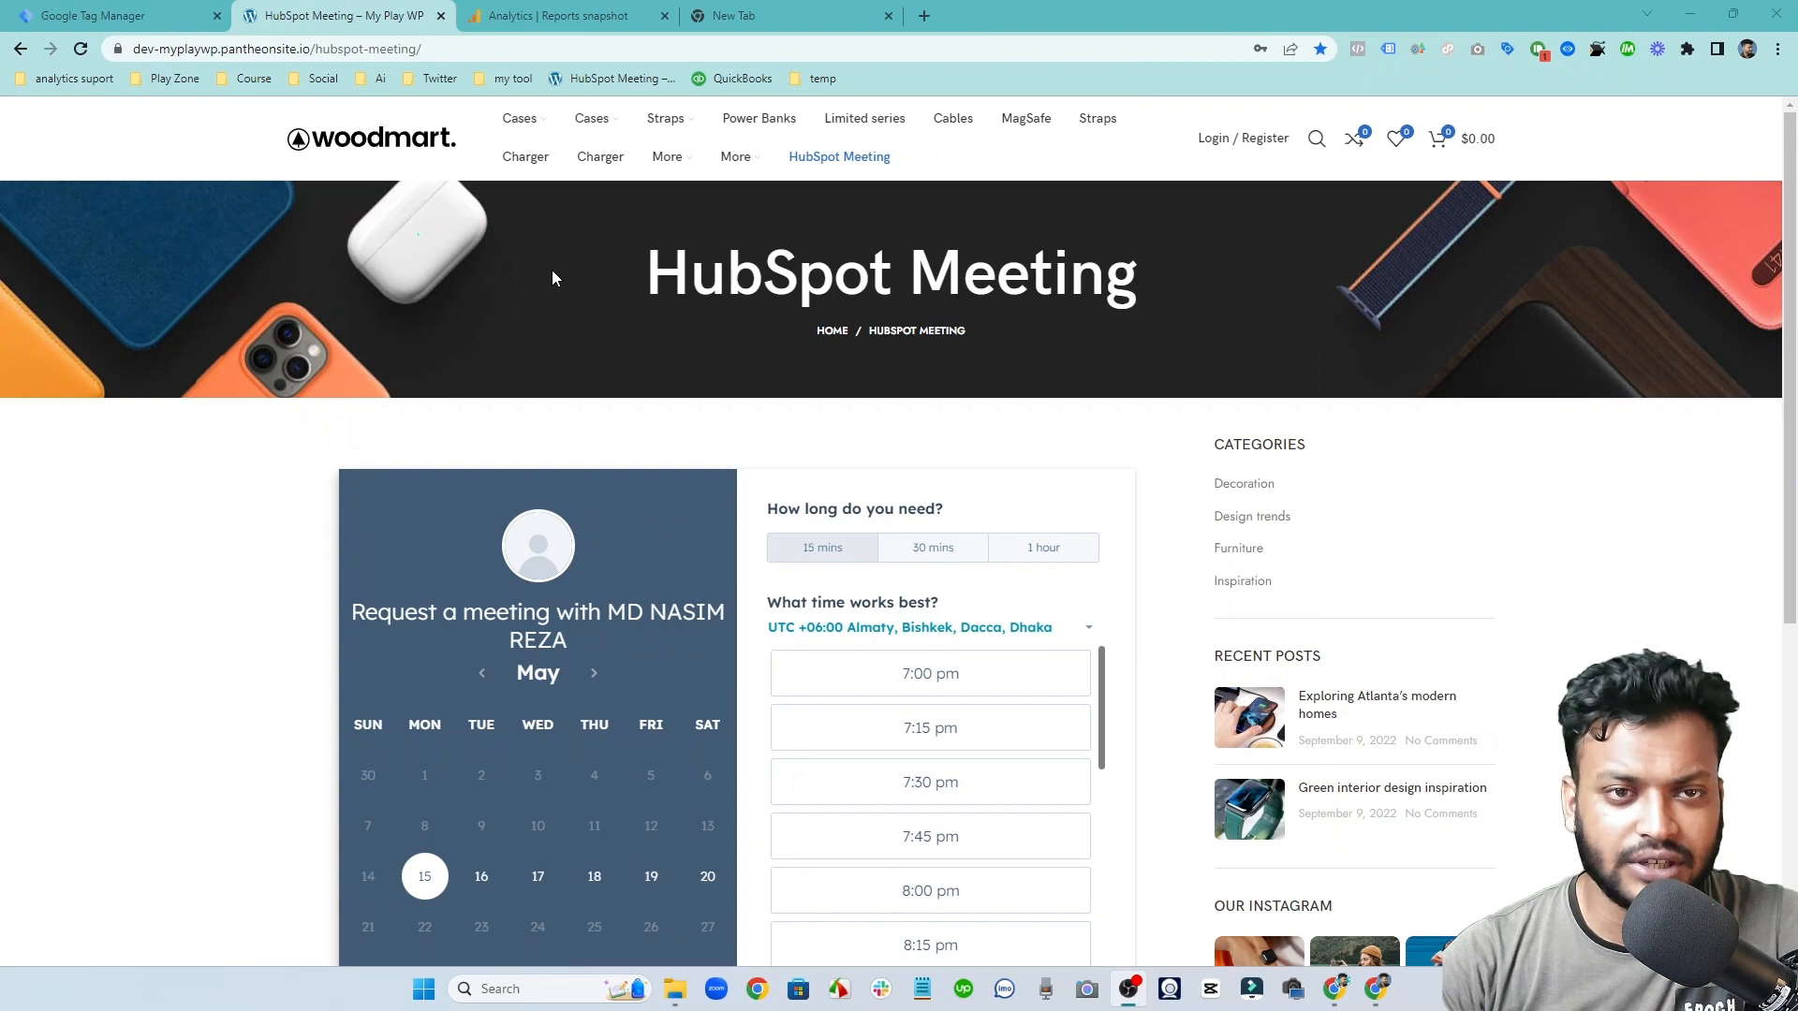
{"action": "mouse_move", "coordinate": [525, 278]}
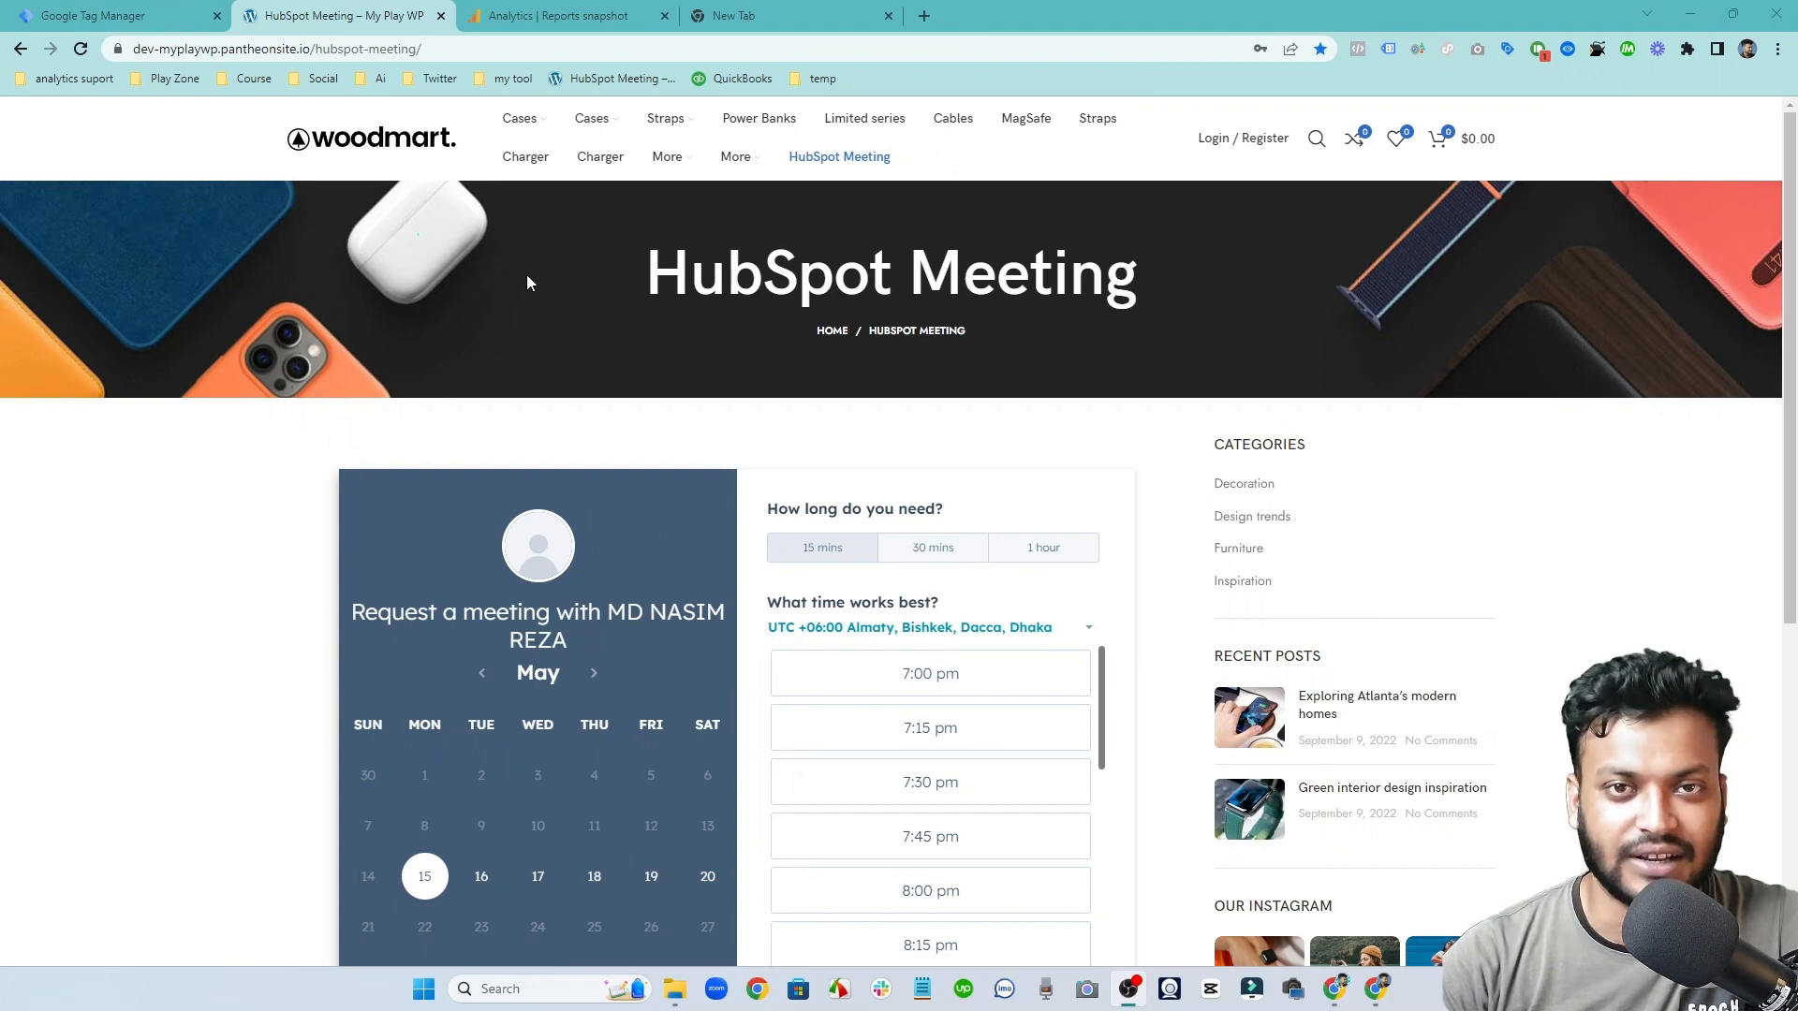
{"action": "mouse_move", "coordinate": [543, 197]}
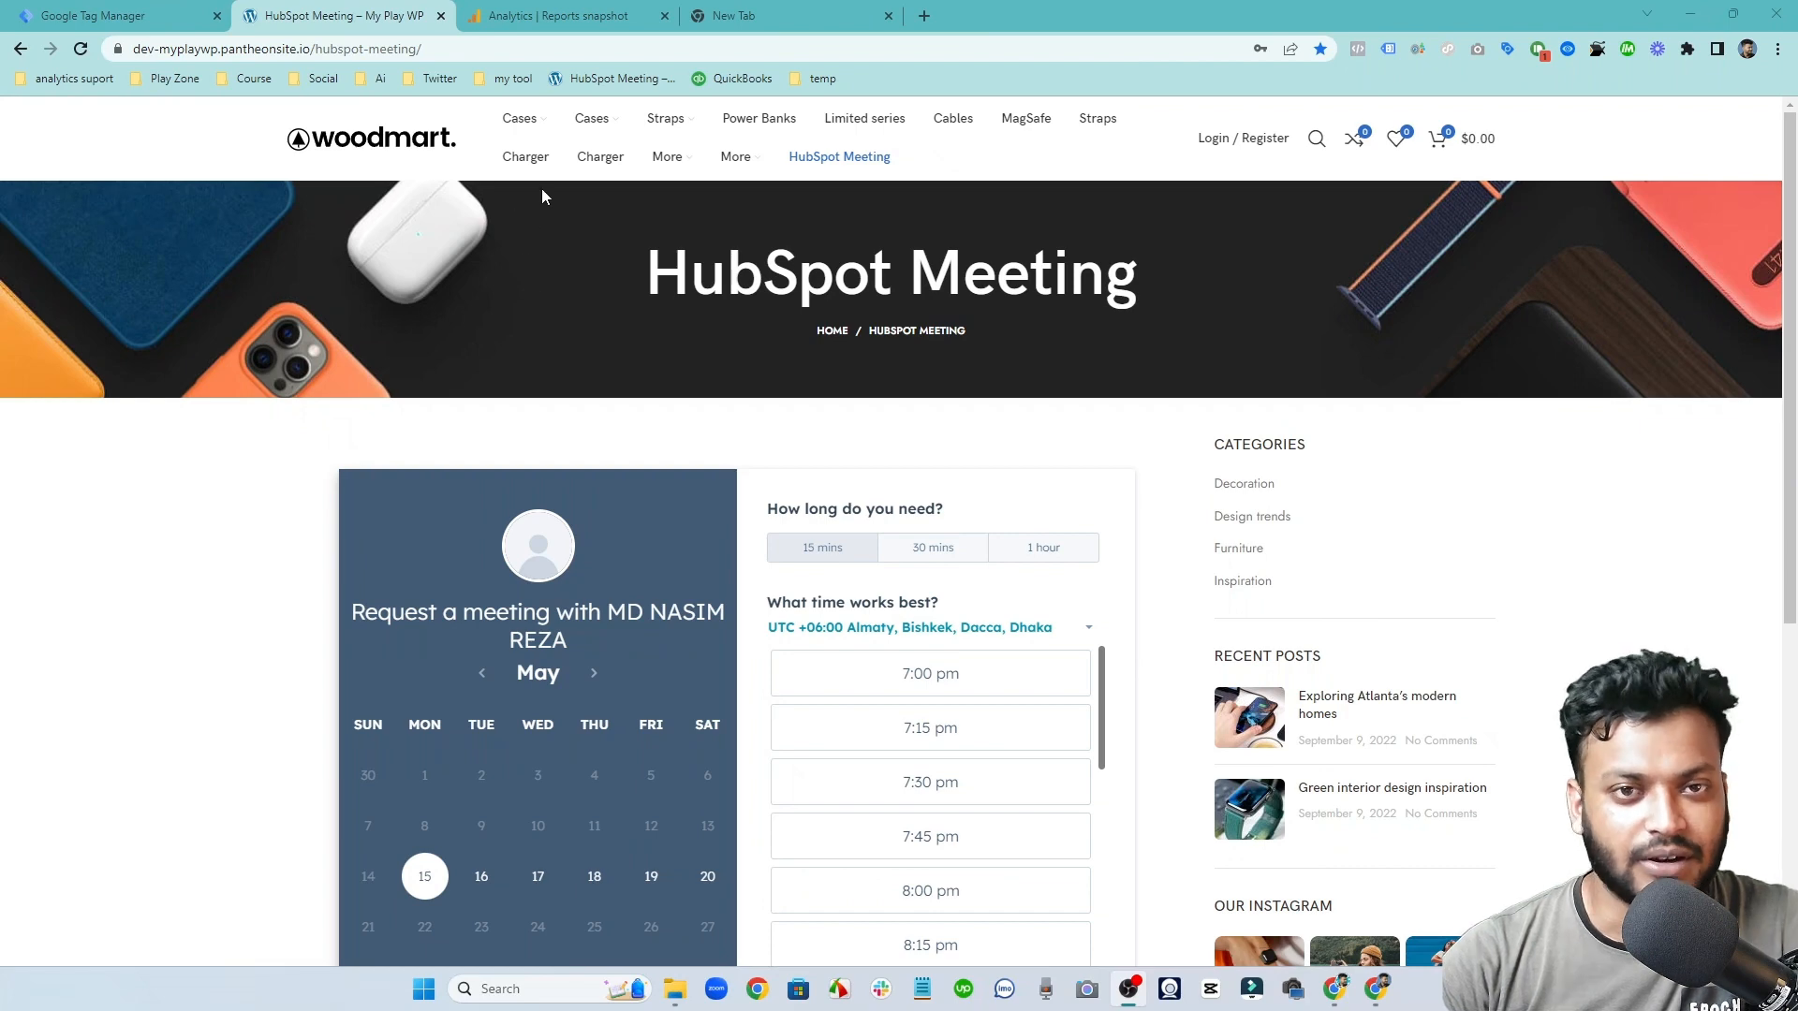
{"action": "mouse_move", "coordinate": [626, 264]}
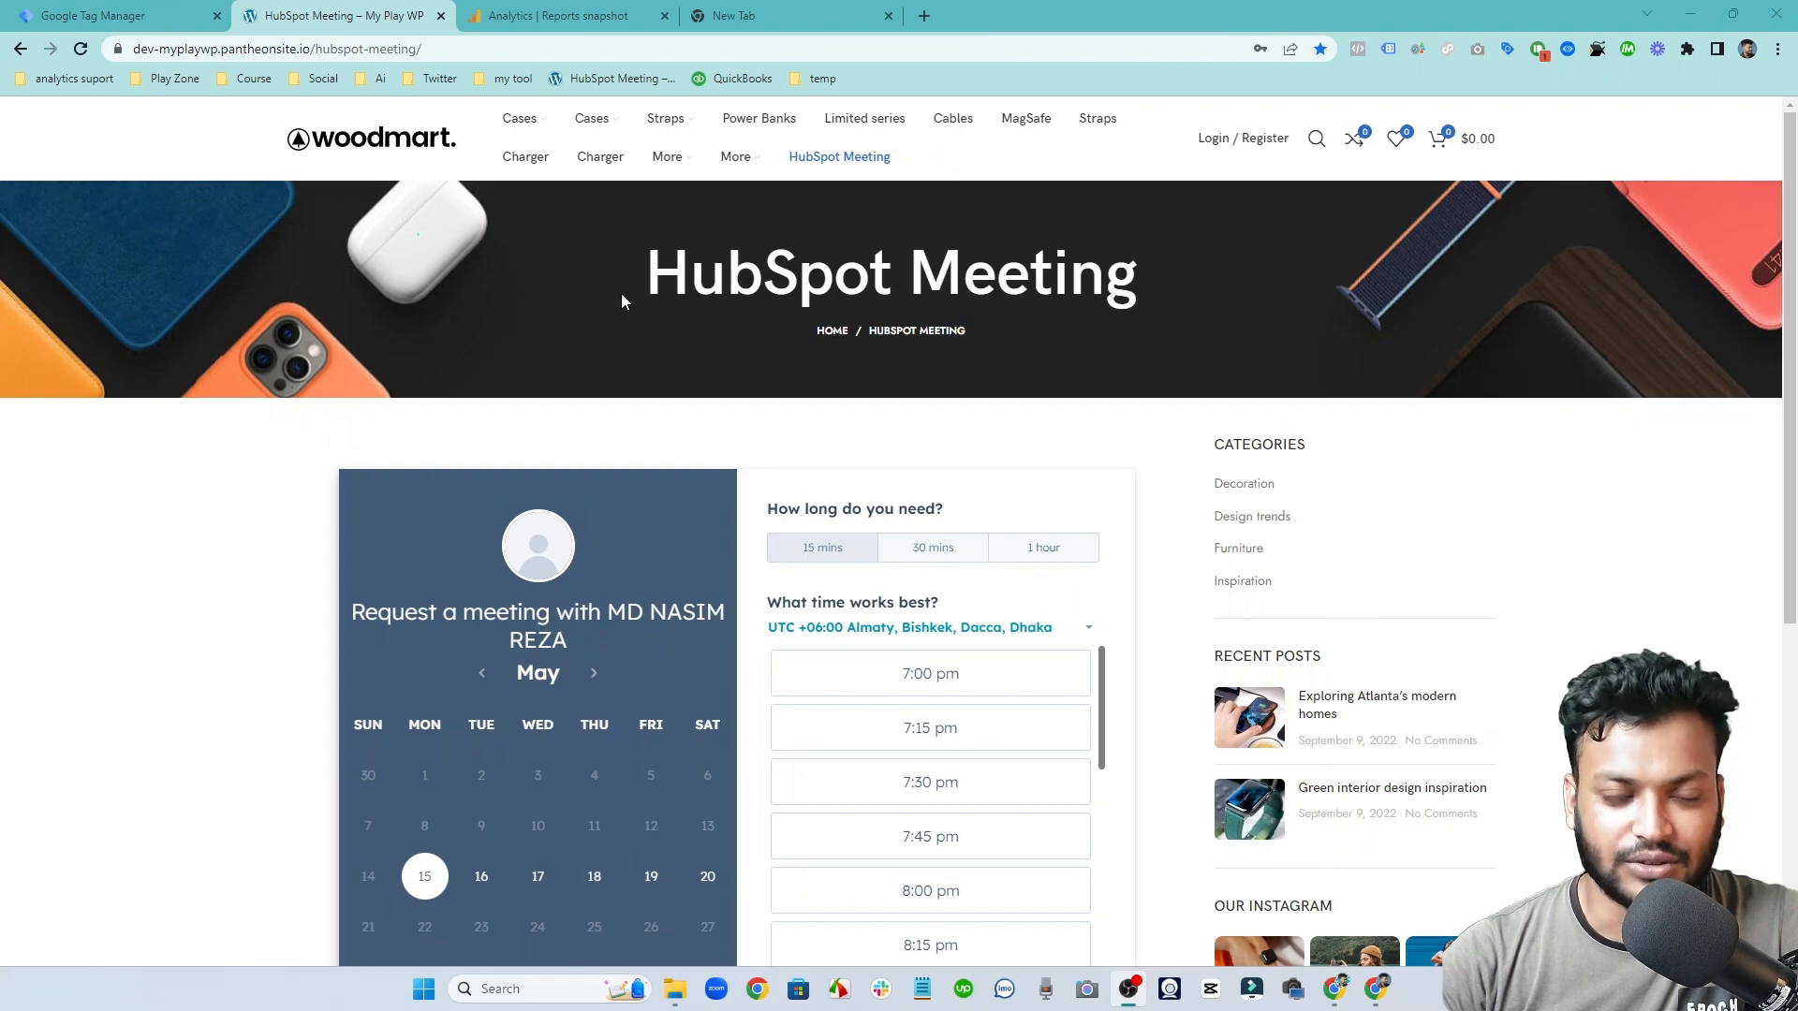
{"action": "mouse_move", "coordinate": [517, 238]}
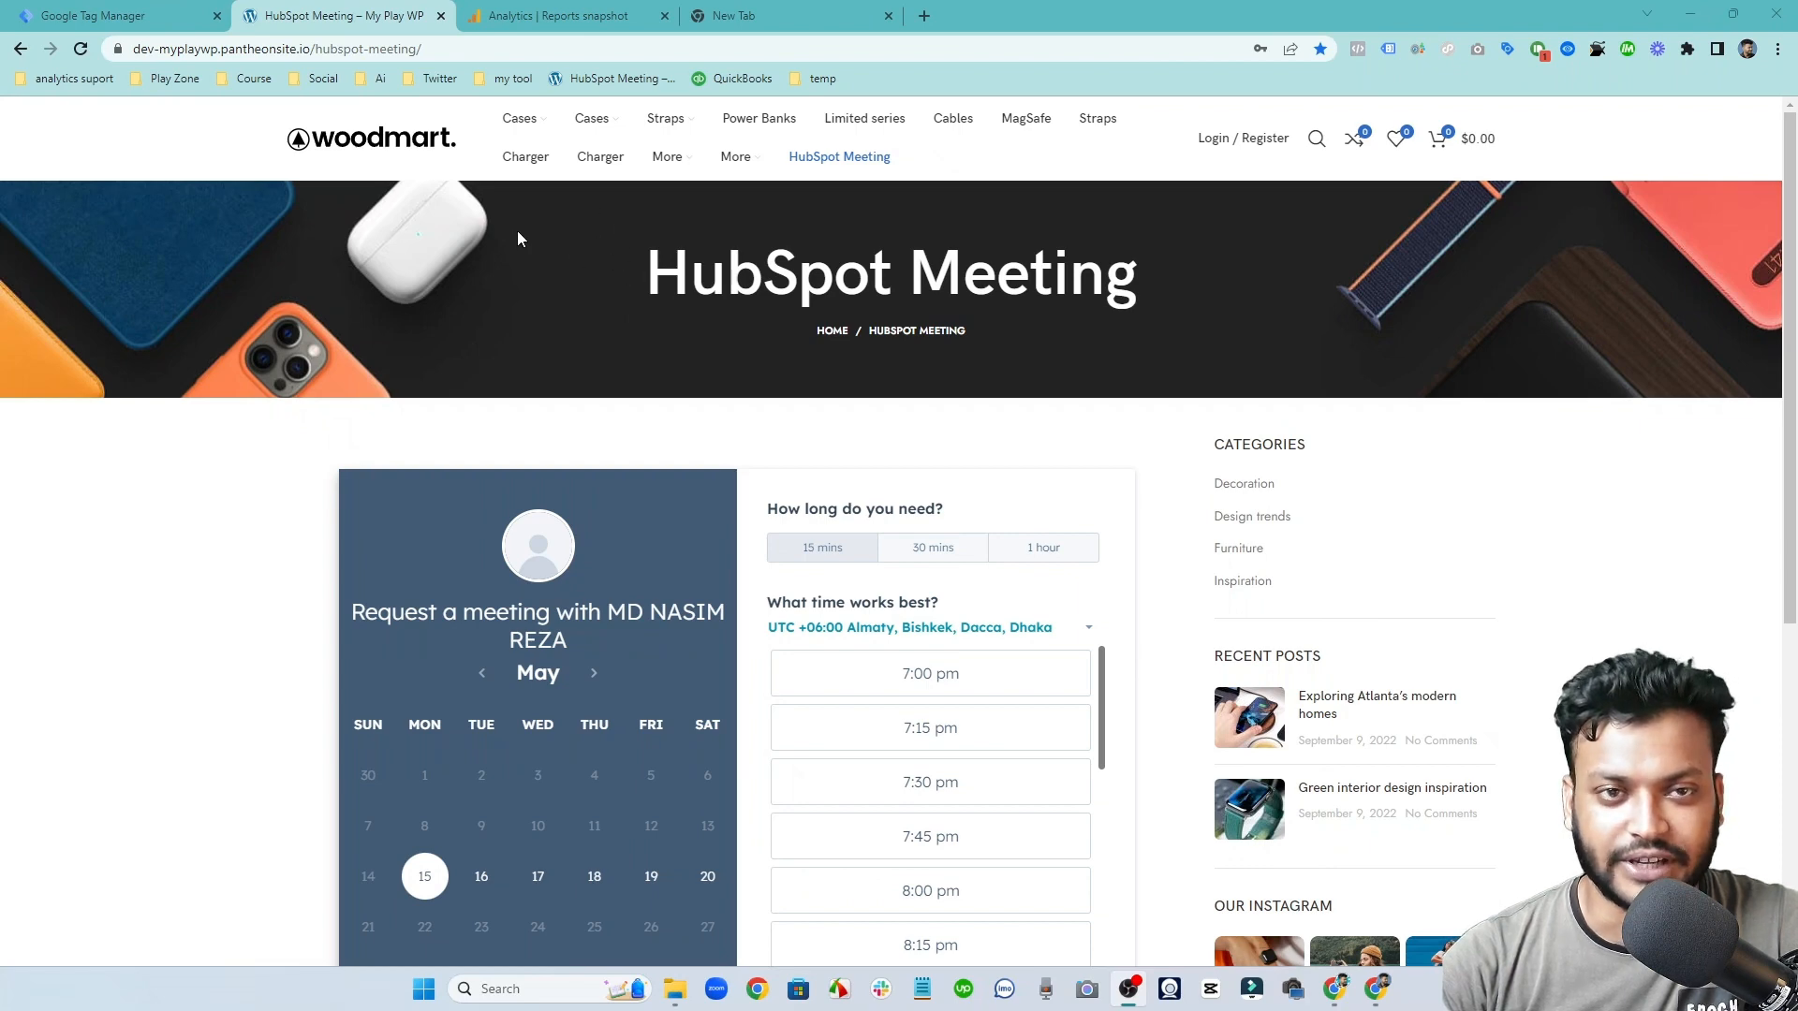
{"action": "left_click", "coordinate": [114, 15]}
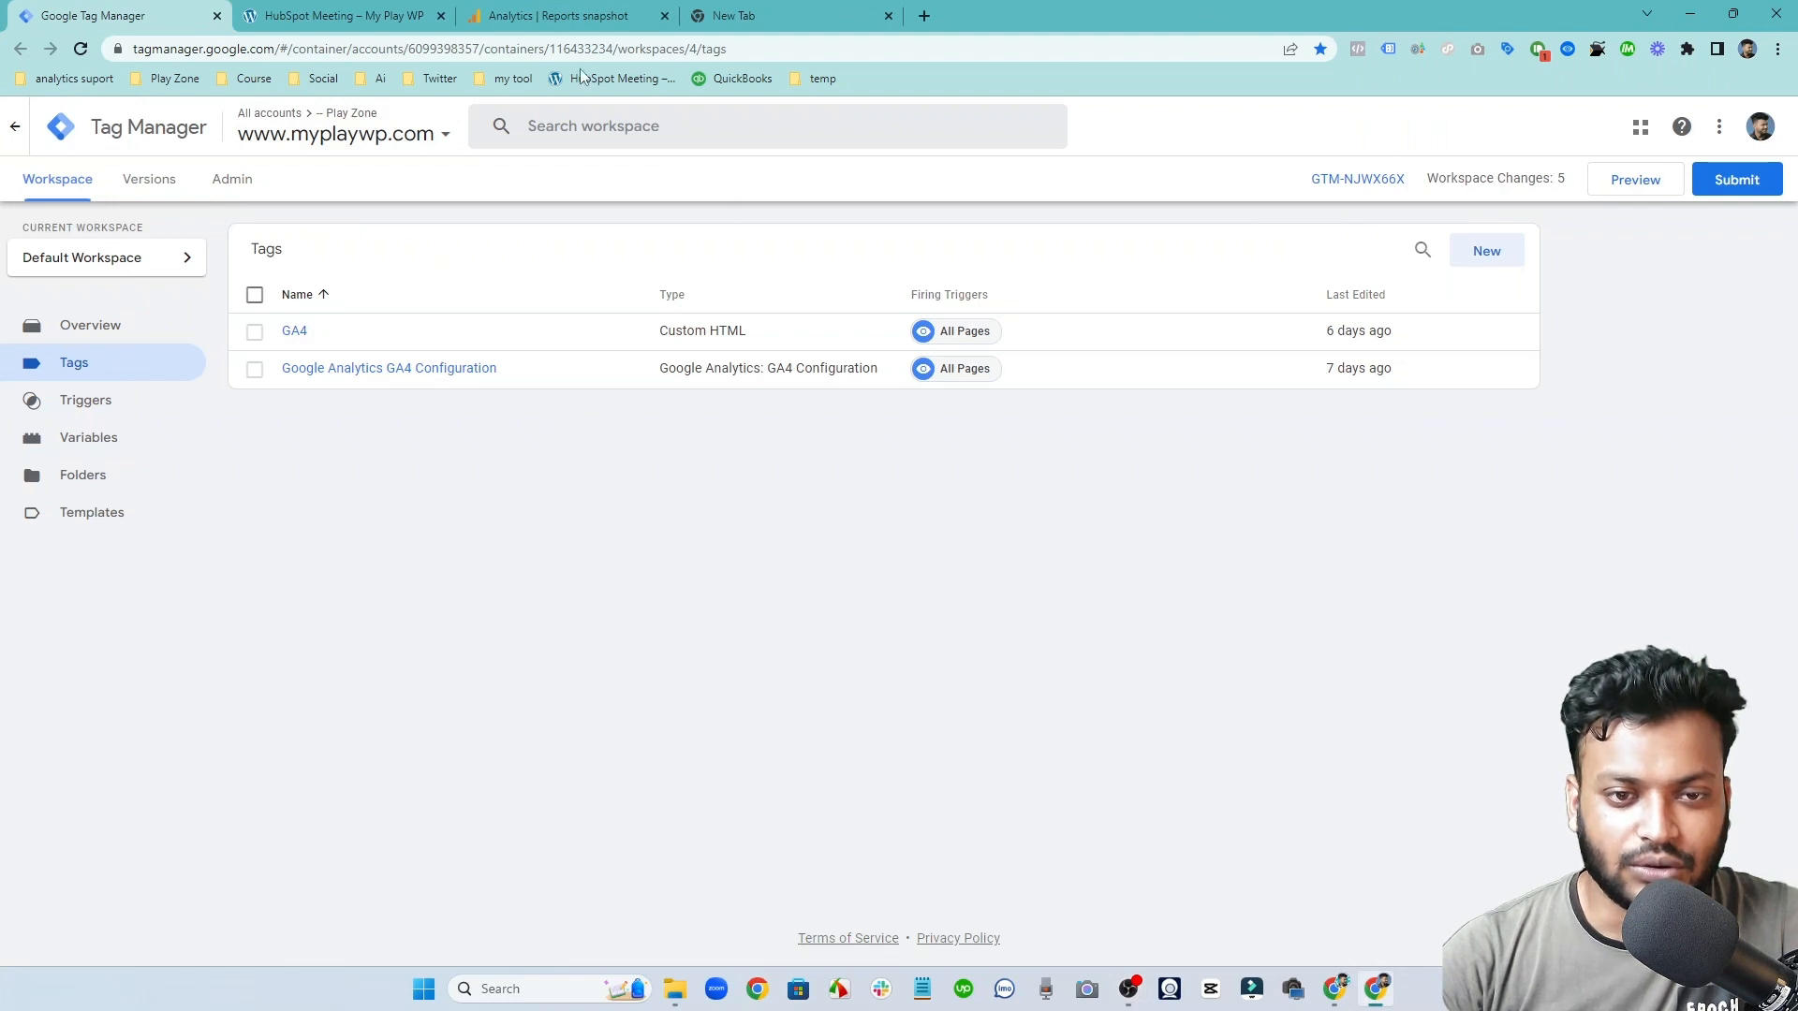
{"action": "left_click", "coordinate": [566, 15]}
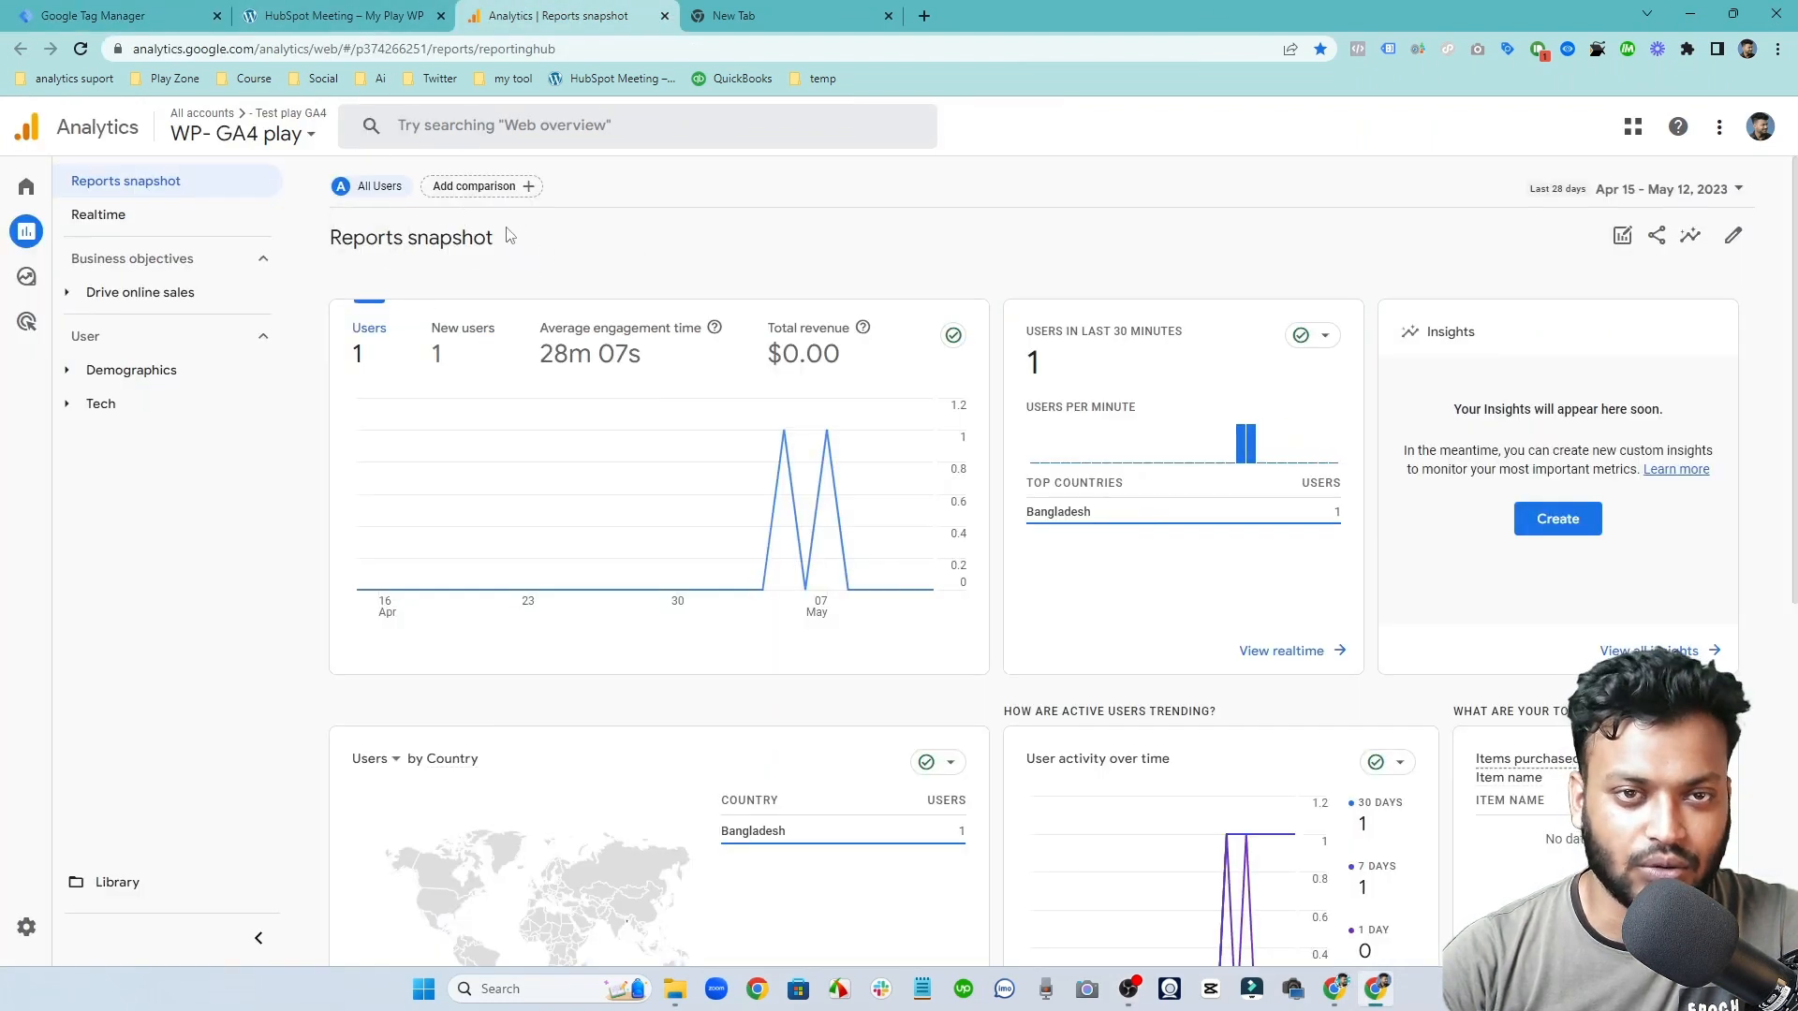
{"action": "left_click", "coordinate": [338, 15]}
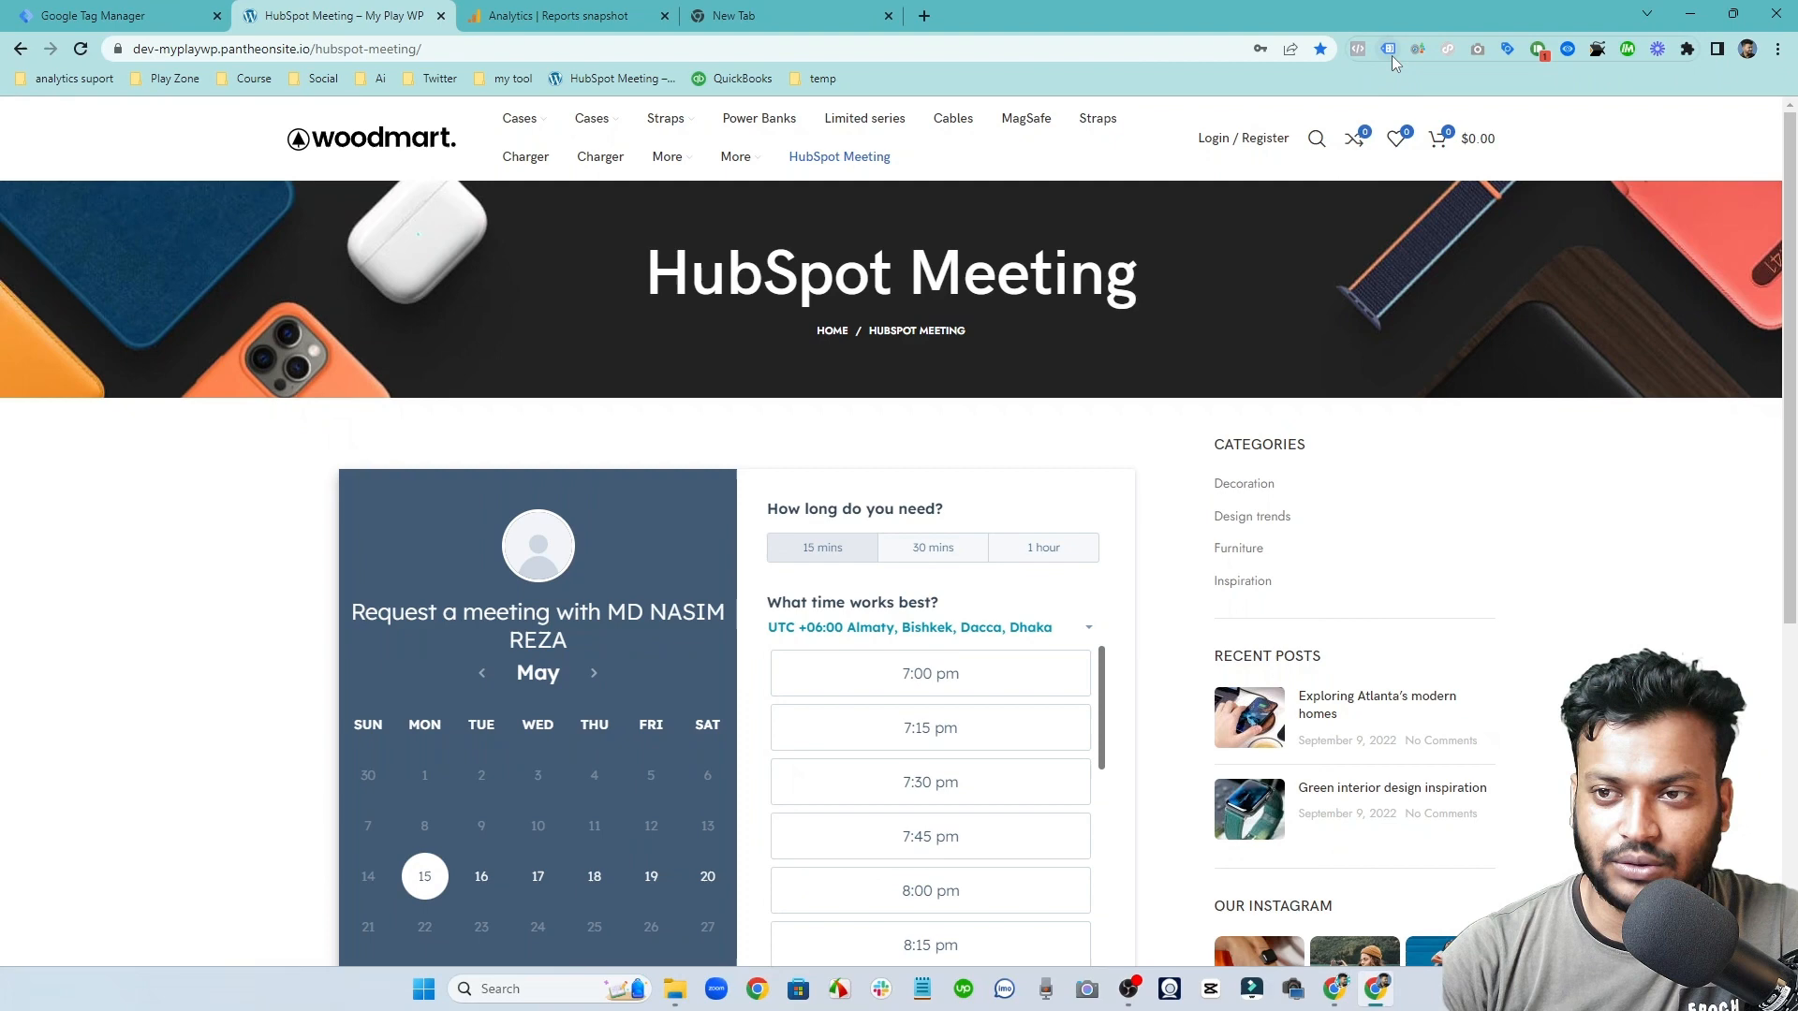
- Enable Tag Assistant Legacy on the meeting page and view the detected global site tag and GTM
{"action": "left_click", "coordinate": [1388, 49]}
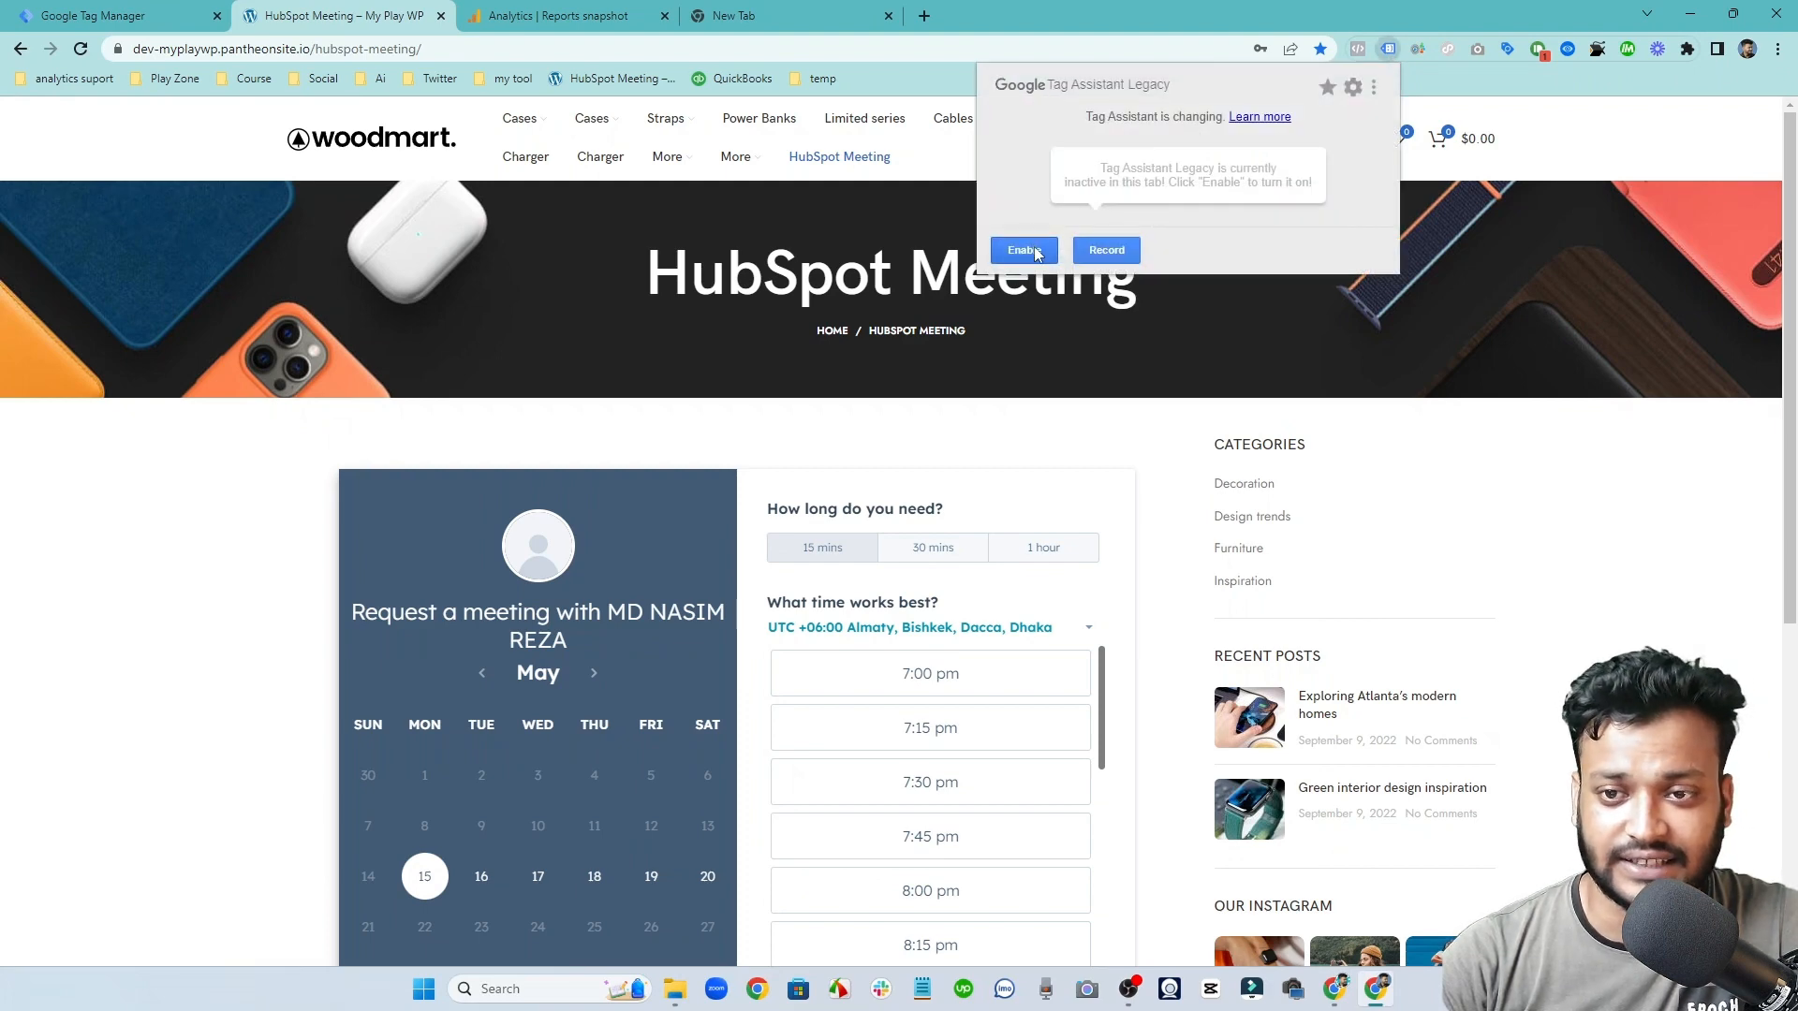
{"action": "left_click", "coordinate": [1020, 249]}
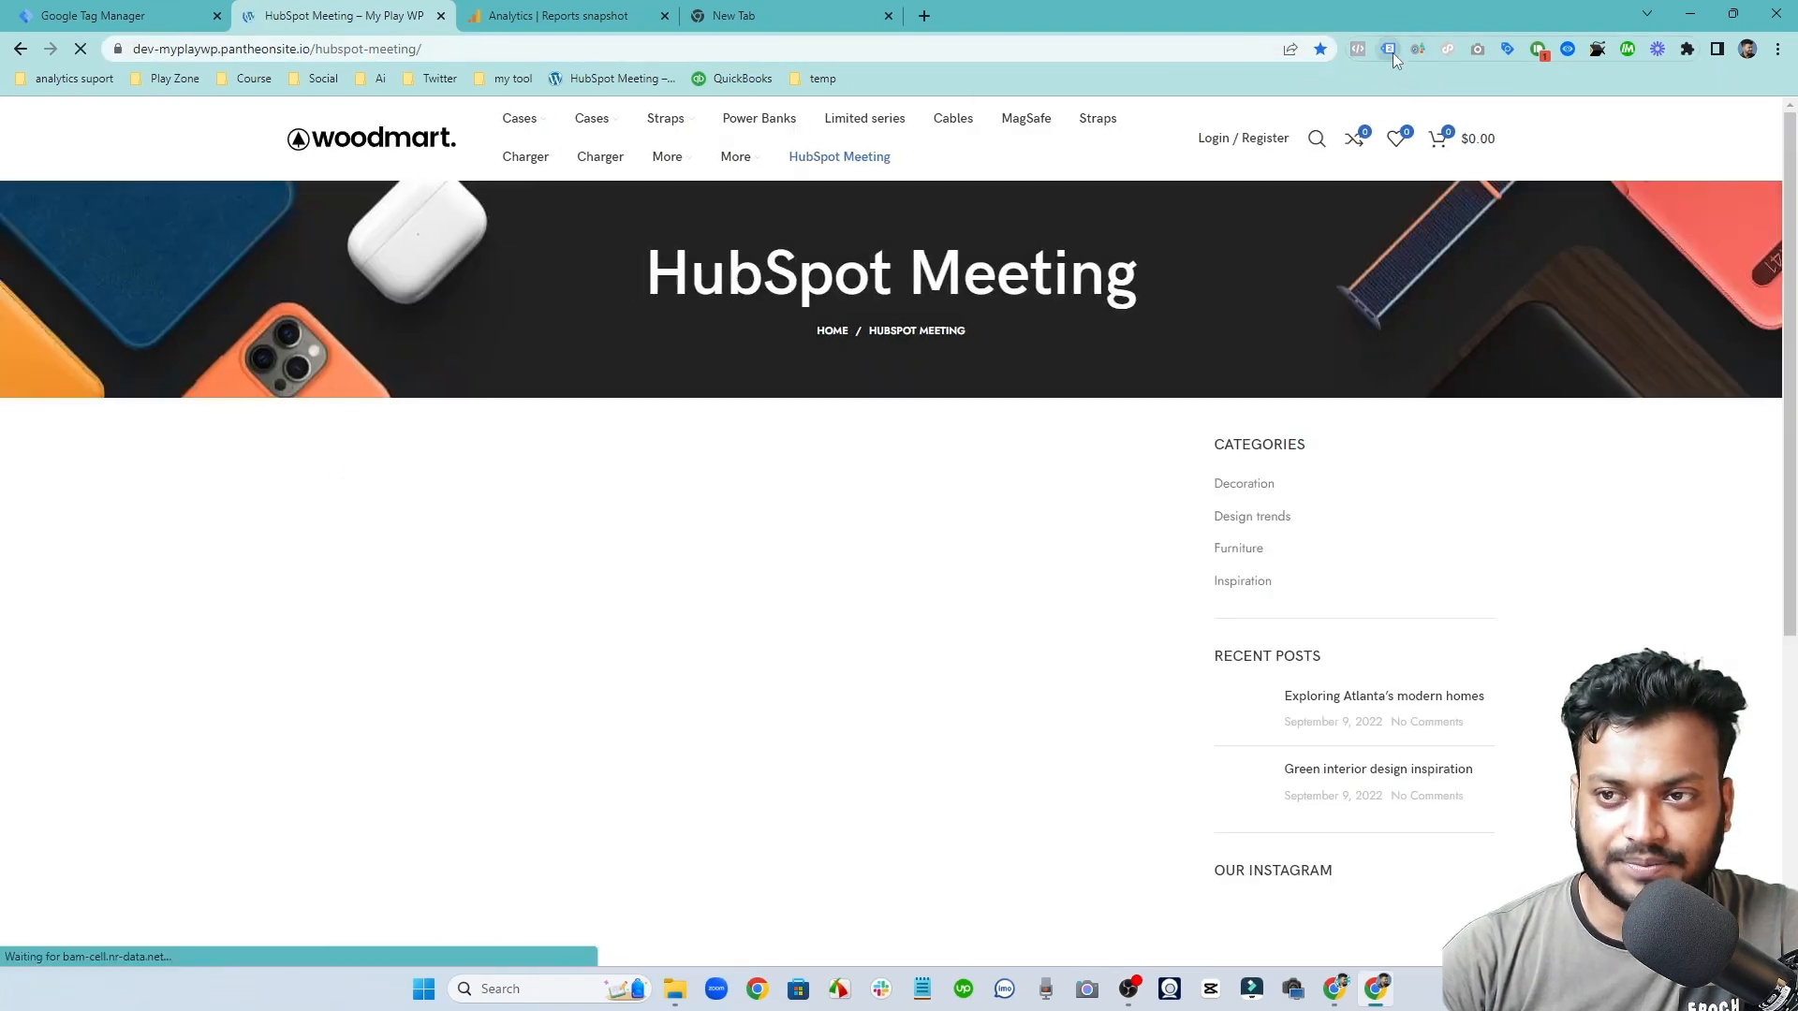
{"action": "left_click", "coordinate": [1386, 49]}
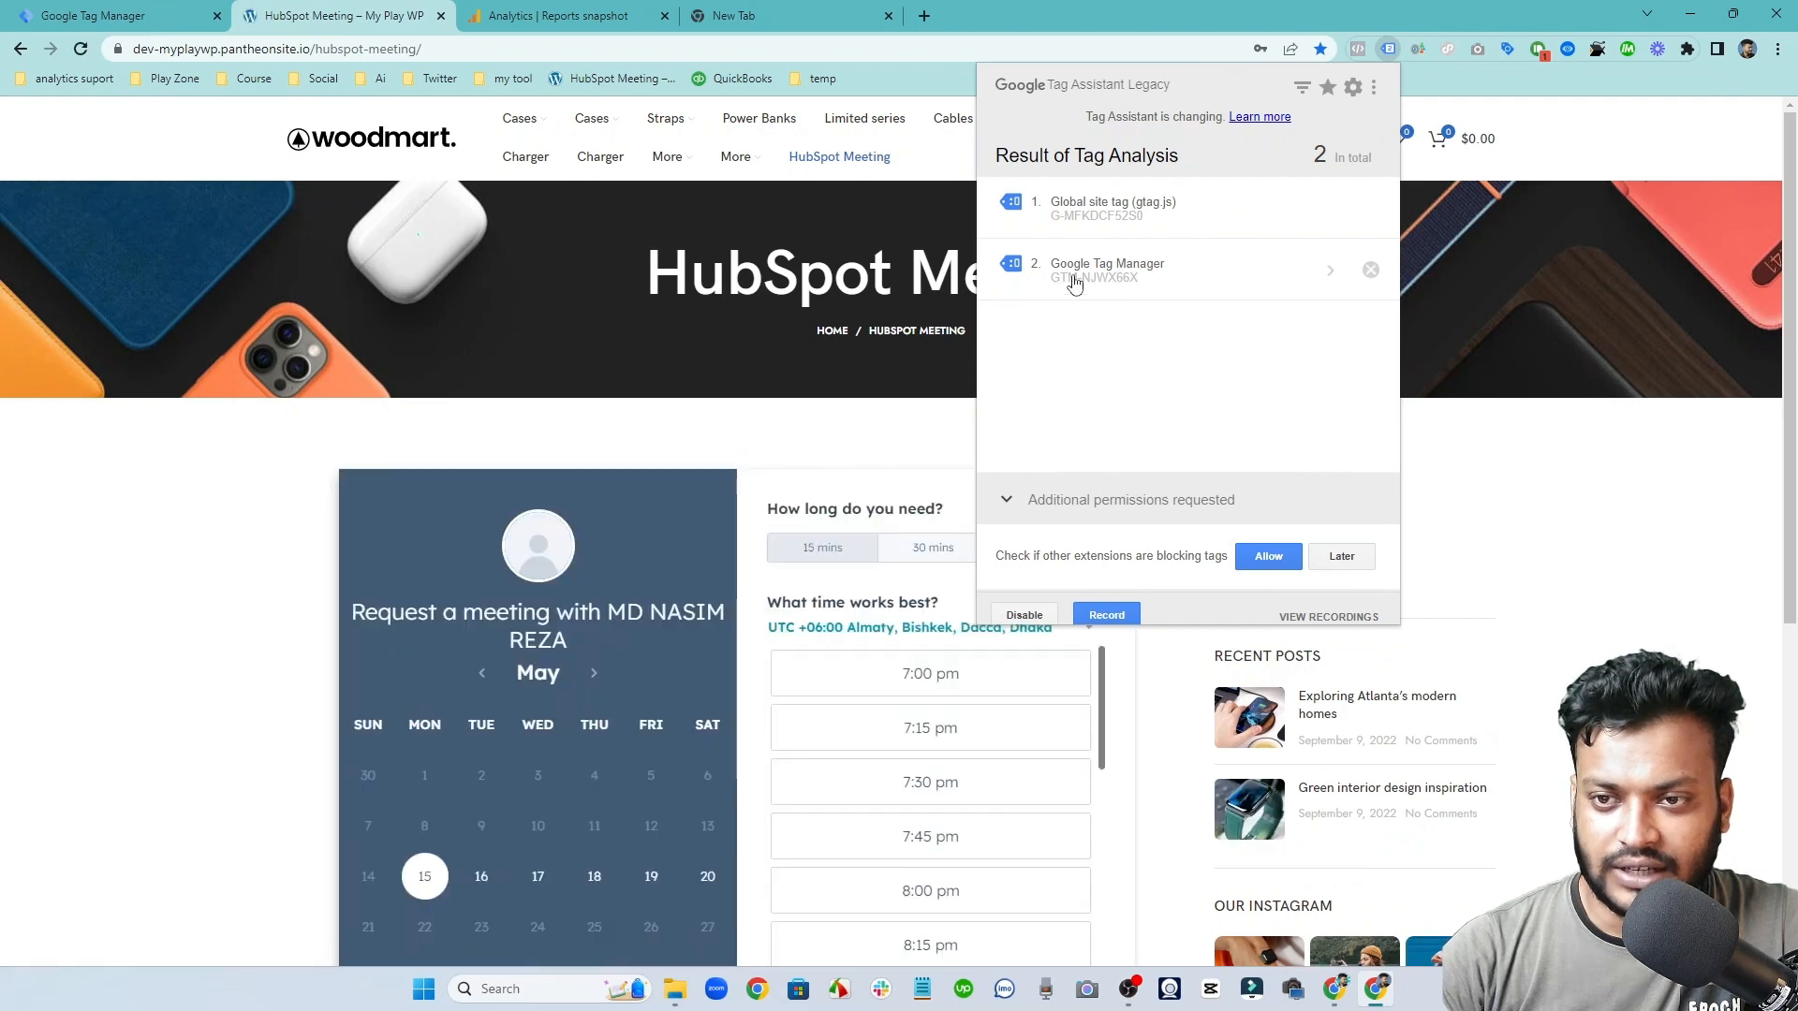
{"action": "mouse_move", "coordinate": [577, 365]}
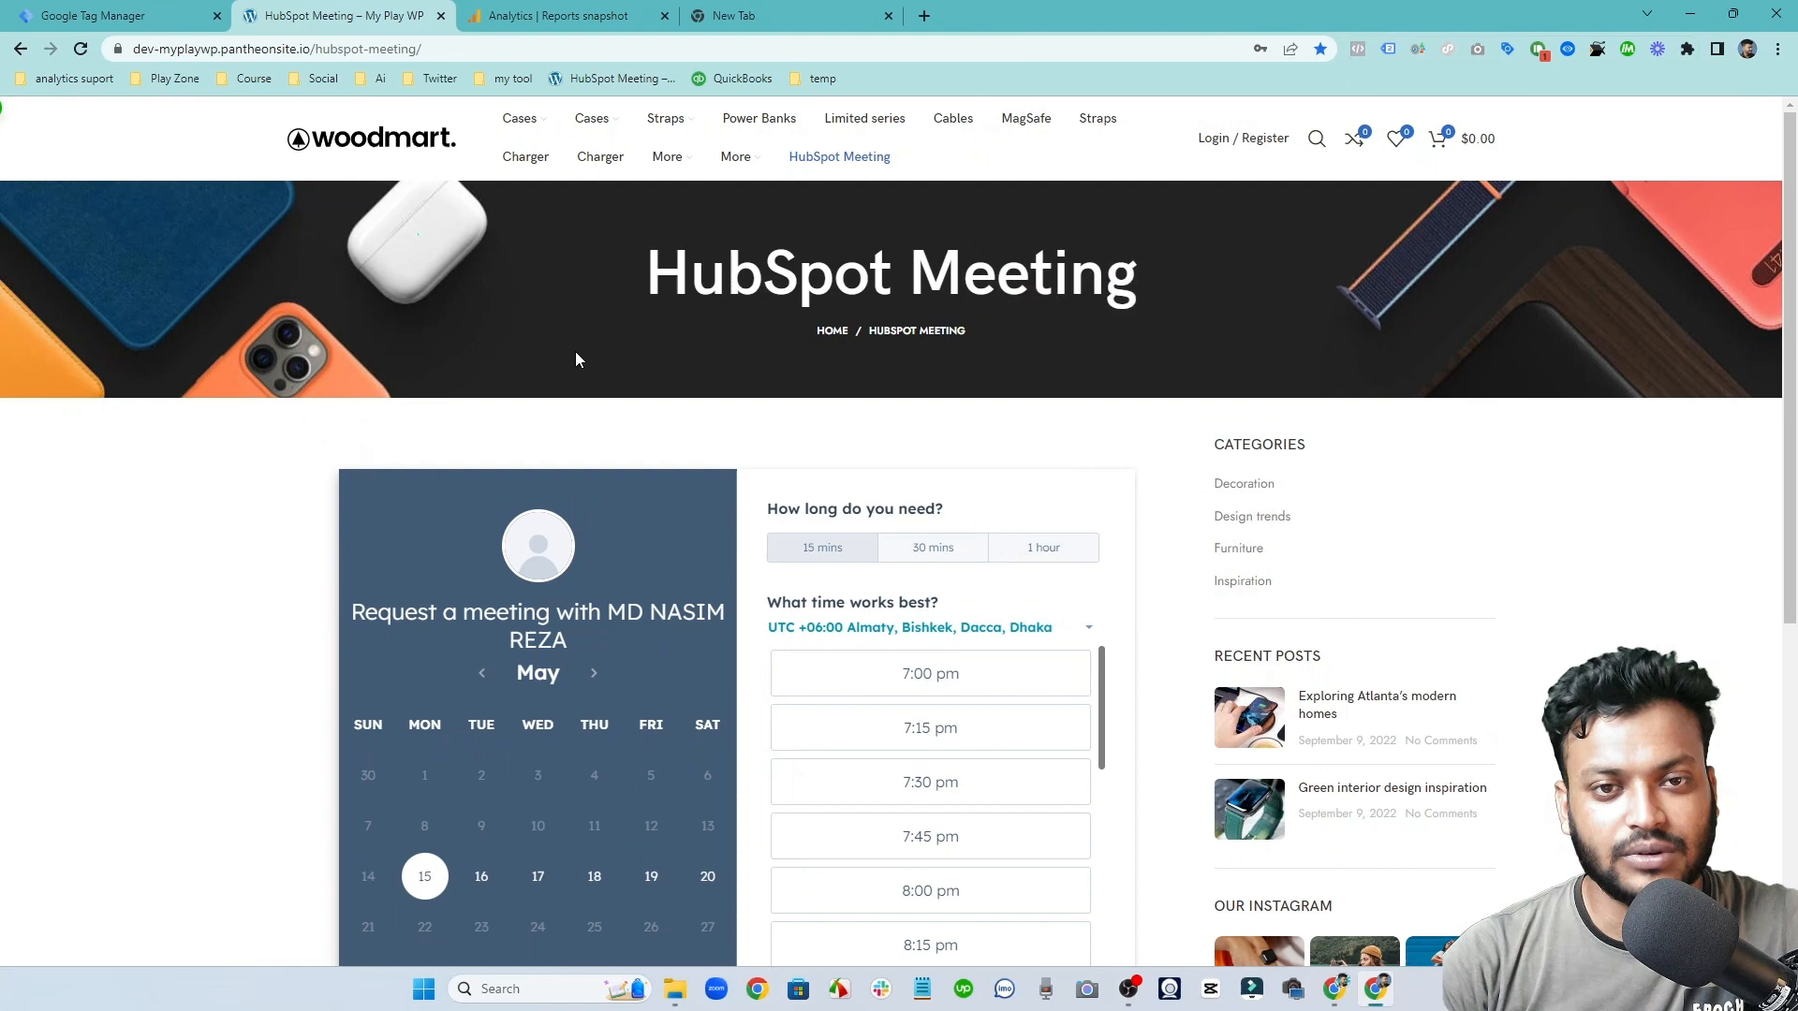
- Start a Tag Manager preview of container GTM-NJWX66X from the workspace
{"action": "left_click", "coordinate": [109, 15]}
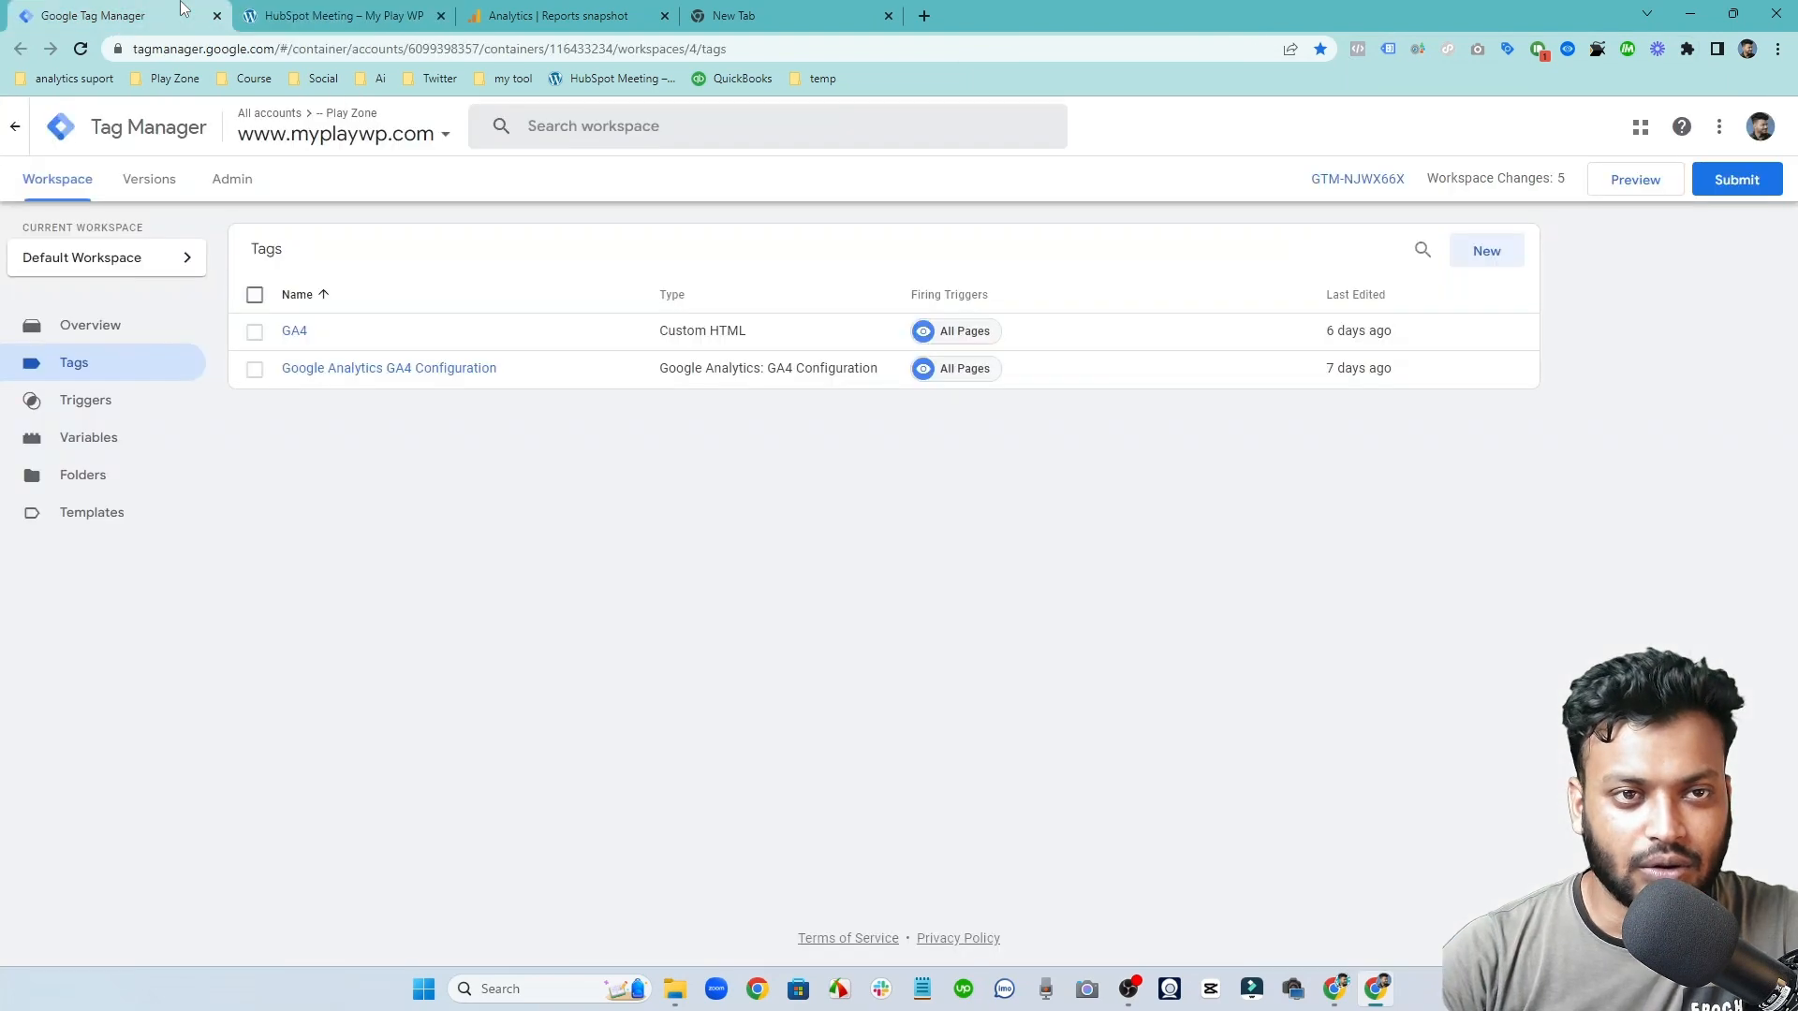
{"action": "left_click", "coordinate": [1633, 179]}
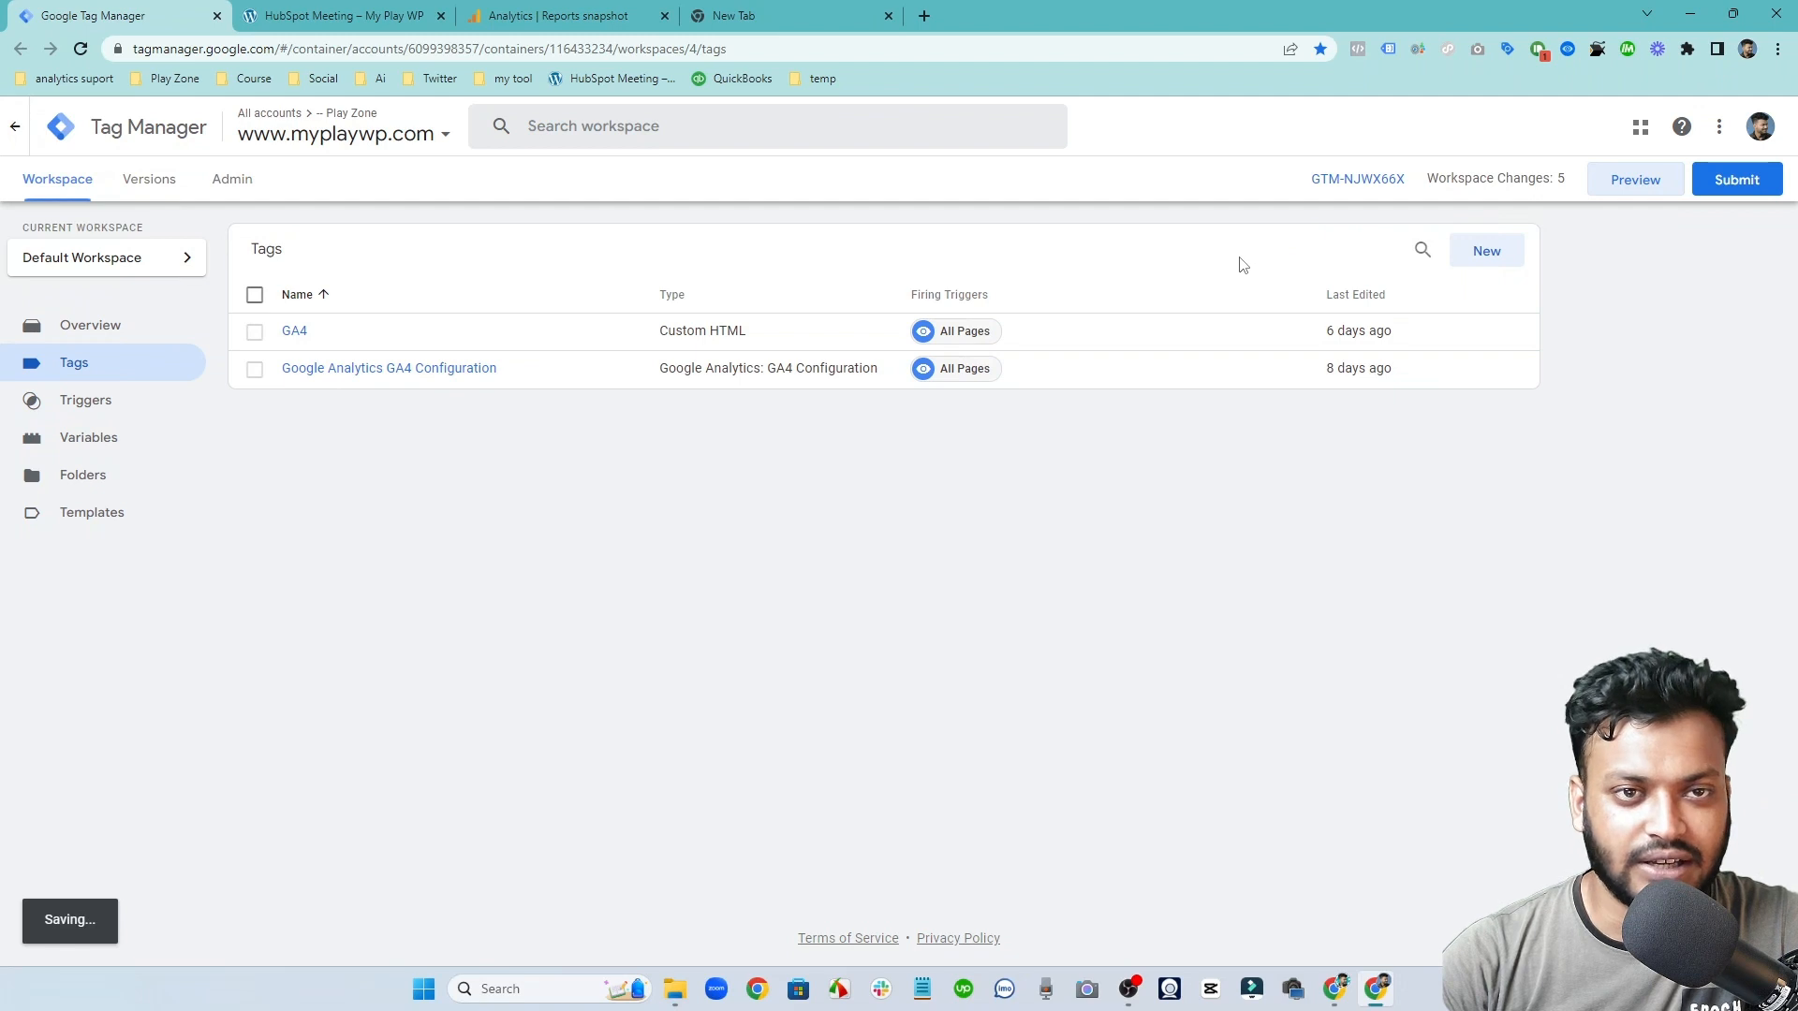
{"action": "left_click", "coordinate": [1632, 180]}
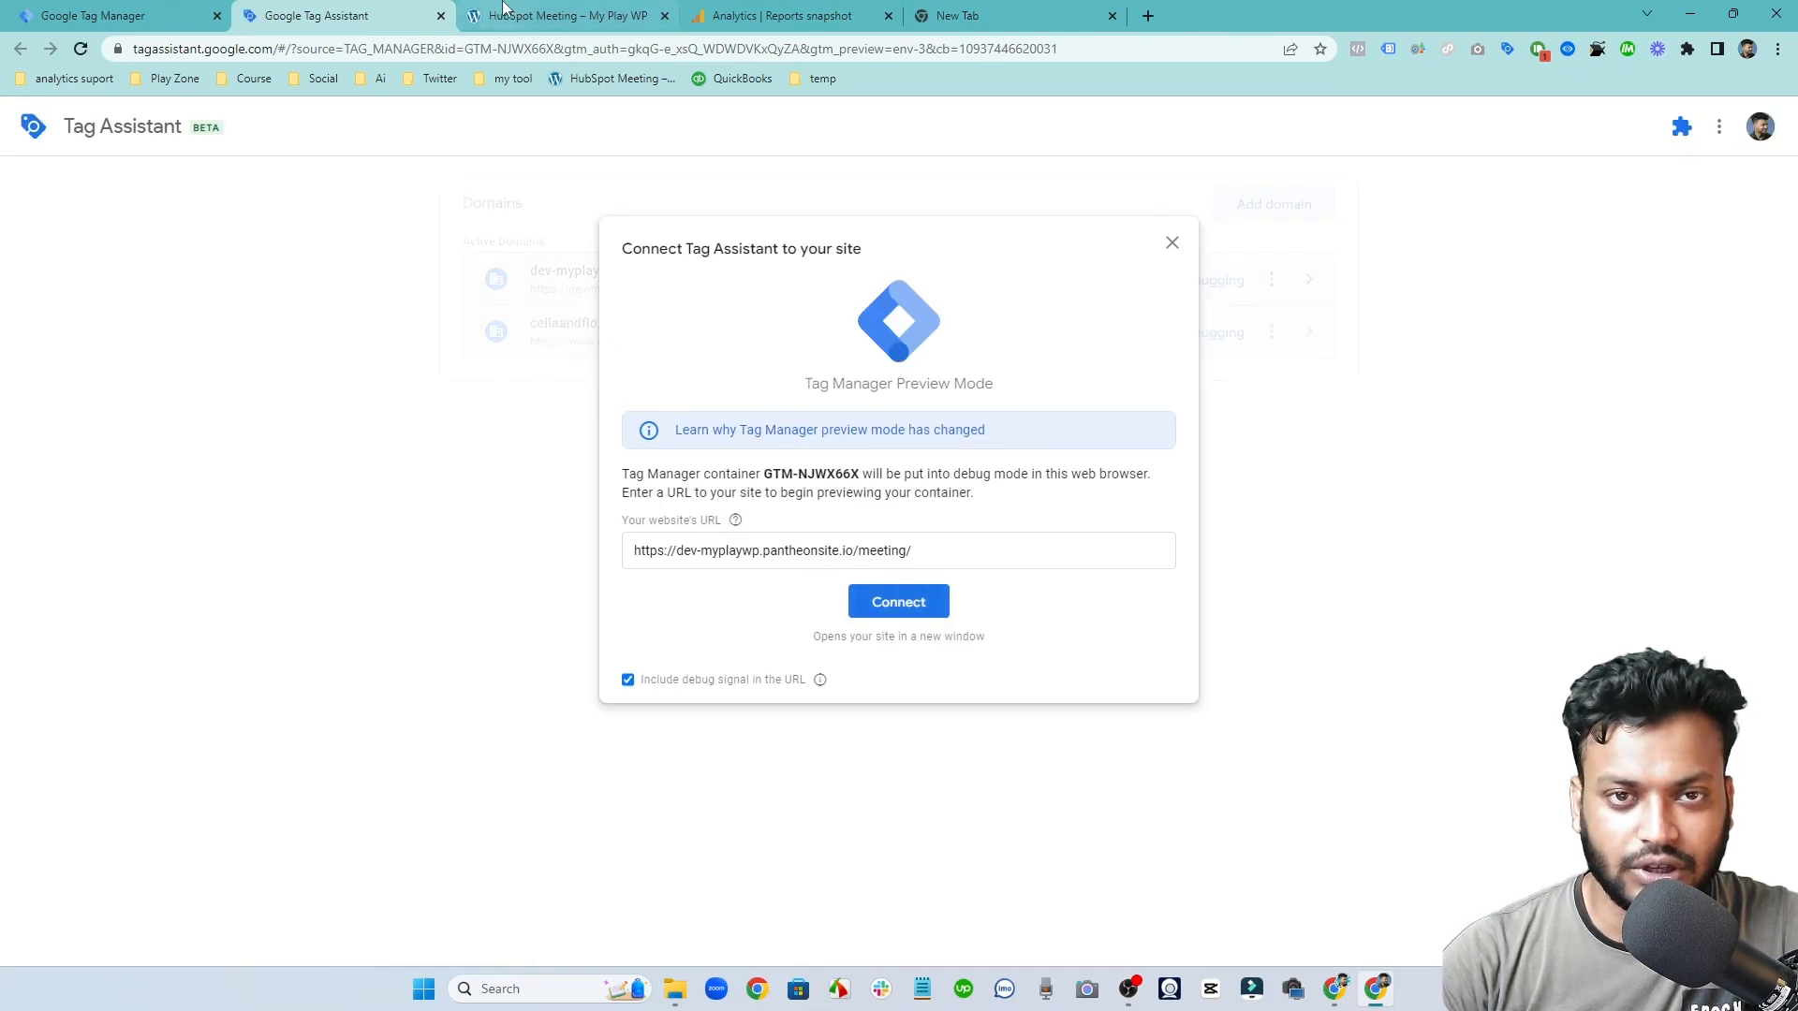
- Check the meeting page URL, close the old meeting tab and connect Tag Assistant to the site
{"action": "left_click", "coordinate": [896, 601]}
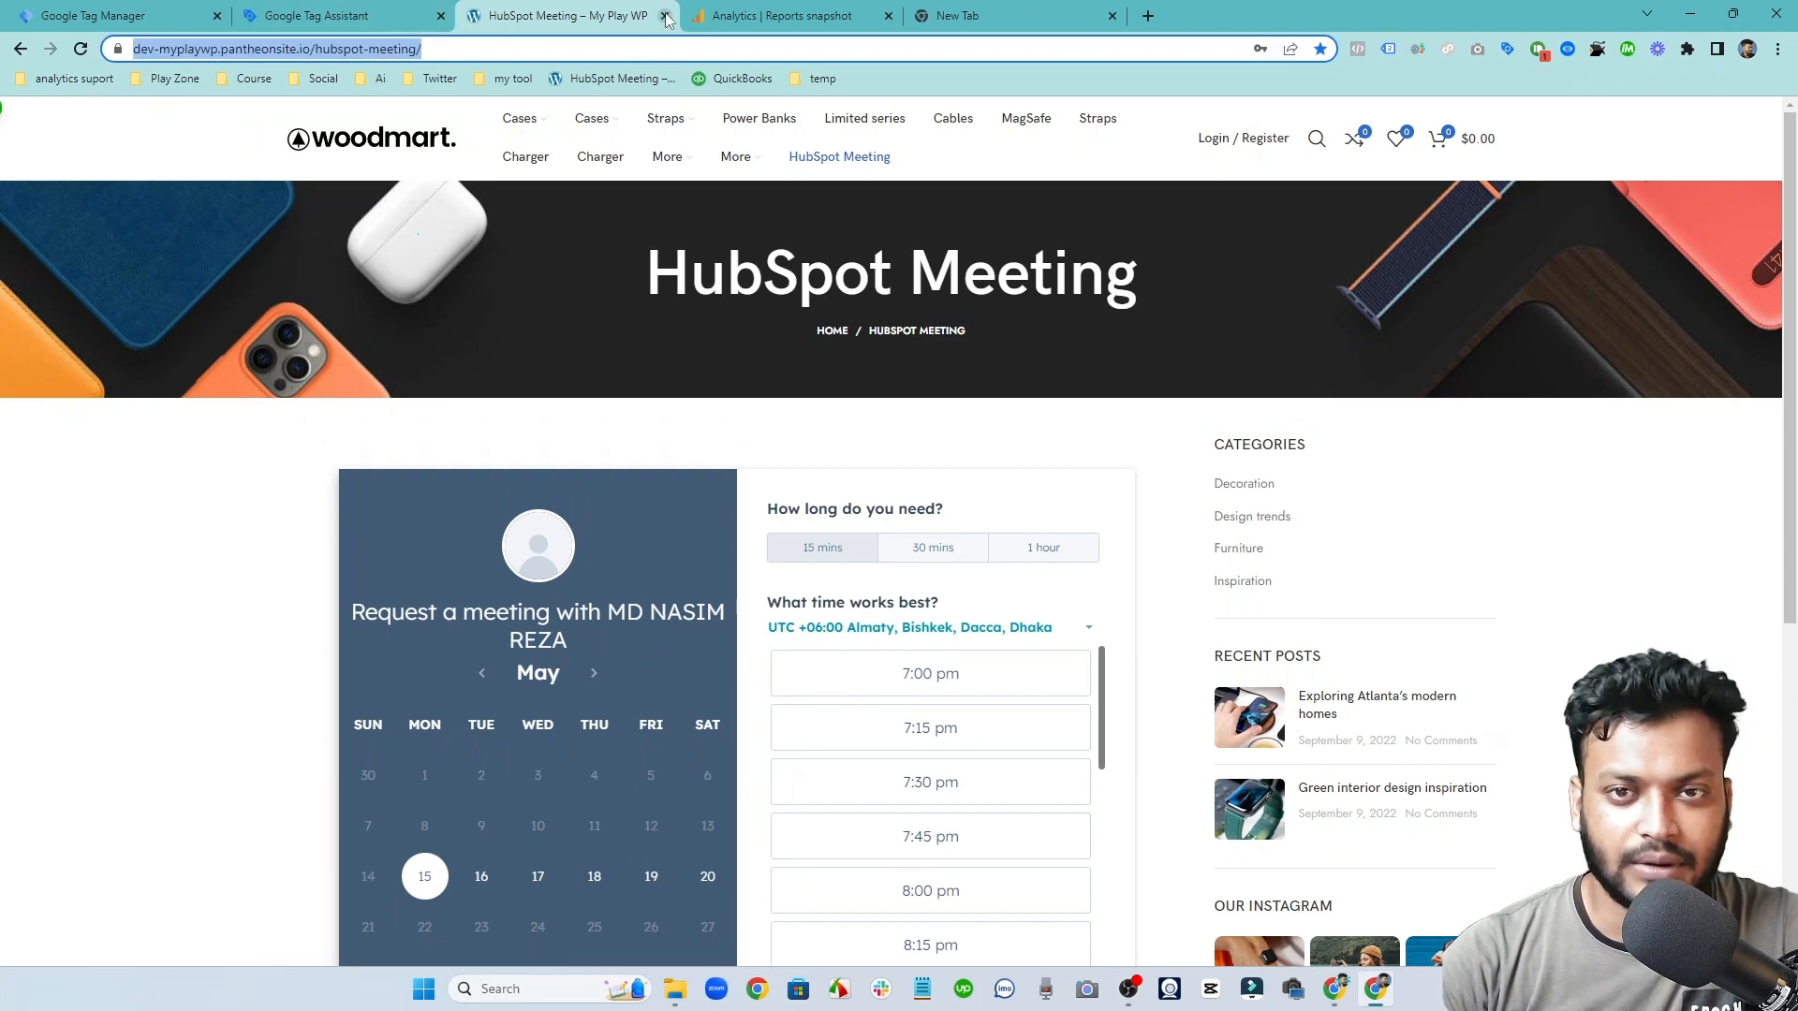
{"action": "left_click", "coordinate": [665, 15]}
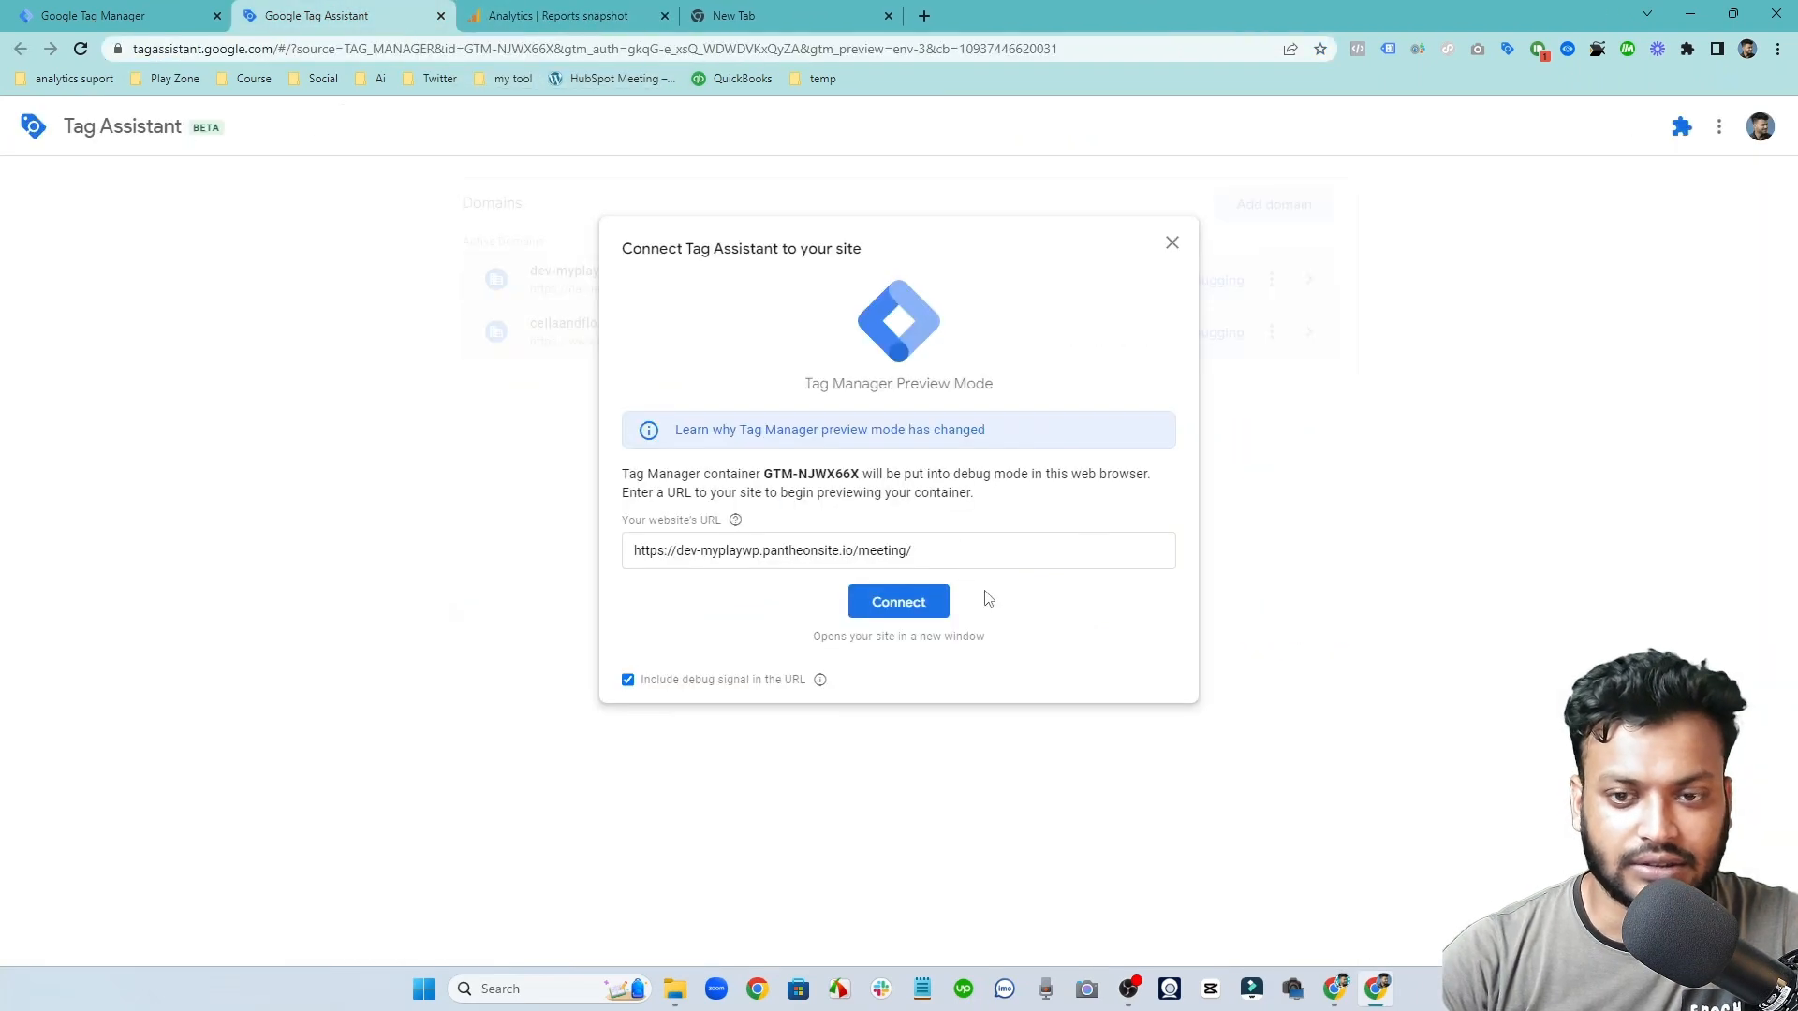
{"action": "left_click", "coordinate": [897, 601]}
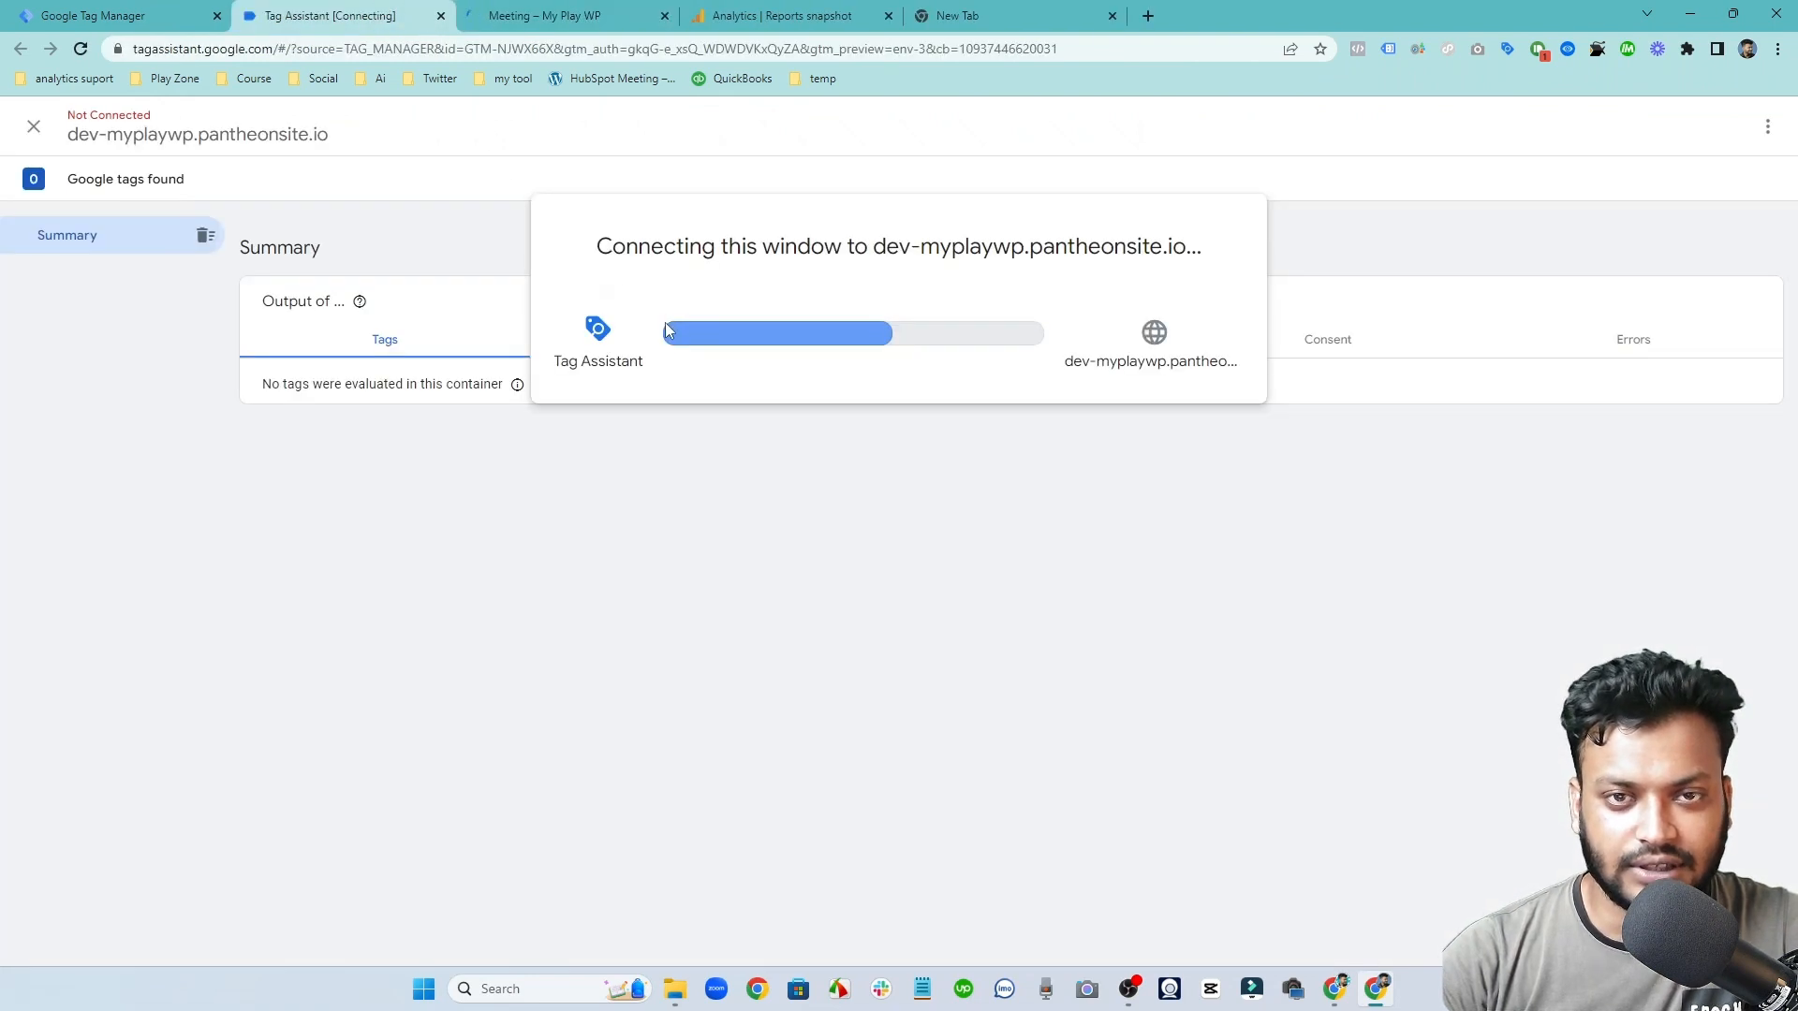
- Confirm GA4 tags fired in Tag Assistant, then pick the 8:15 PM slot on May 15 in the debug meeting page
{"action": "left_click", "coordinate": [562, 15]}
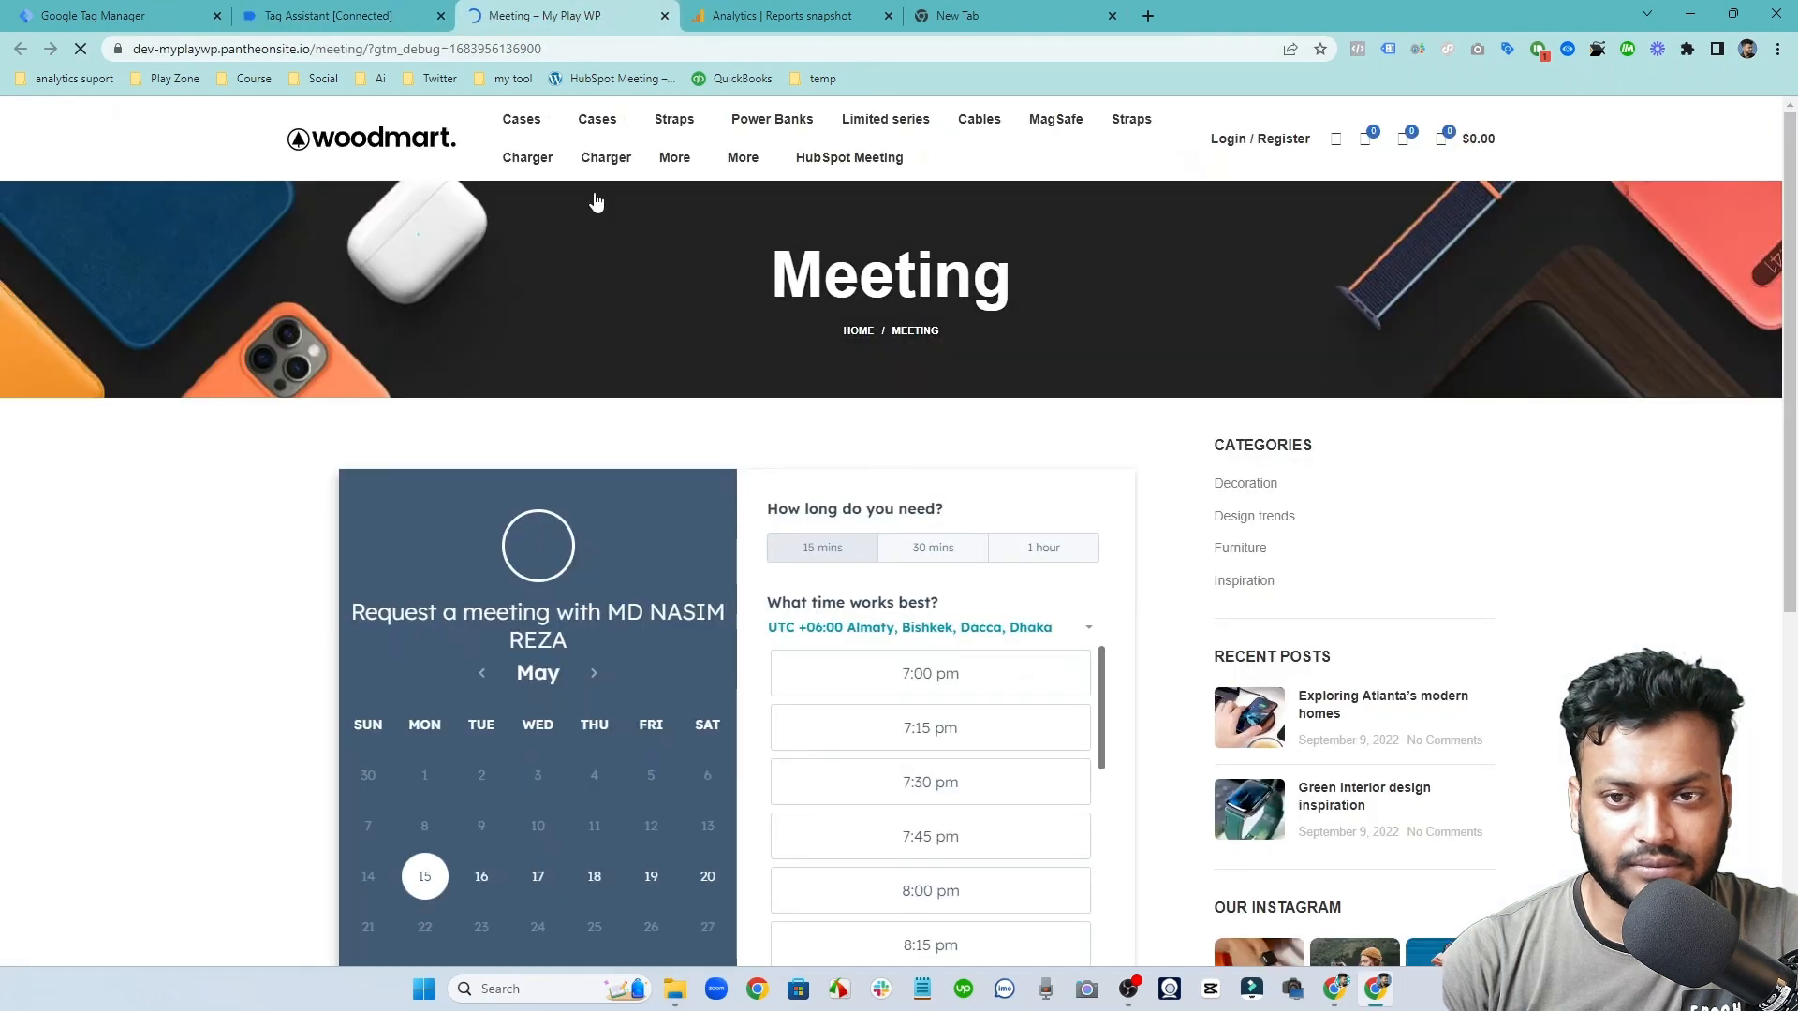
{"action": "left_click", "coordinate": [333, 15]}
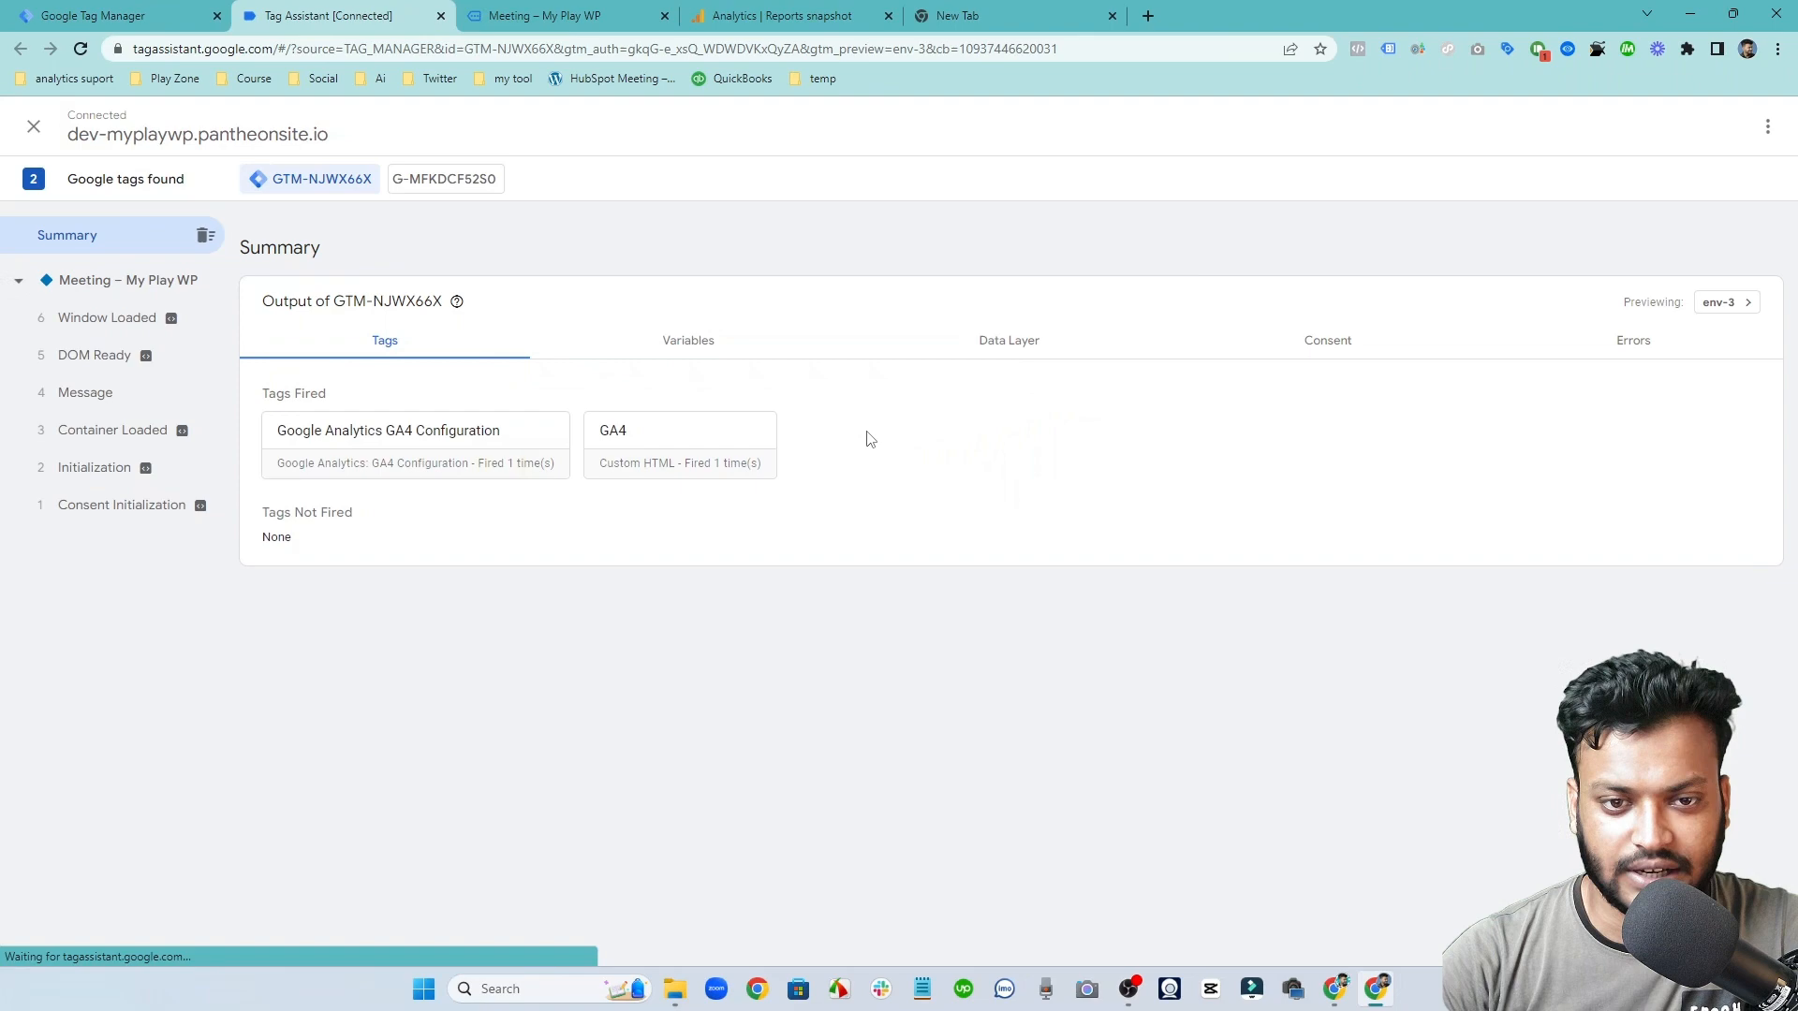
{"action": "left_click", "coordinate": [564, 15]}
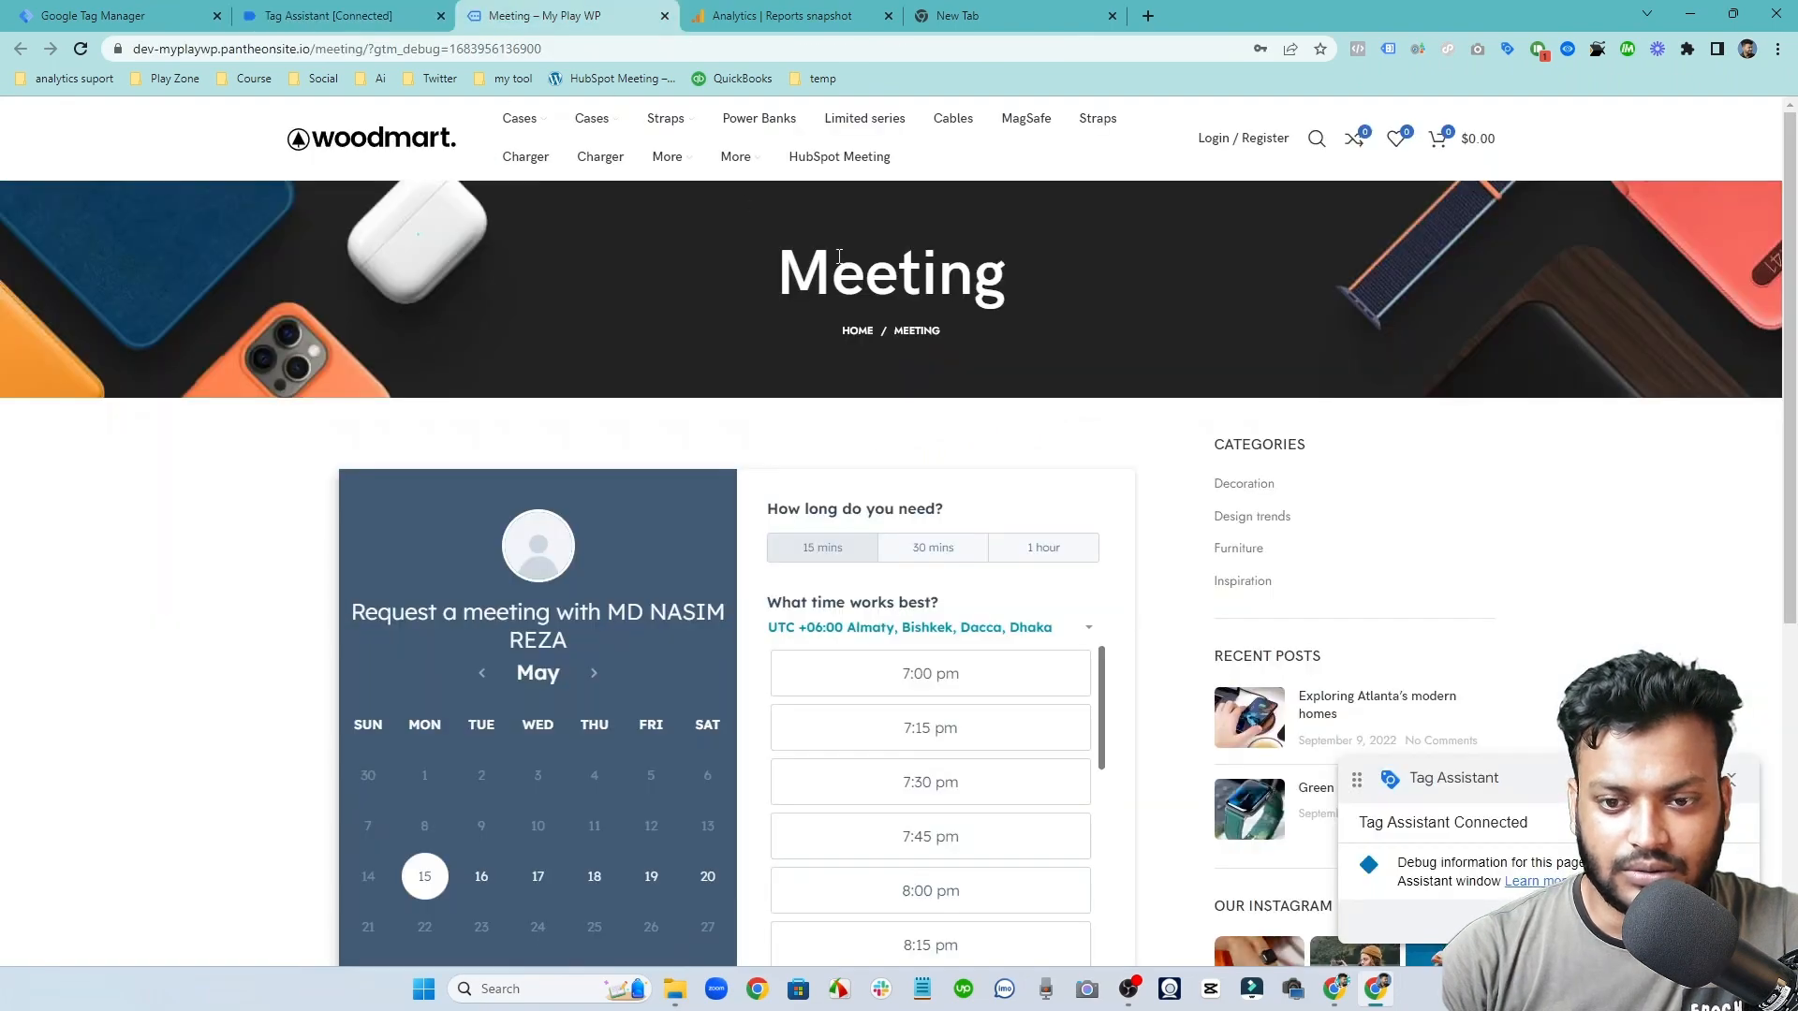
{"action": "scroll", "scroll_direction": "down", "scroll_amount": 3}
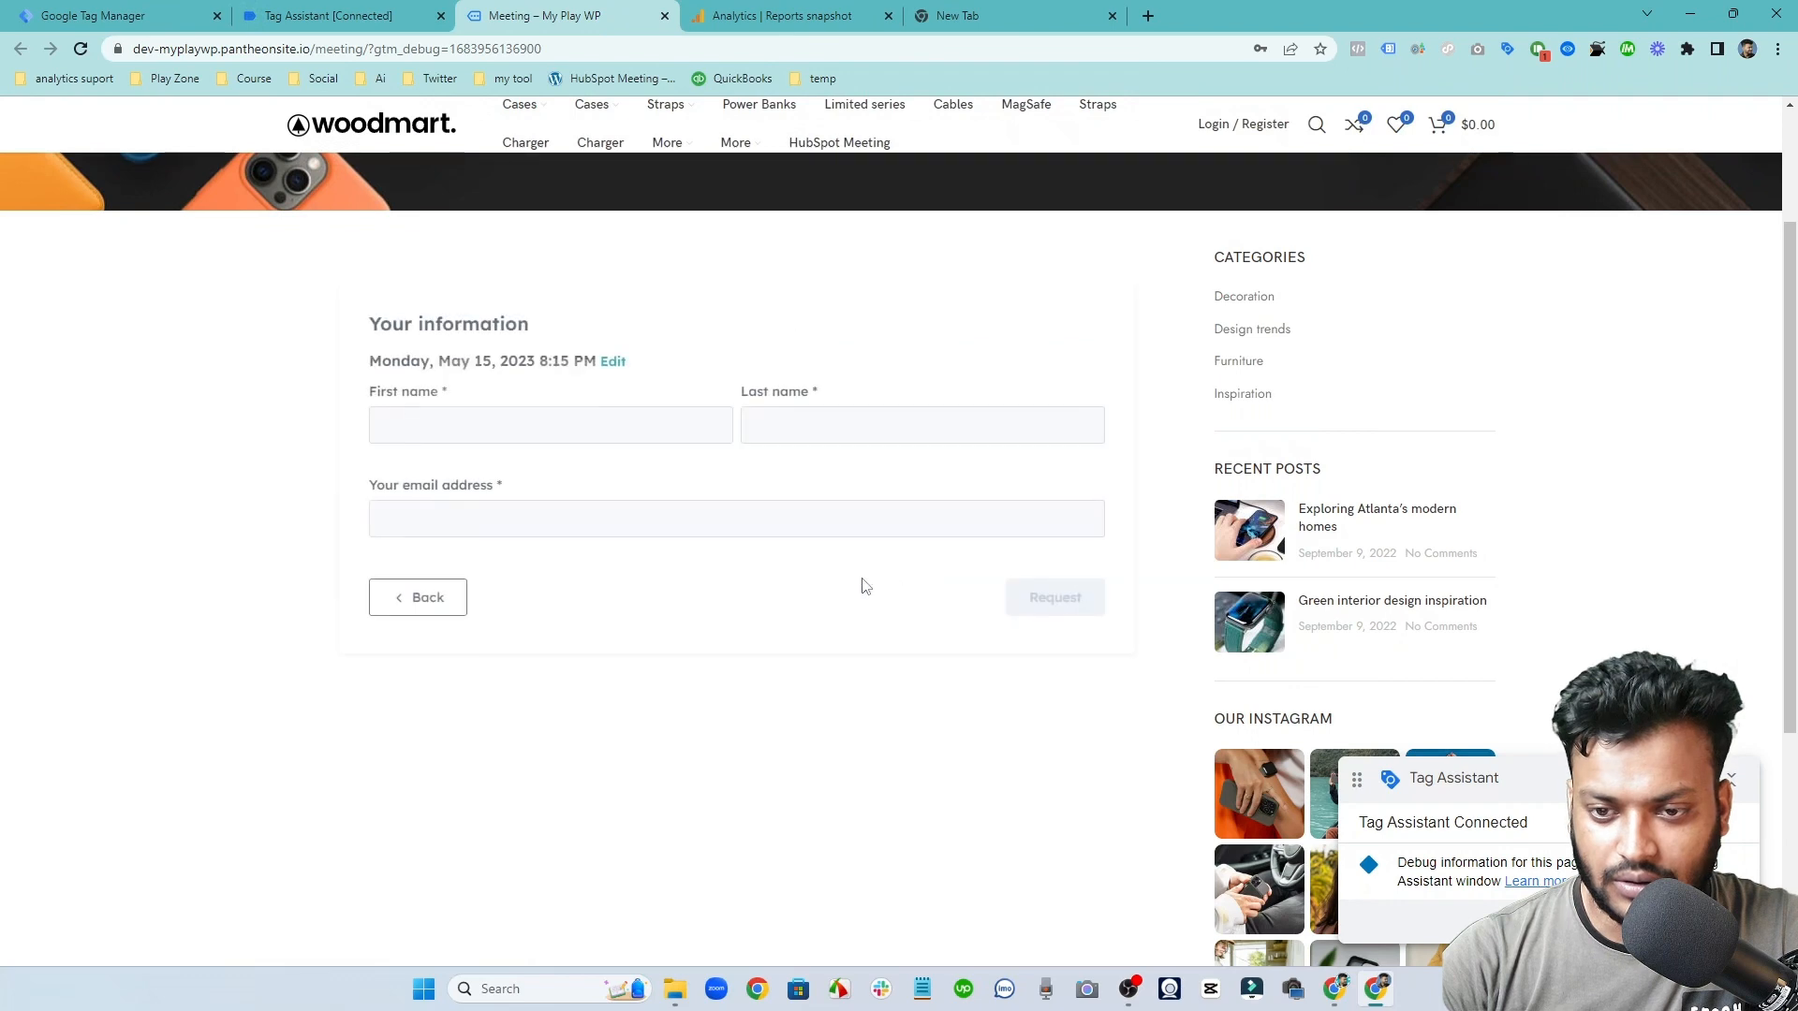
{"action": "left_click", "coordinate": [549, 425]}
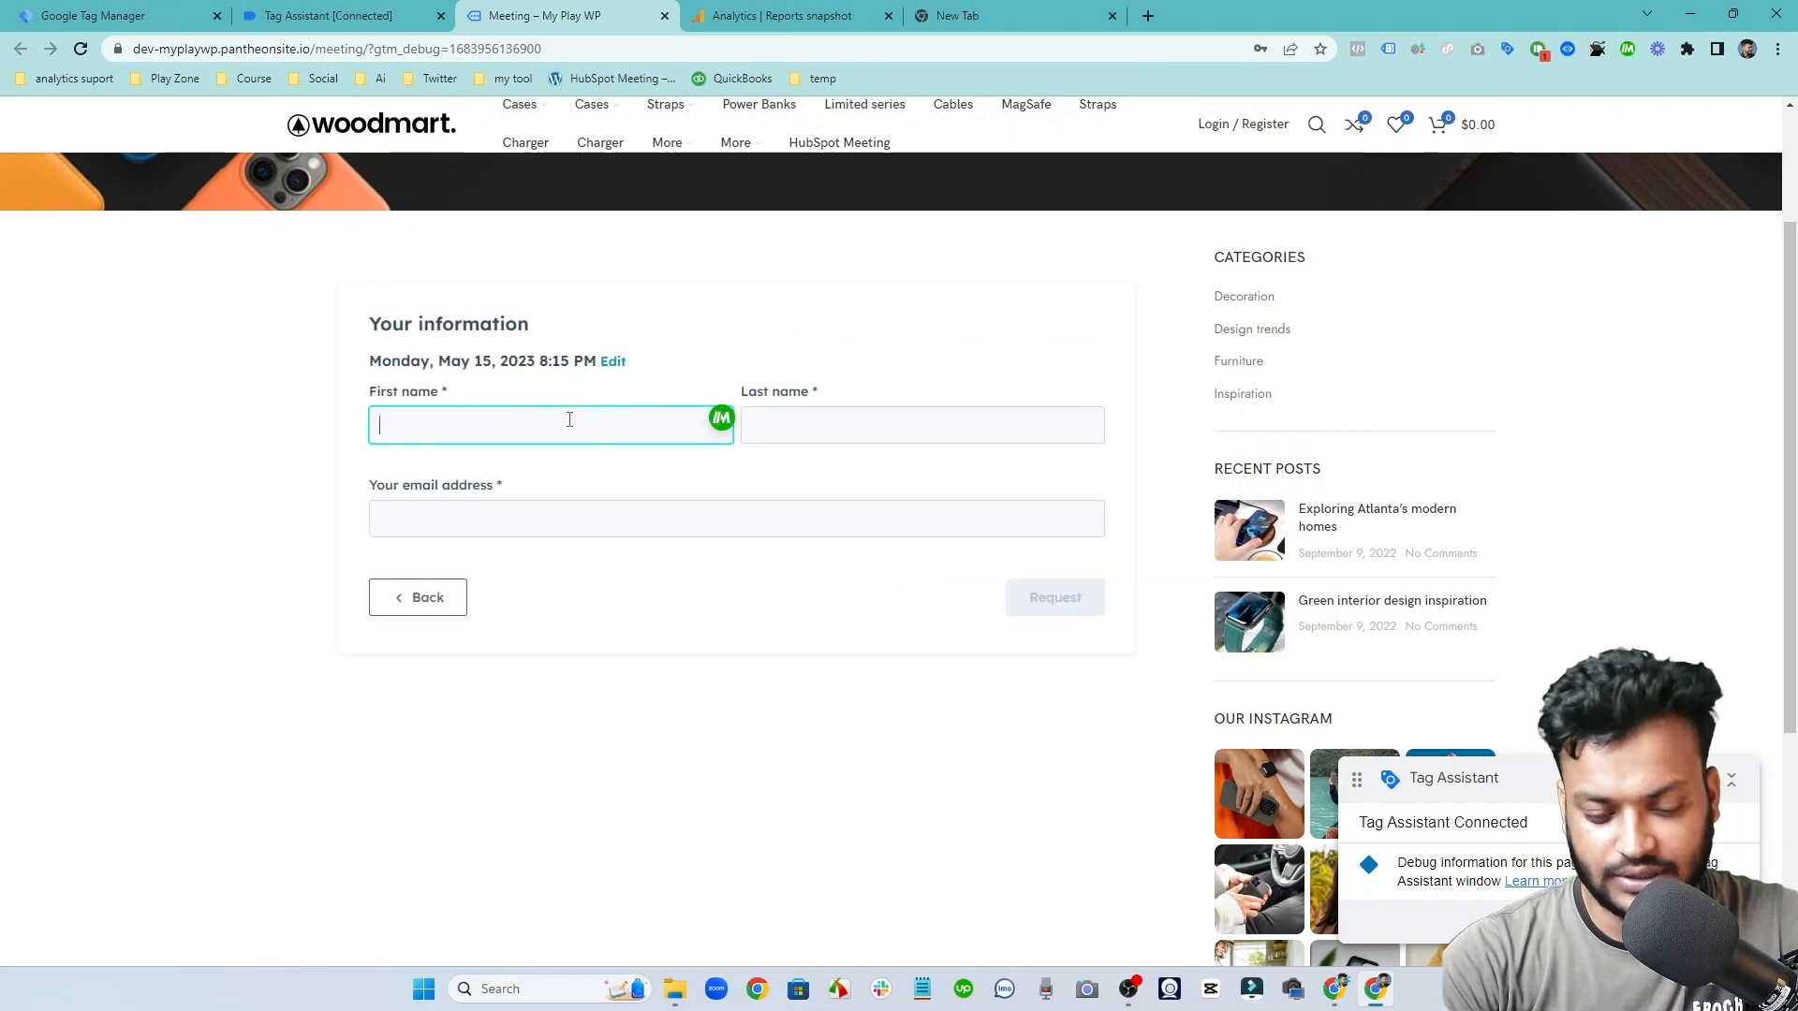
{"action": "type", "text": "test"}
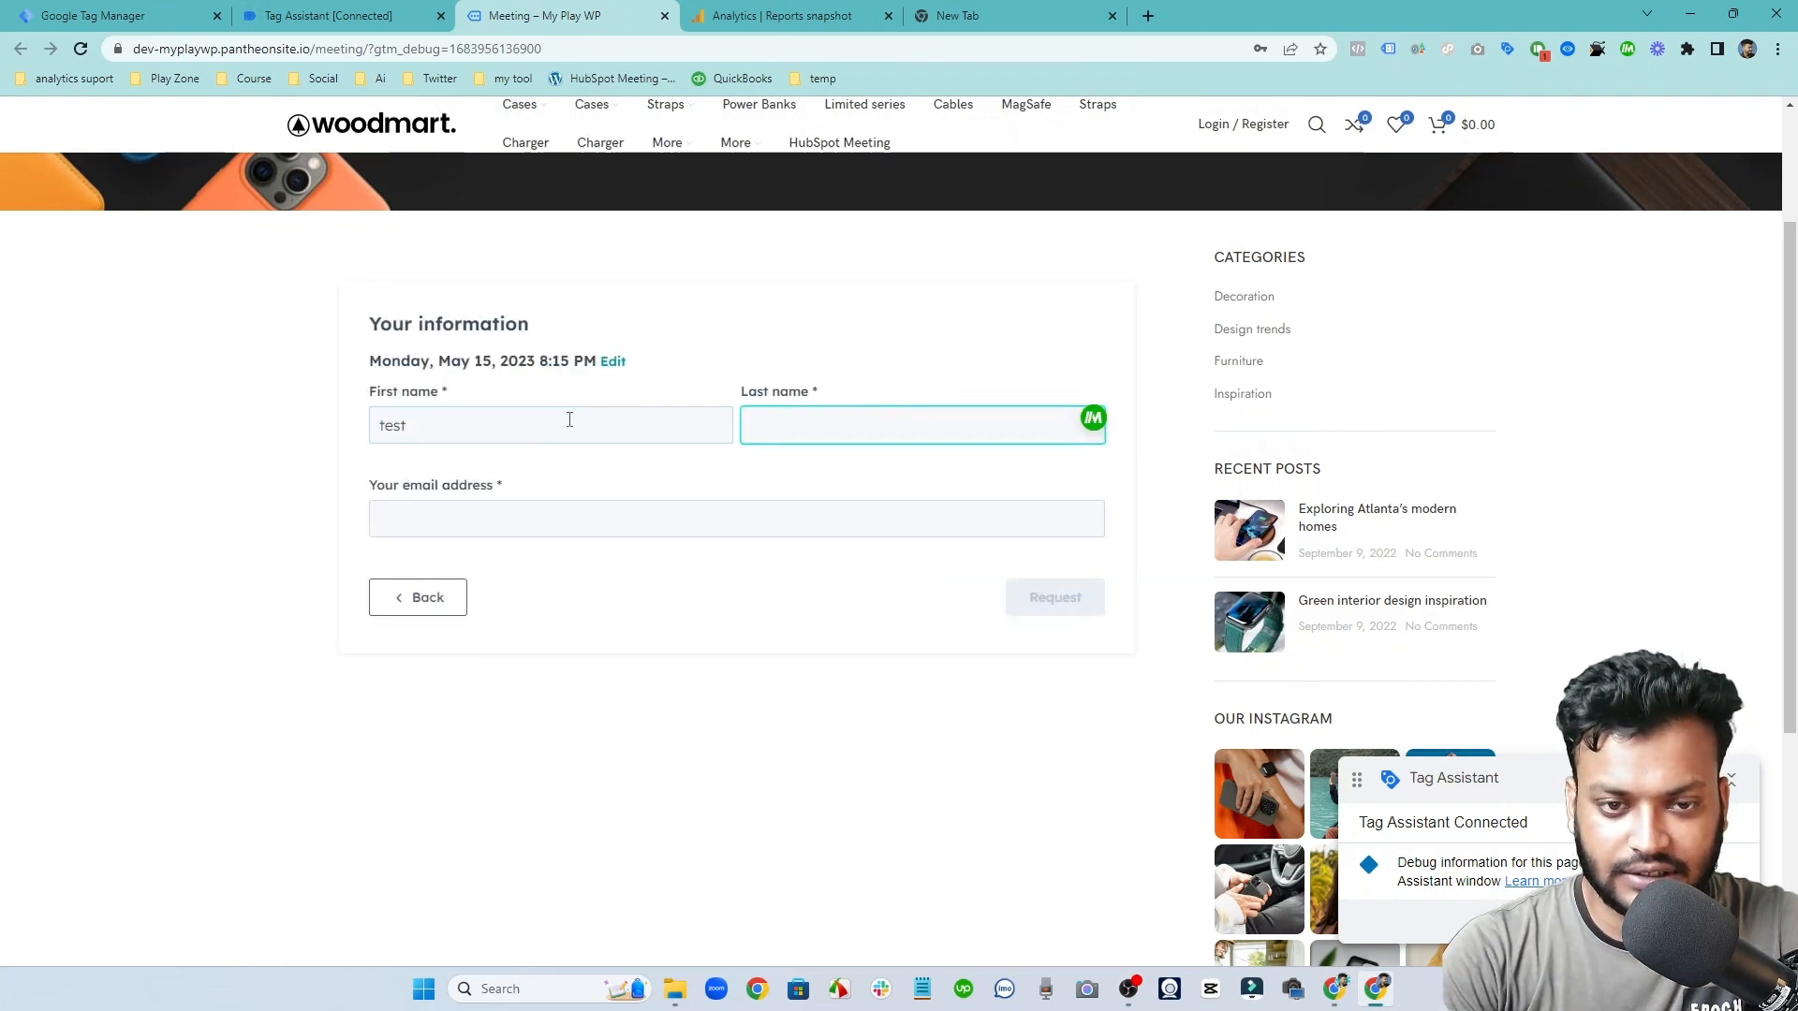
{"action": "type", "text": "test"}
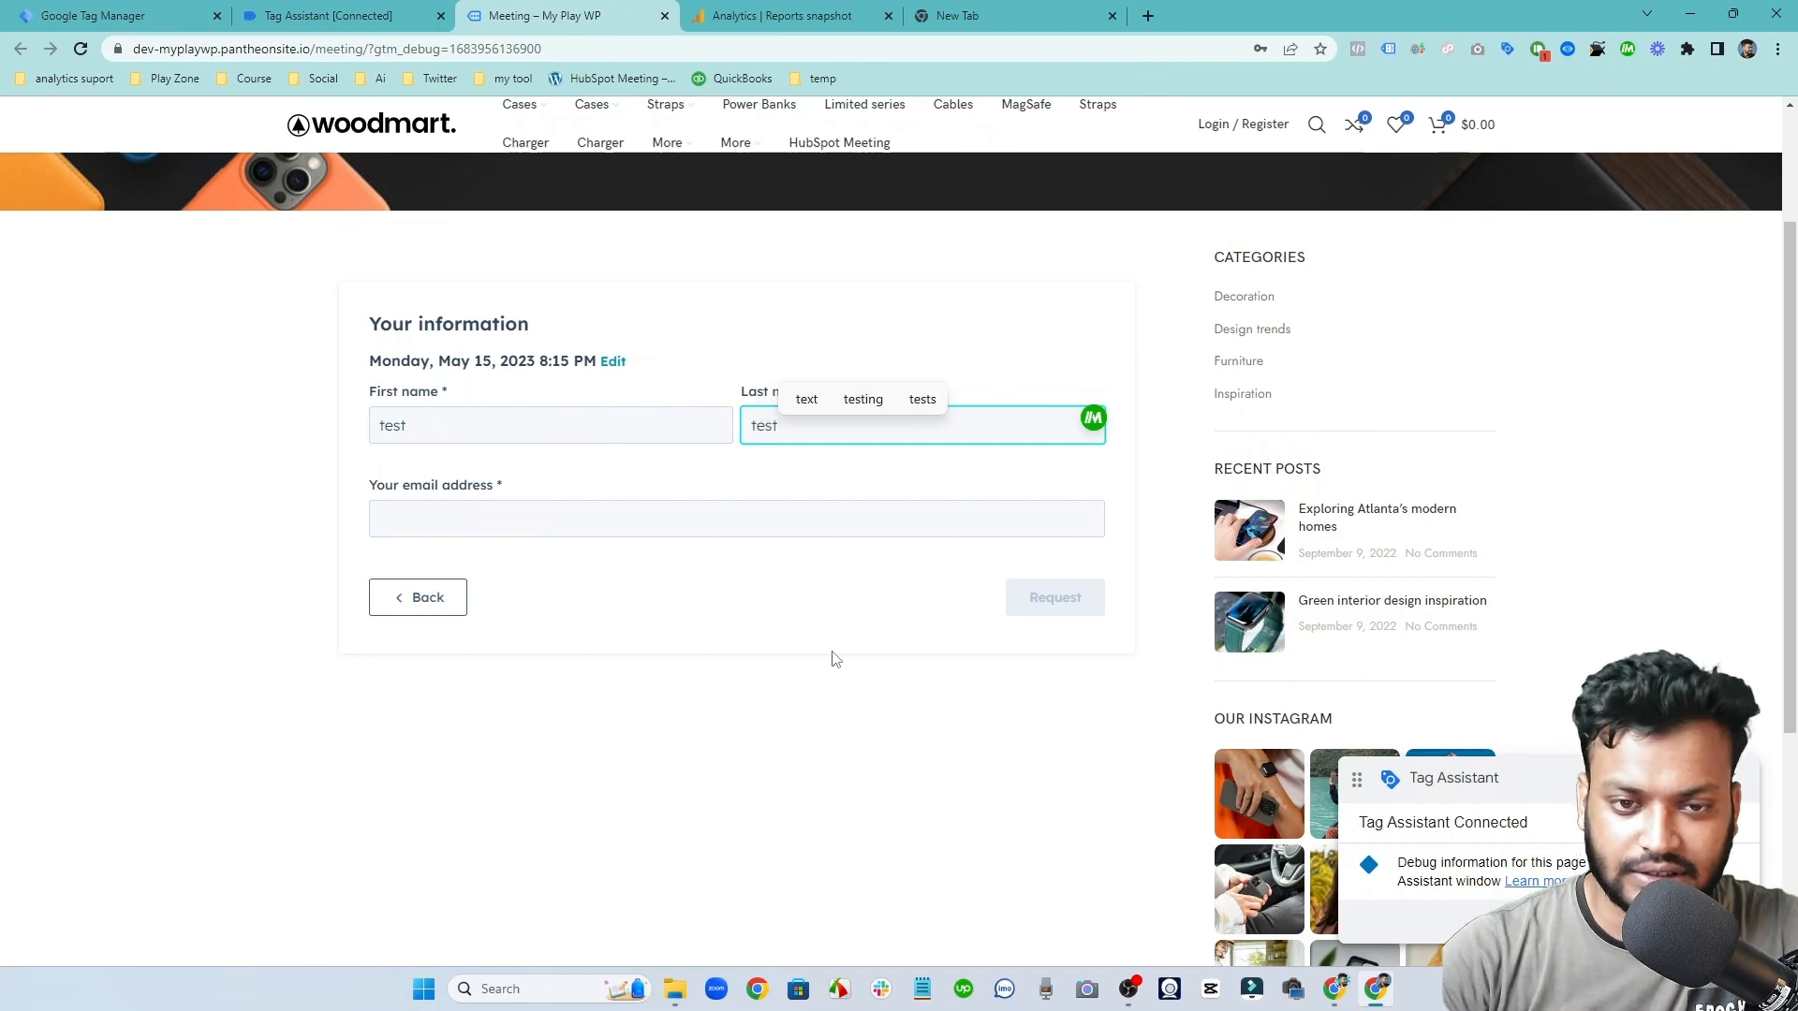
{"action": "left_click", "coordinate": [637, 519]}
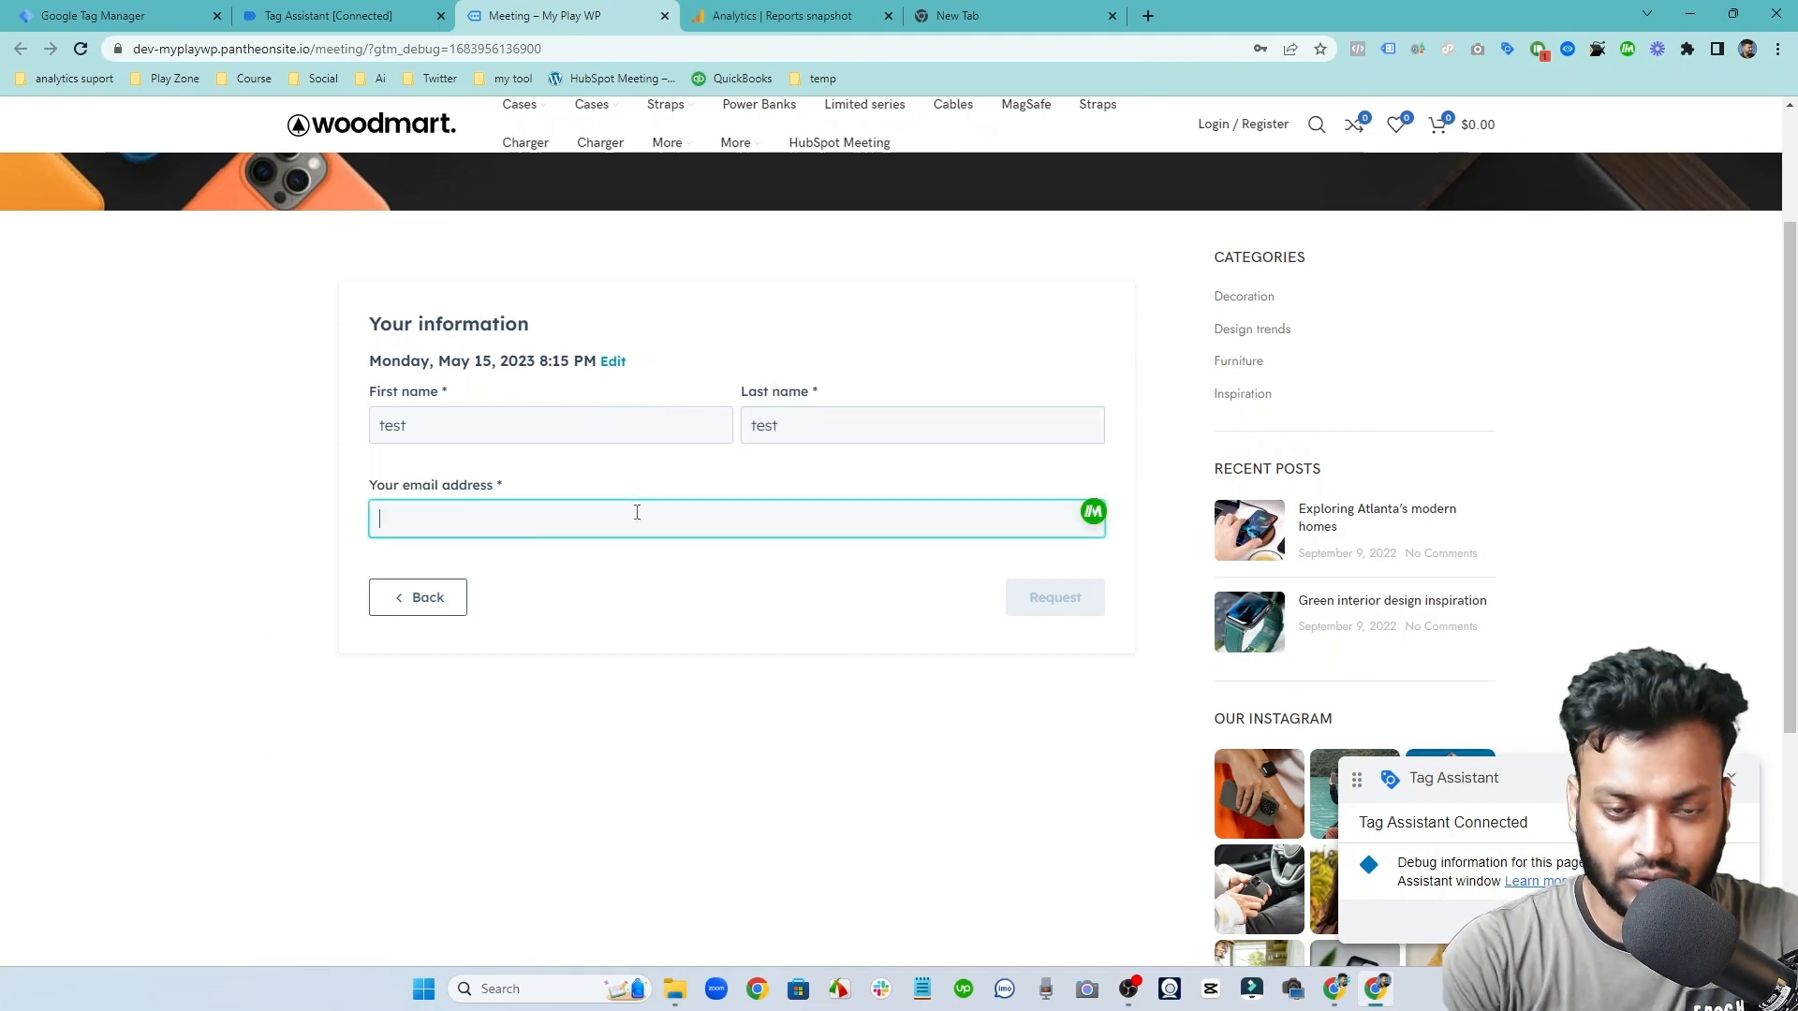
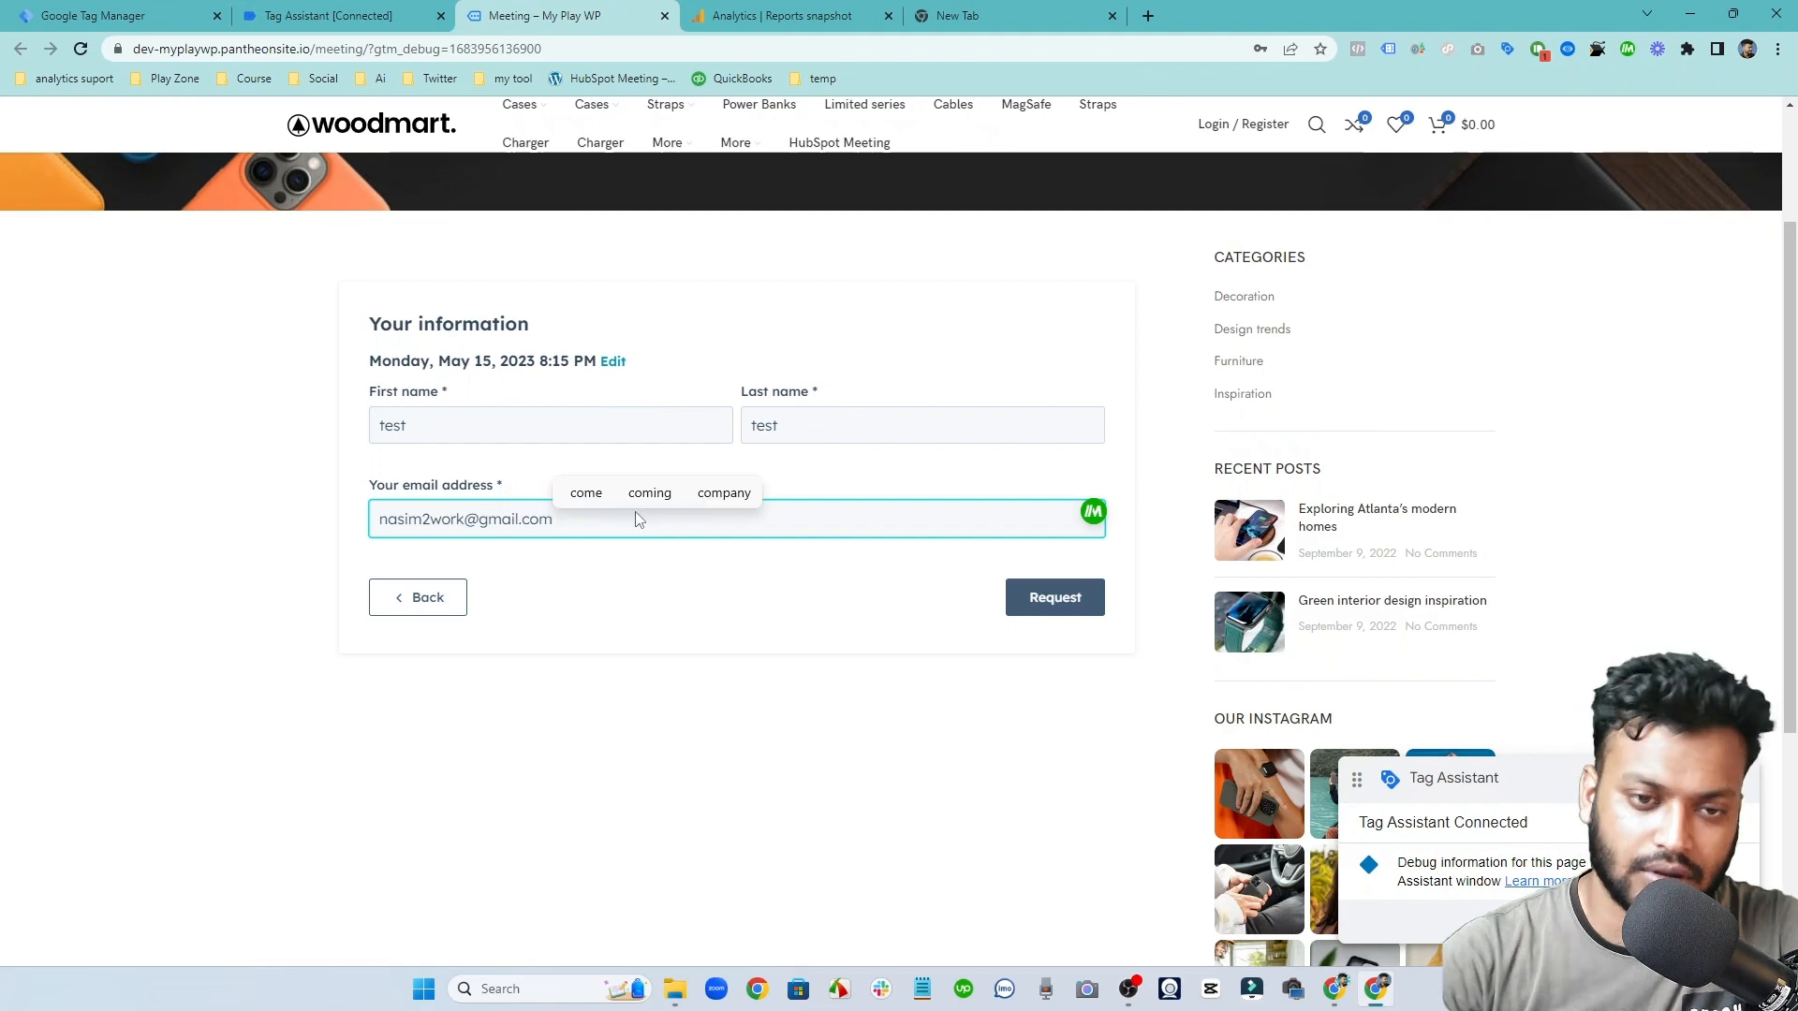
{"action": "left_click", "coordinate": [1052, 597]}
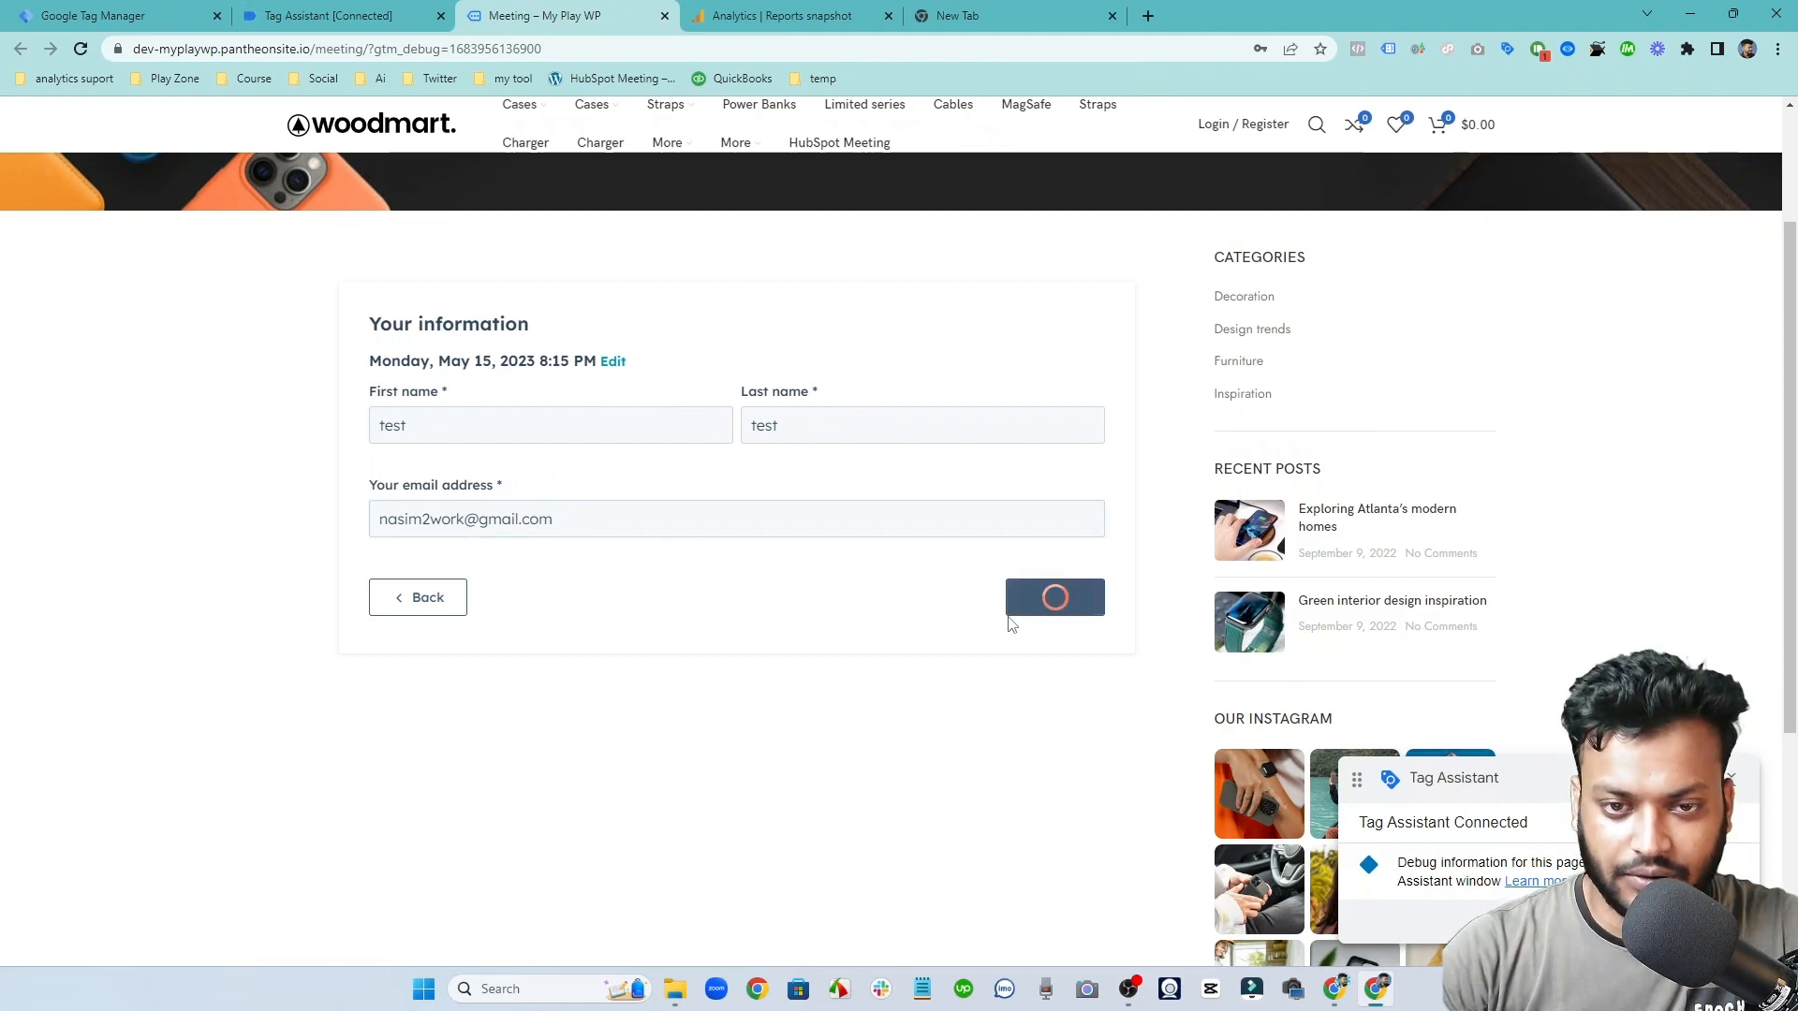
- Land on the 'Meeting time requested' confirmation for May 15, 2023 at 8:15 PM
{"action": "left_click", "coordinate": [1052, 597]}
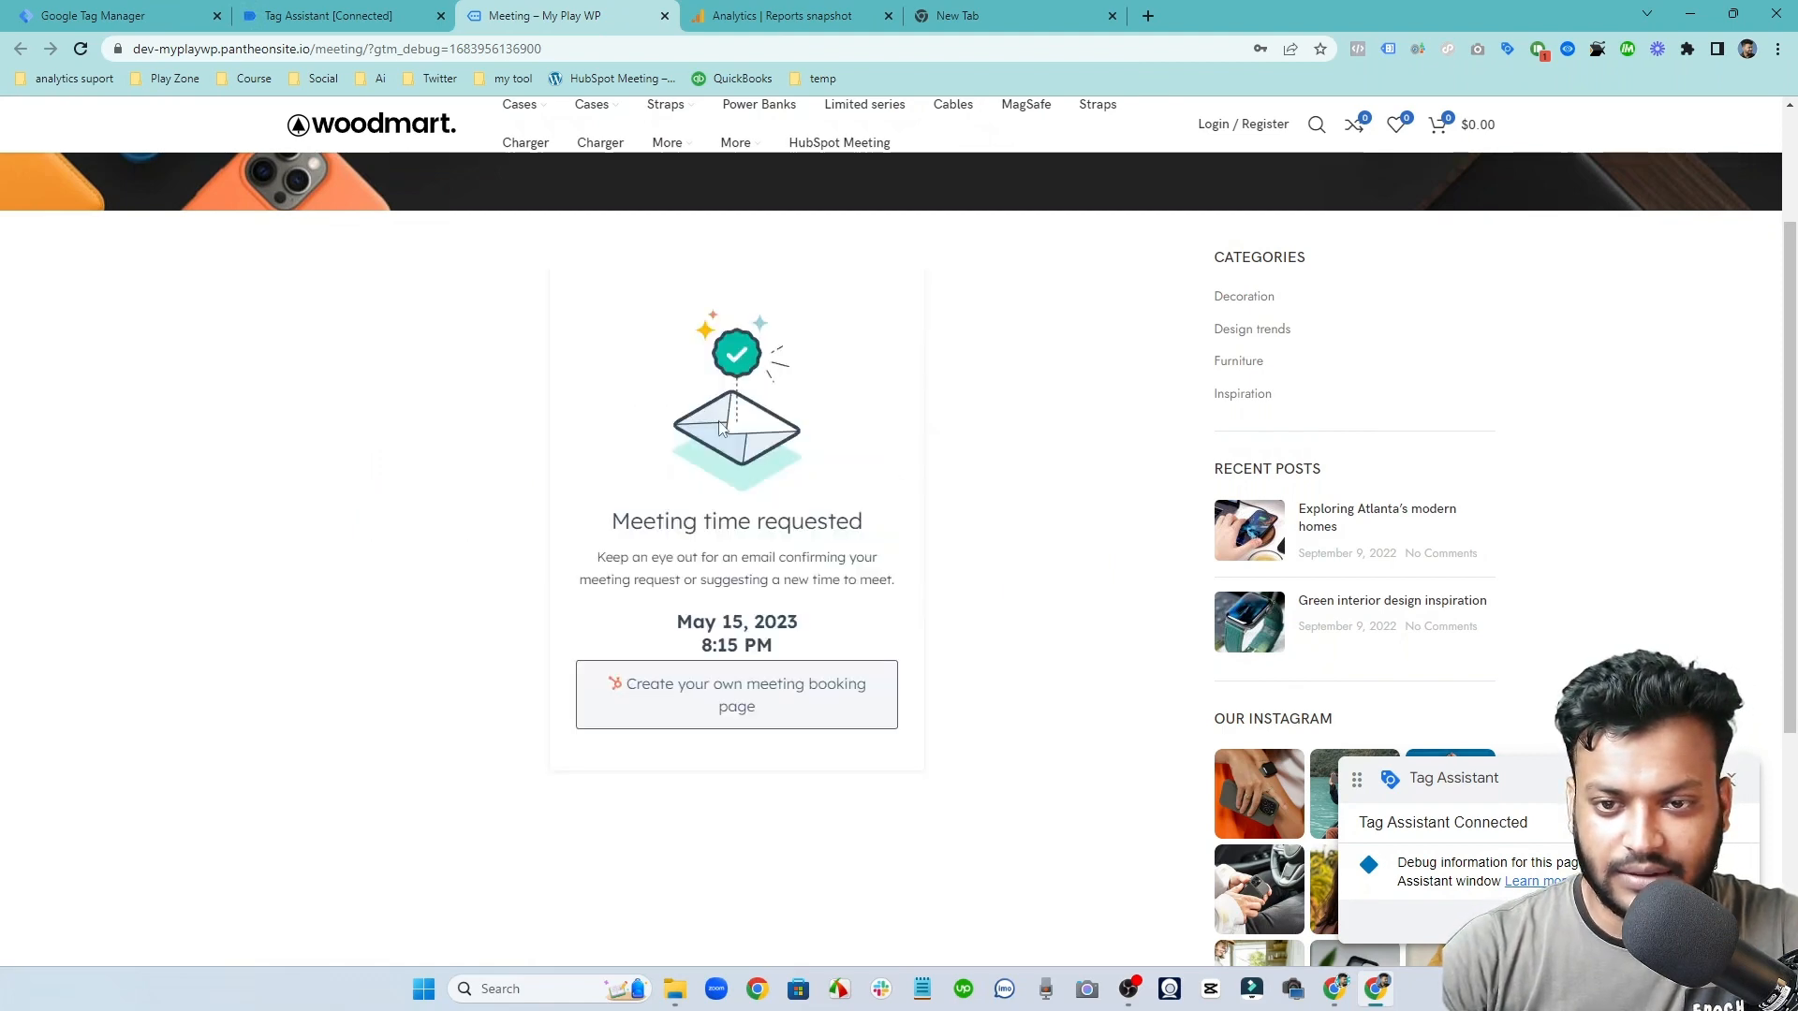
{"action": "mouse_move", "coordinate": [805, 597]}
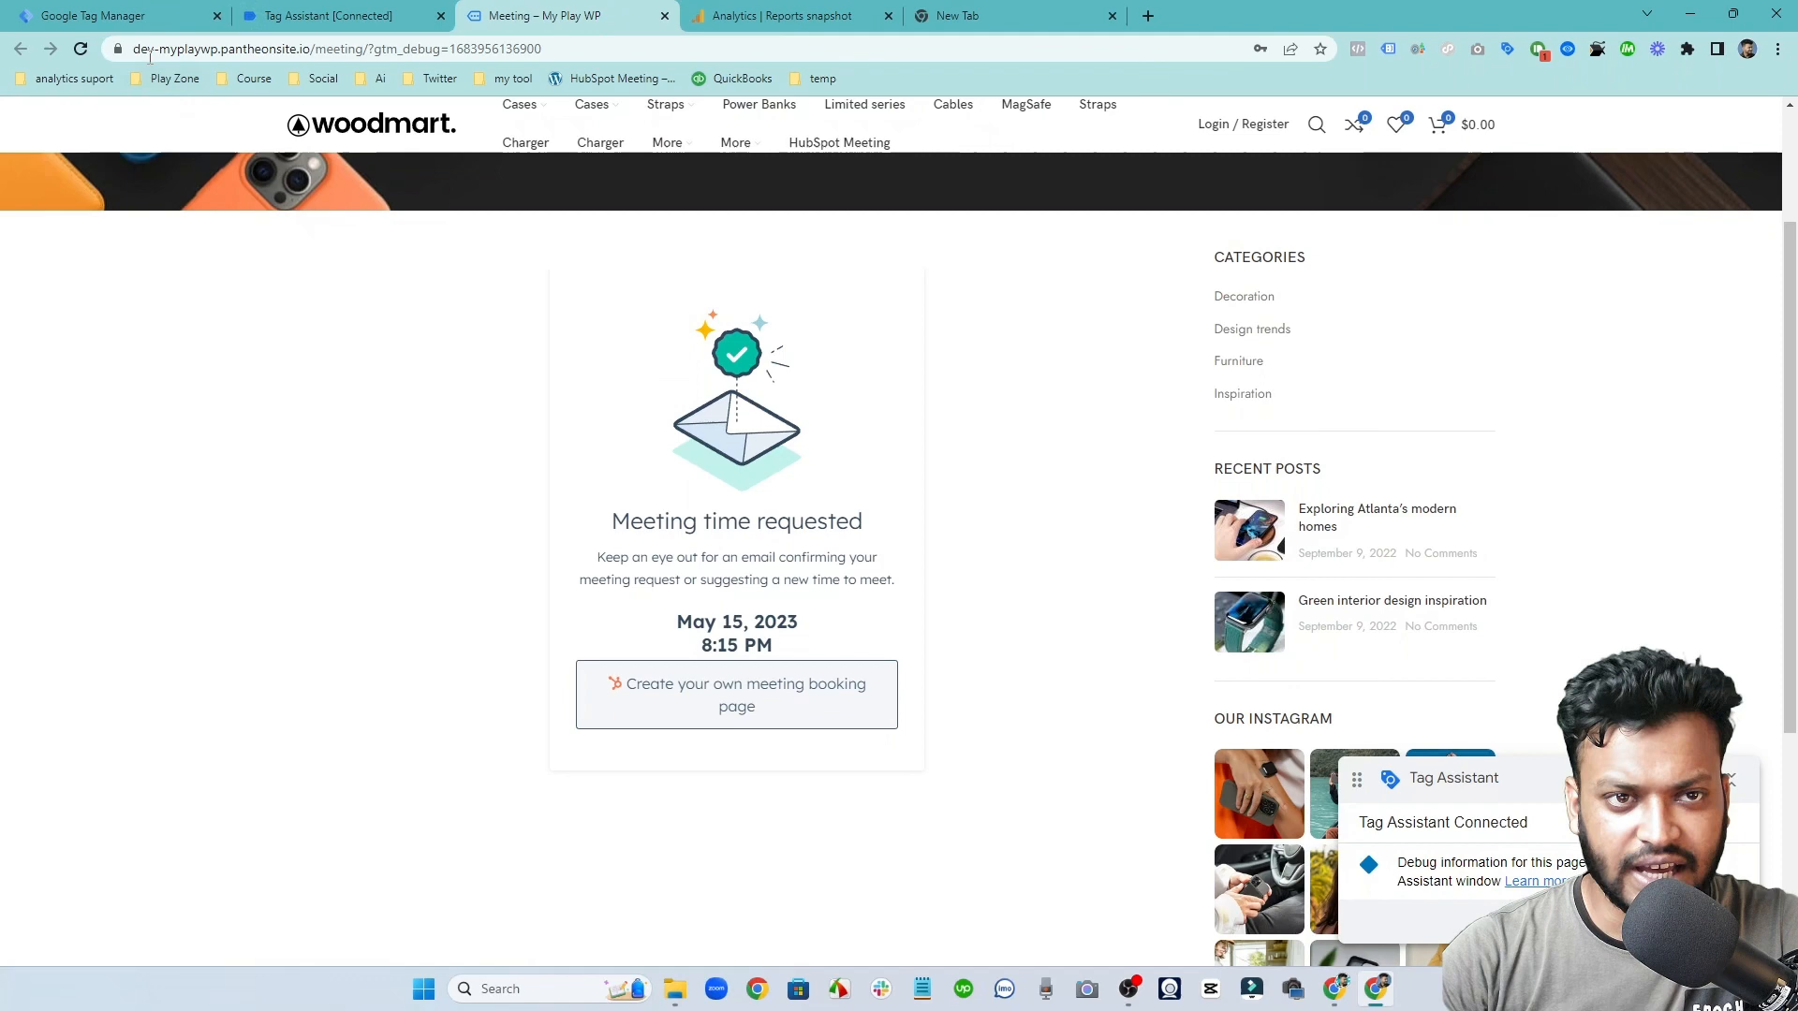
{"action": "mouse_move", "coordinate": [799, 514]}
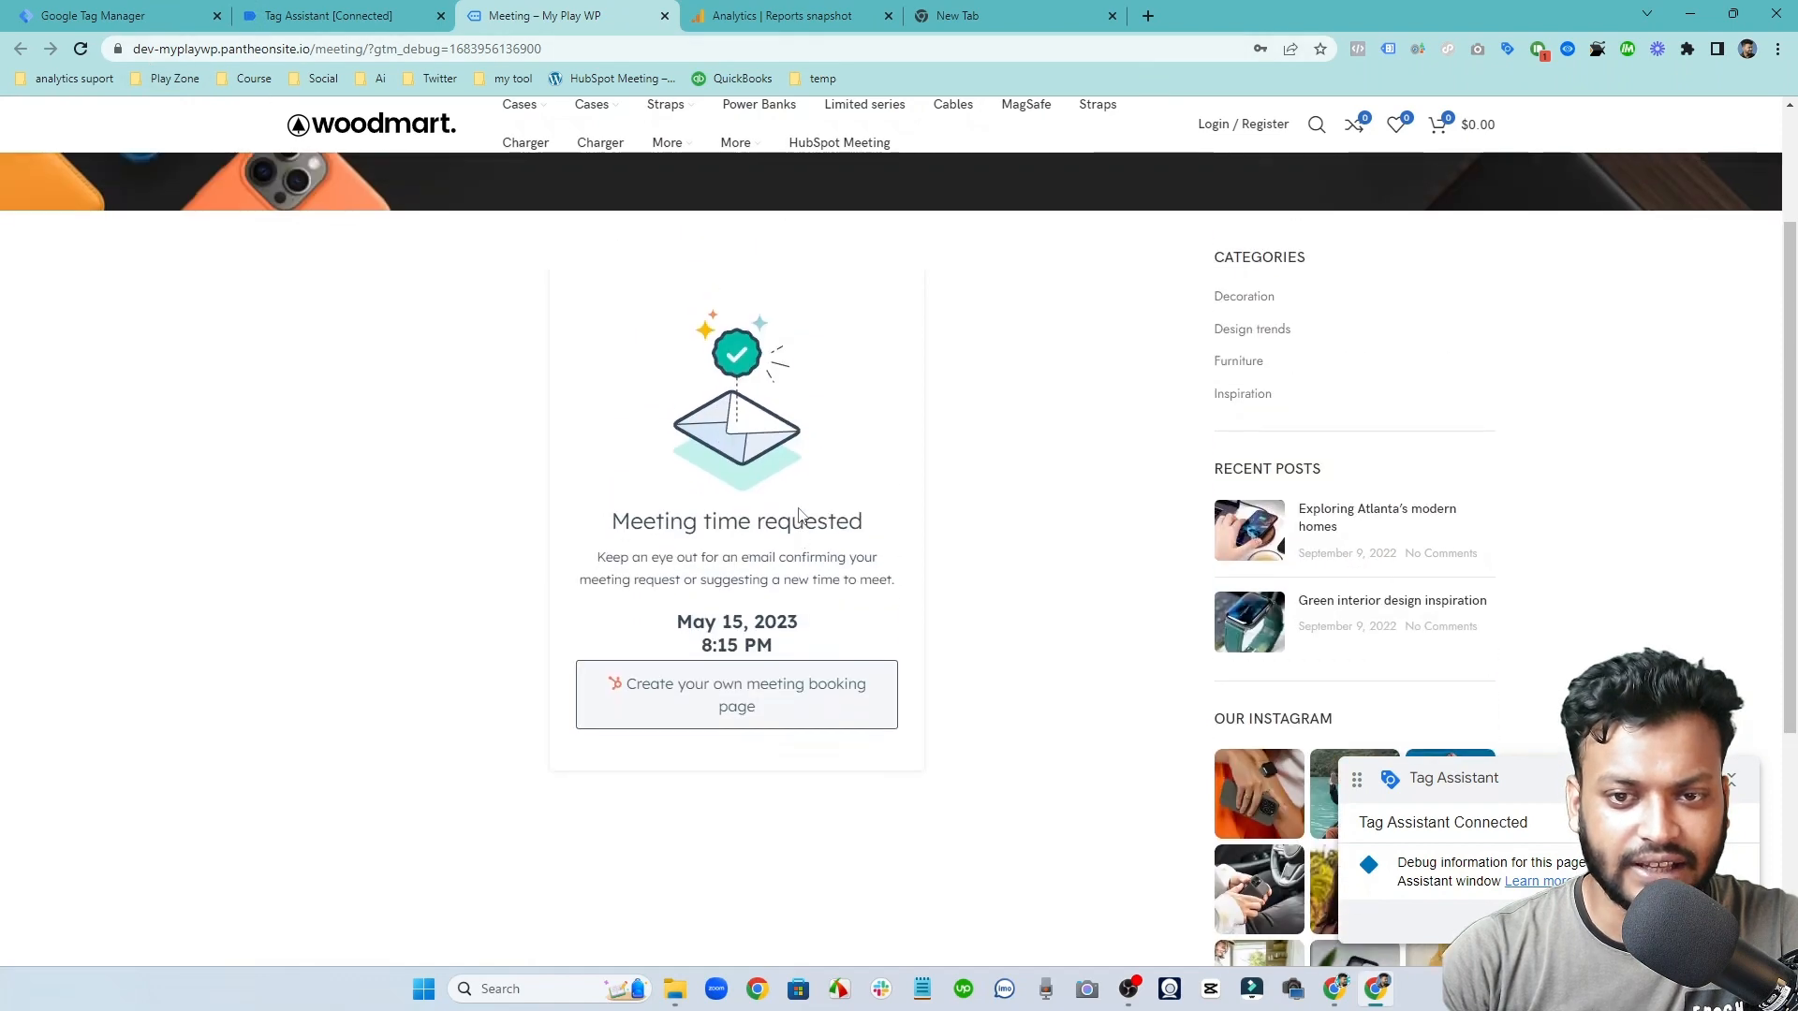
{"action": "mouse_move", "coordinate": [732, 446]}
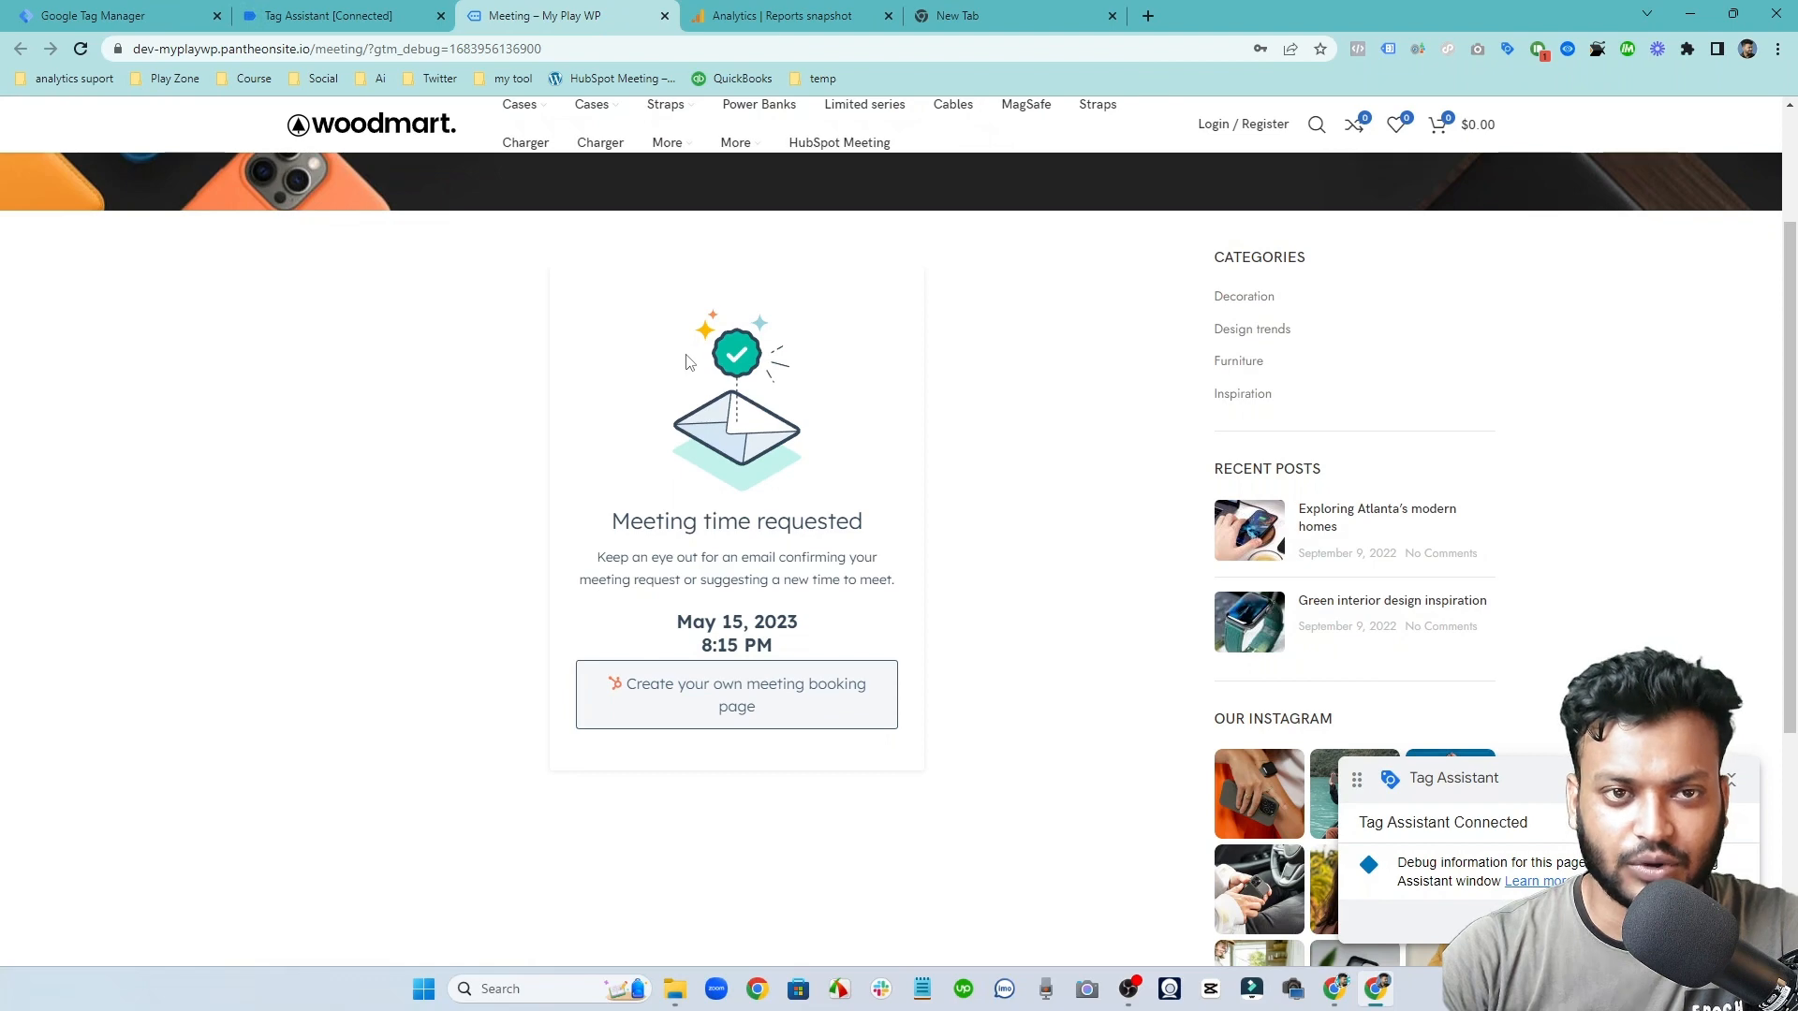
{"action": "mouse_move", "coordinate": [534, 236]}
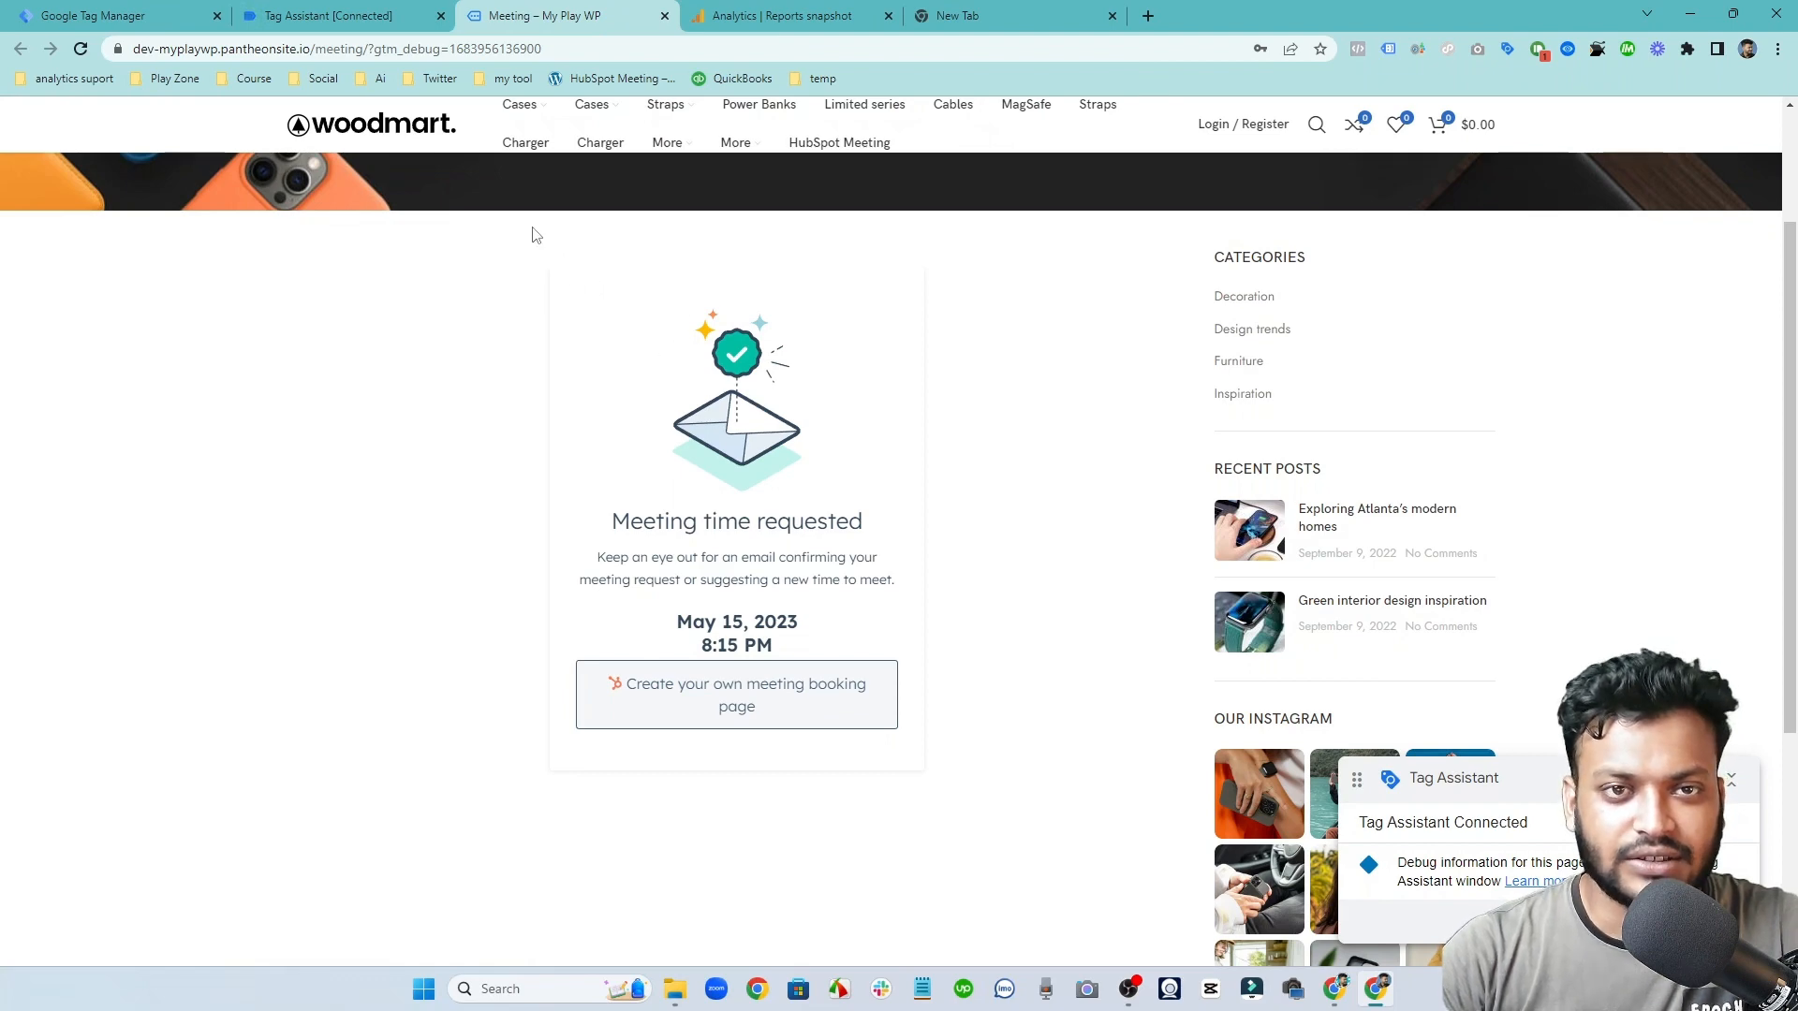
- Inspect the hubspot-meeting-booked dataLayer event with no tags fired, selecting its event name for reuse
{"action": "left_click", "coordinate": [333, 15]}
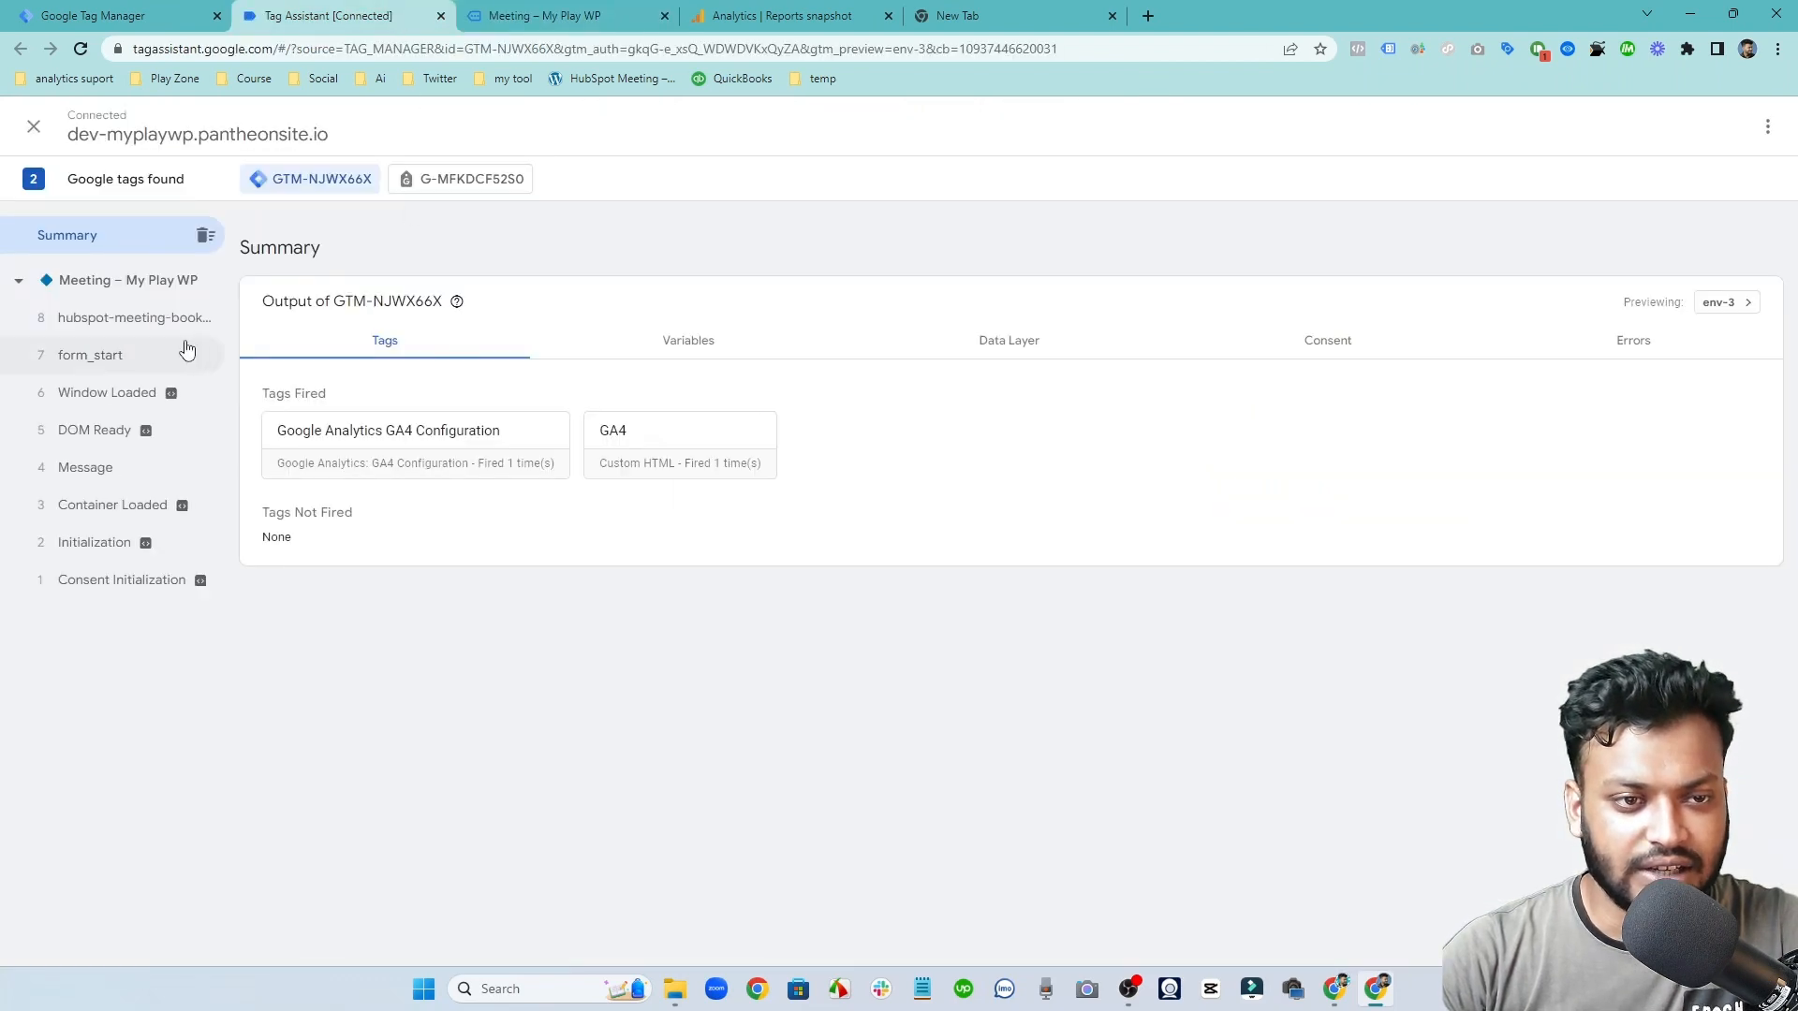
{"action": "left_click", "coordinate": [132, 319]}
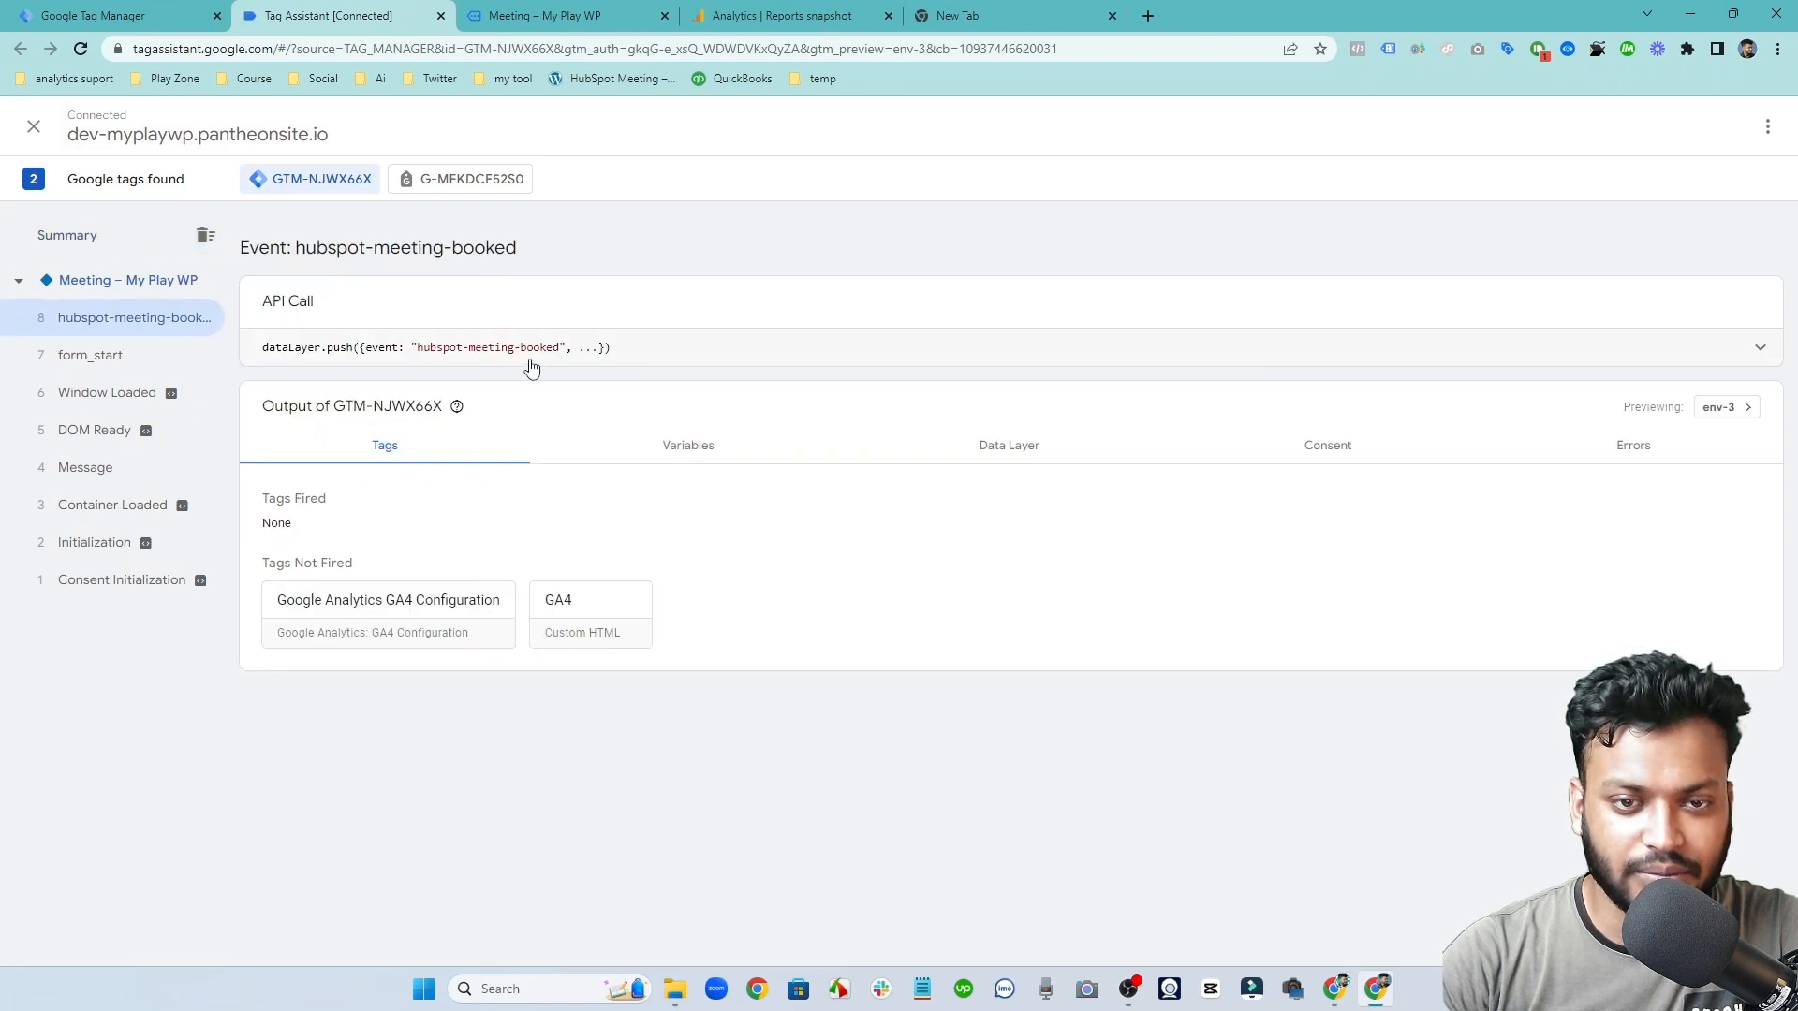
{"action": "mouse_move", "coordinate": [191, 348]}
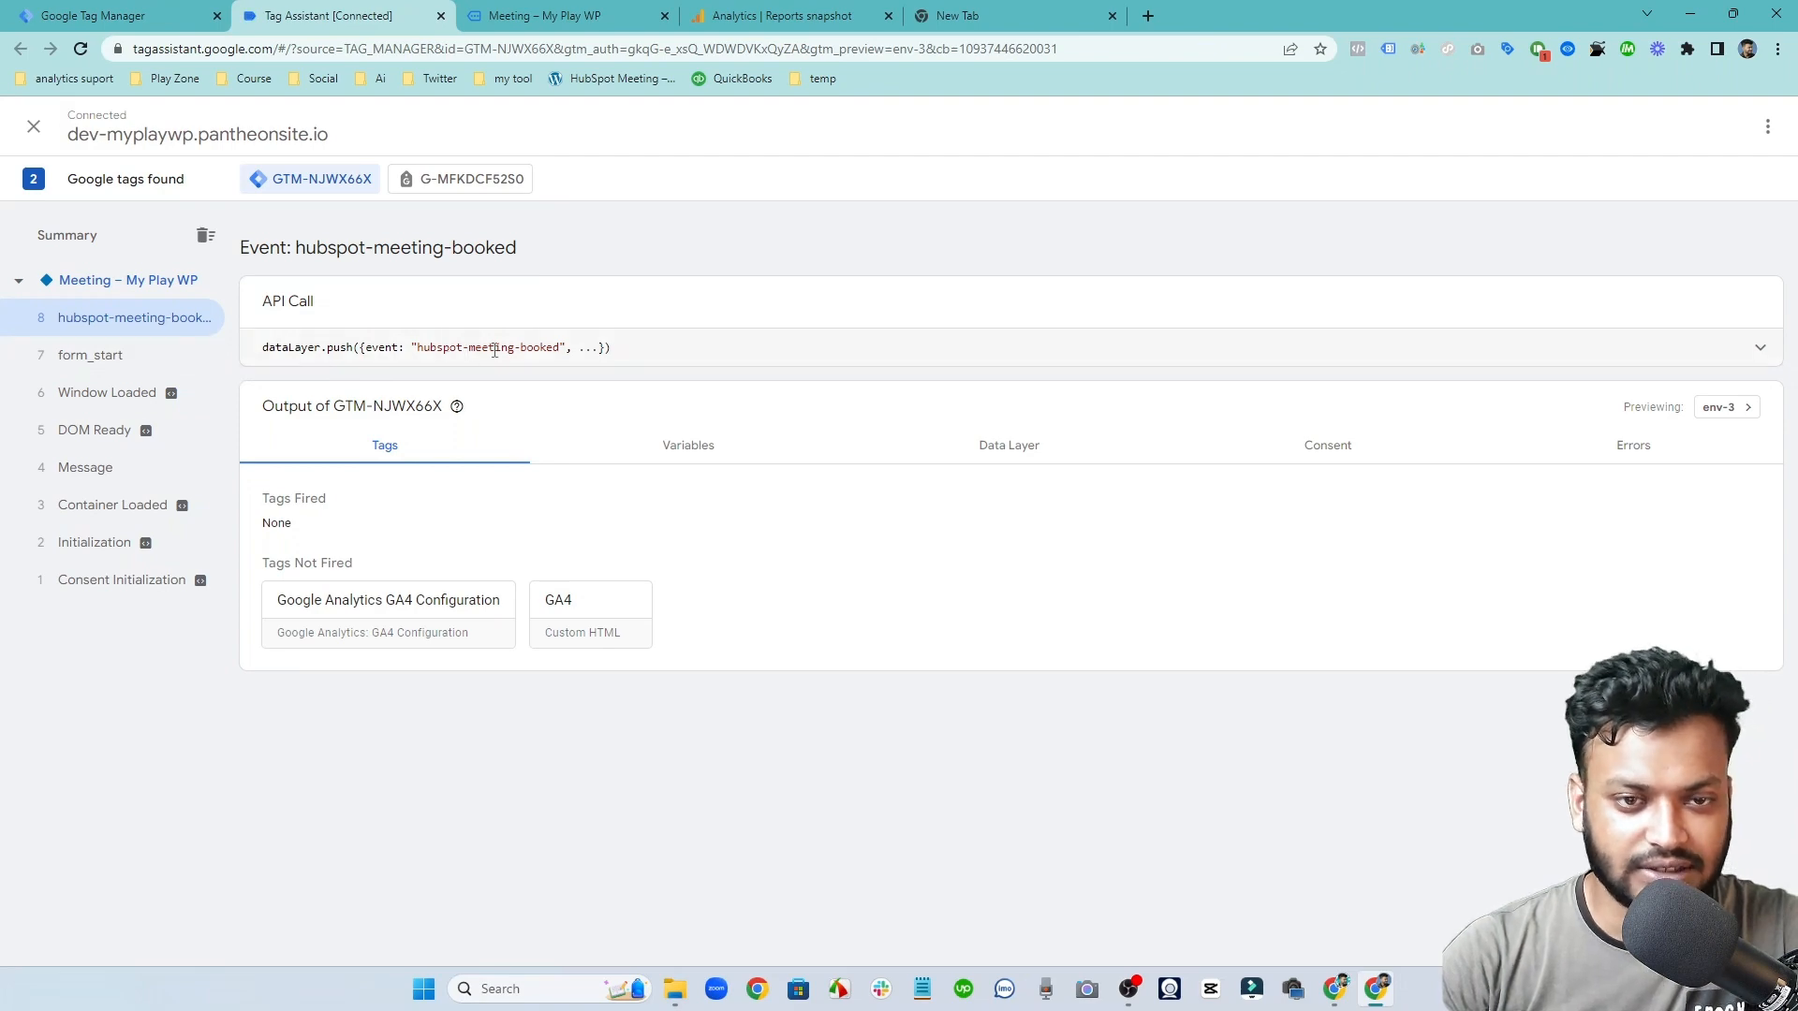
{"action": "left_click", "coordinate": [556, 15]}
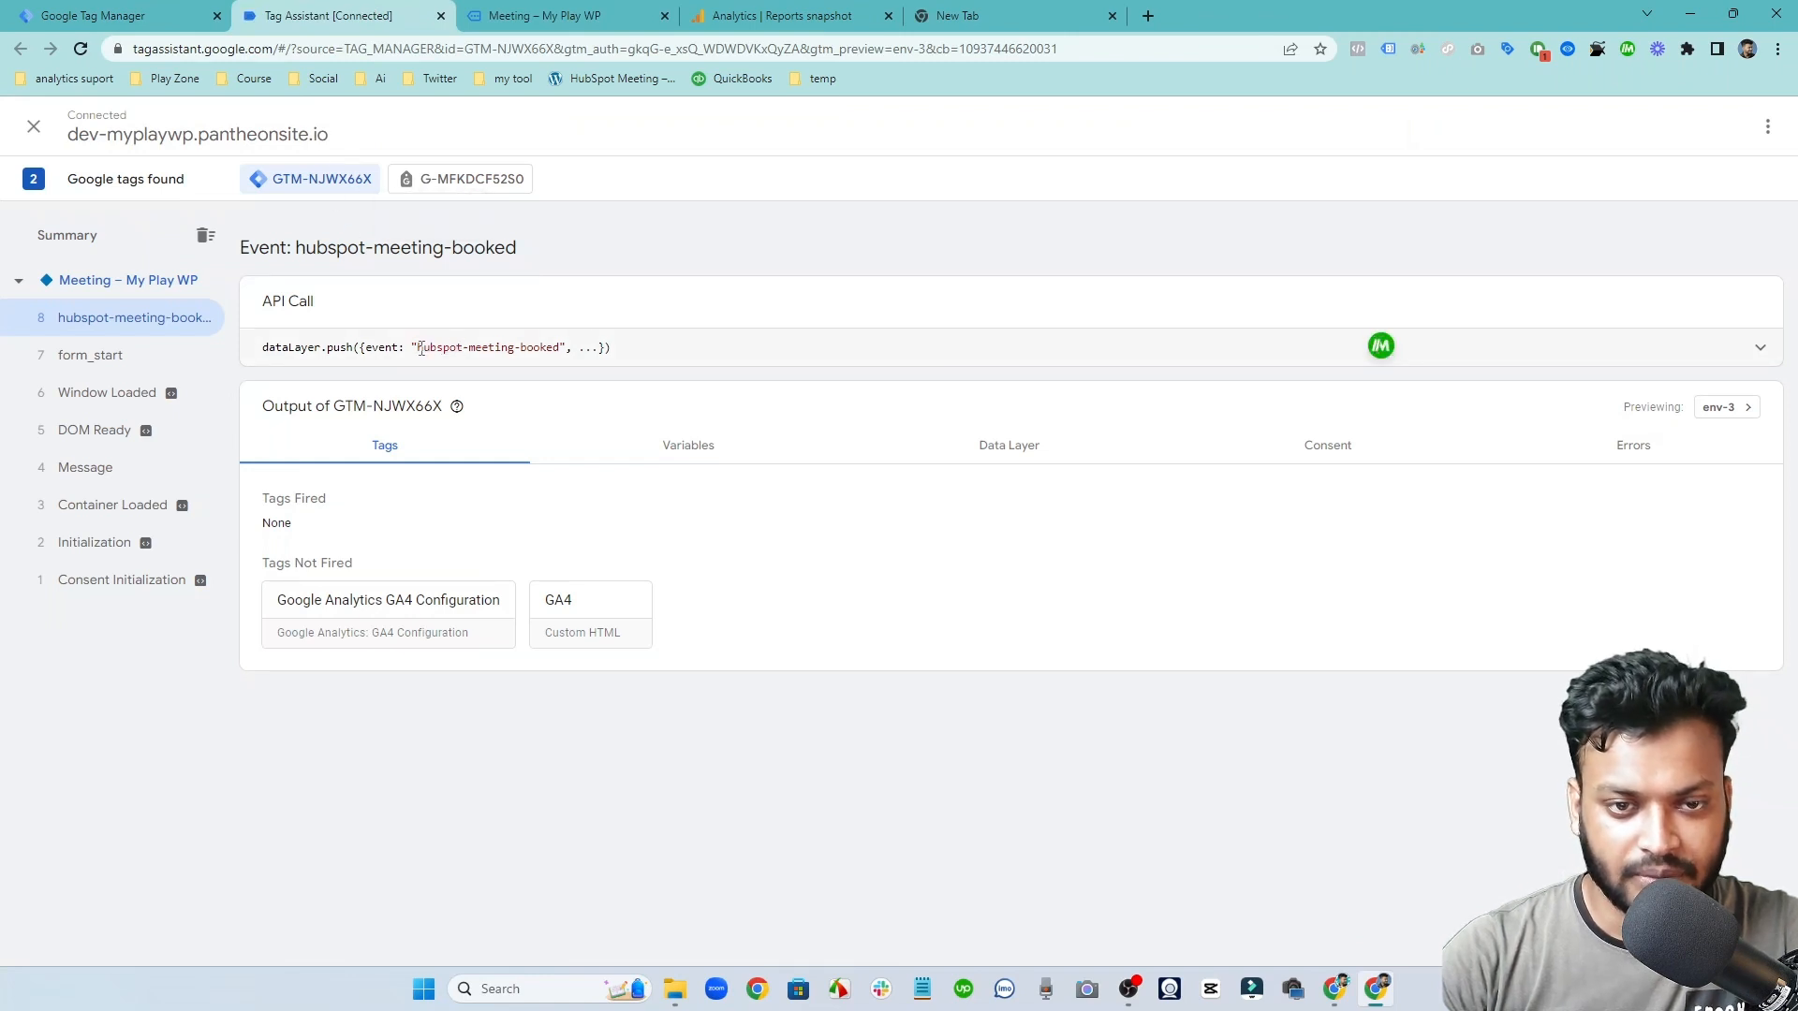
{"action": "double_click", "coordinate": [487, 348]}
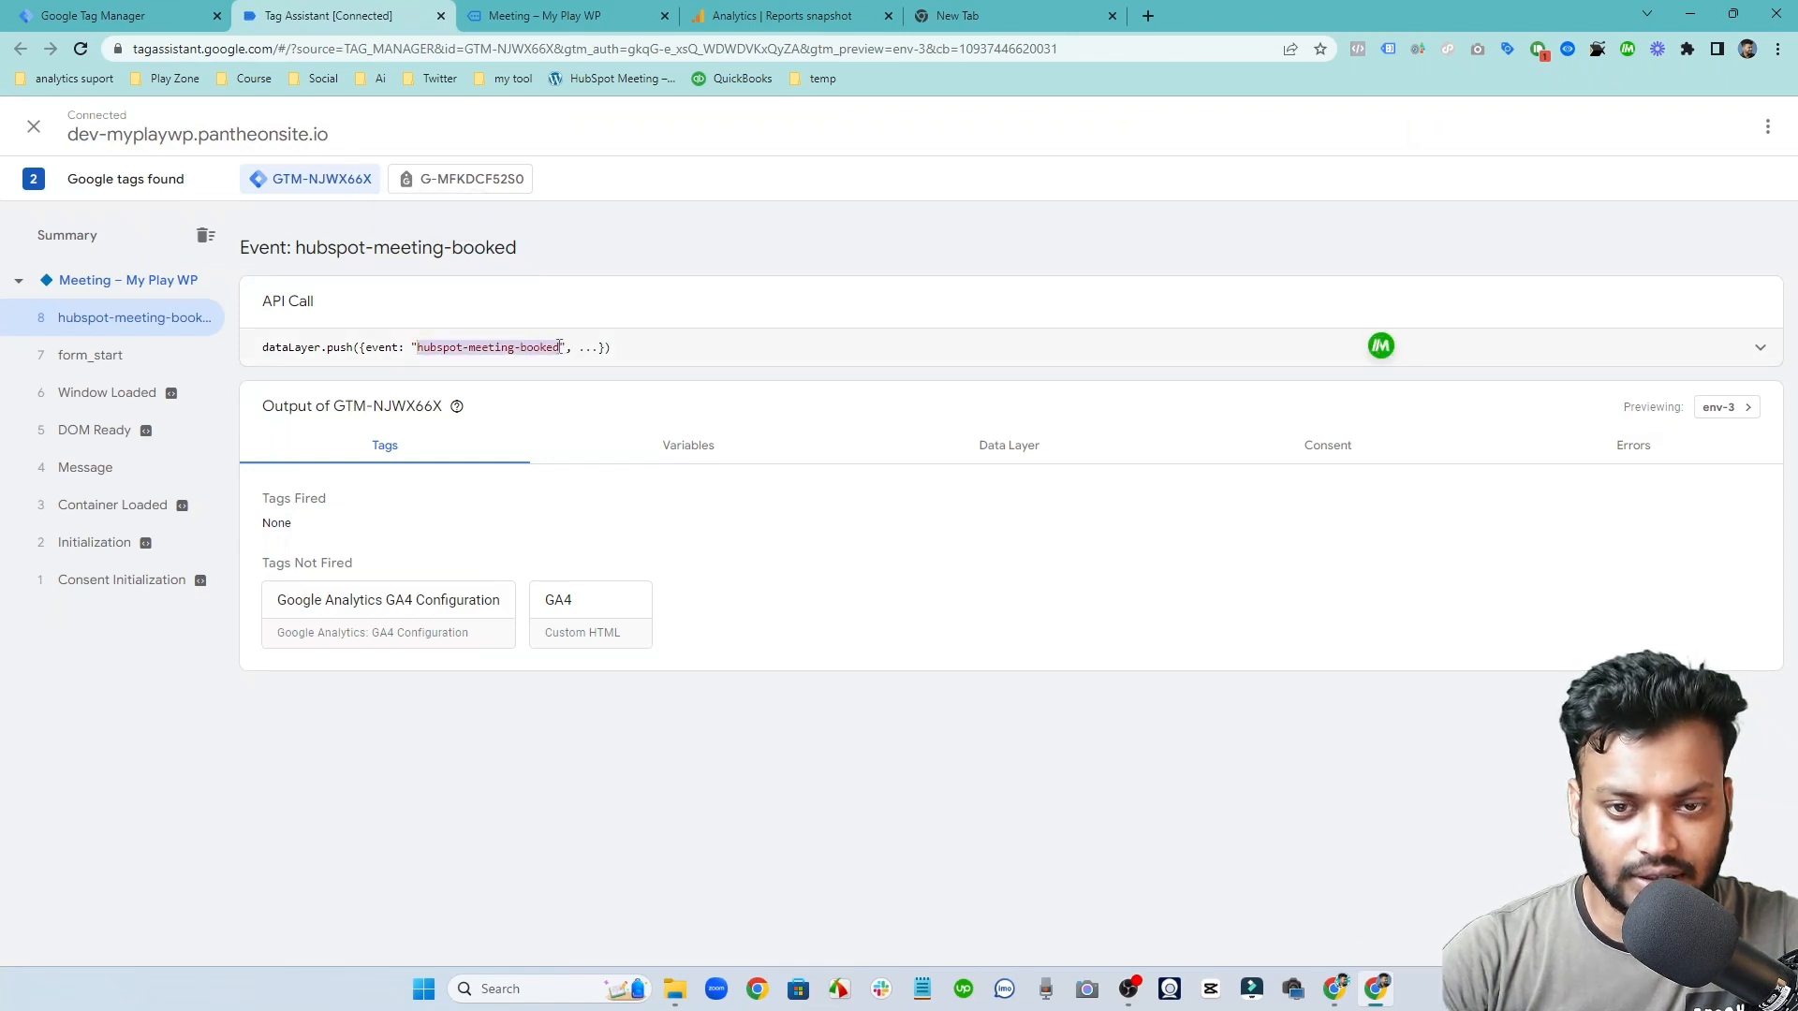
{"action": "left_click", "coordinate": [114, 15]}
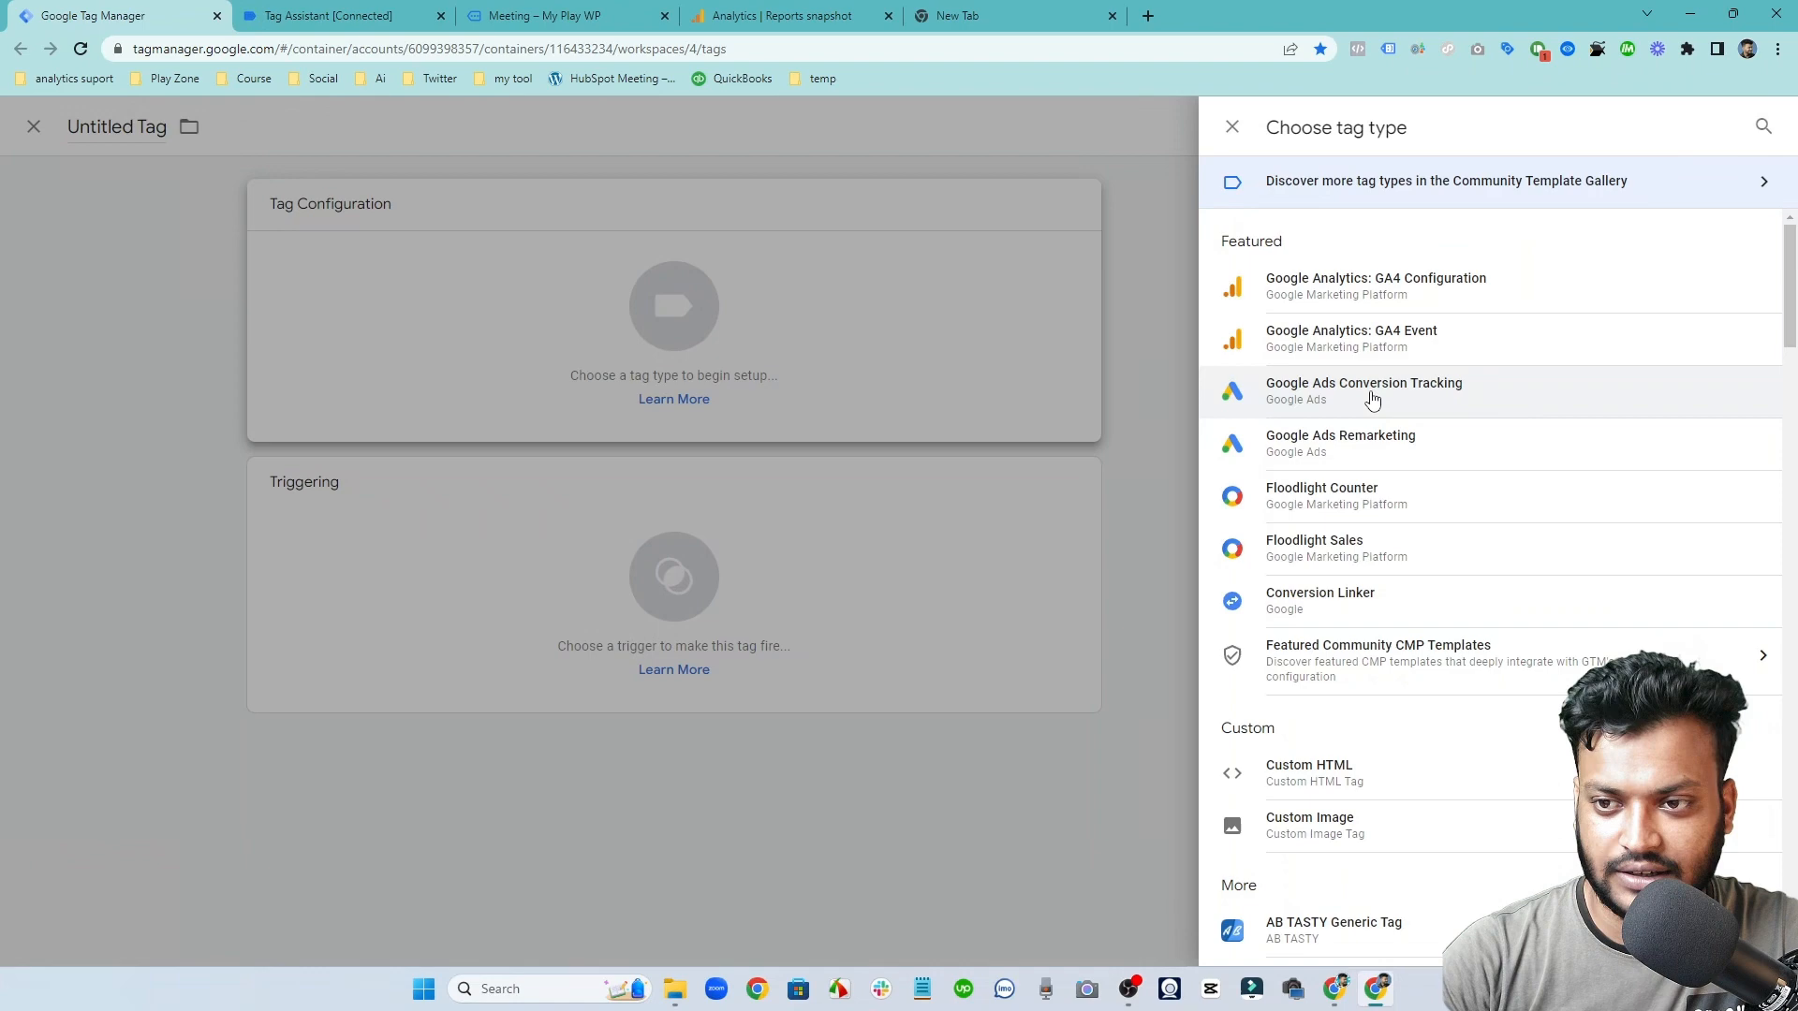
- Make the new tag a GA4 Event using the Google Analytics GA4 Configuration tag
{"action": "left_click", "coordinate": [1350, 337]}
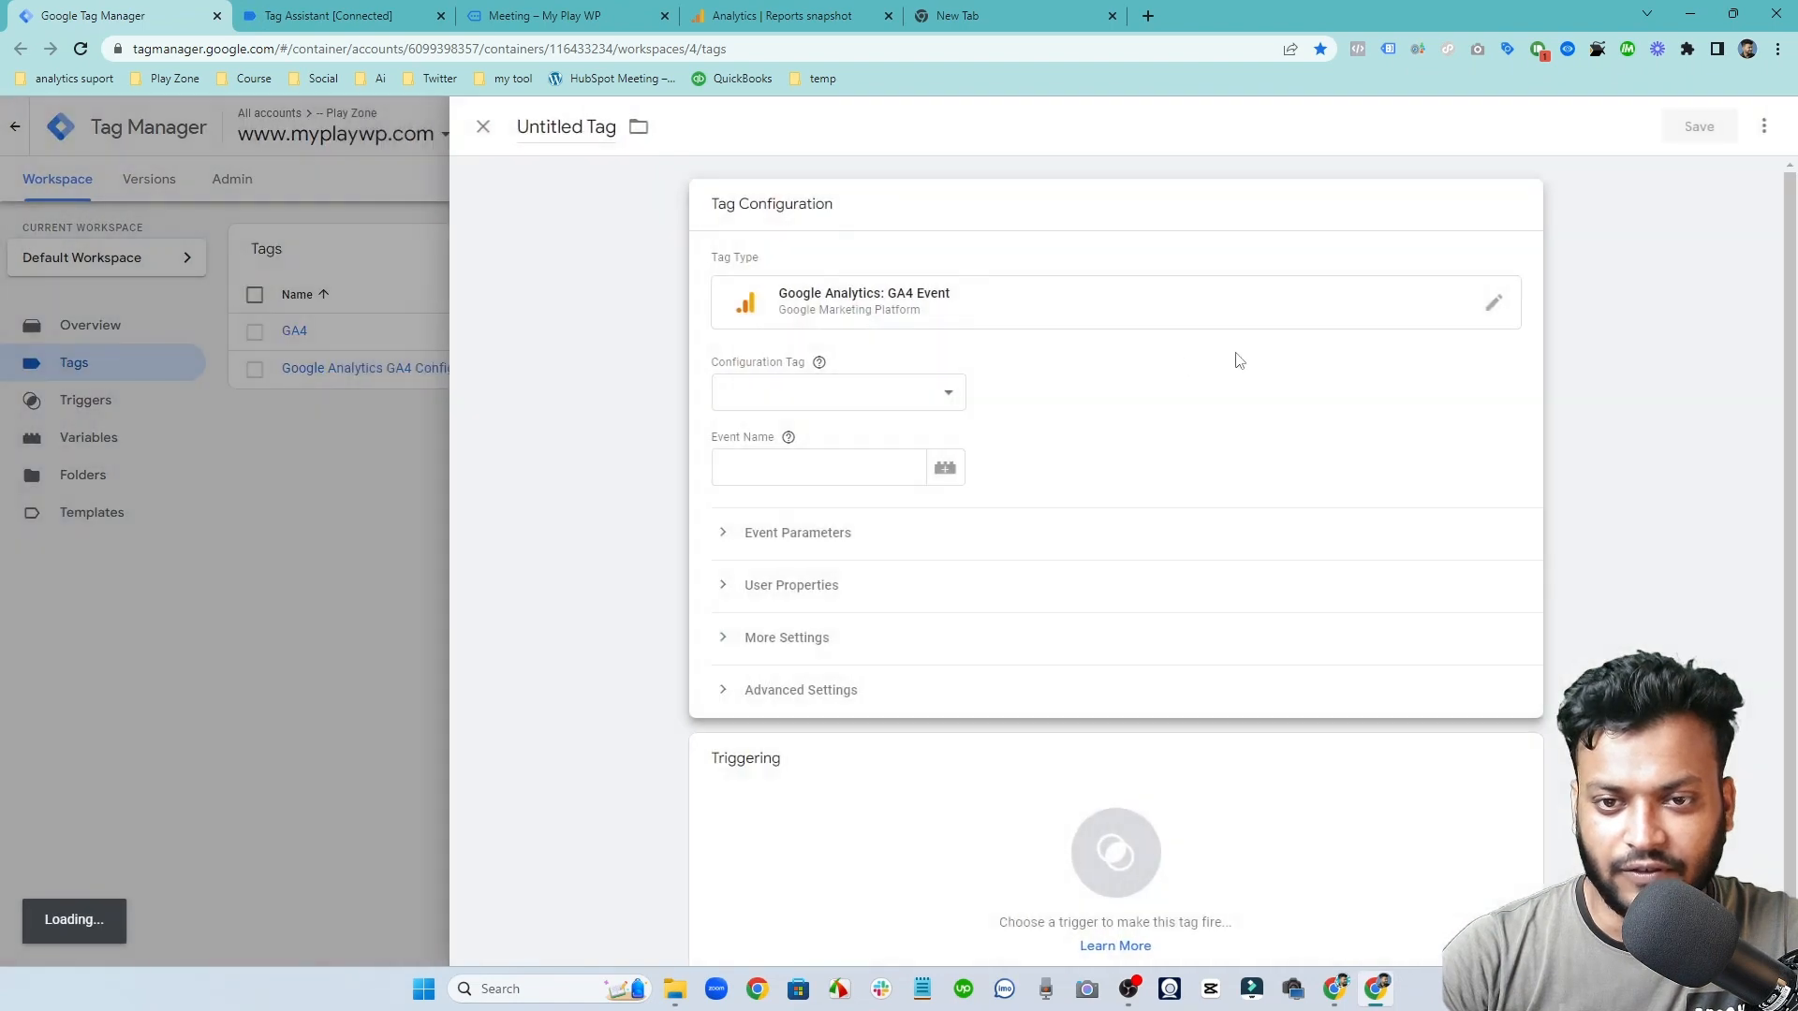
{"action": "left_click", "coordinate": [837, 392]}
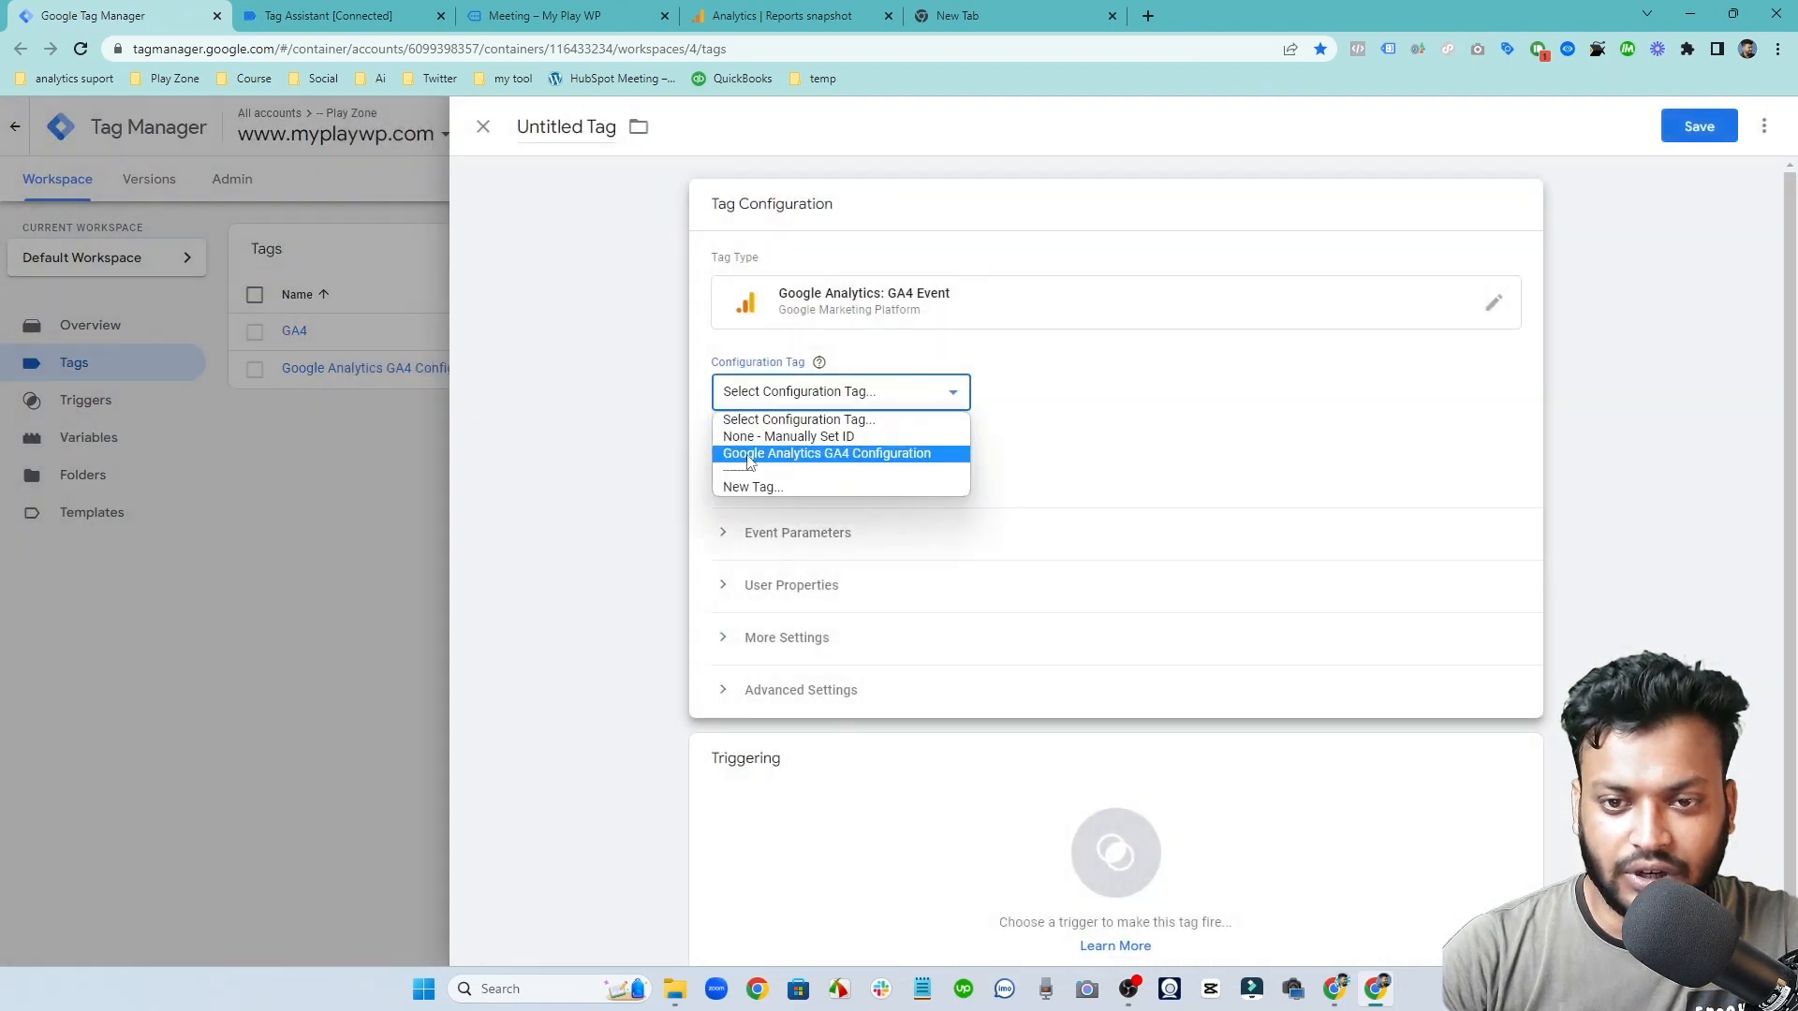
{"action": "mouse_move", "coordinate": [1183, 397]}
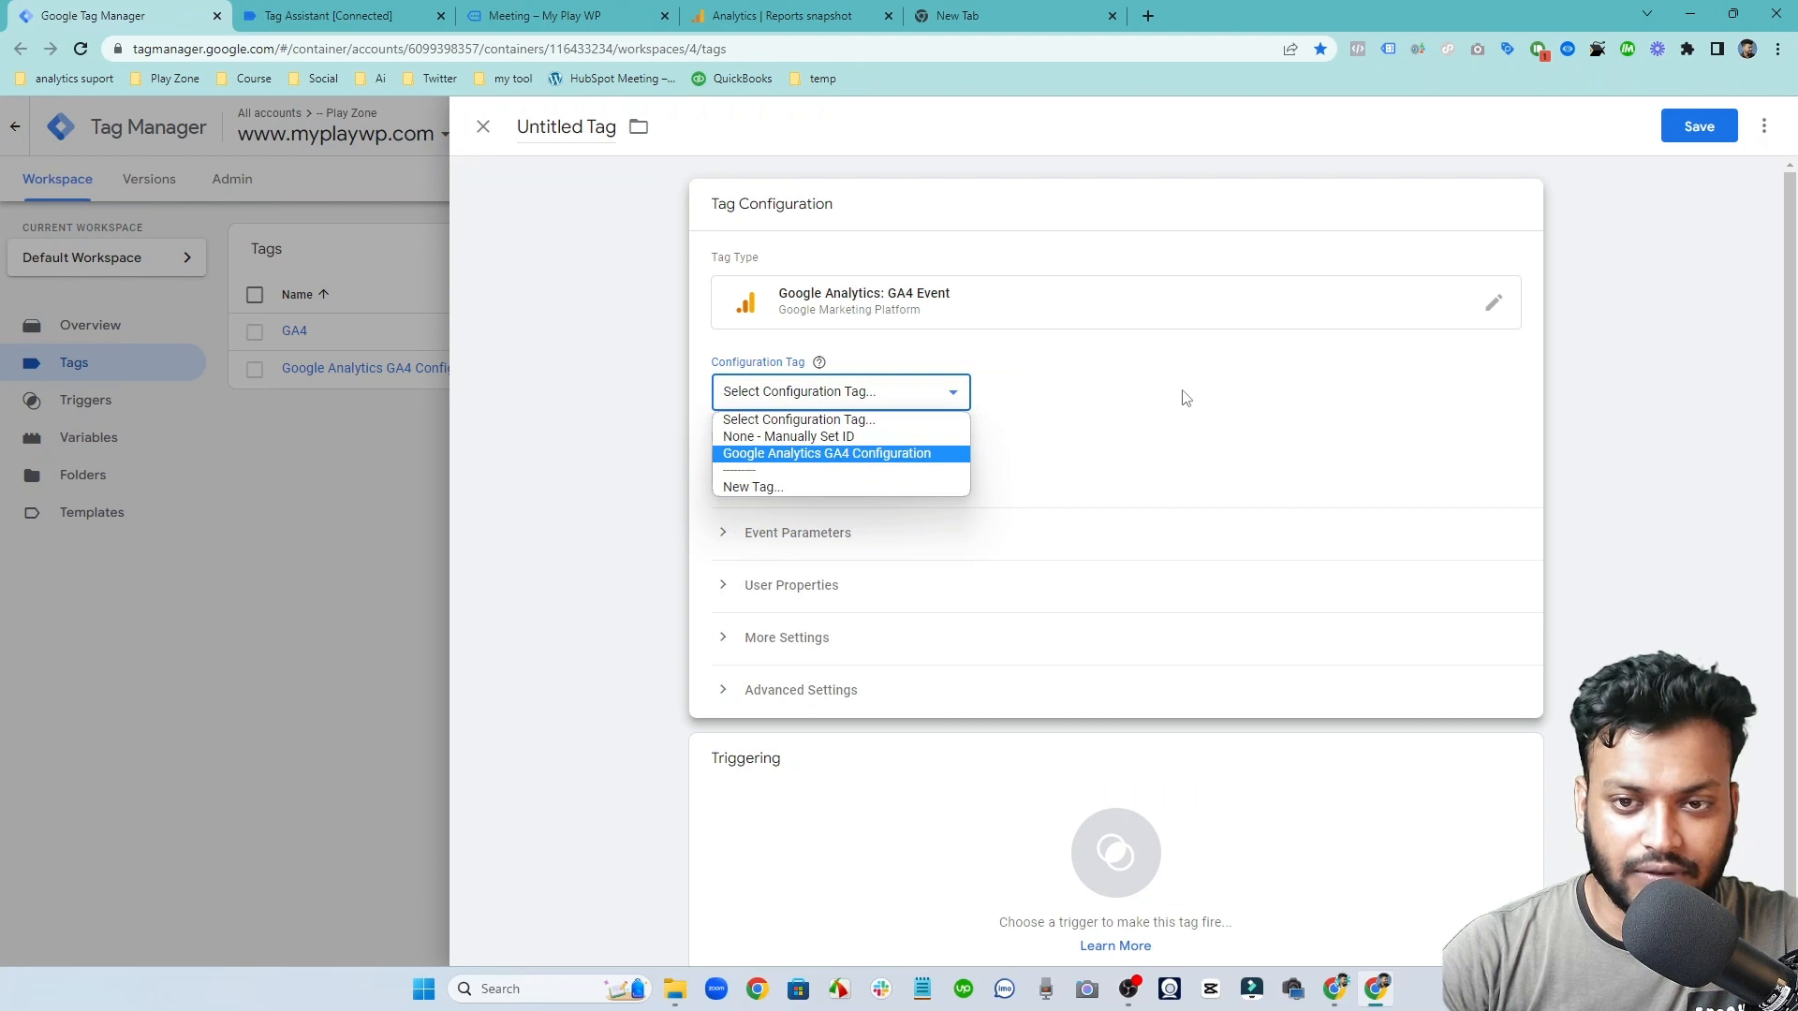
{"action": "left_click", "coordinate": [797, 418]}
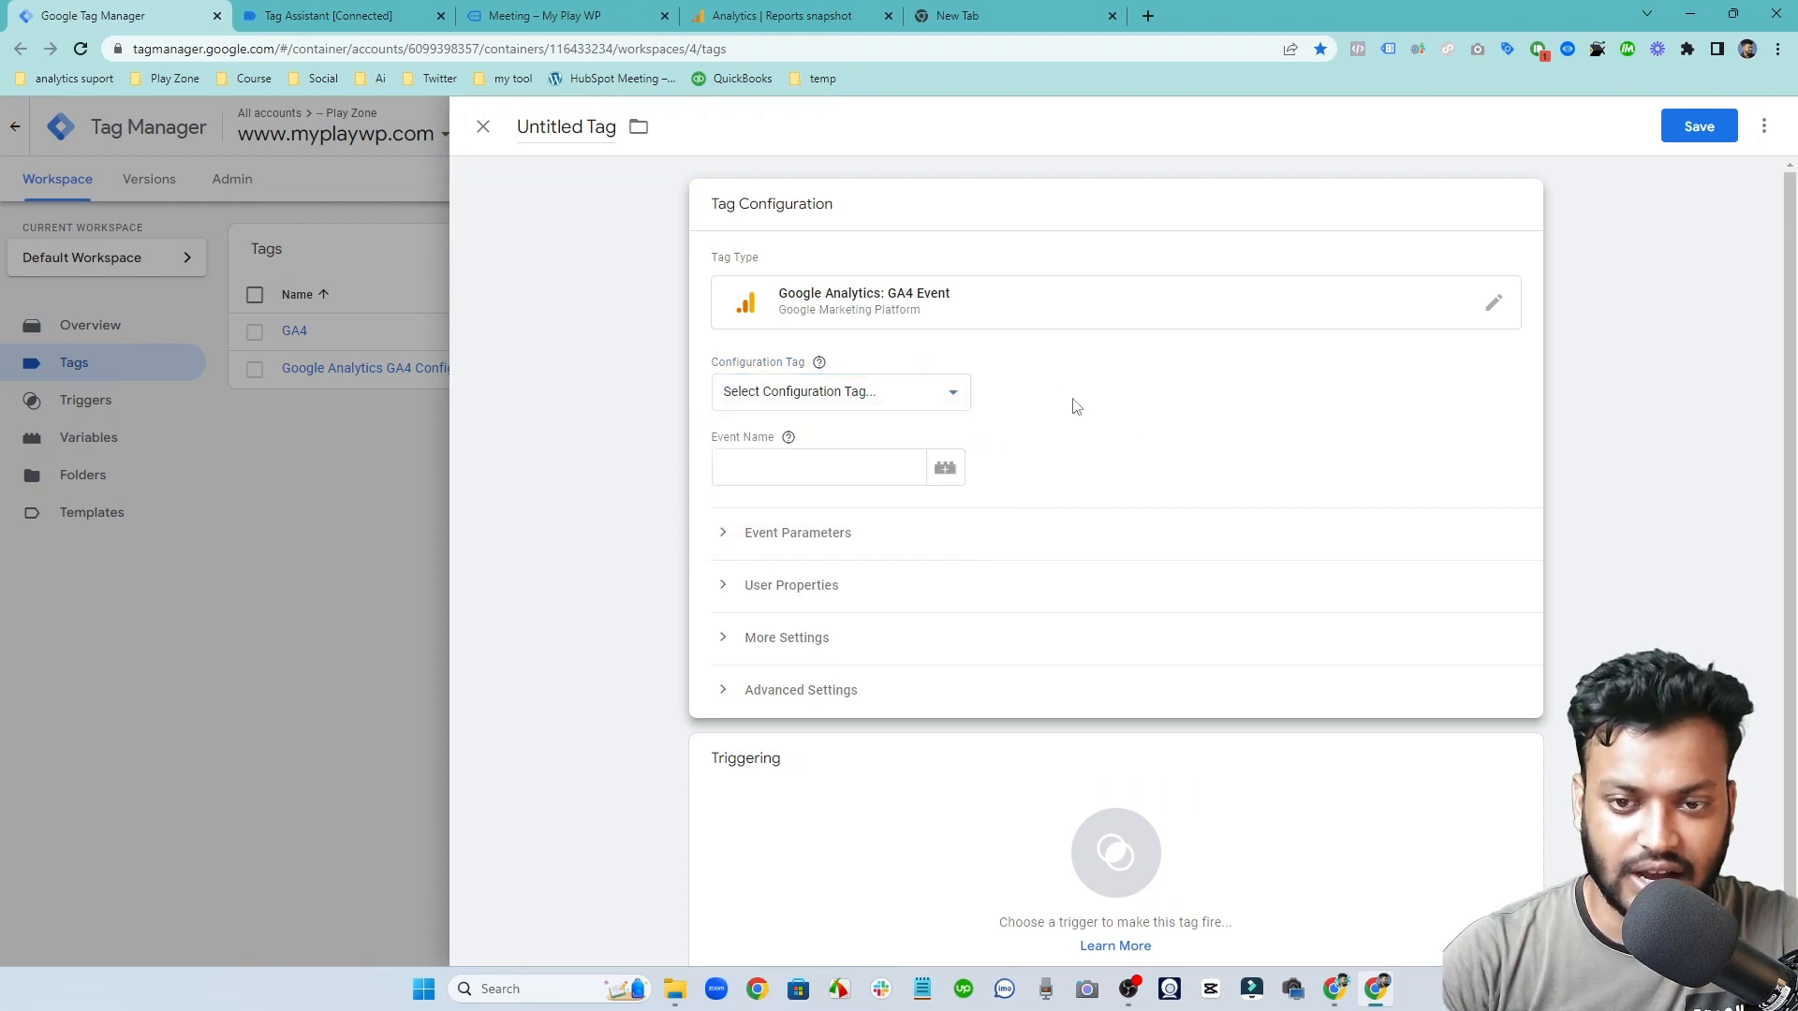
{"action": "mouse_move", "coordinate": [846, 397]}
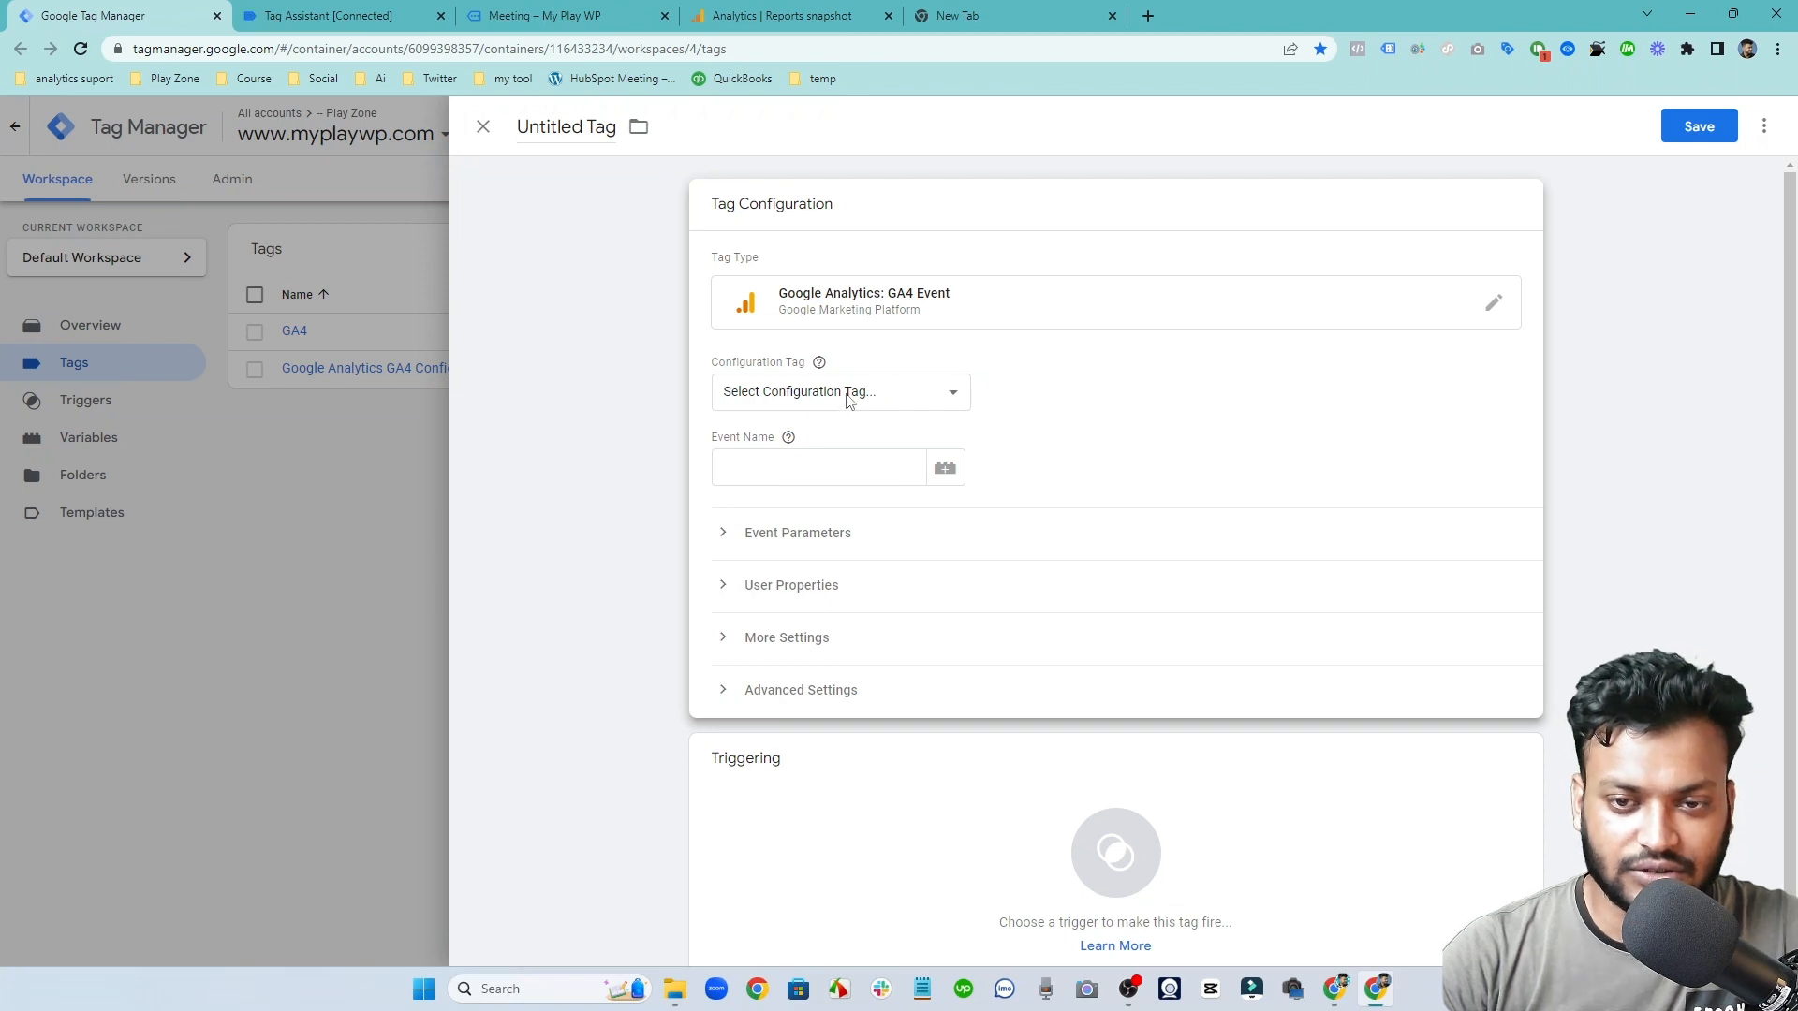
{"action": "left_click", "coordinate": [839, 391]}
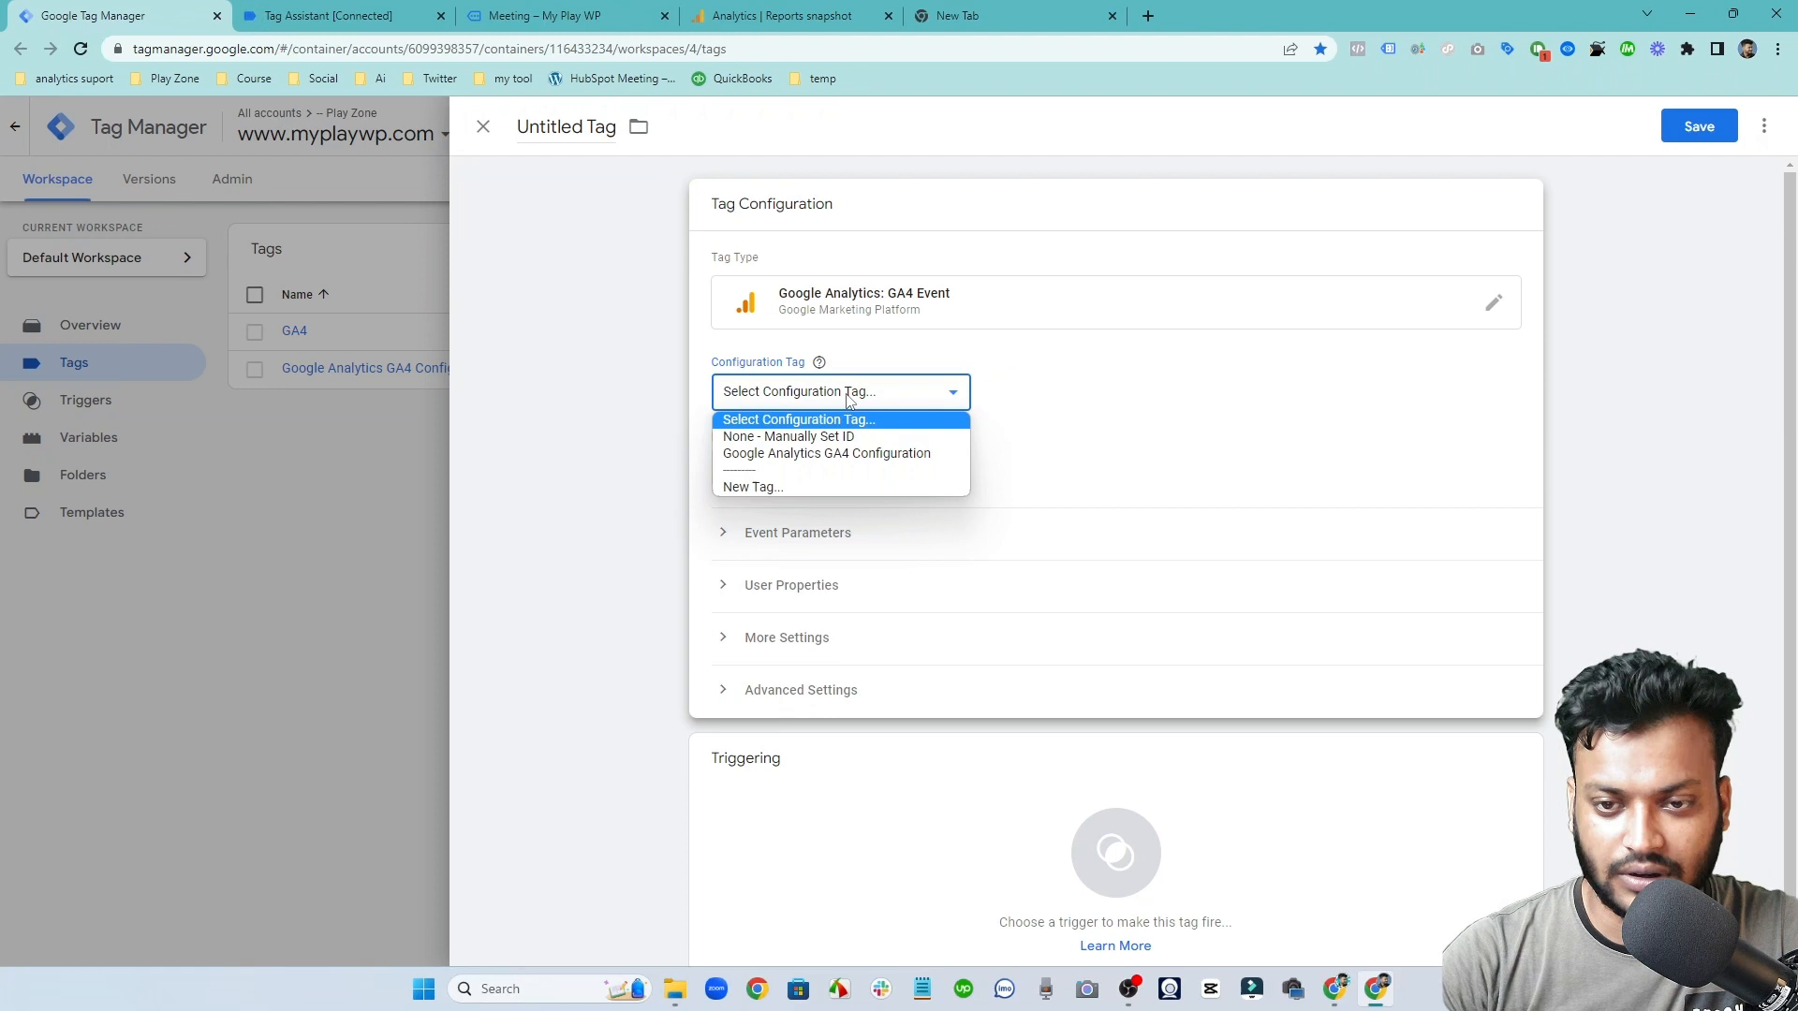
{"action": "left_click", "coordinate": [788, 437]}
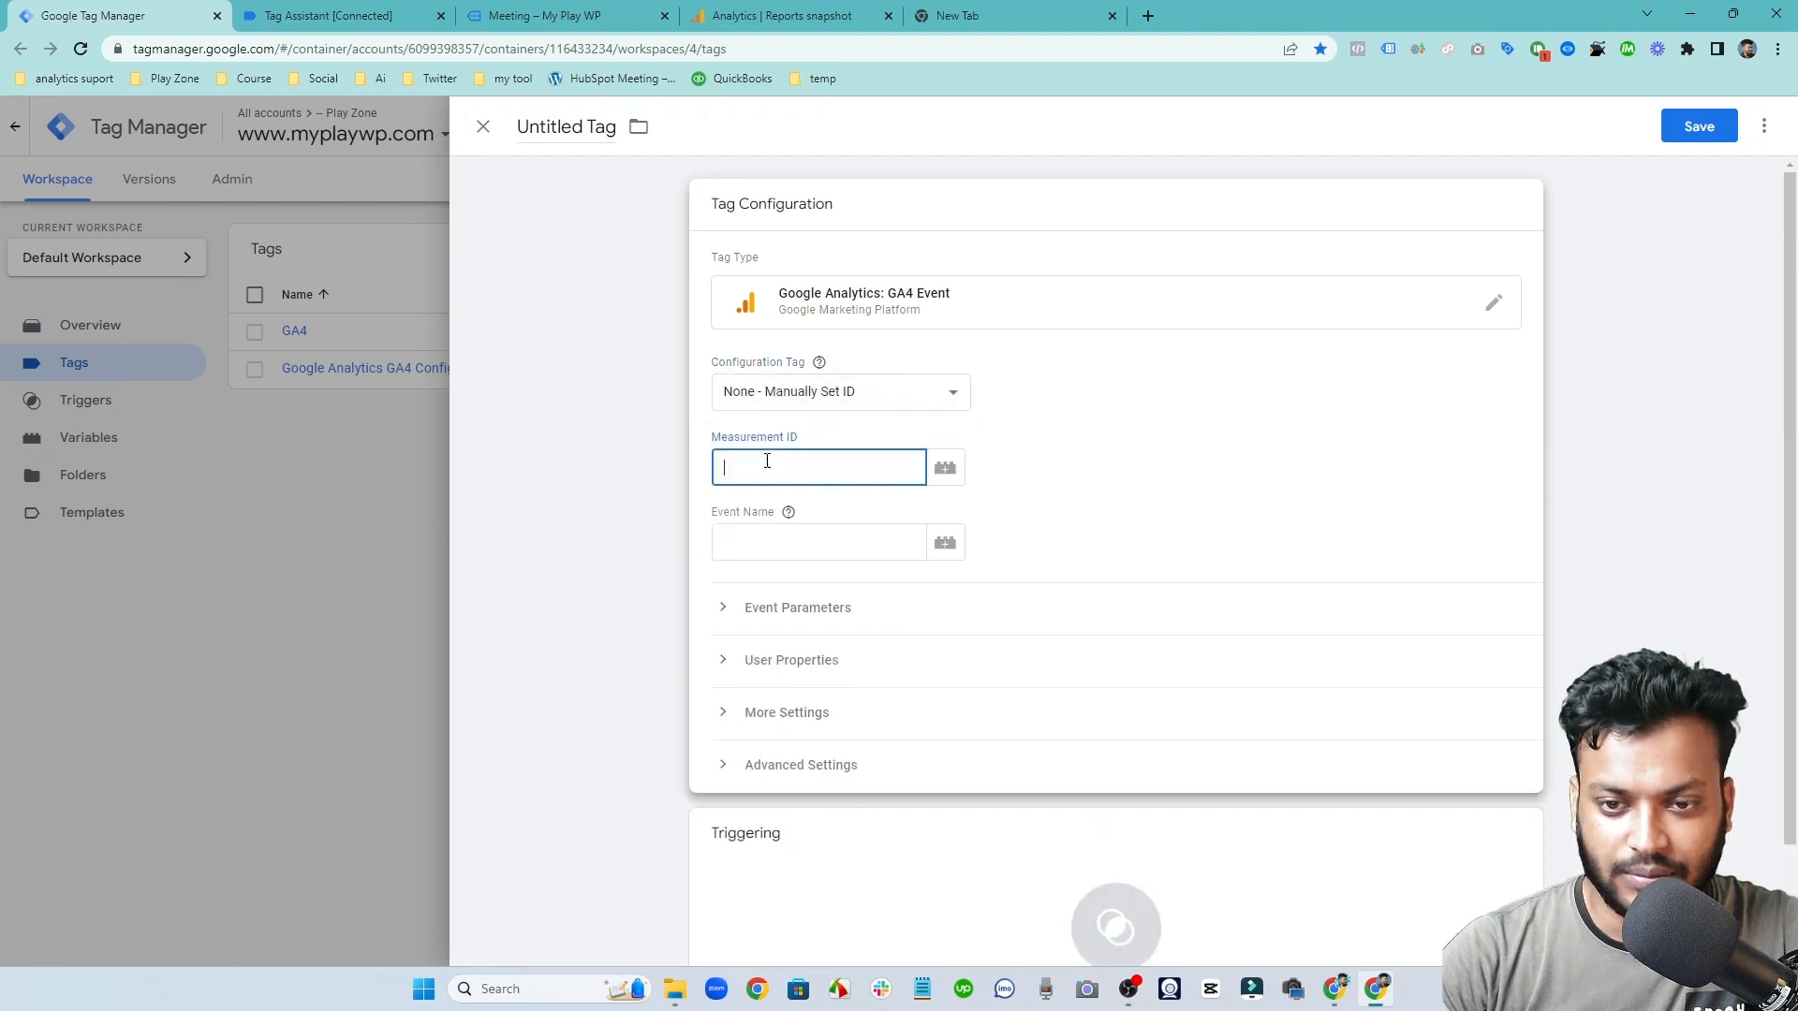
{"action": "left_click", "coordinate": [839, 391]}
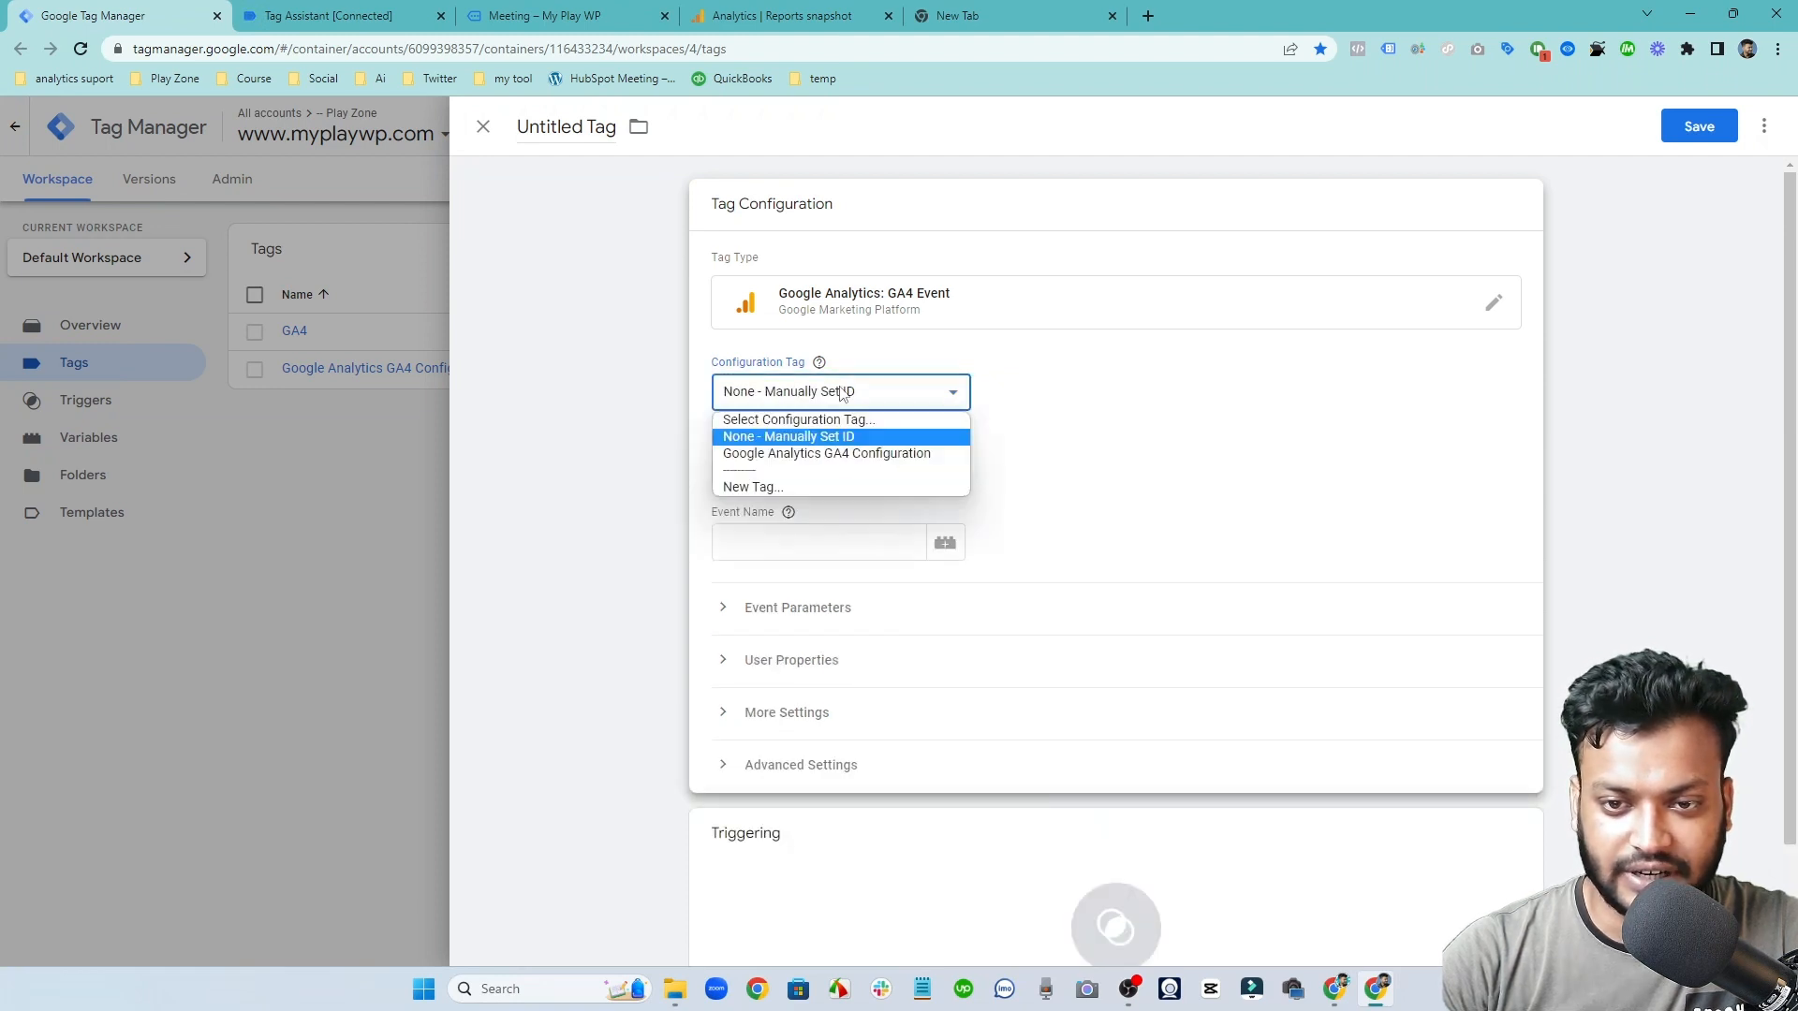
{"action": "left_click", "coordinate": [825, 453]}
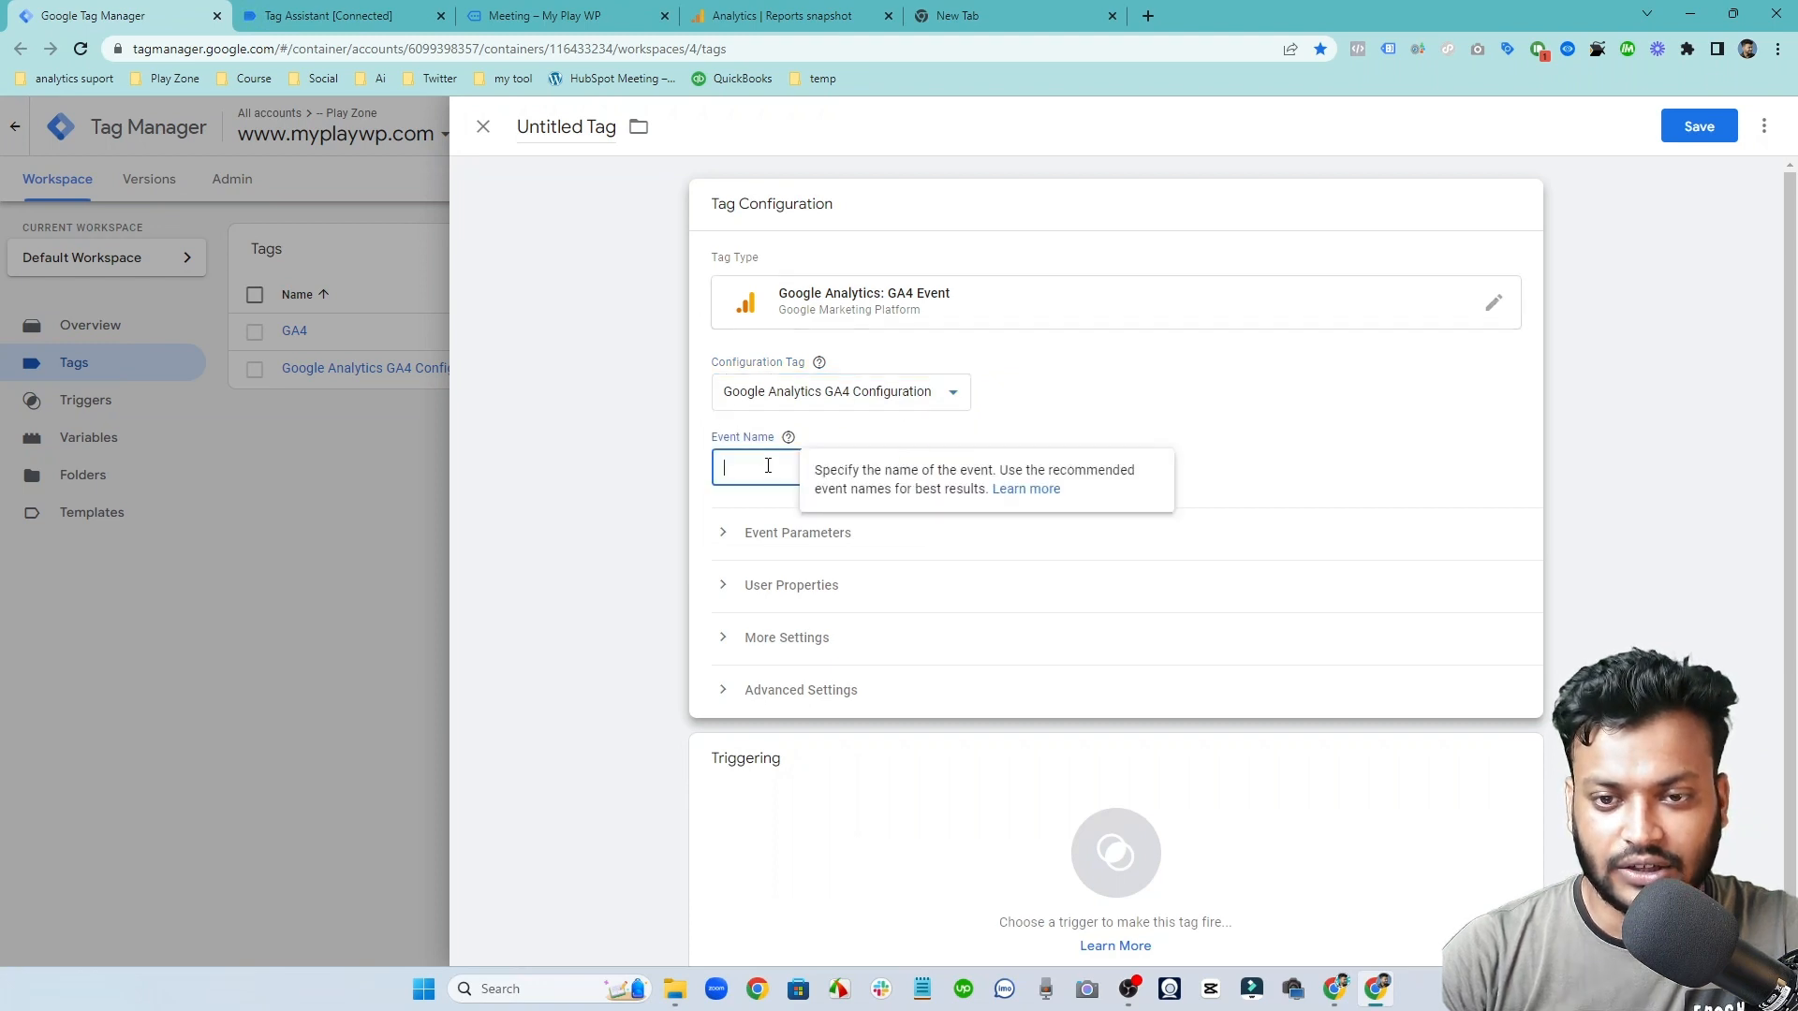
- Set the tag's event name to hubspot_meeting_booked
{"action": "type", "text": "hubspot-meeting-booked"}
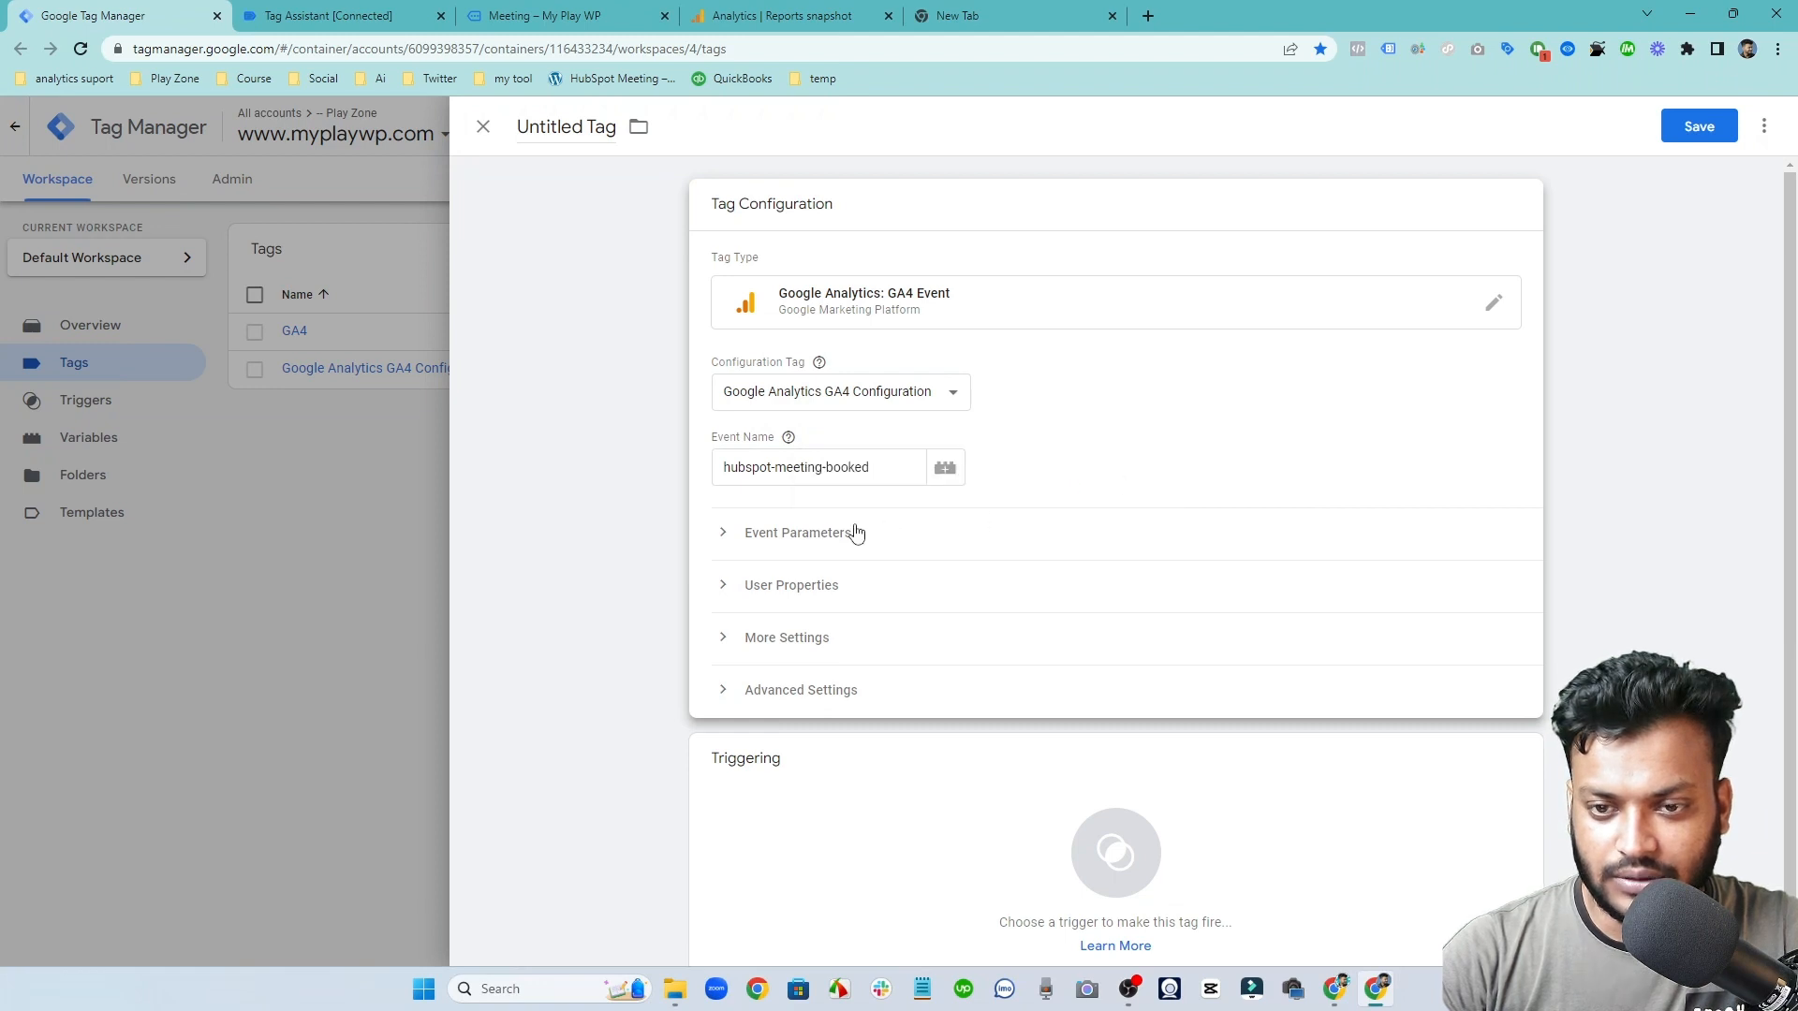
{"action": "mouse_move", "coordinate": [826, 498]}
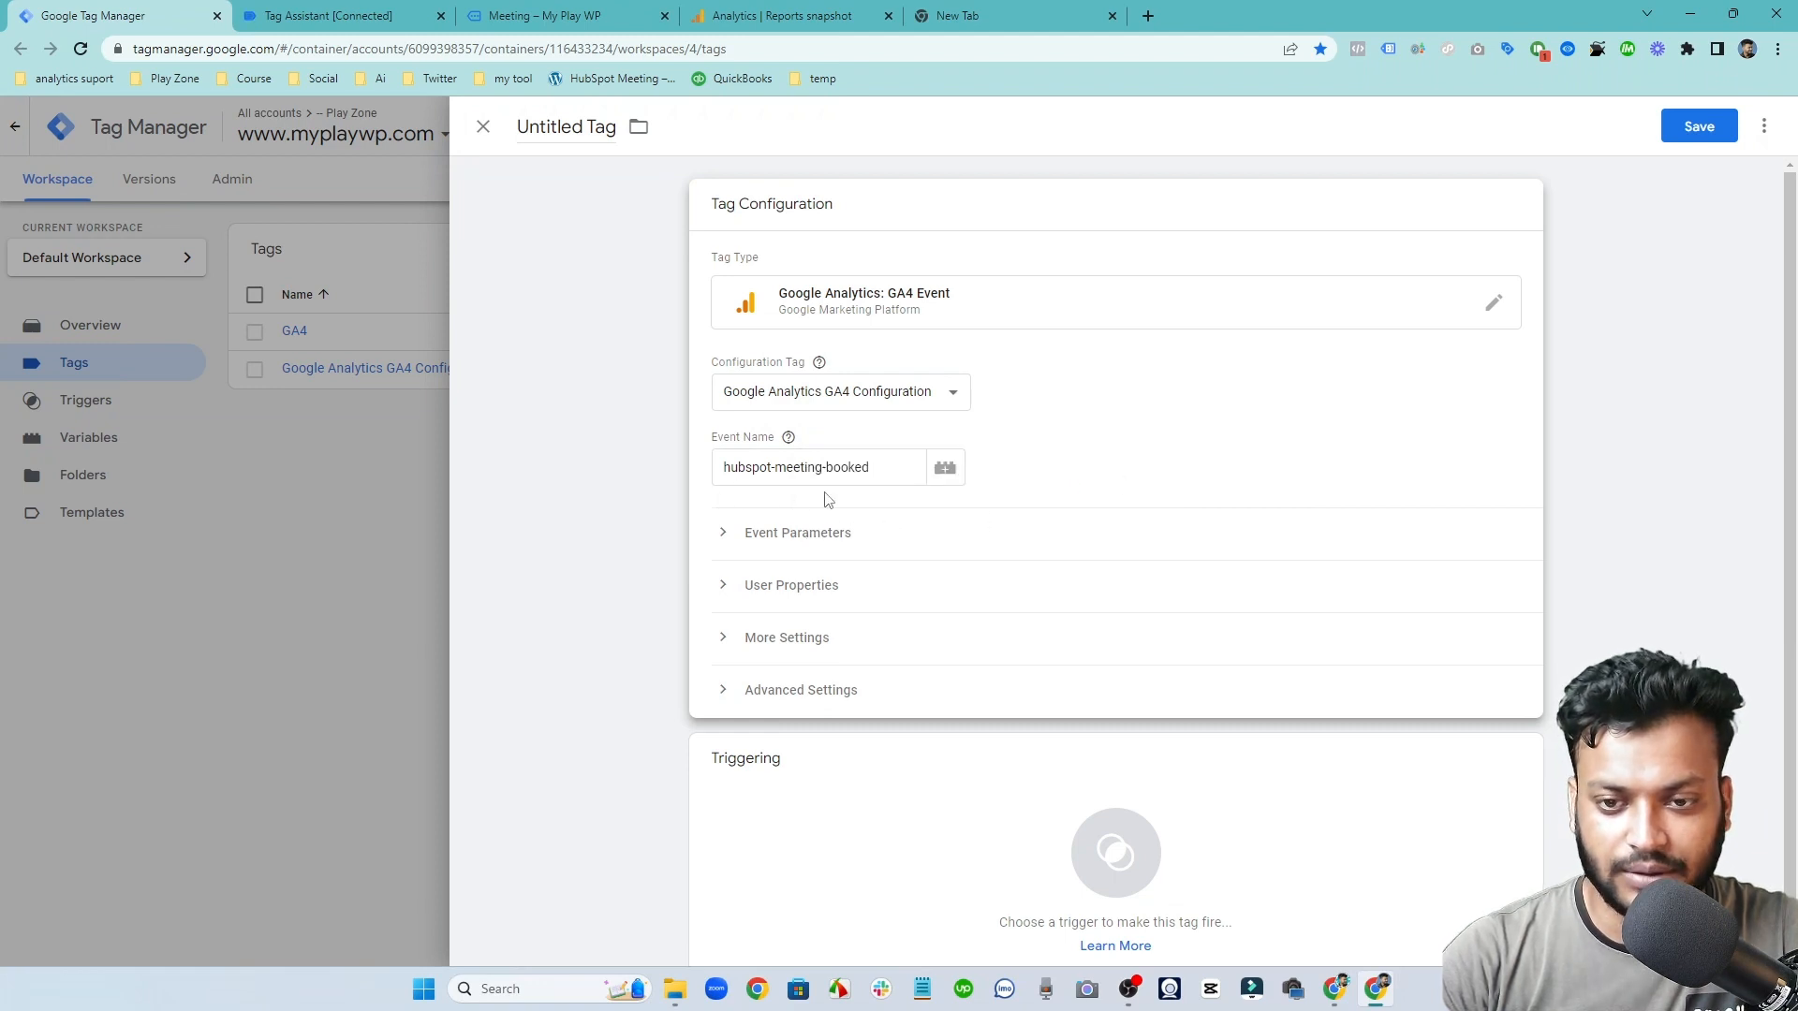
{"action": "left_click", "coordinate": [814, 466]}
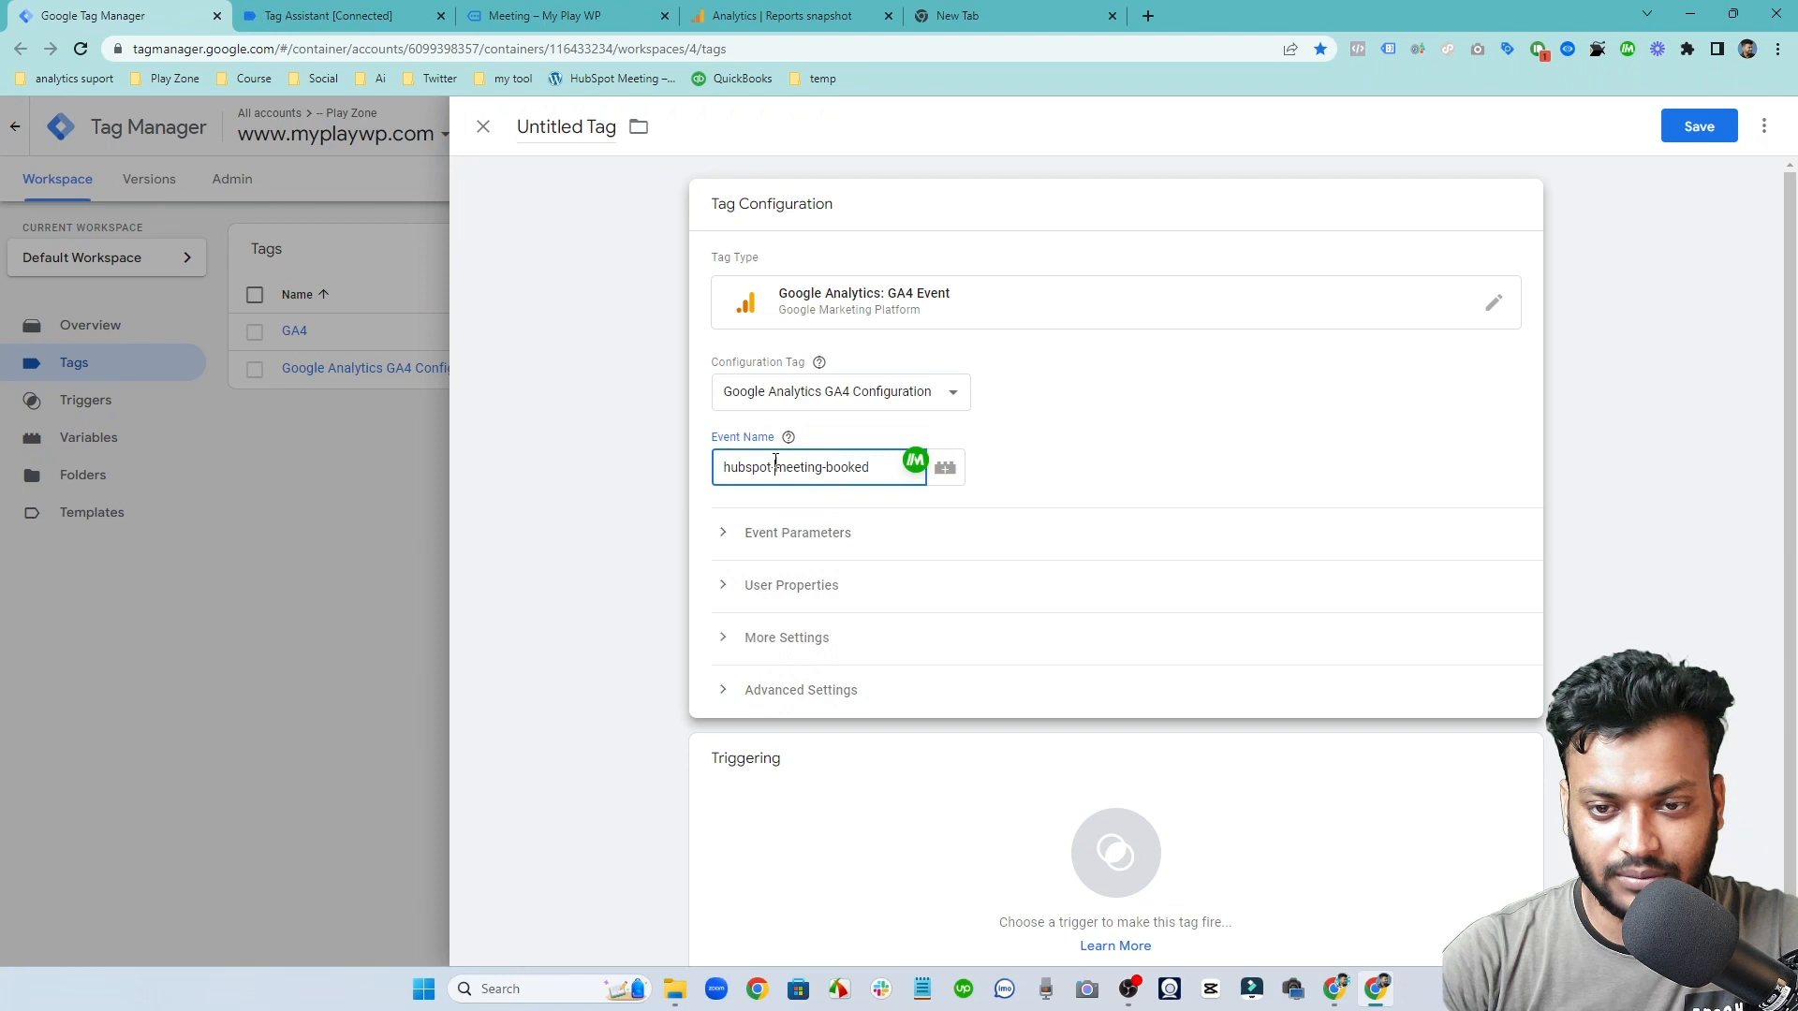
{"action": "type", "text": "_"}
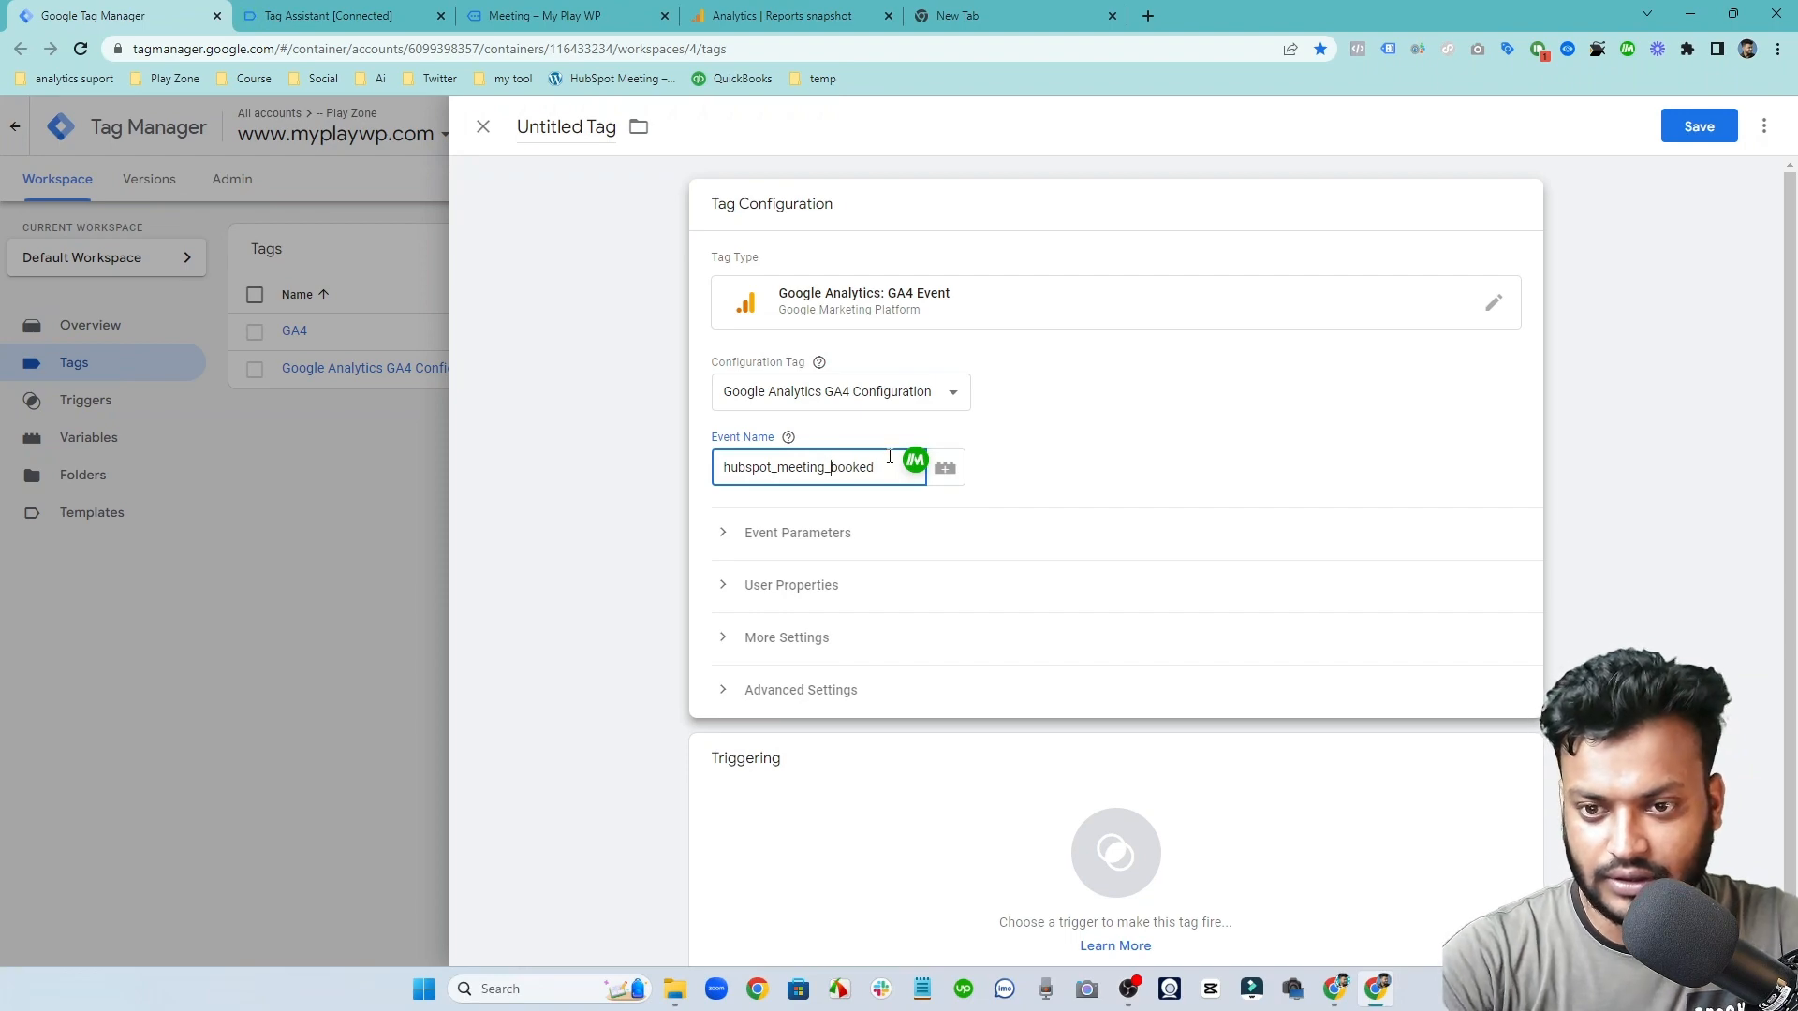
{"action": "mouse_move", "coordinate": [865, 797]}
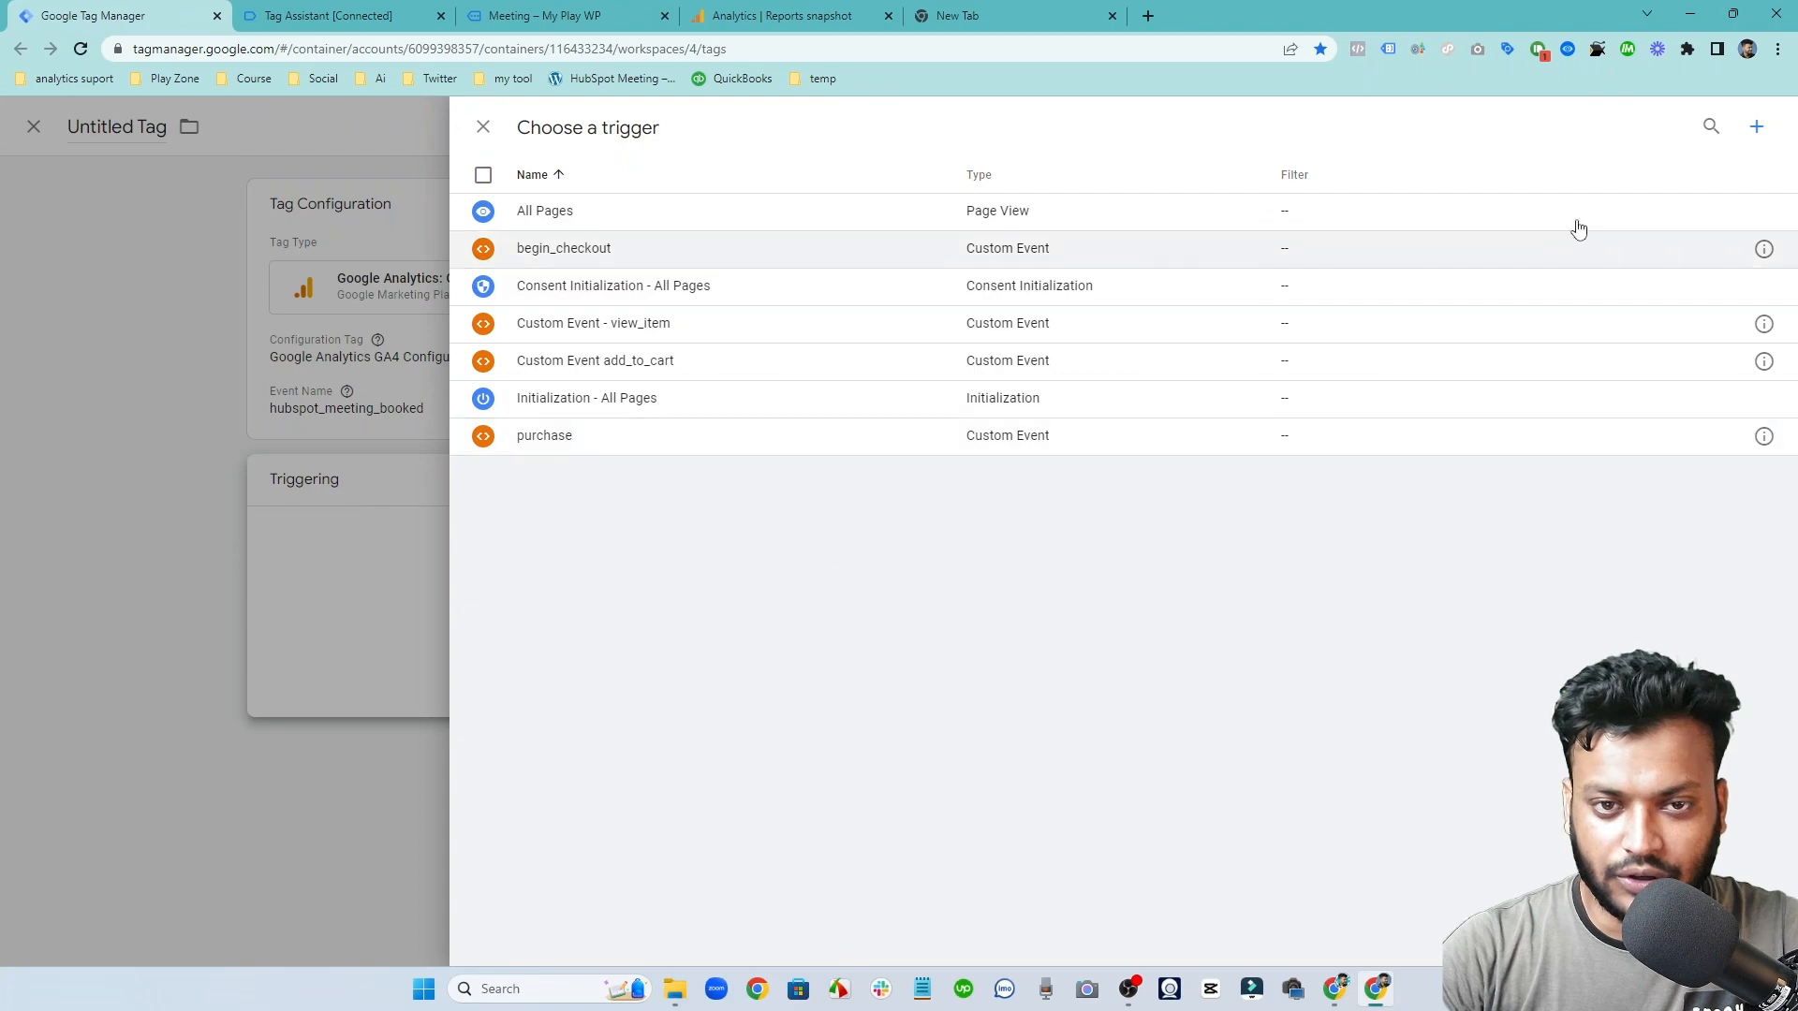
- Define a Custom Event trigger for hubspot-meeting-booked, checked against Tag Assistant's dataLayer push
{"action": "left_click", "coordinate": [1754, 126]}
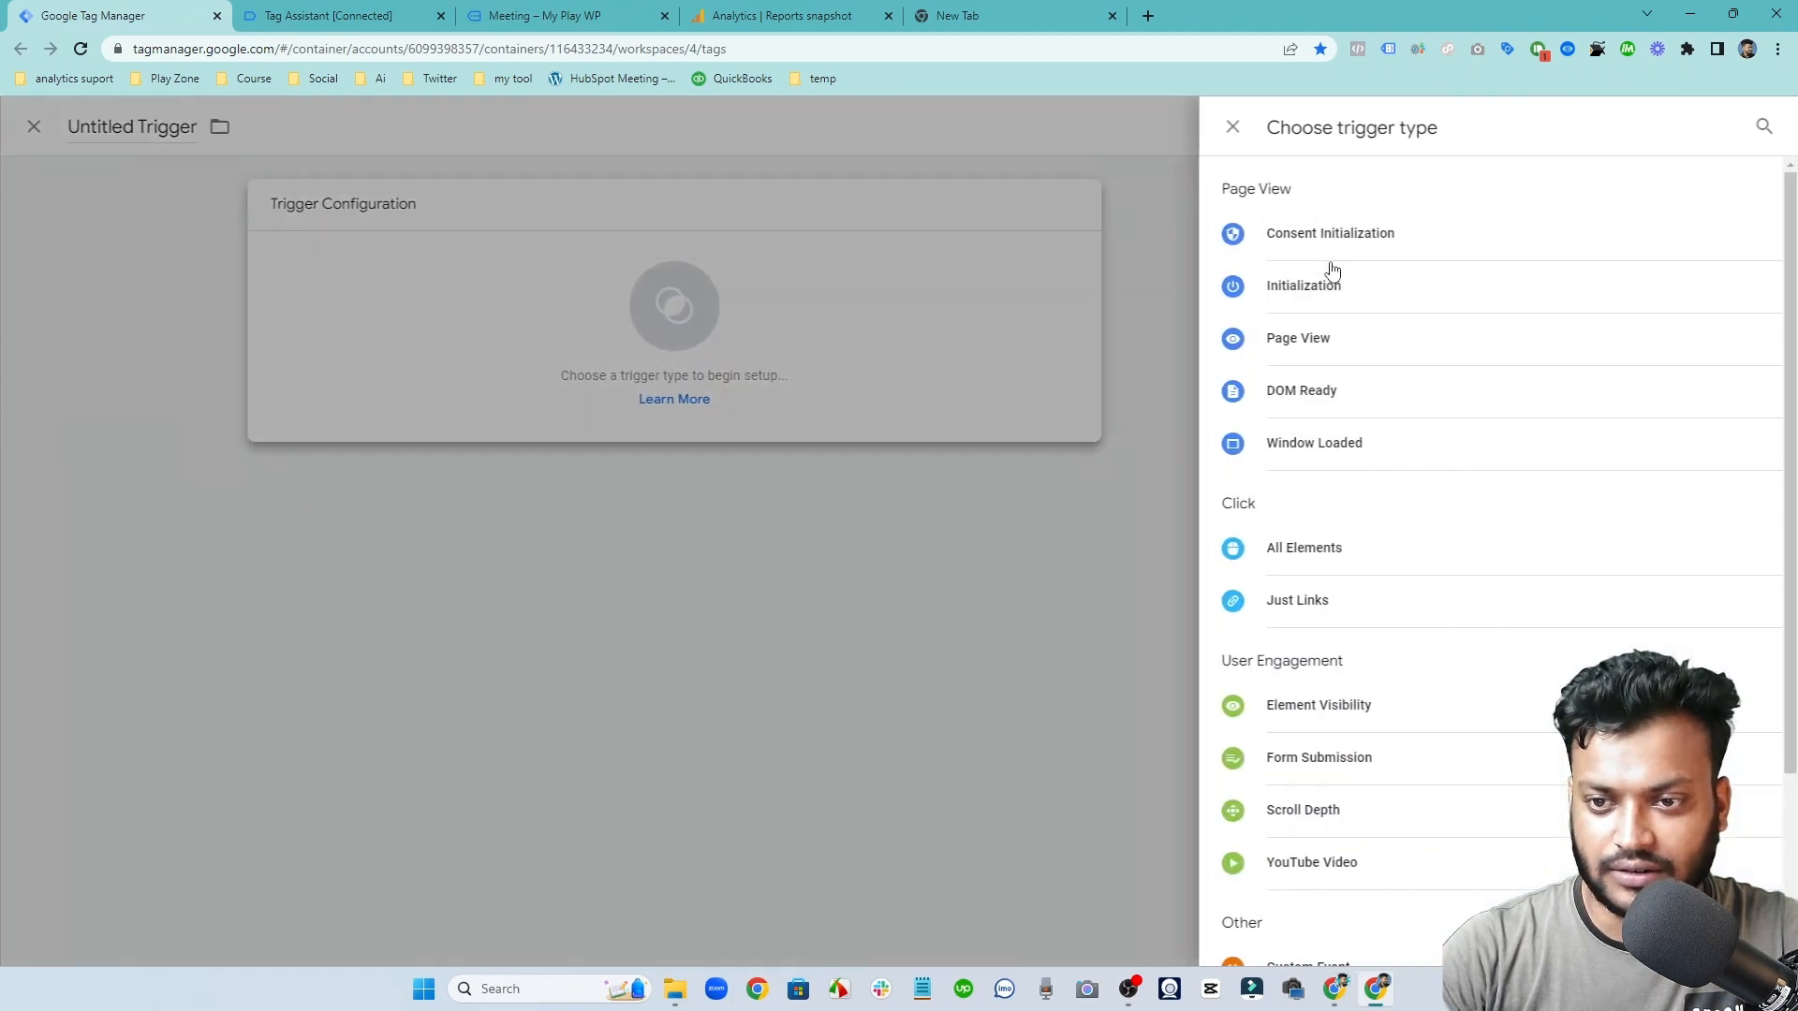
{"action": "left_click", "coordinate": [1305, 962]}
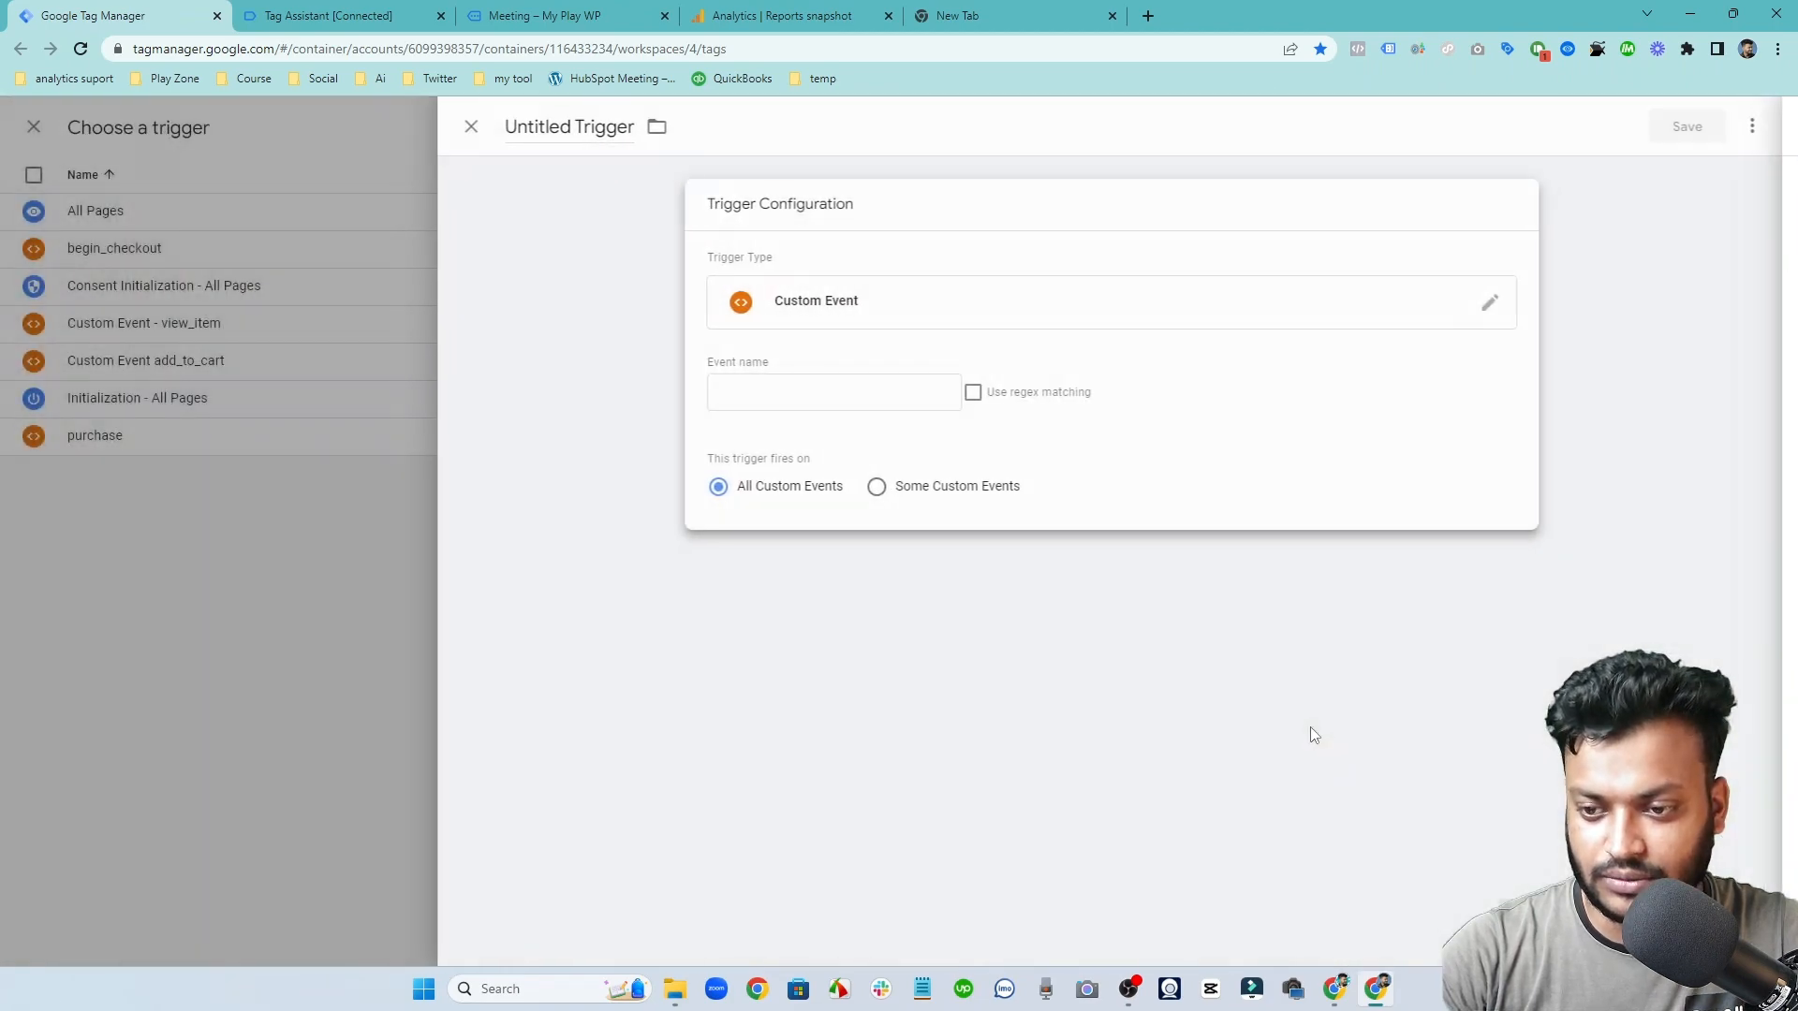
{"action": "type", "text": "hubspot-meeting-booked"}
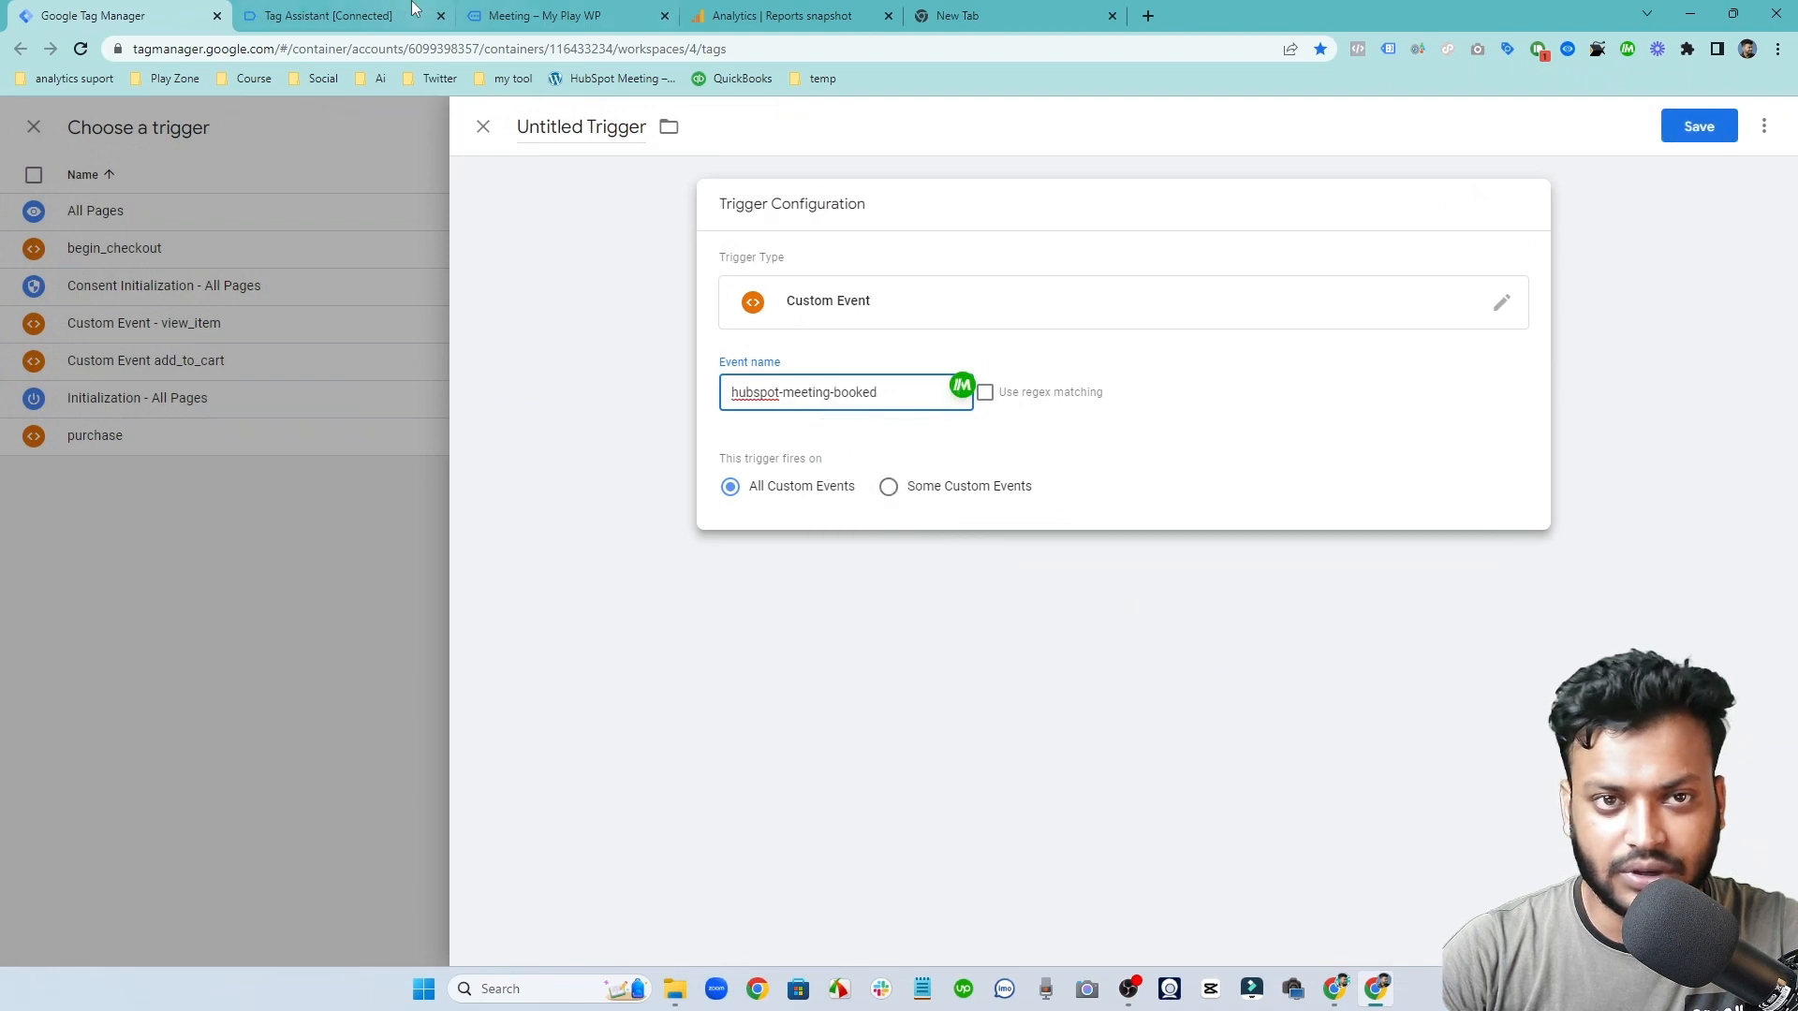
{"action": "left_click", "coordinate": [333, 15]}
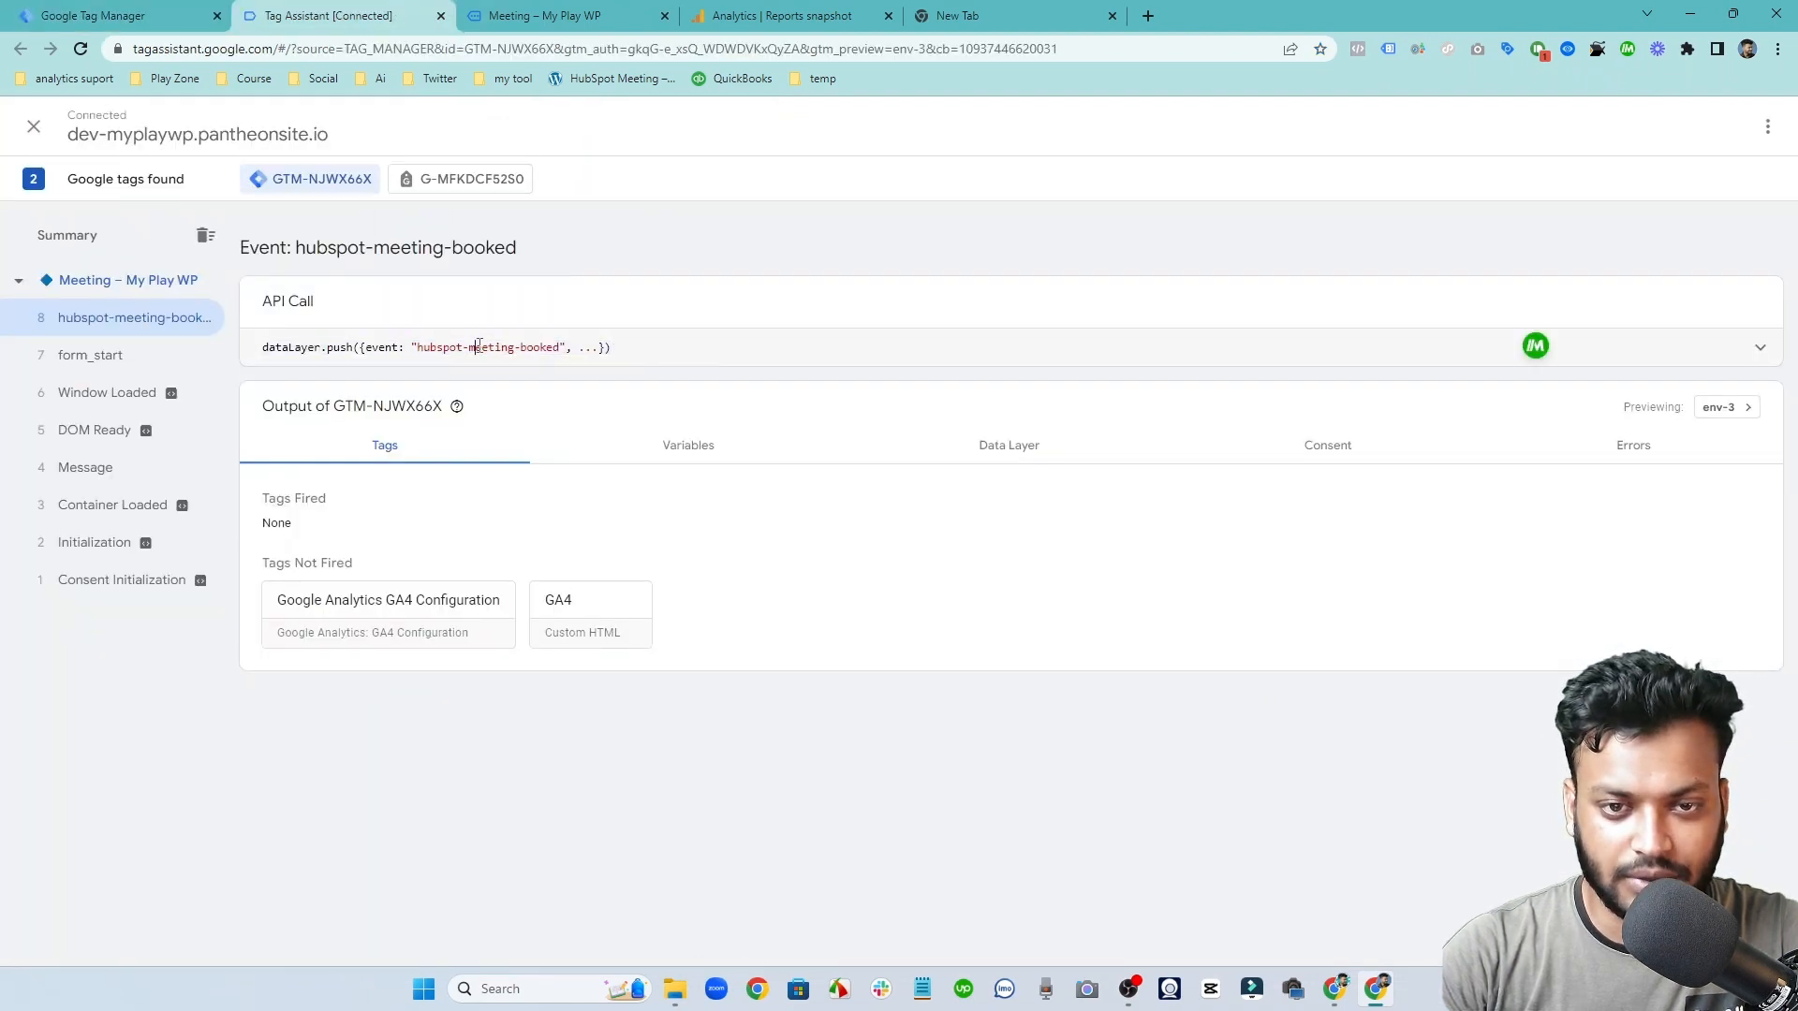
{"action": "left_click", "coordinate": [1758, 346]}
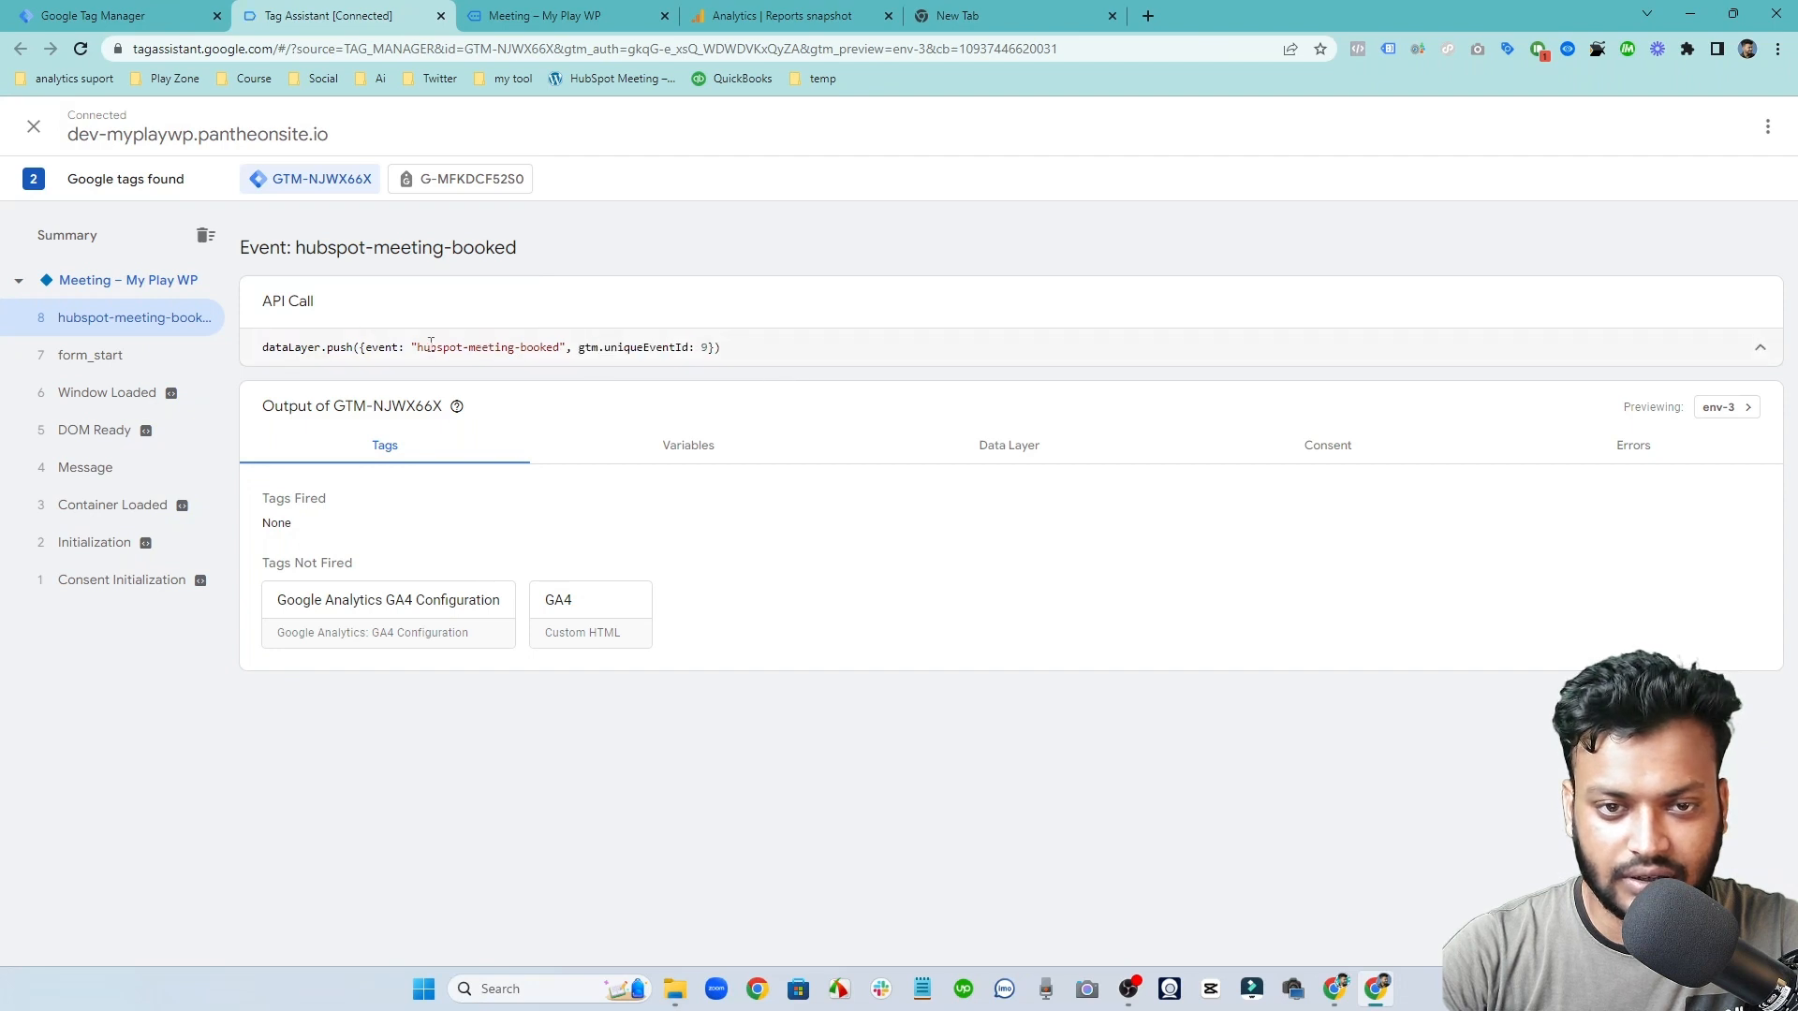
{"action": "double_click", "coordinate": [487, 348]}
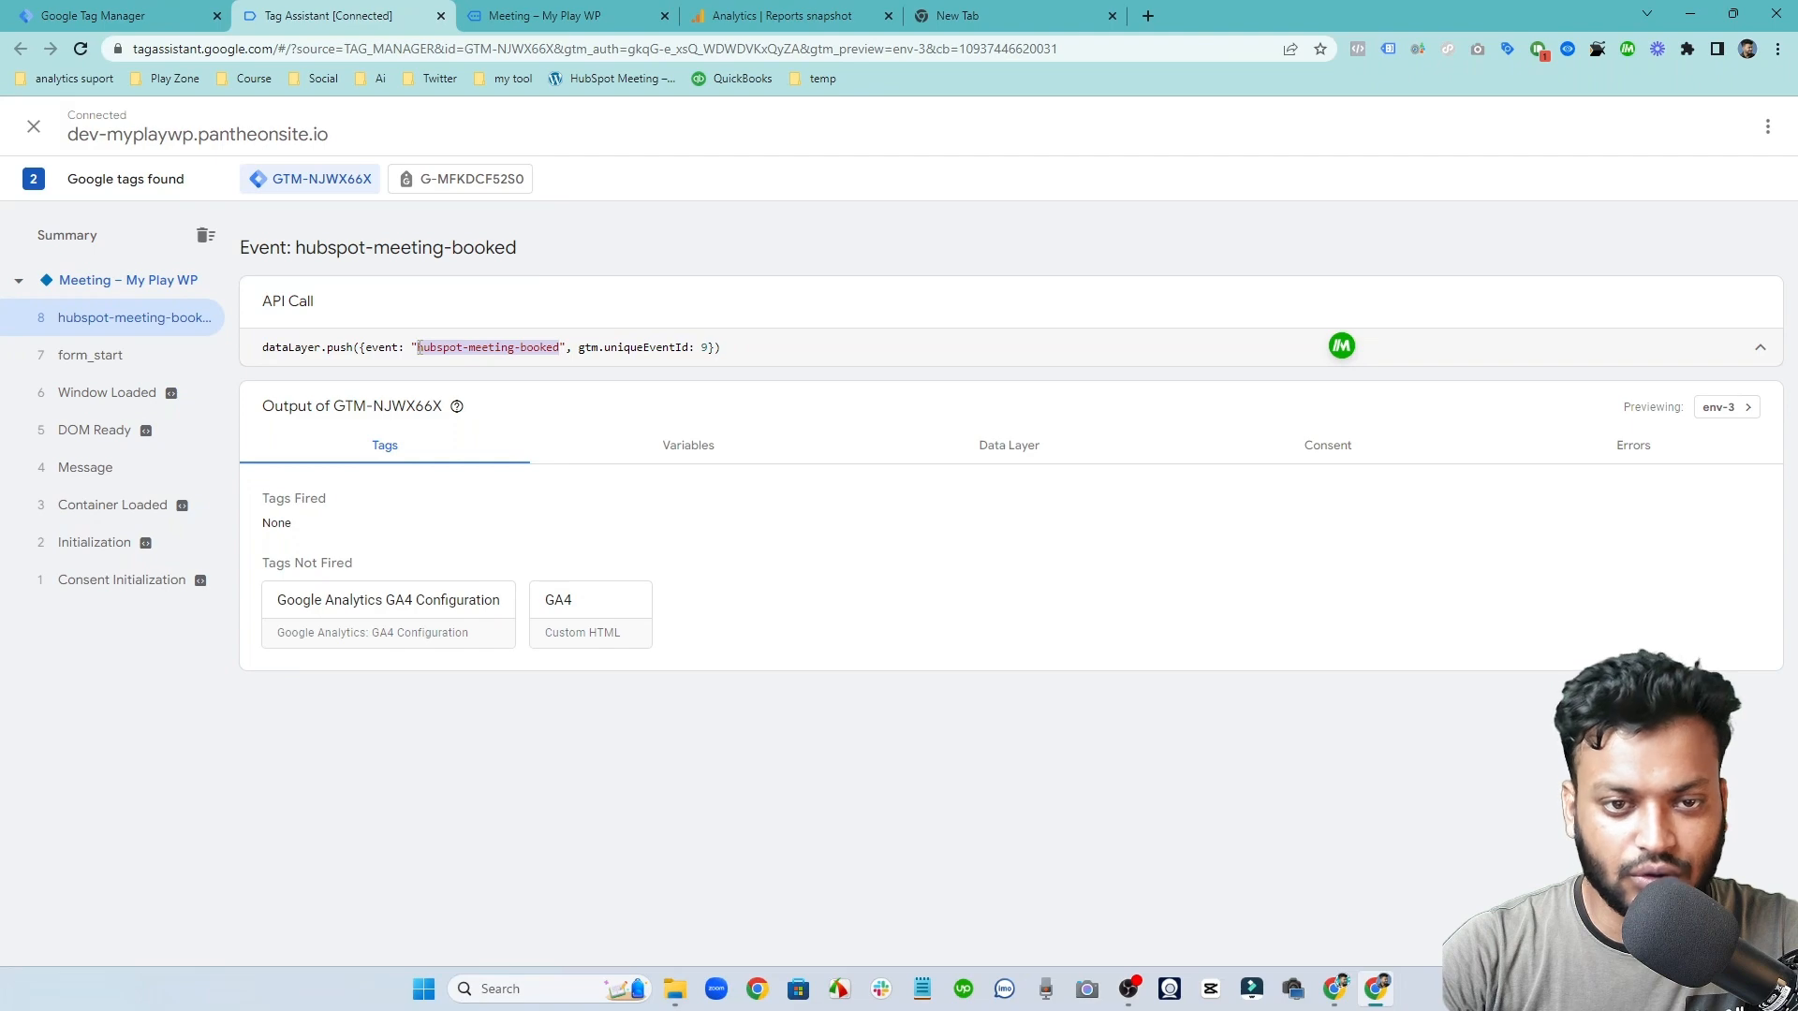
{"action": "mouse_move", "coordinate": [453, 372]}
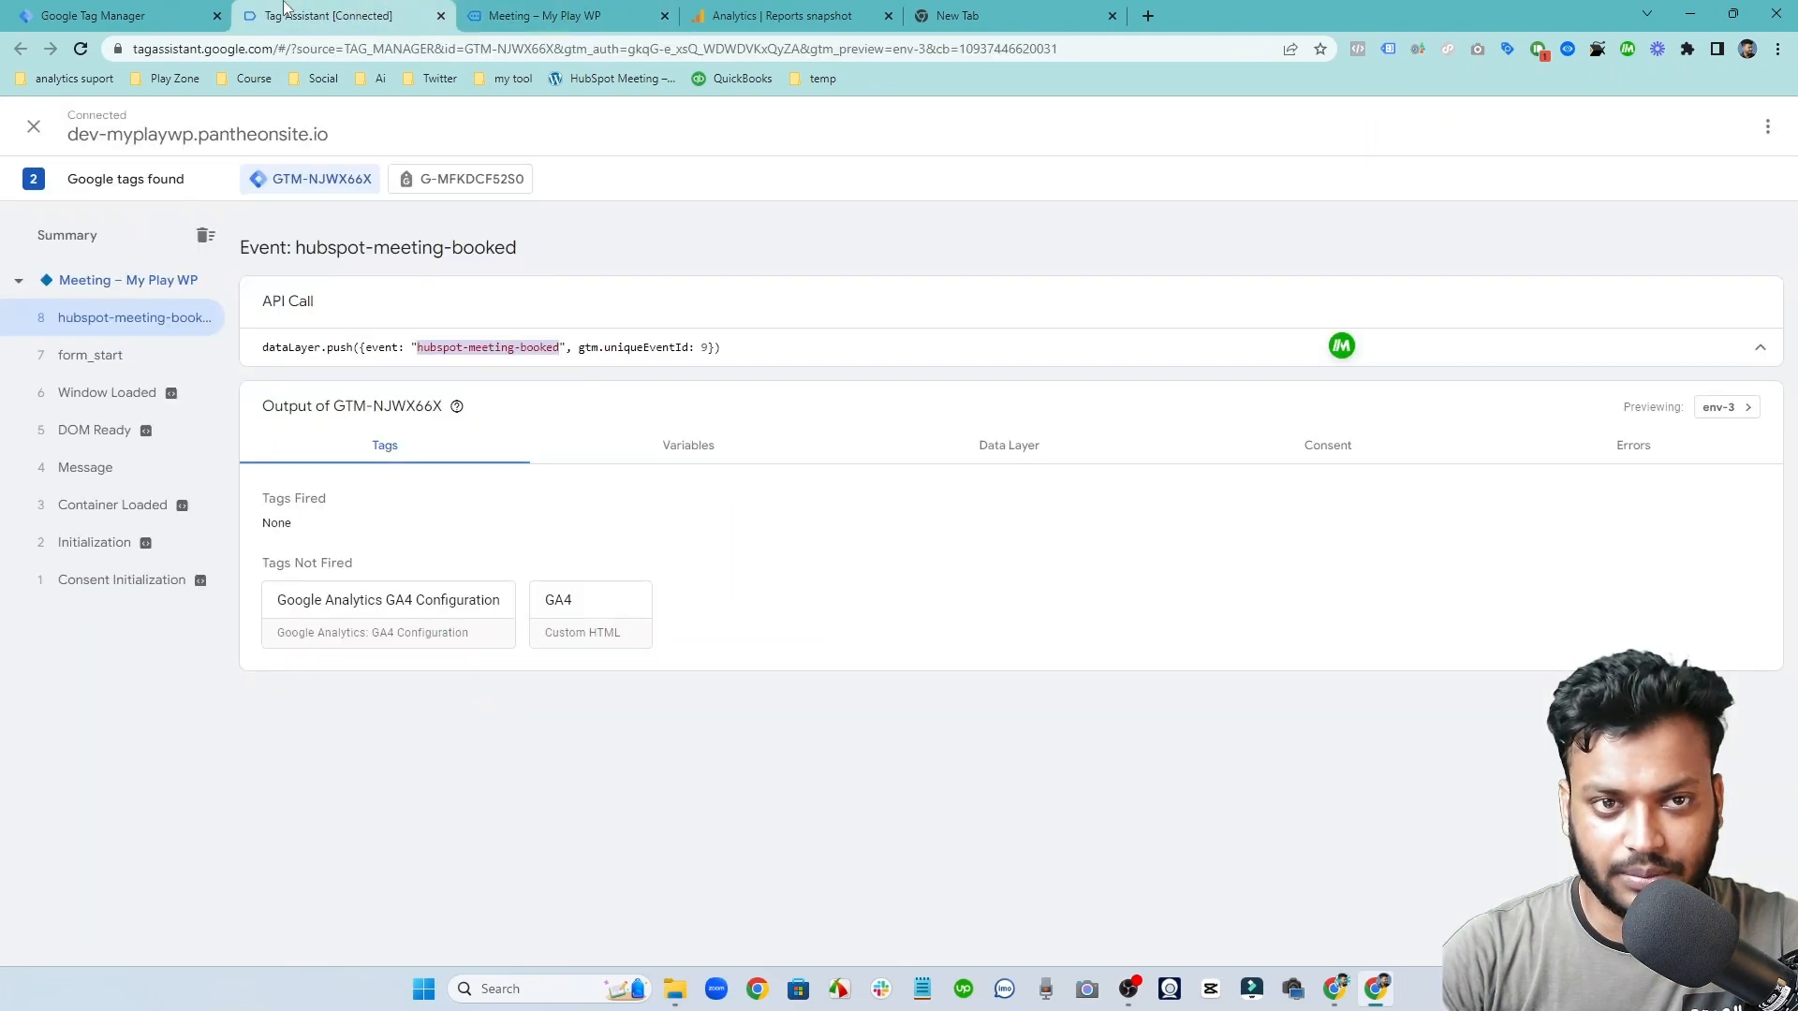
{"action": "left_click", "coordinate": [103, 15]}
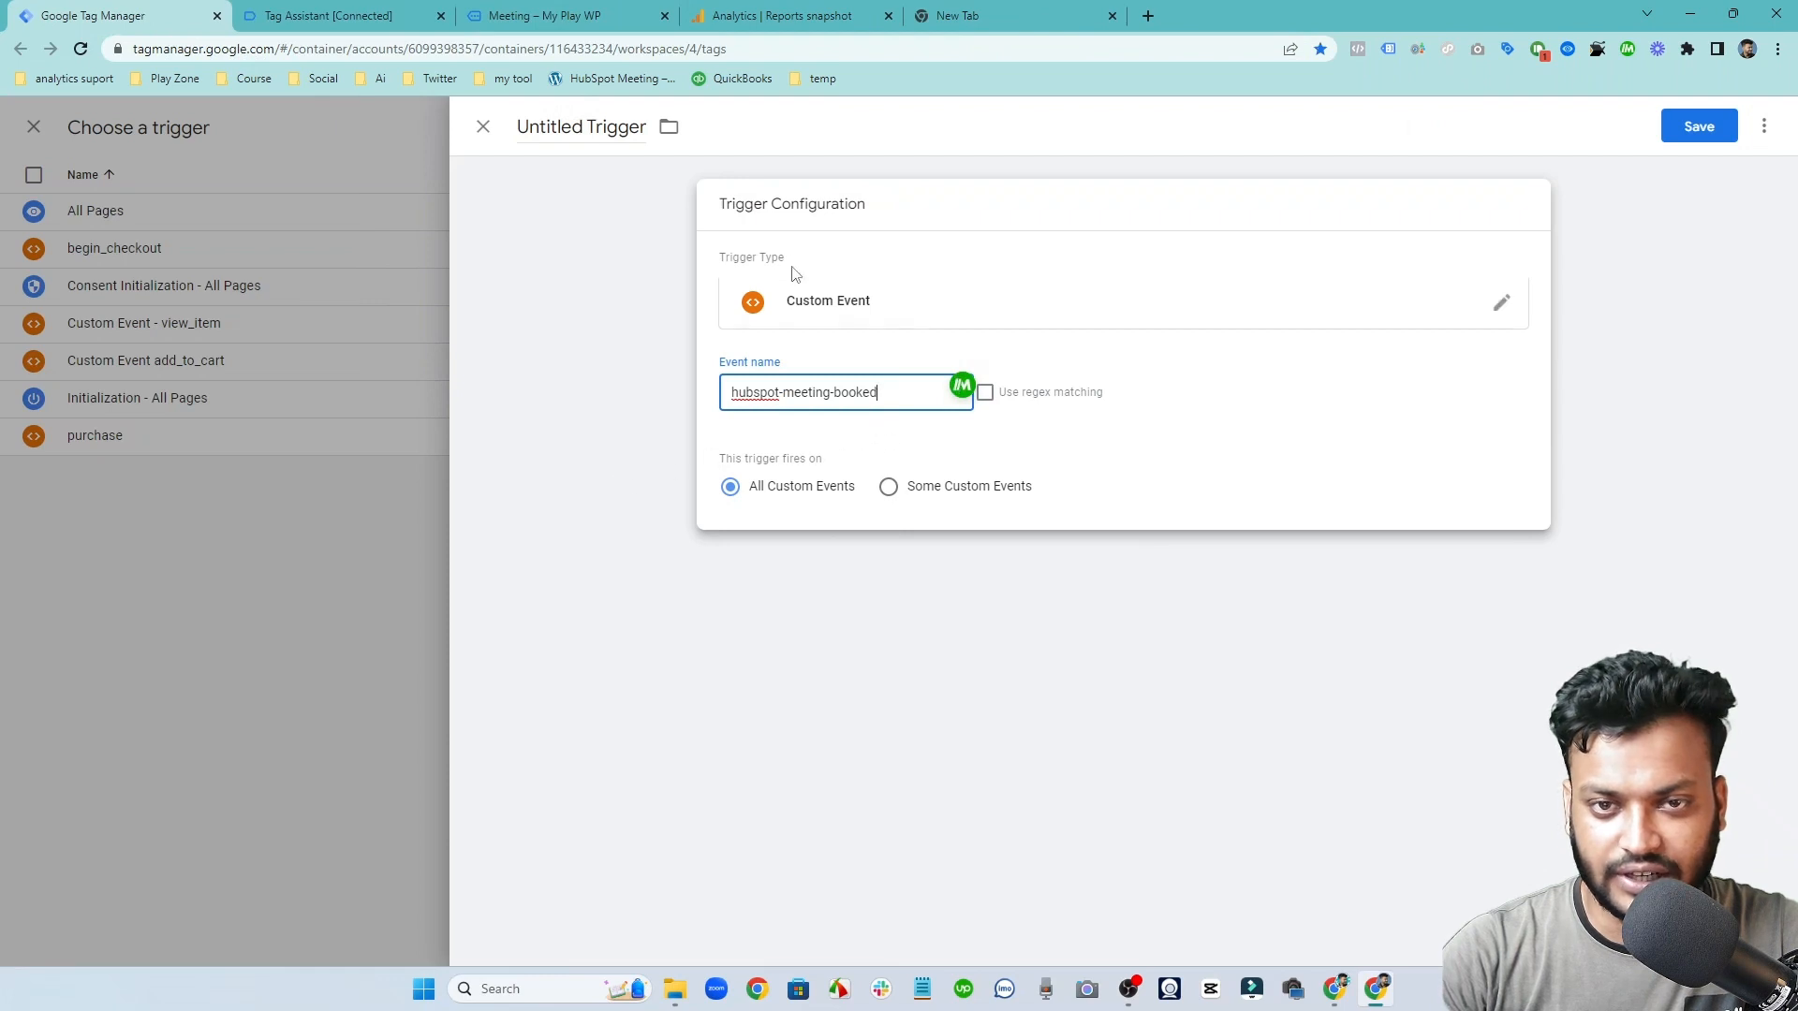
- Save the trigger as hubspot-meeting-booked and attach it to the GA4 Event tag
{"action": "left_click", "coordinate": [1698, 125]}
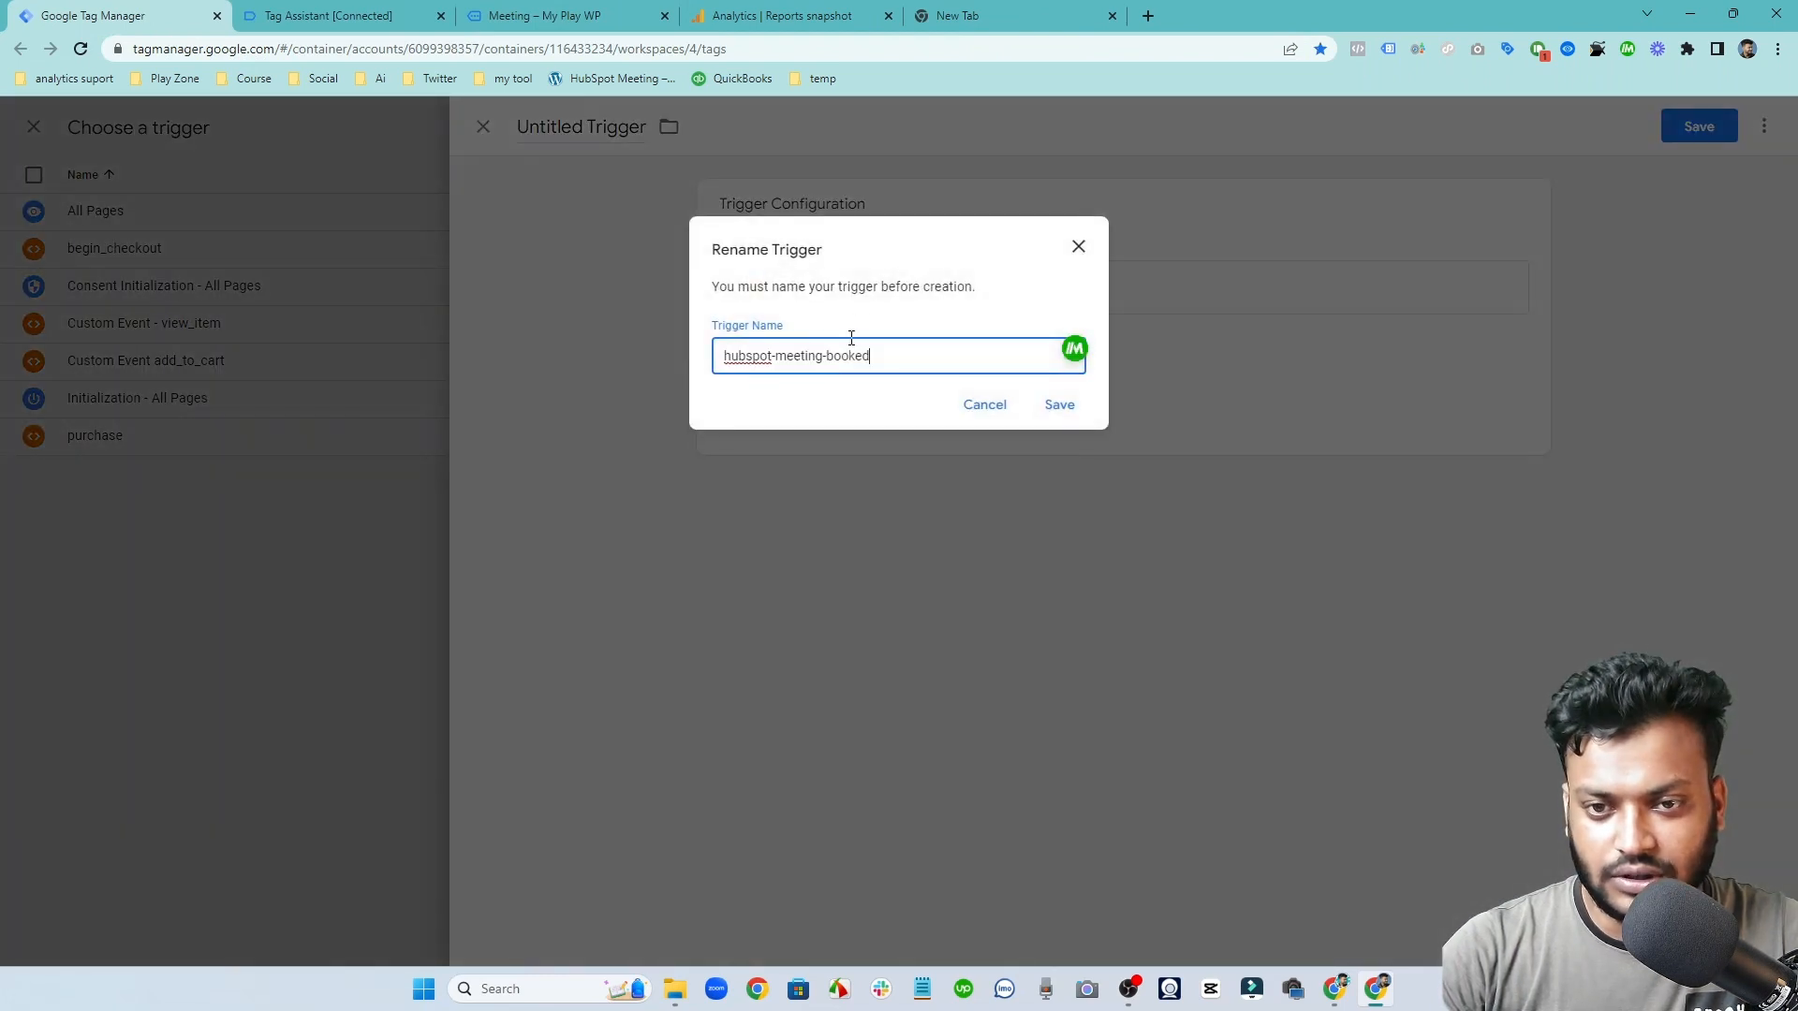
{"action": "left_click", "coordinate": [1056, 404]}
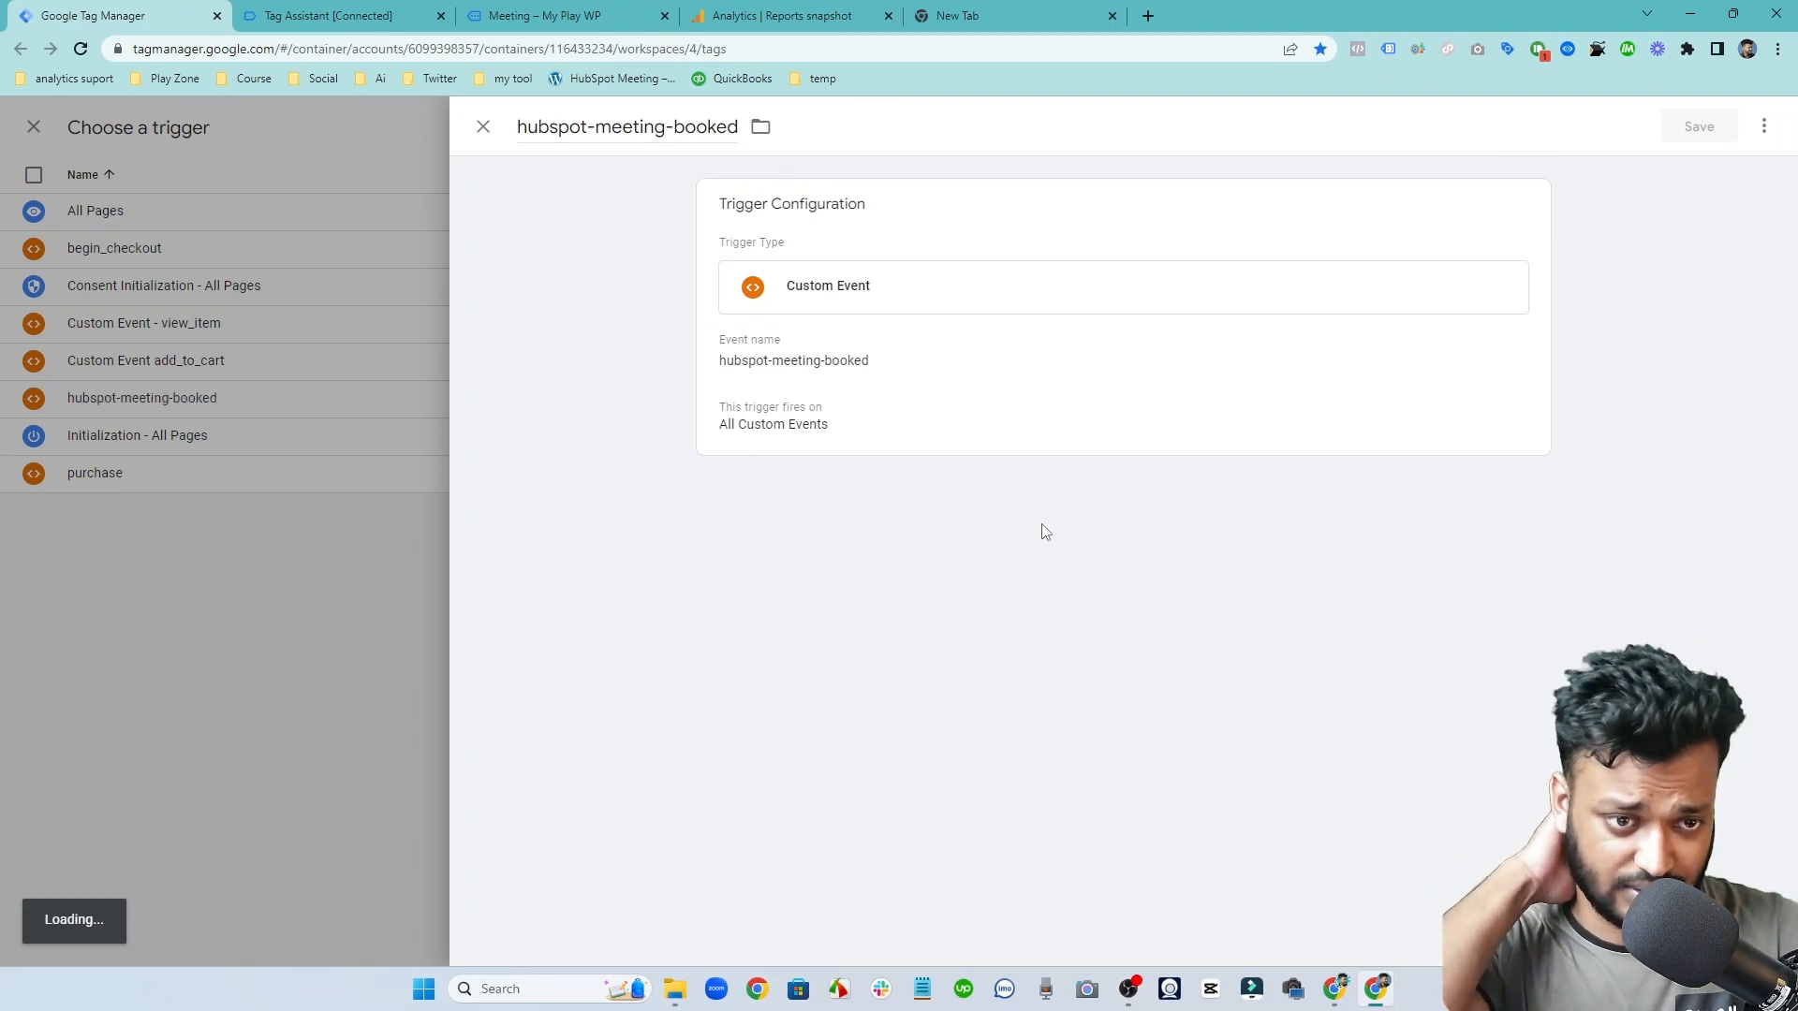
{"action": "left_click", "coordinate": [140, 397]}
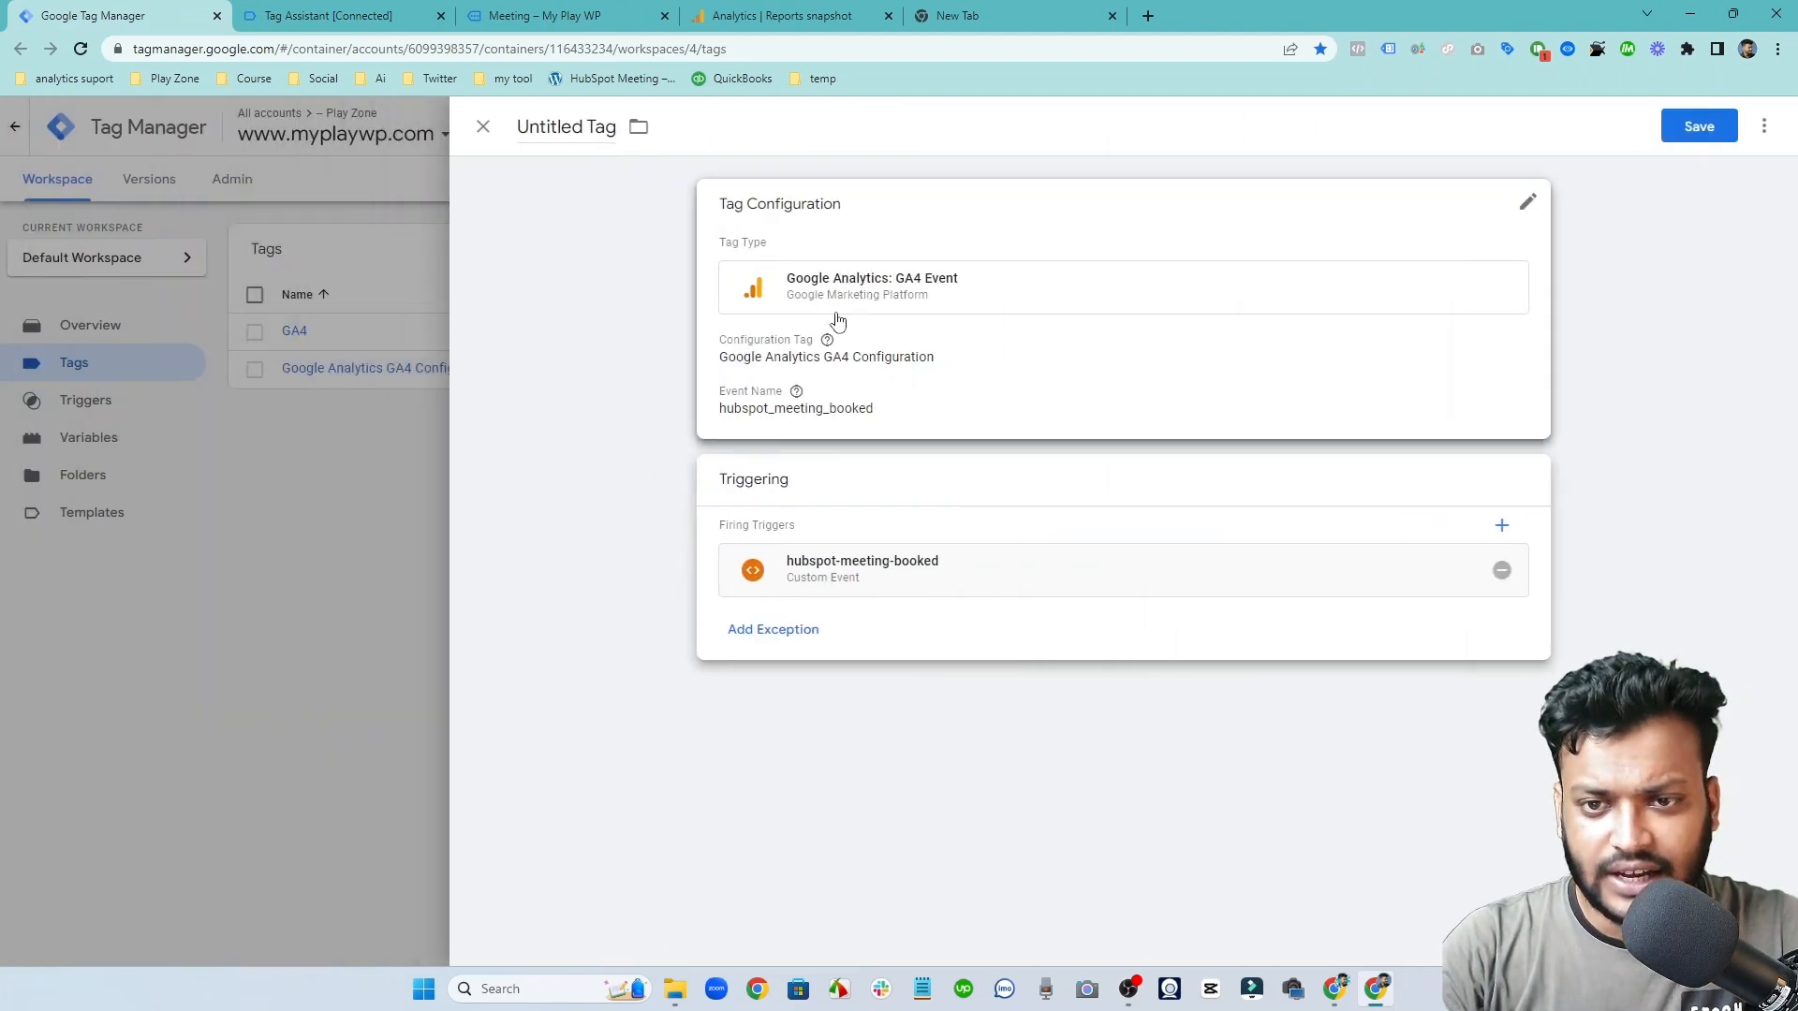
- Save the tag as 'Google Analytics GA4 Event - hubspot-meeting-booked'
{"action": "left_click", "coordinate": [1698, 125]}
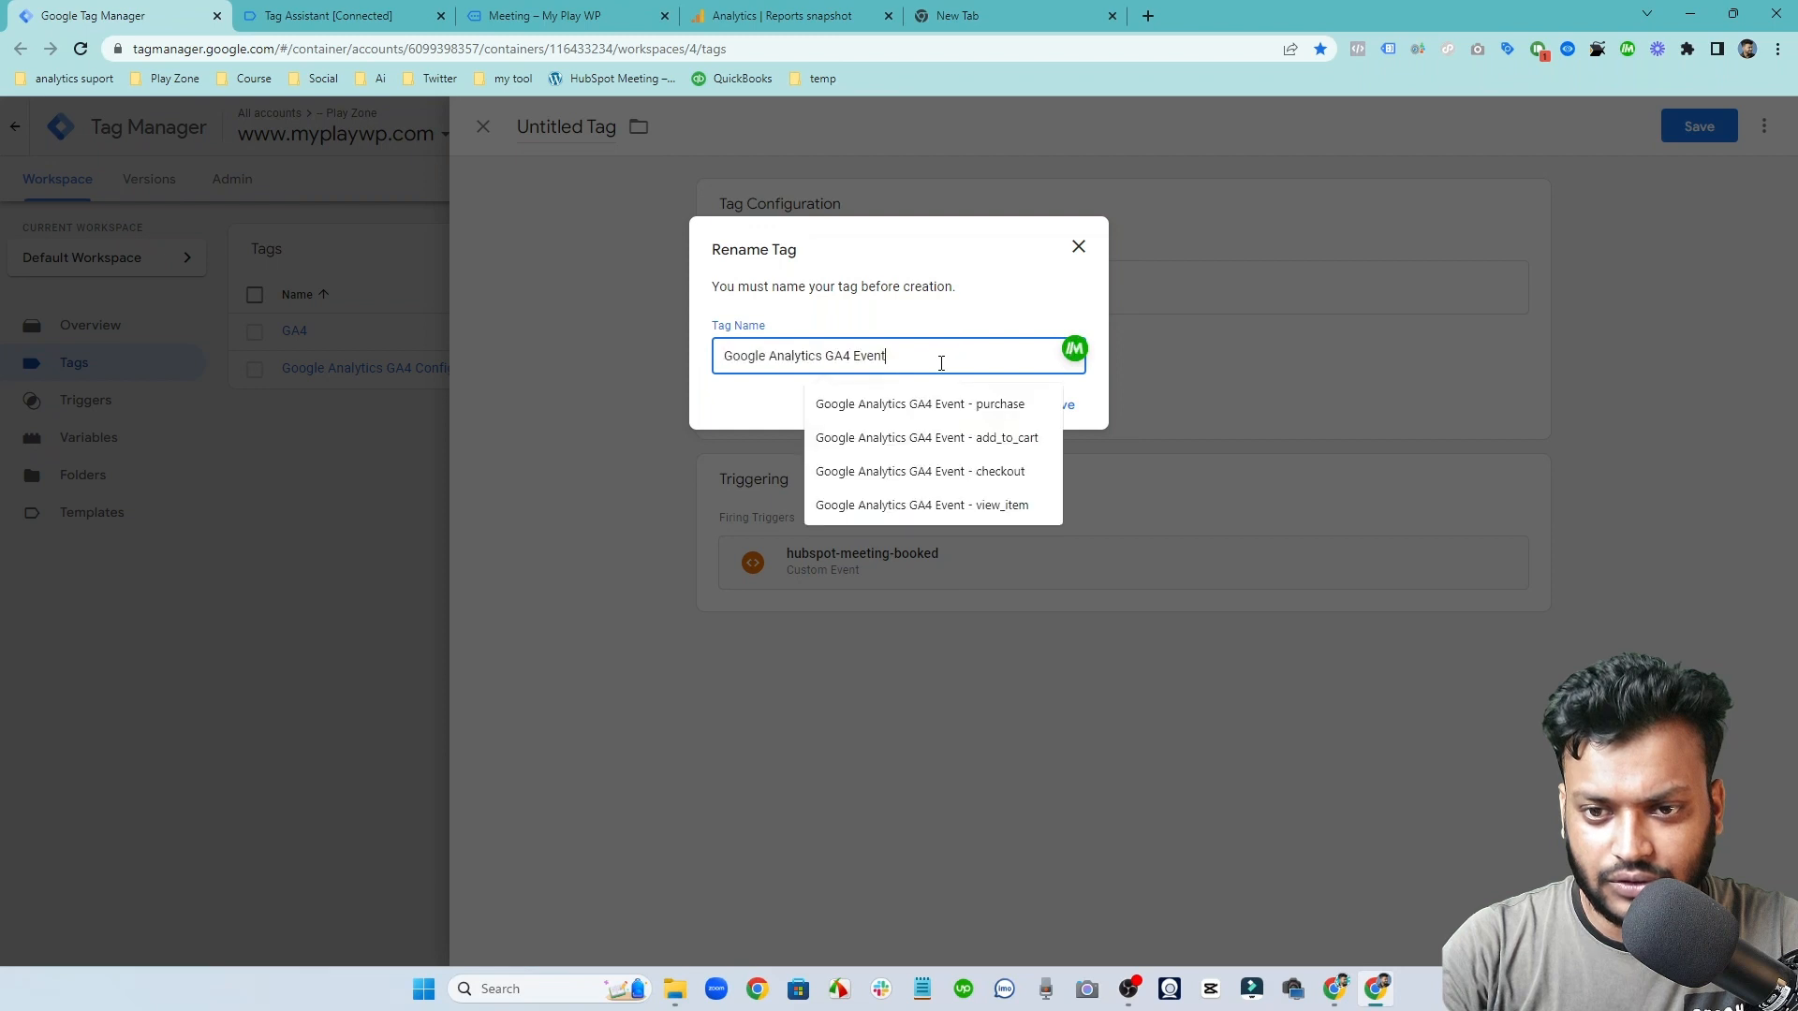
{"action": "type", "text": "-"}
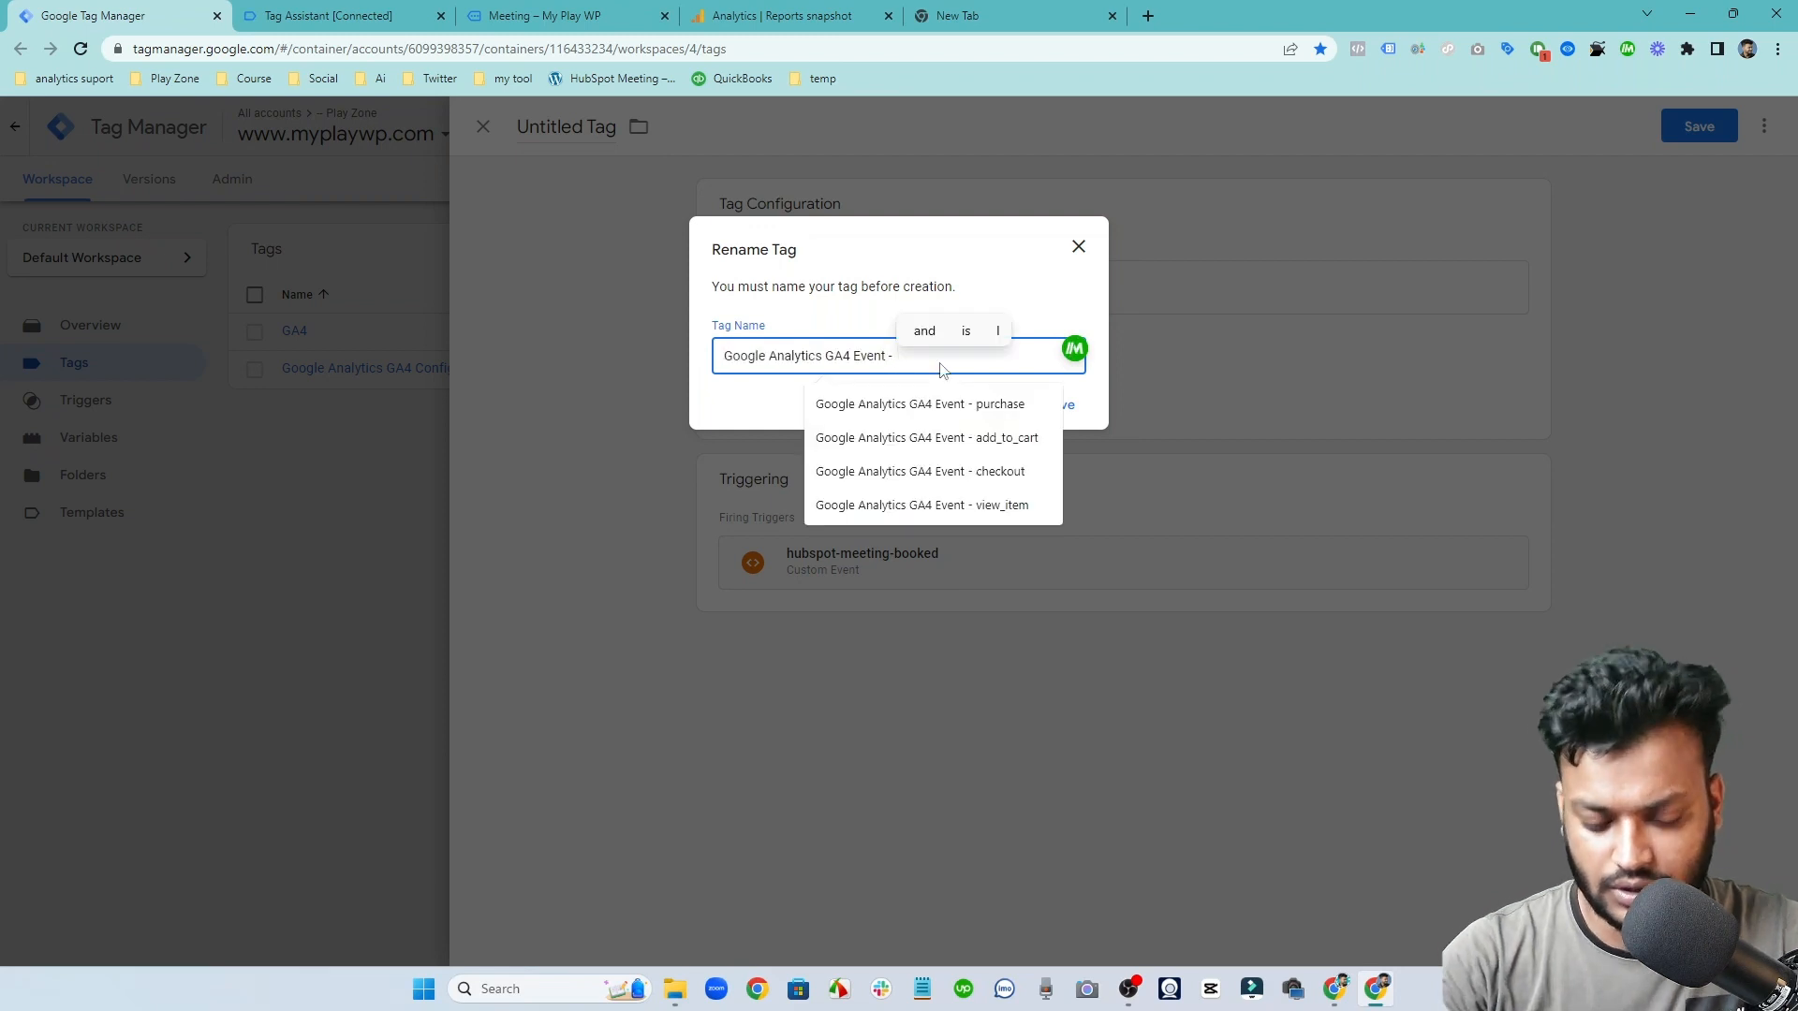
{"action": "type", "text": "hubspot-meeting-booked"}
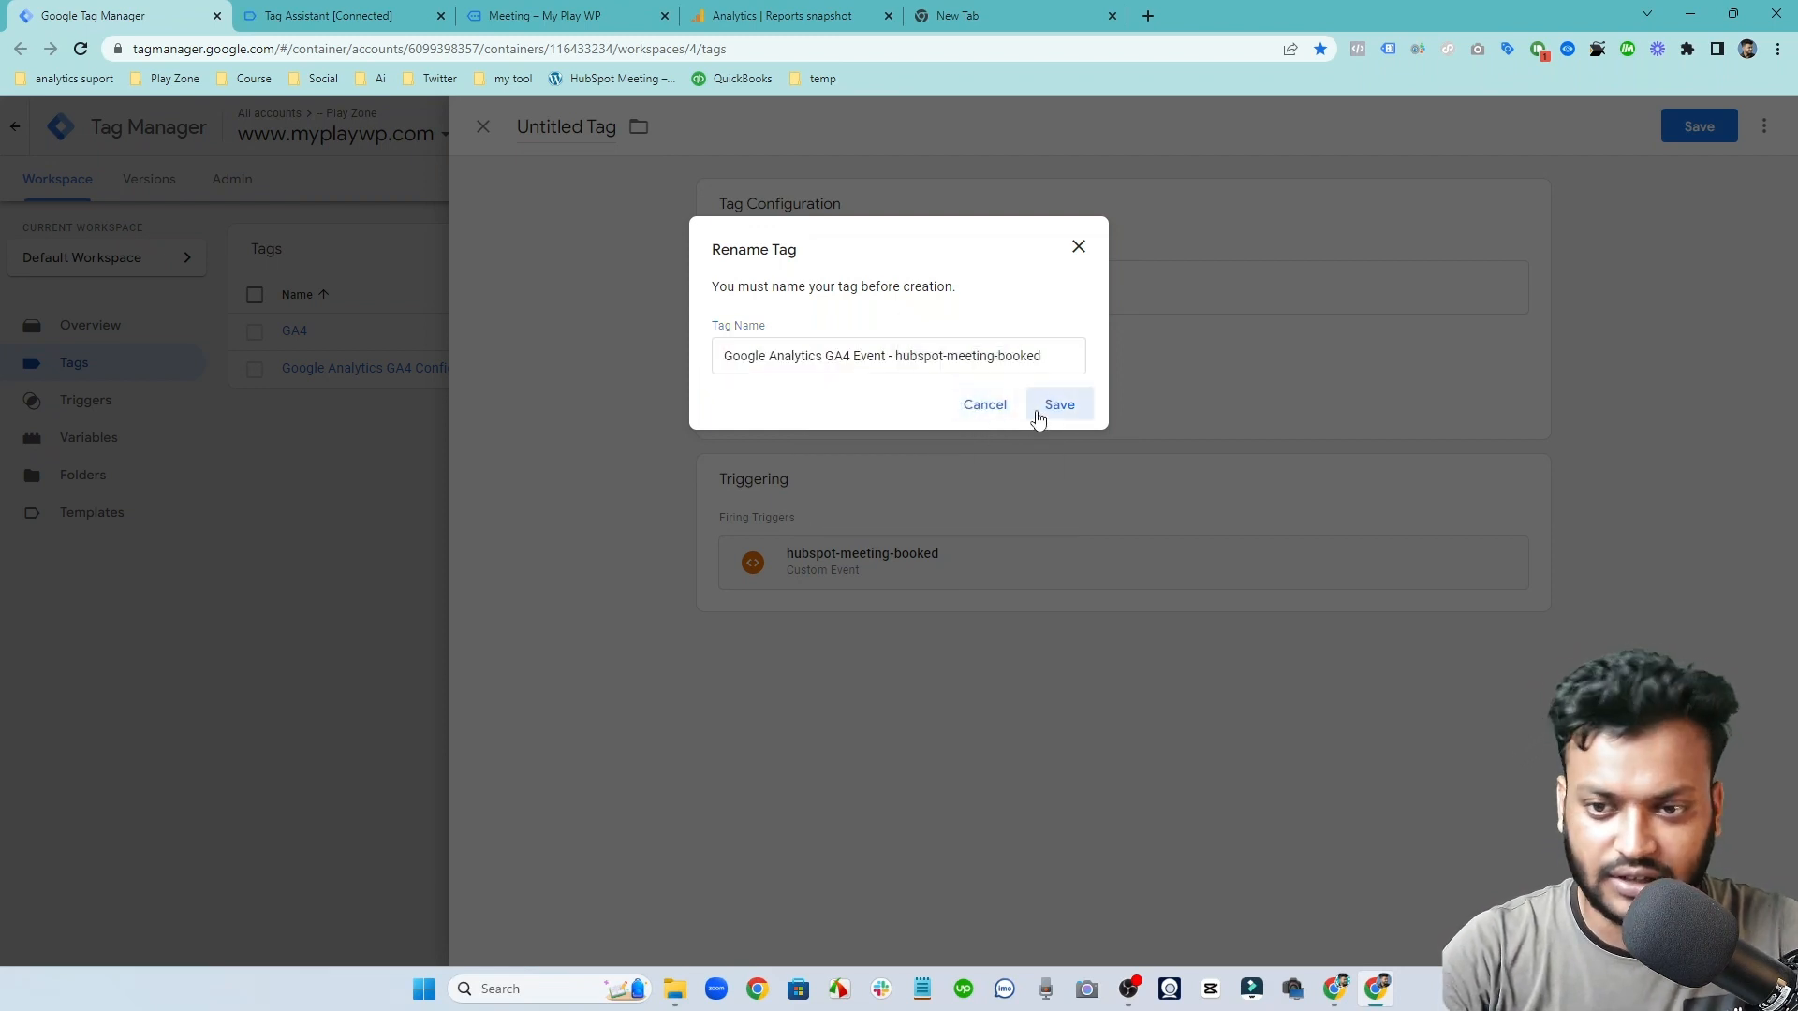
{"action": "left_click", "coordinate": [1056, 404]}
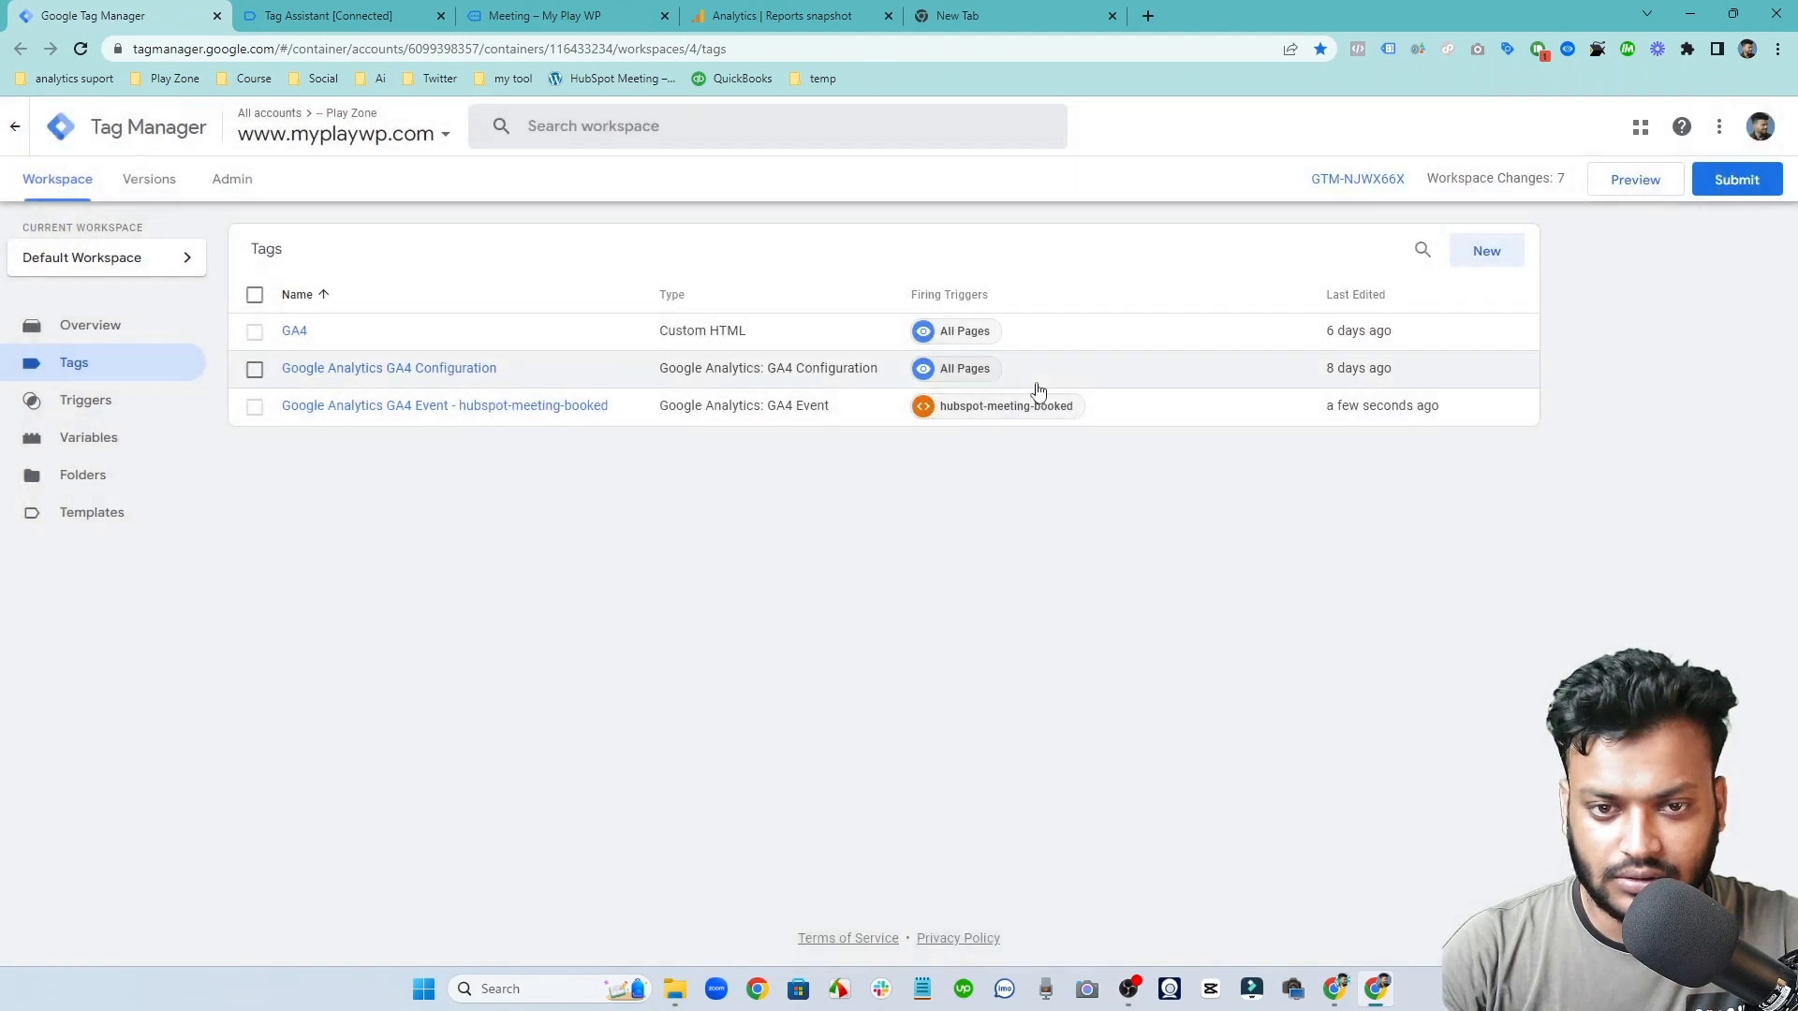
{"action": "mouse_move", "coordinate": [1599, 513]}
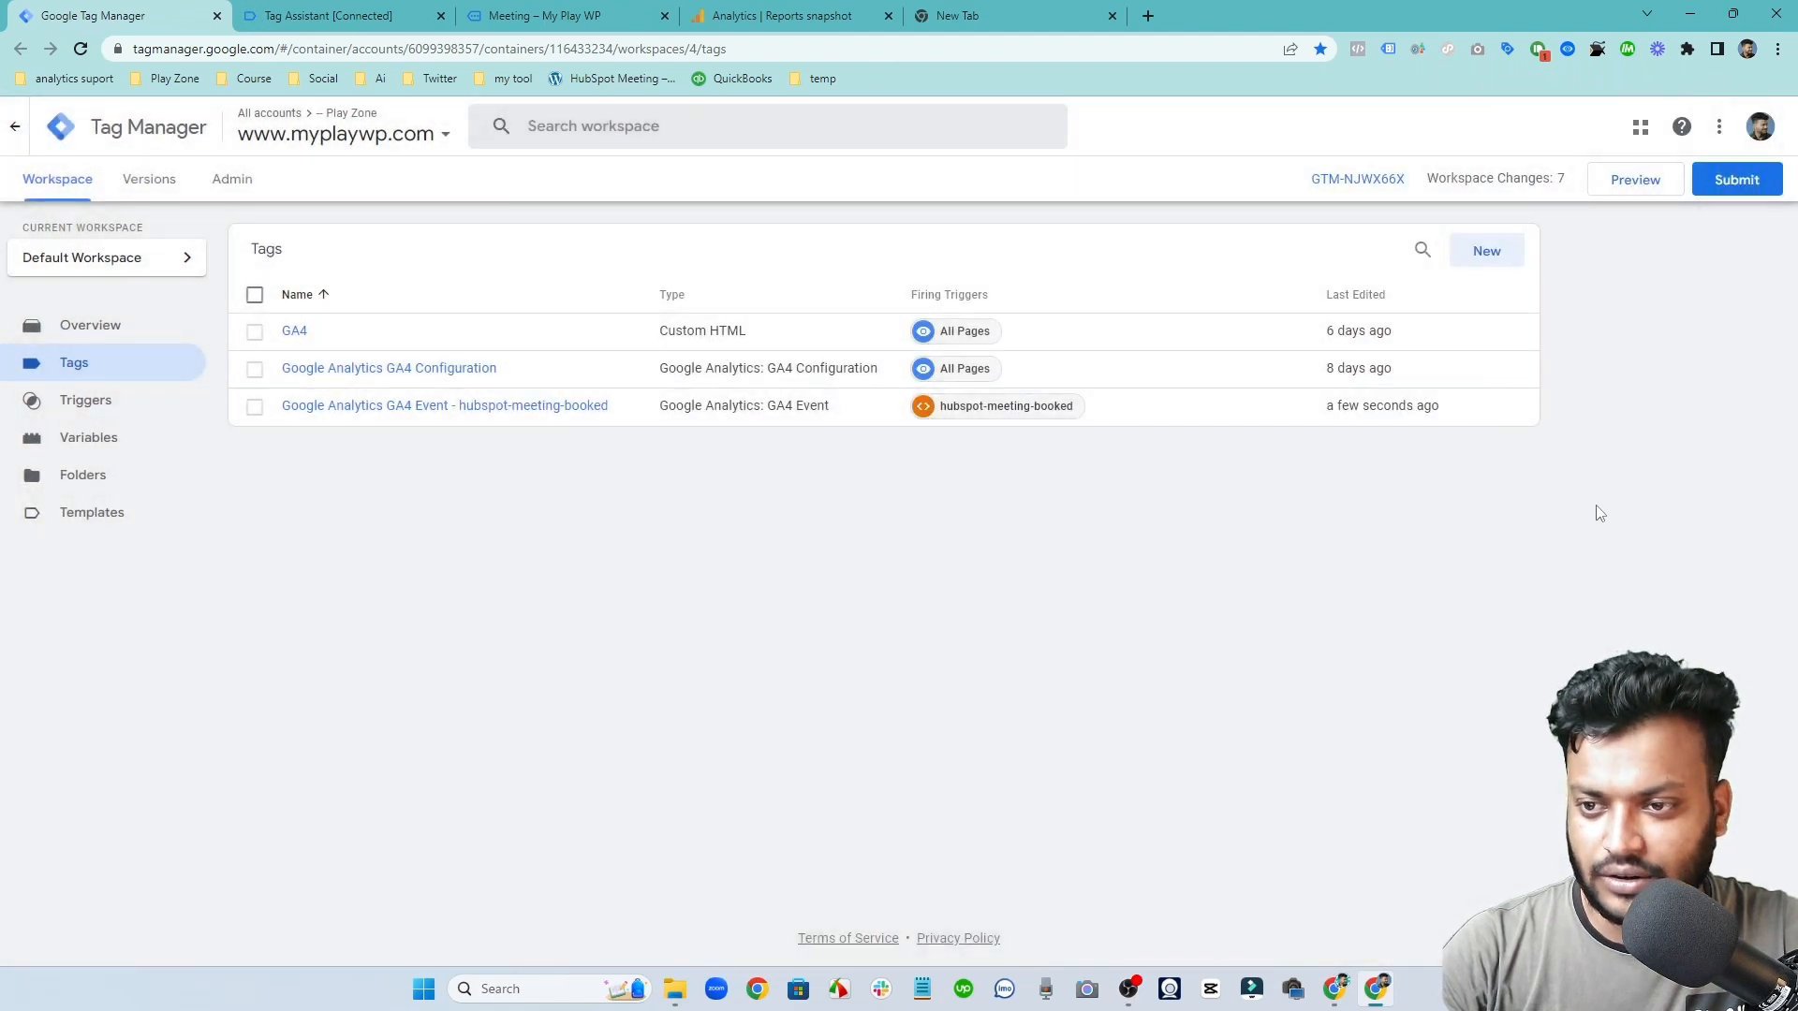
- Preview the workspace again and confirm Tag Assistant connects to the meeting page with GA4 tags fired
{"action": "left_click", "coordinate": [1635, 180]}
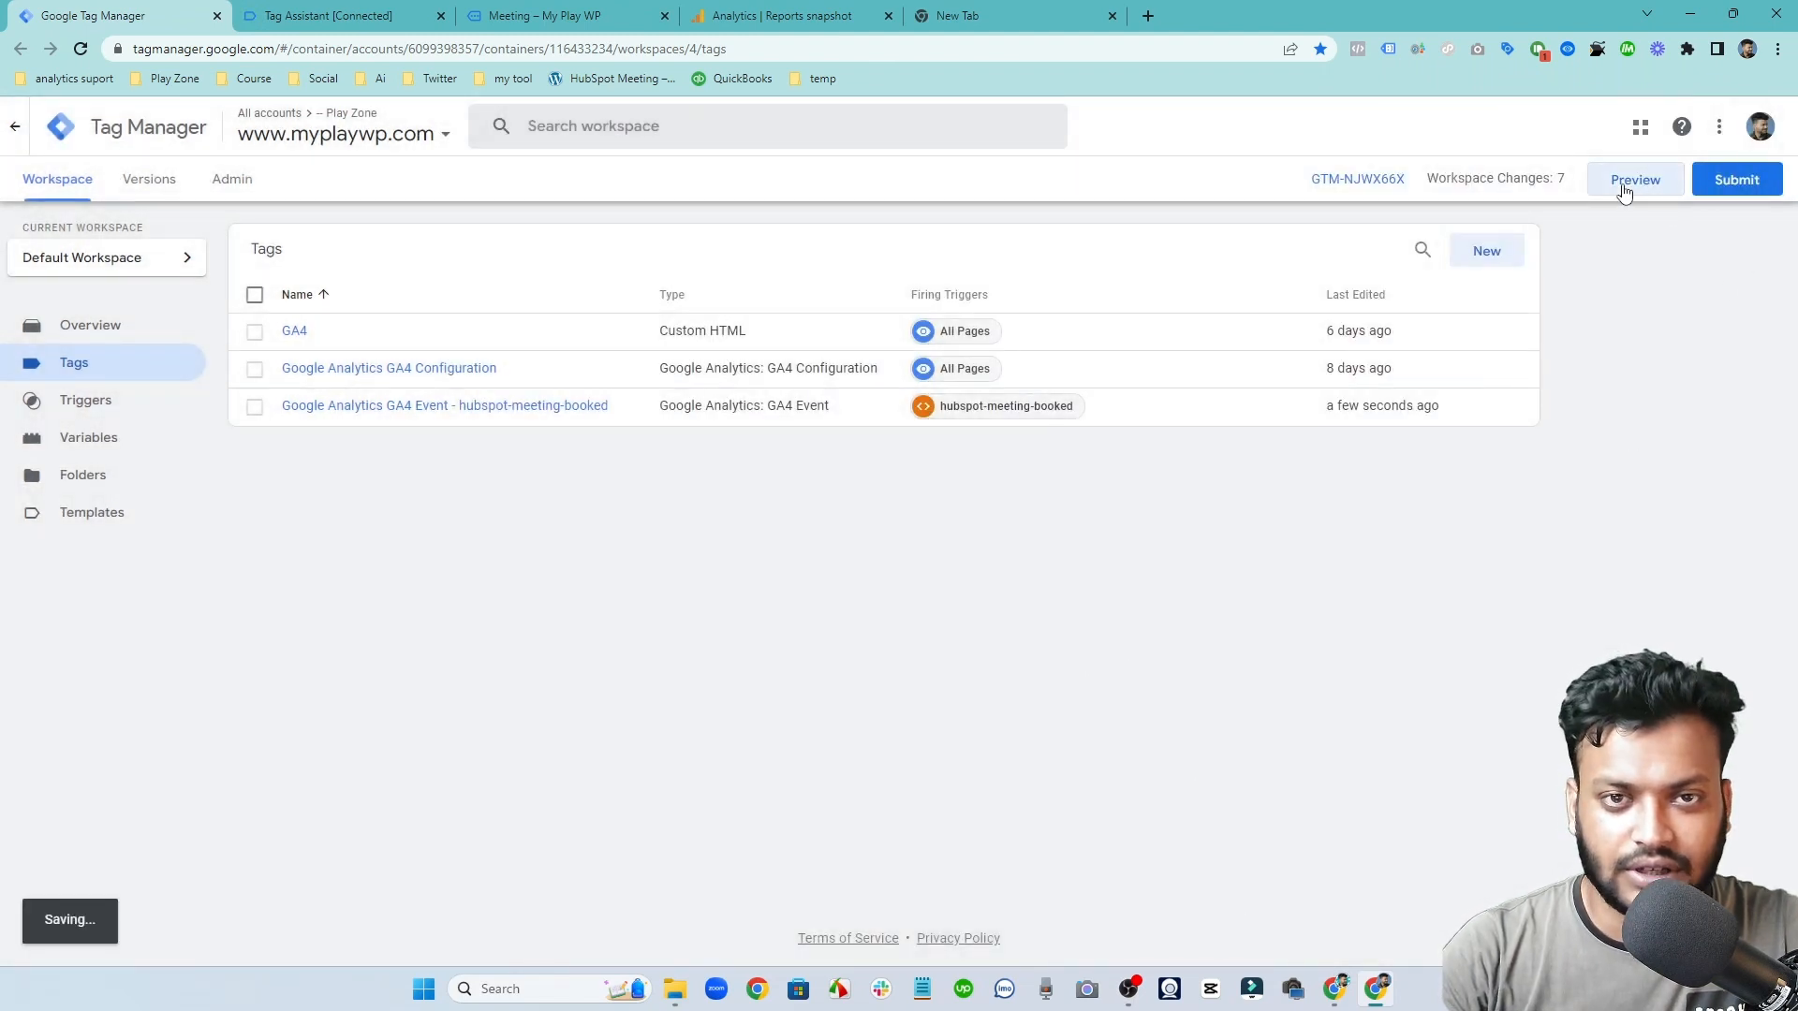
{"action": "left_click", "coordinate": [1635, 180]}
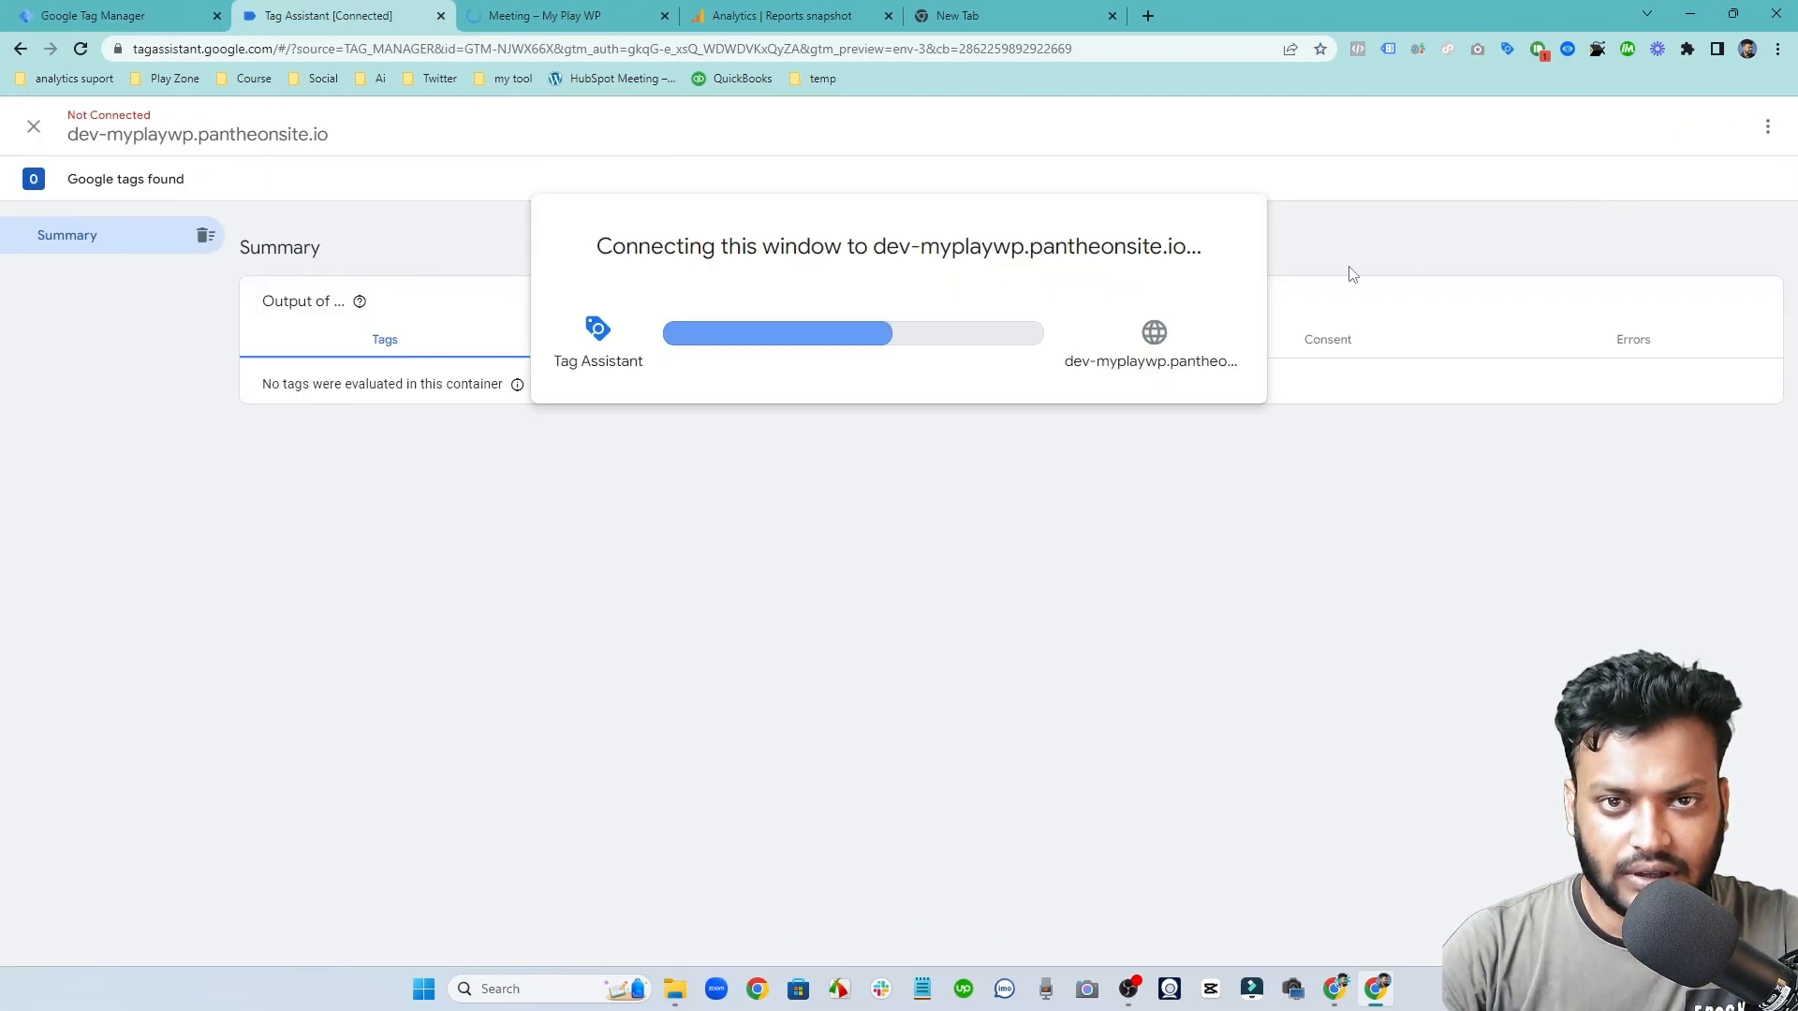
{"action": "mouse_move", "coordinate": [994, 234]}
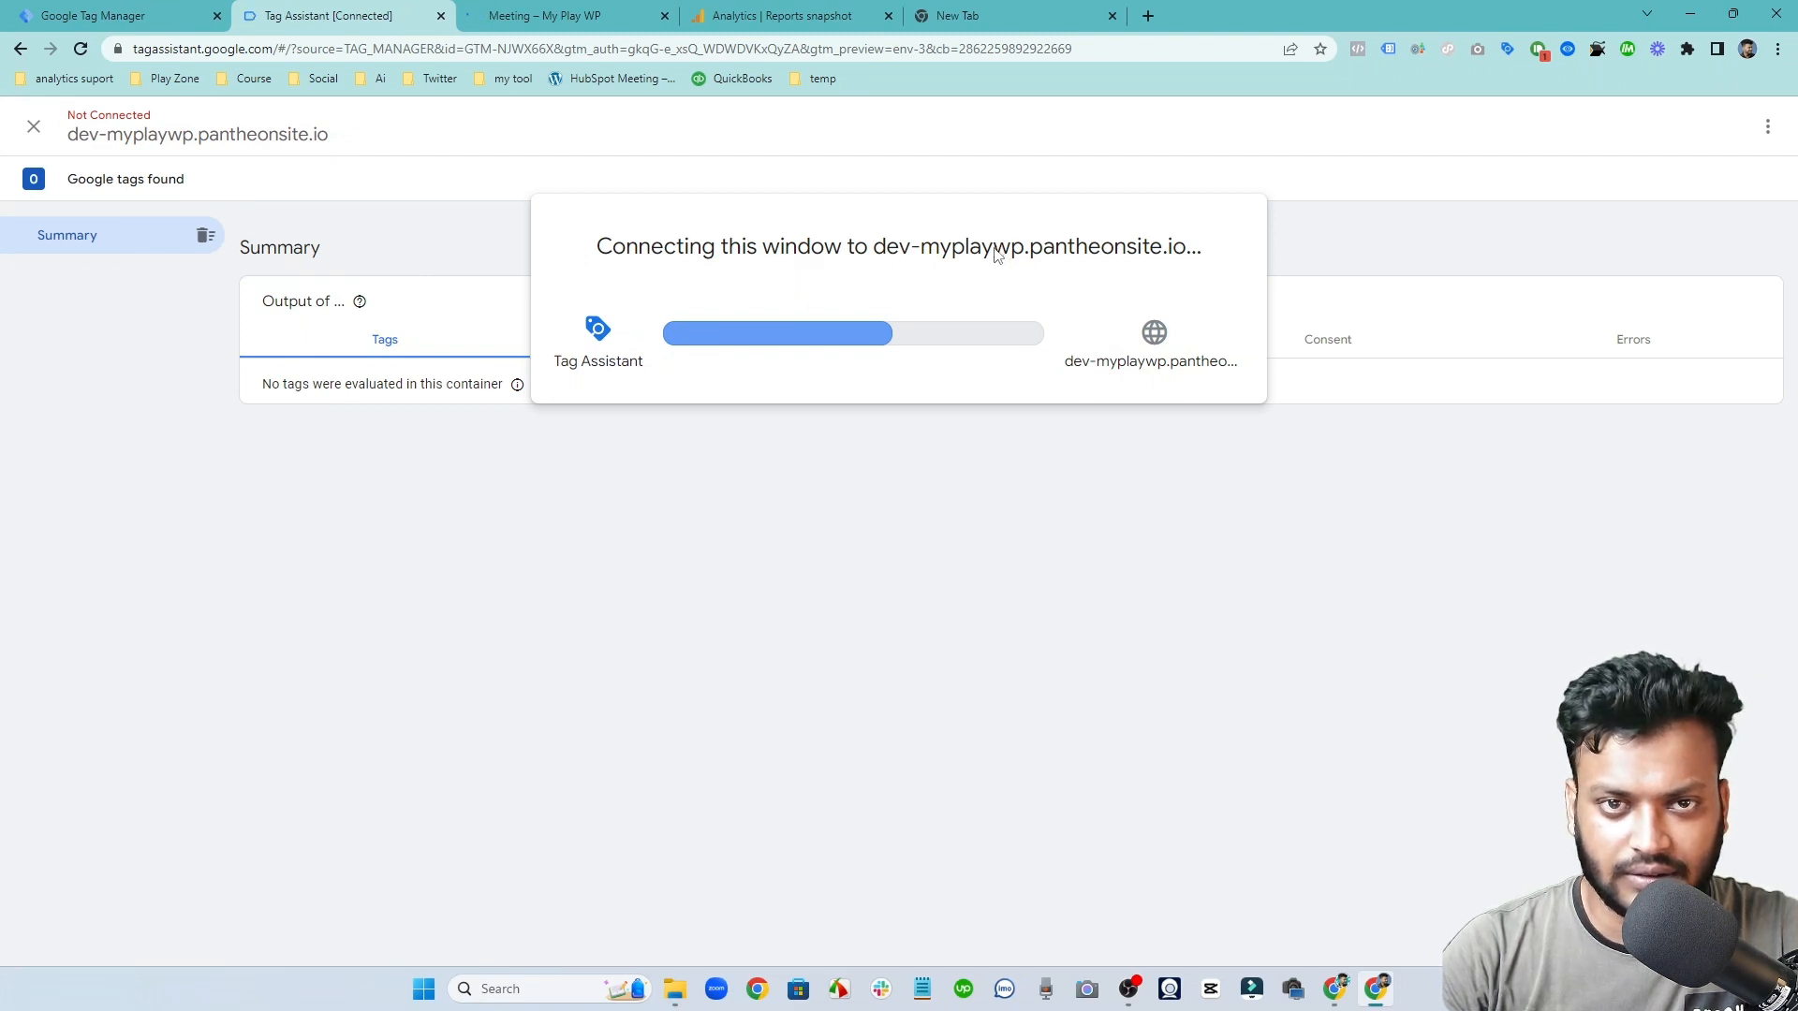
{"action": "mouse_move", "coordinate": [685, 438]}
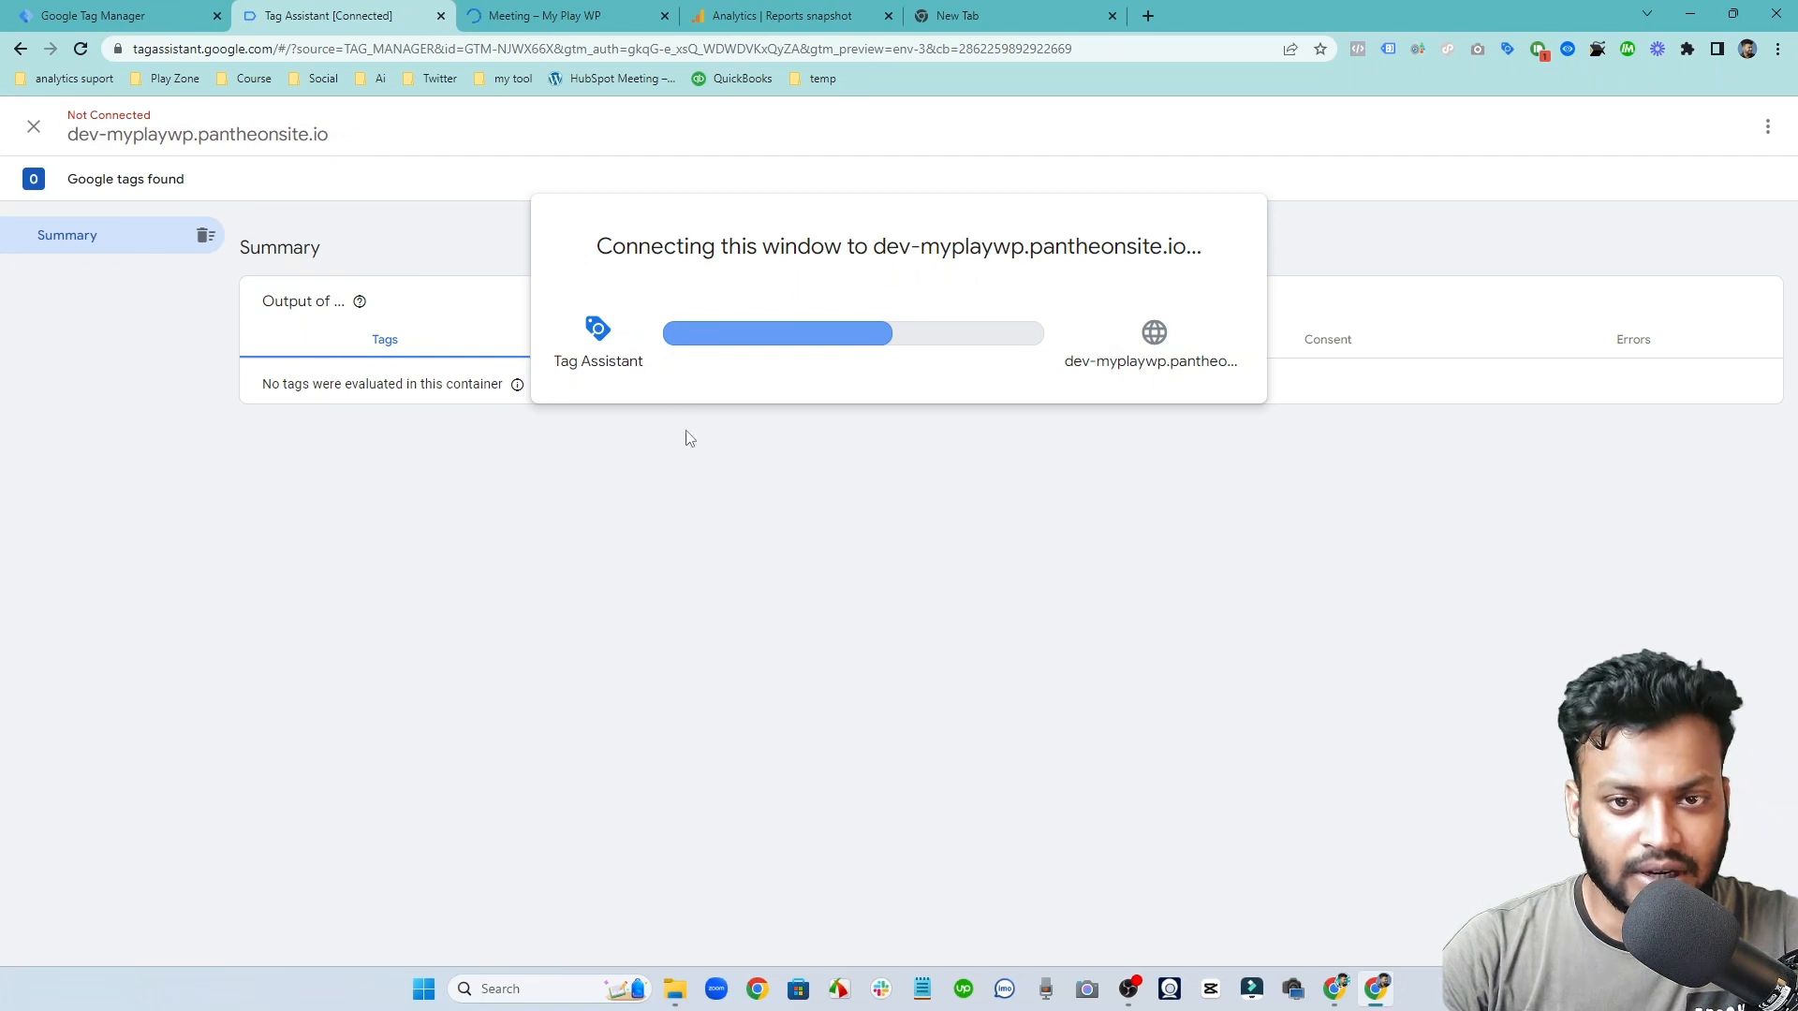
{"action": "left_click", "coordinate": [560, 15]}
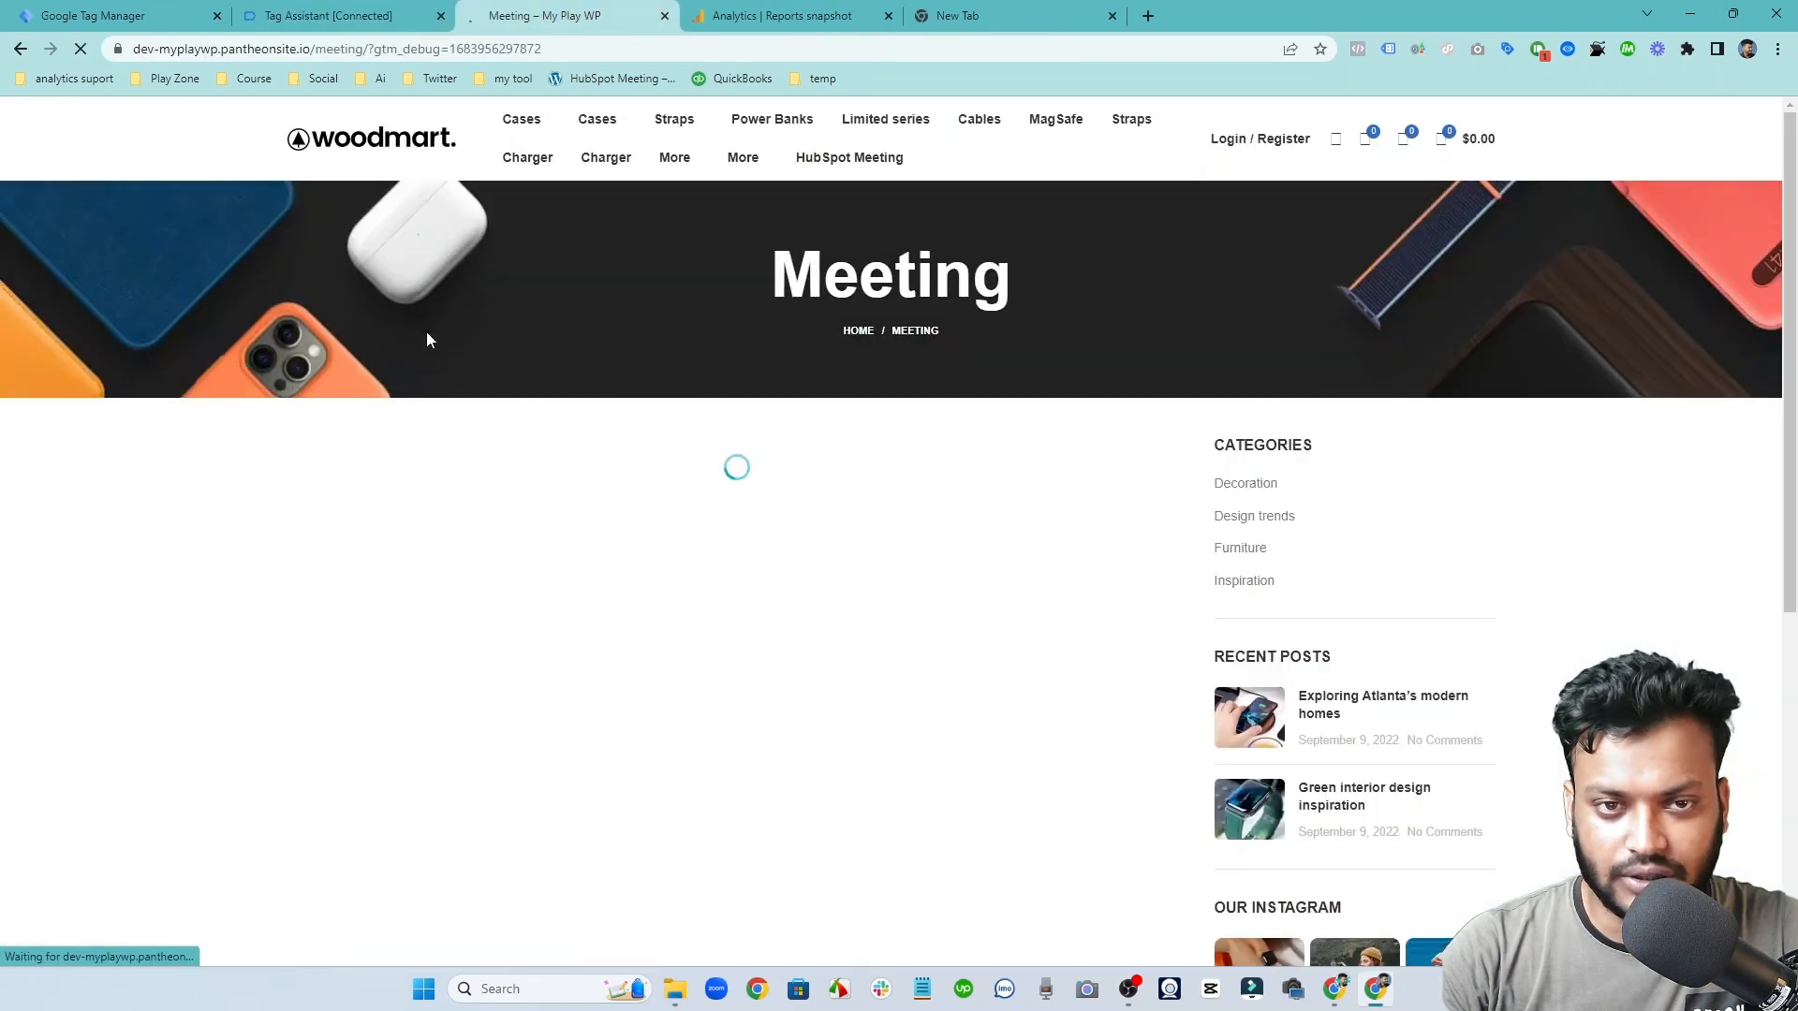
{"action": "left_click", "coordinate": [334, 15]}
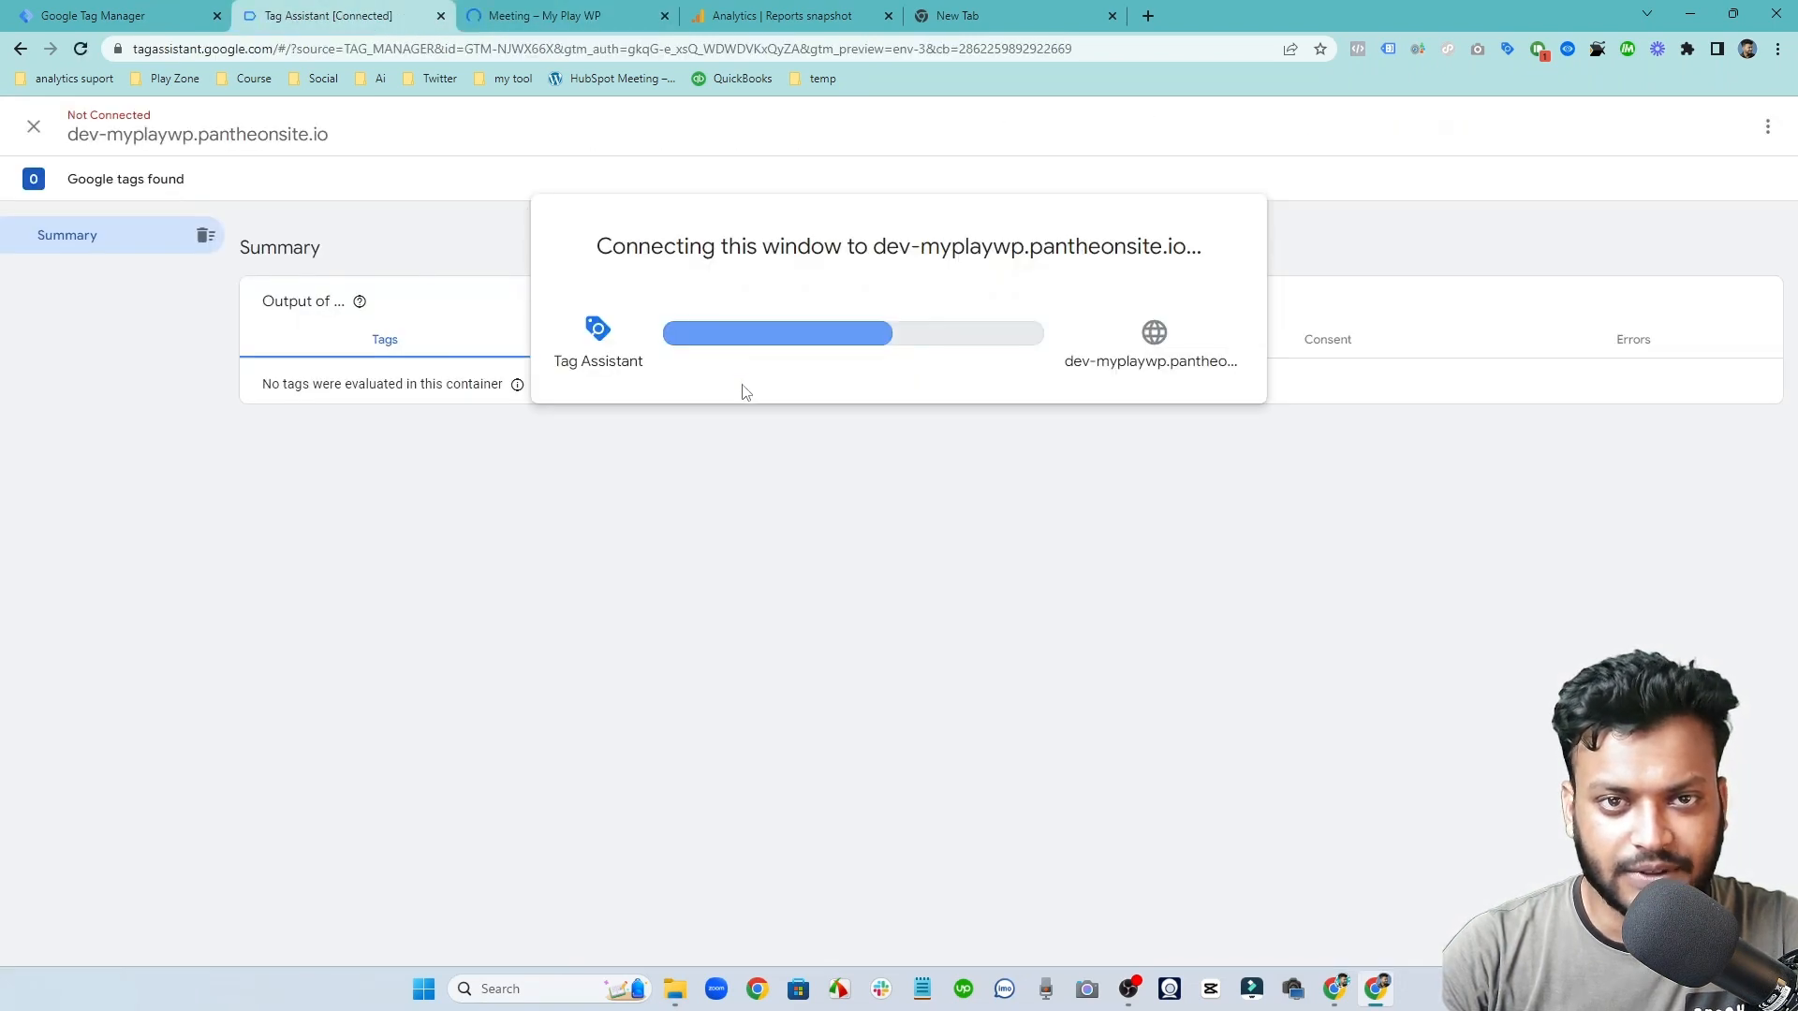
{"action": "left_click", "coordinate": [562, 15]}
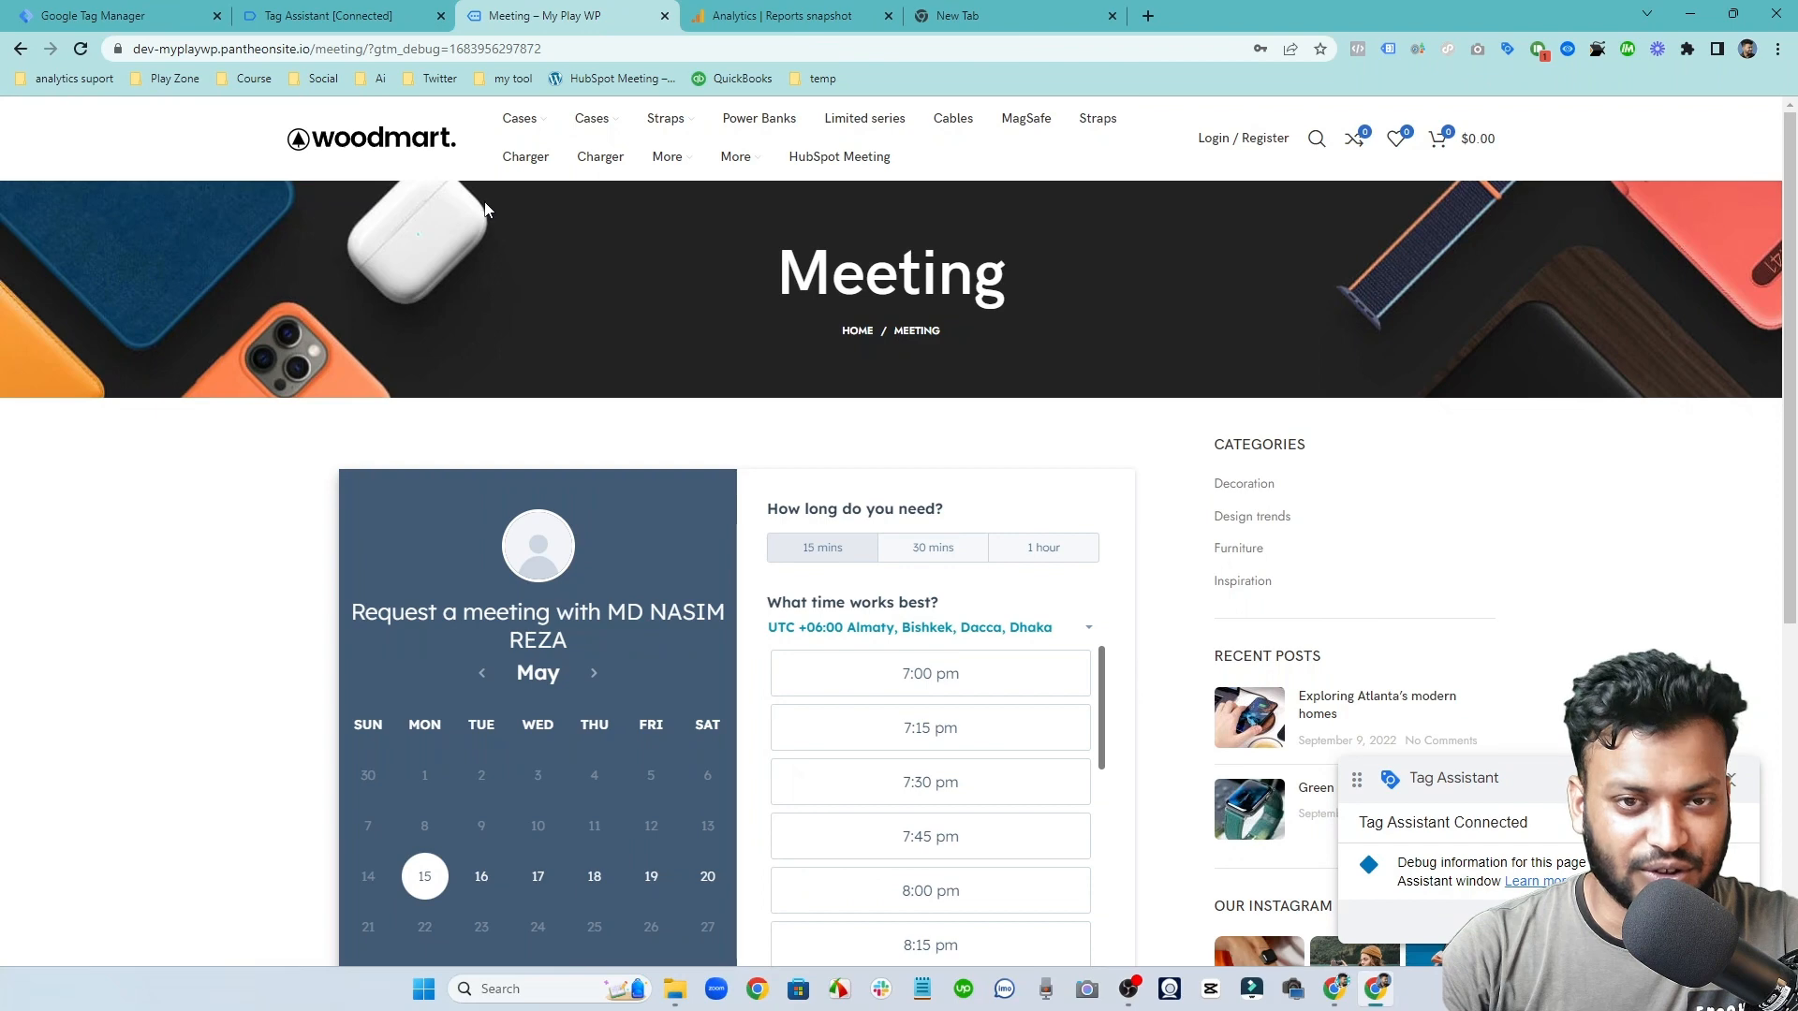
{"action": "mouse_move", "coordinate": [494, 227]}
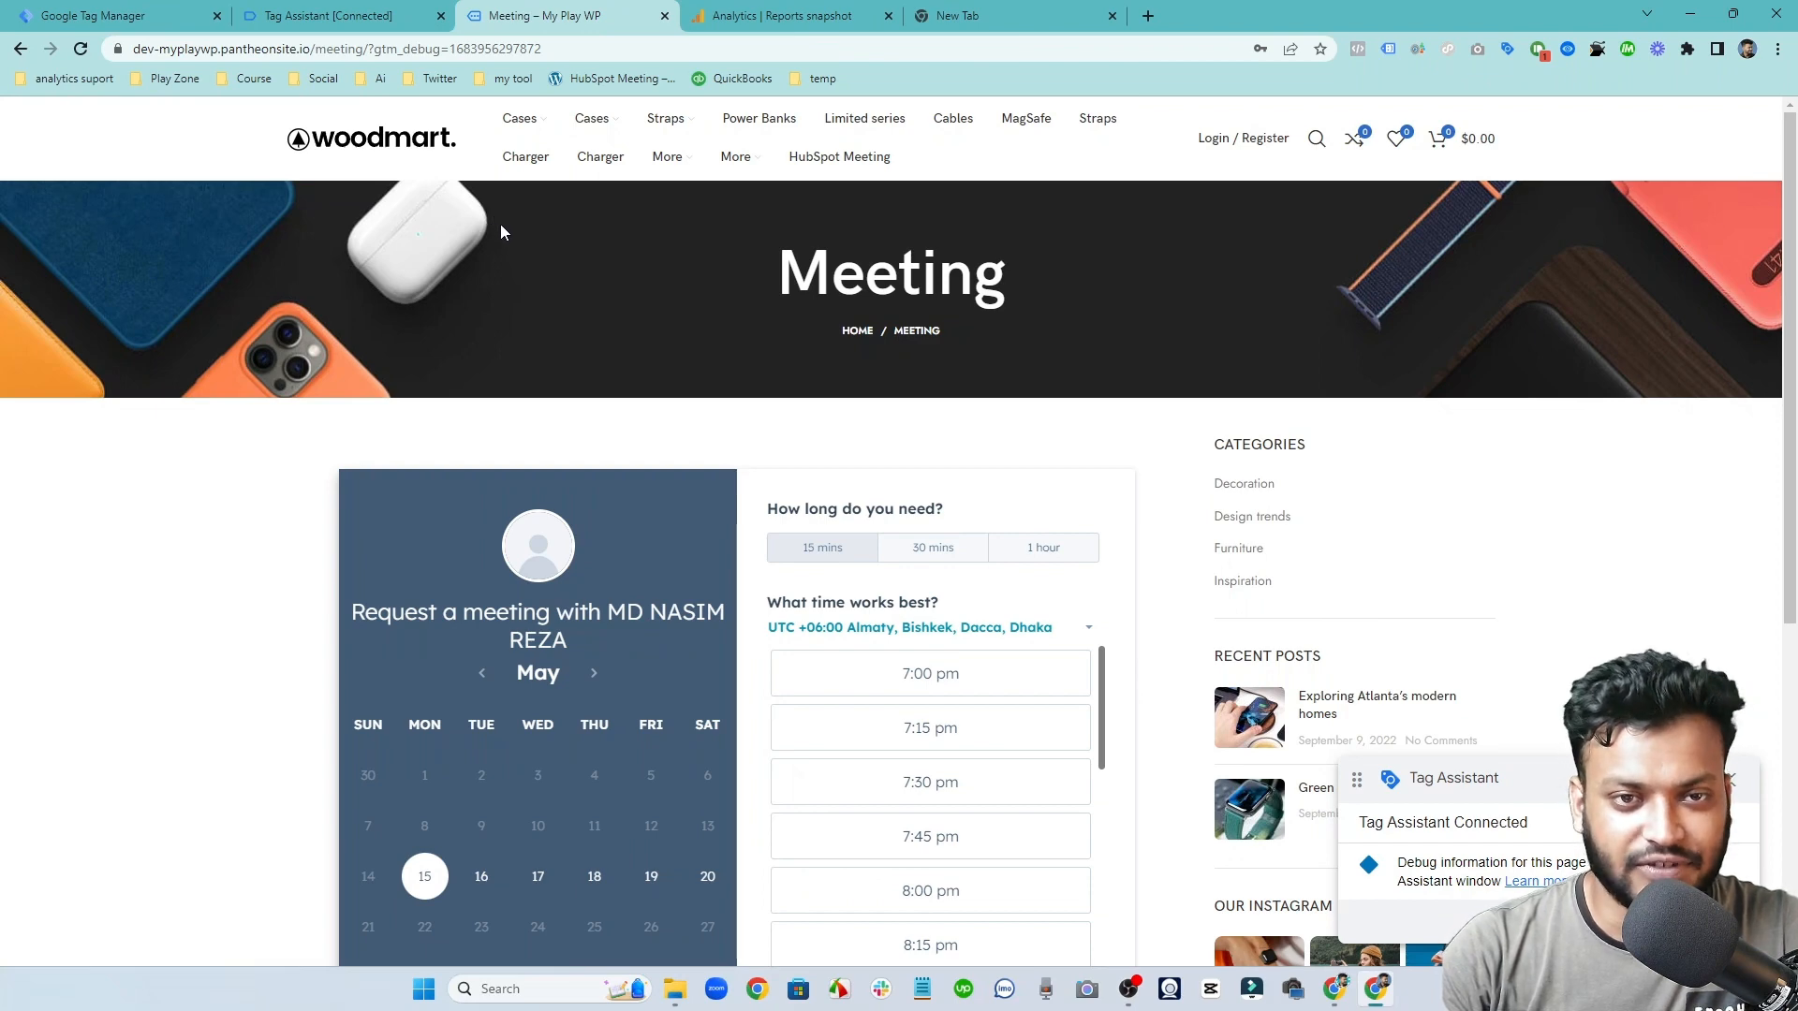
{"action": "mouse_move", "coordinate": [503, 240]}
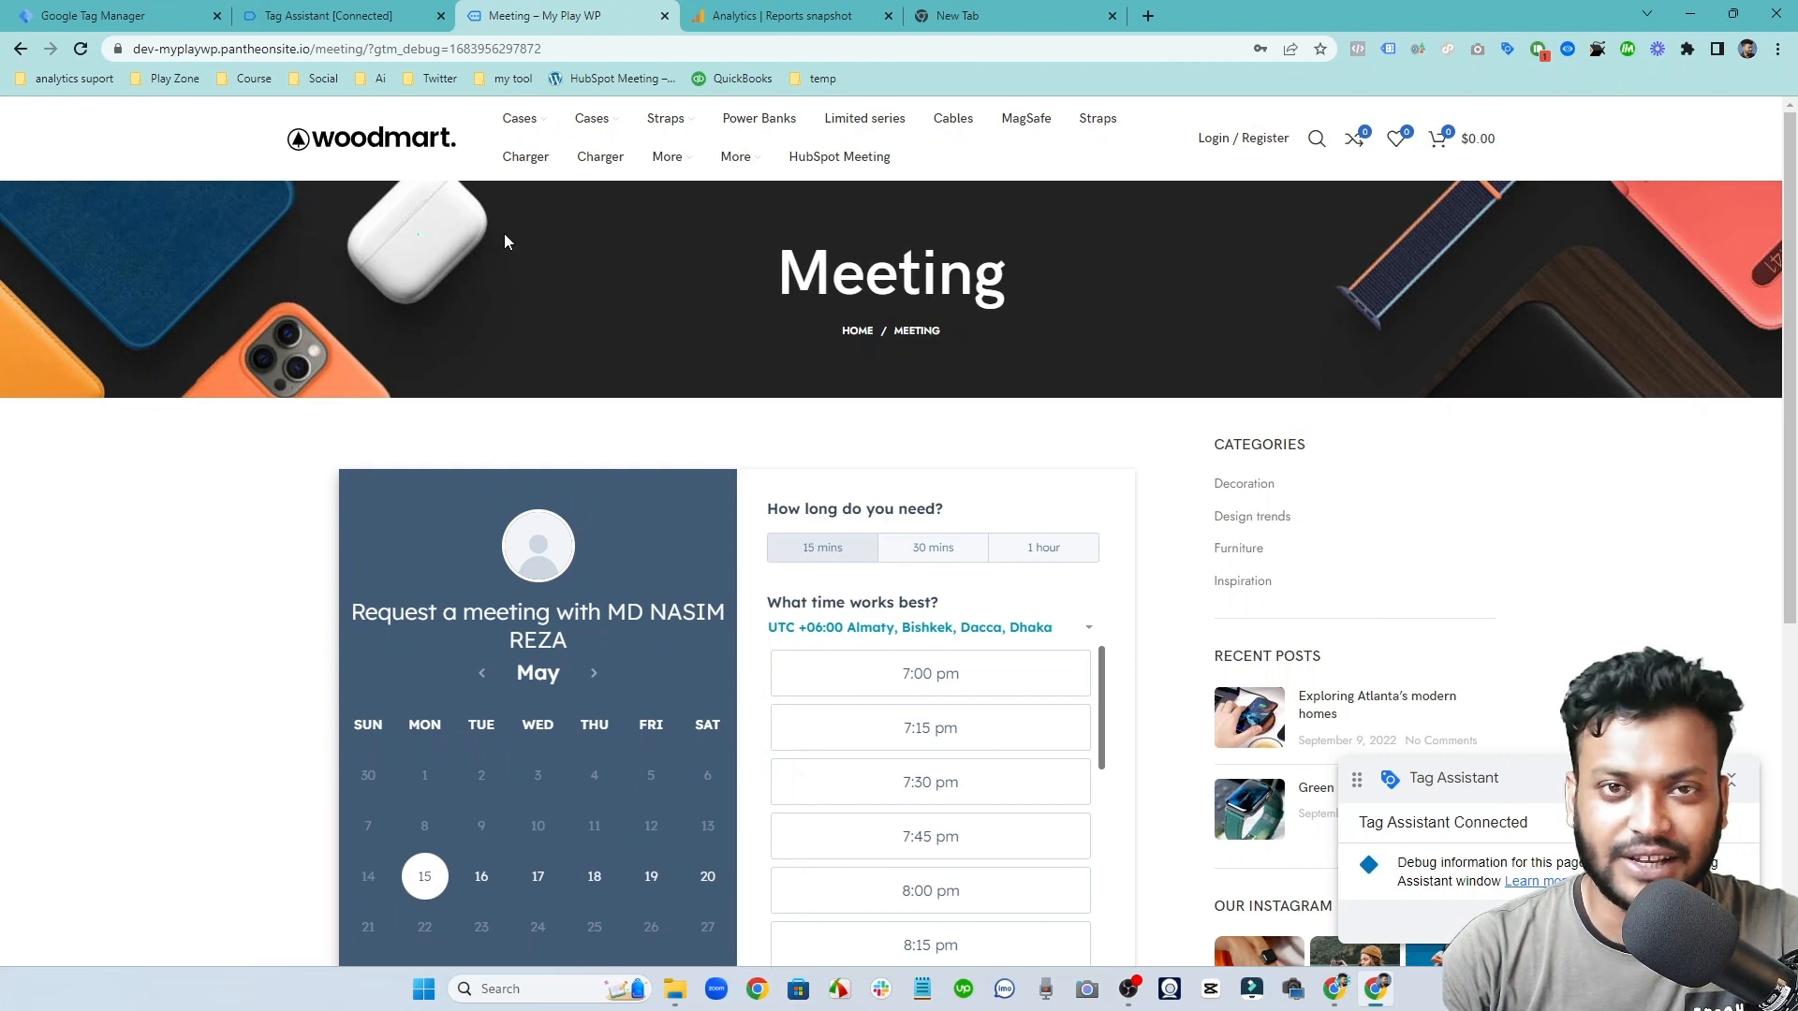
{"action": "left_click", "coordinate": [334, 15]}
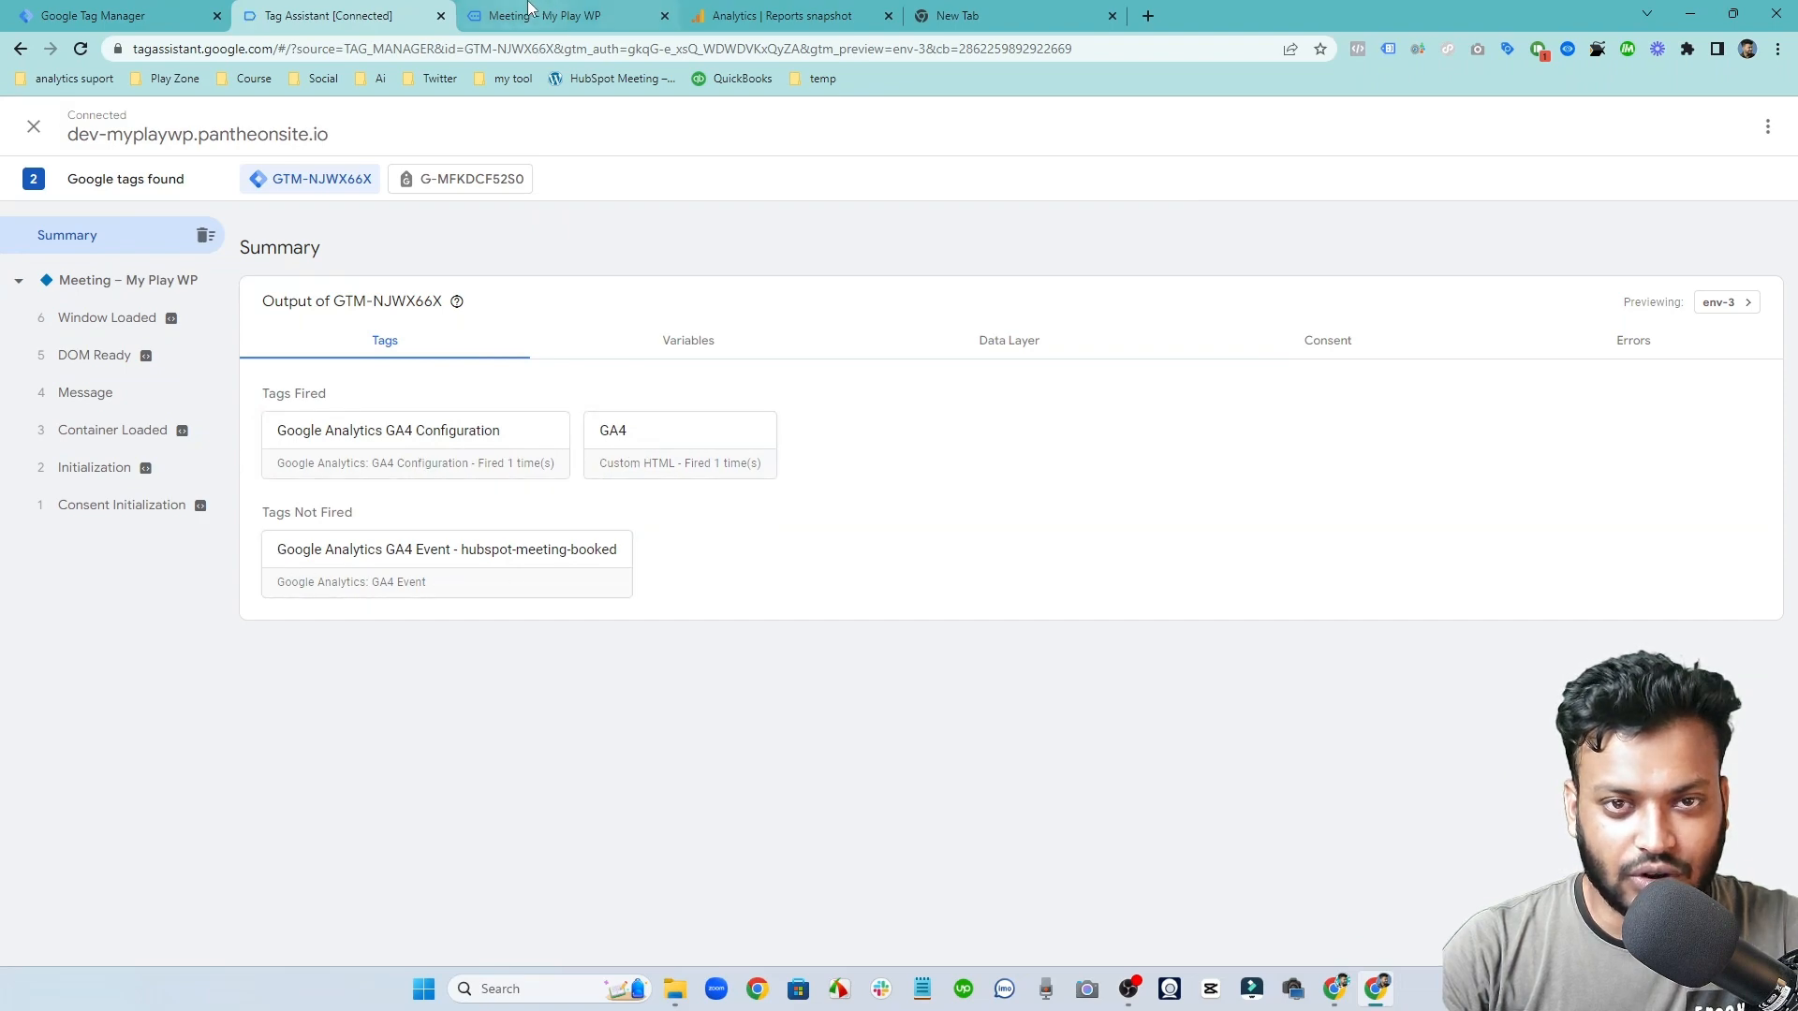
- Choose the 8:00 PM slot on May 15, 2023 and fill in first name, last name and email
{"action": "left_click", "coordinate": [562, 15]}
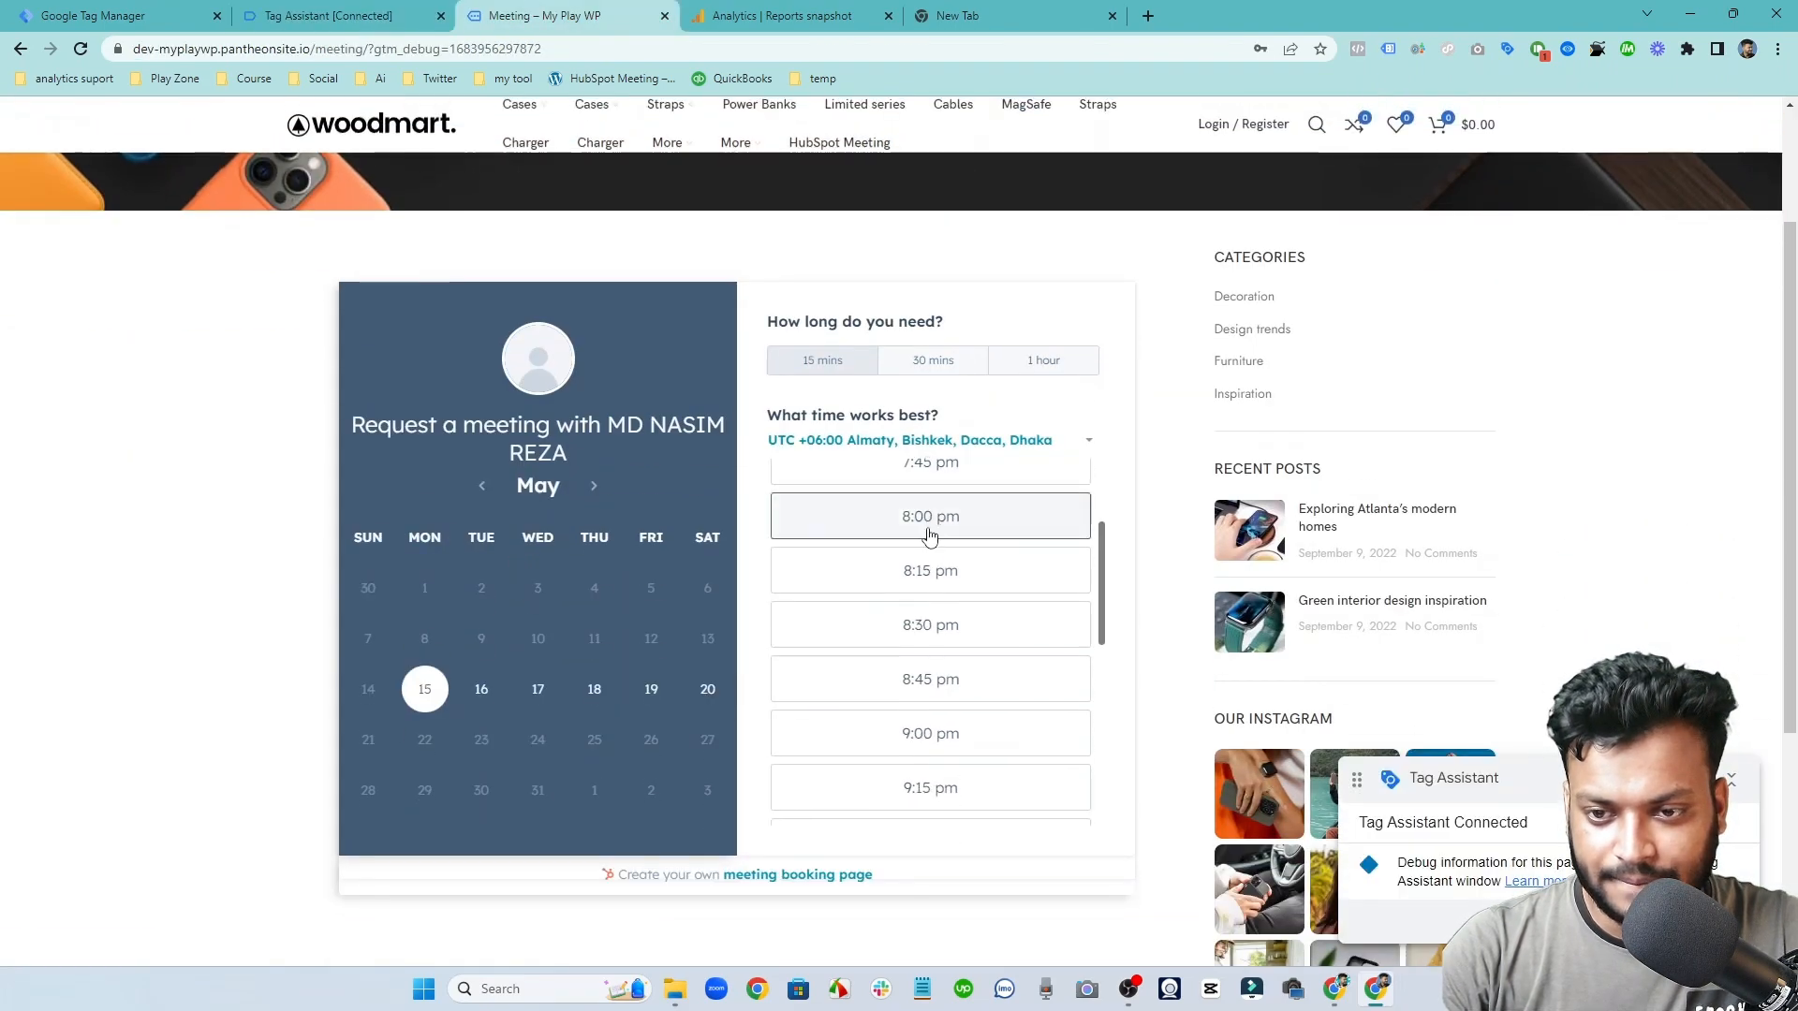
{"action": "left_click", "coordinate": [929, 517]}
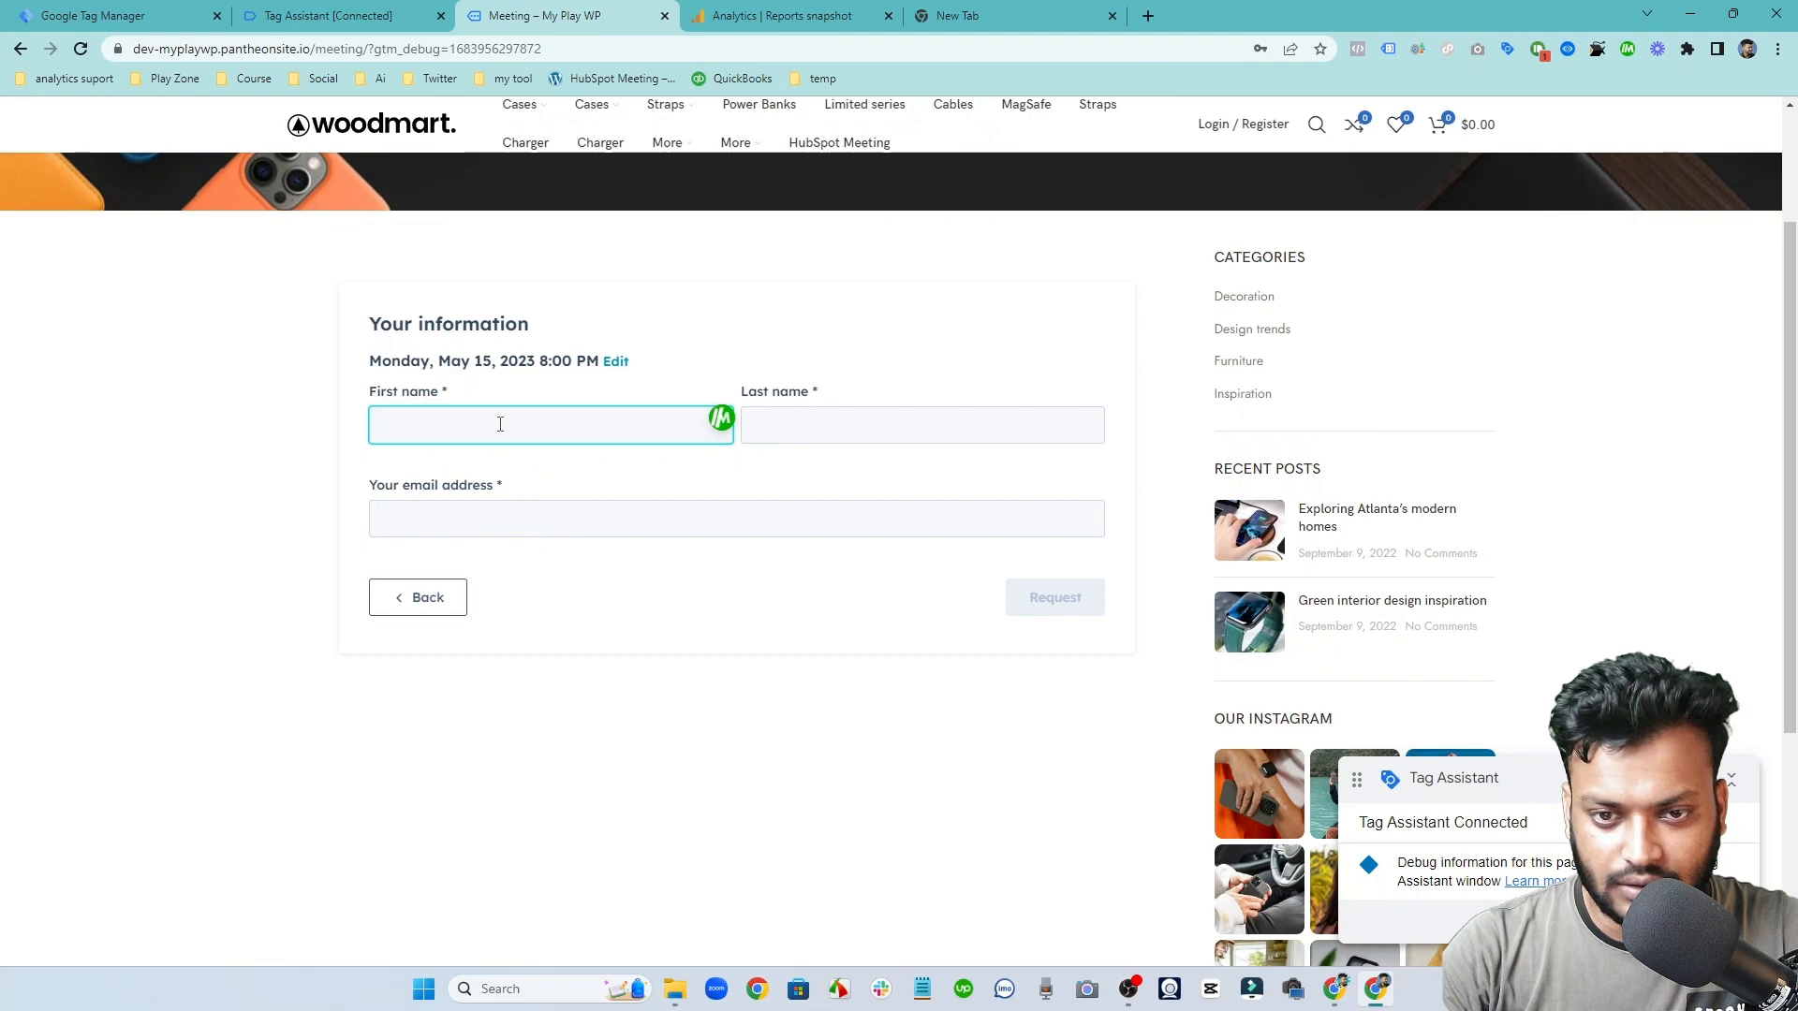
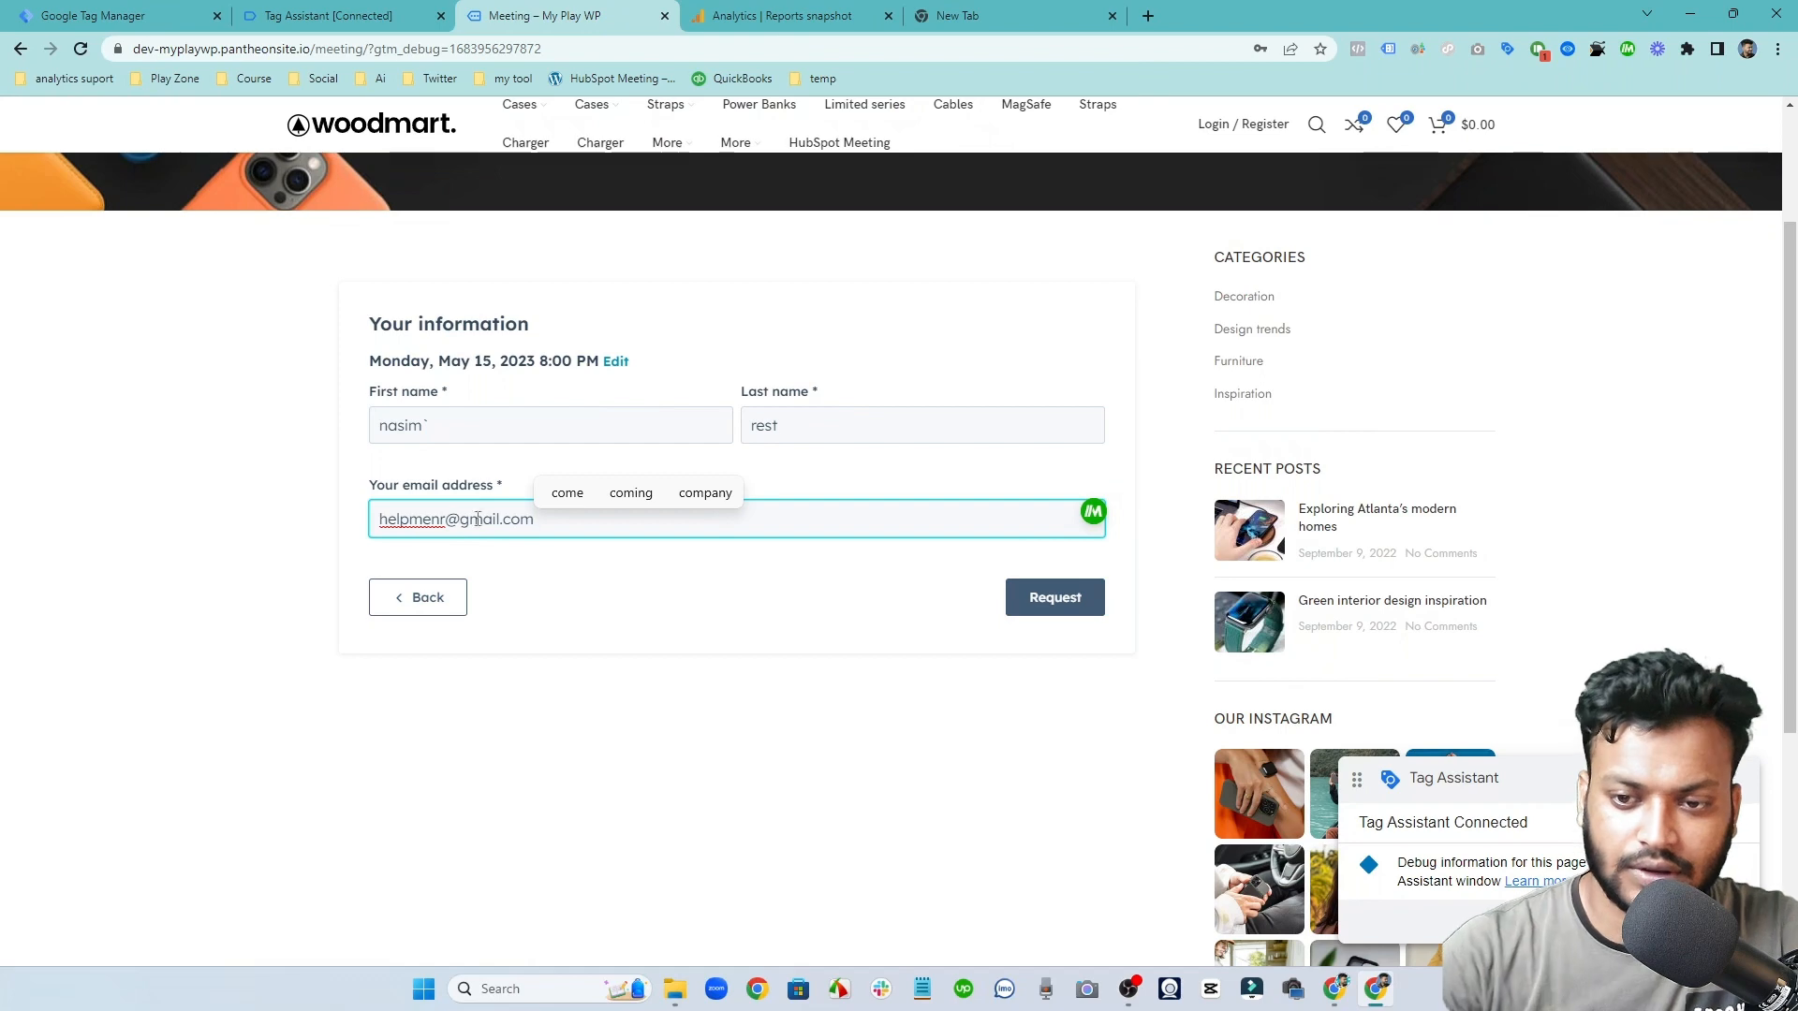
- Submit the meeting request and check which tags fired in Tag Assistant
{"action": "left_click", "coordinate": [333, 15]}
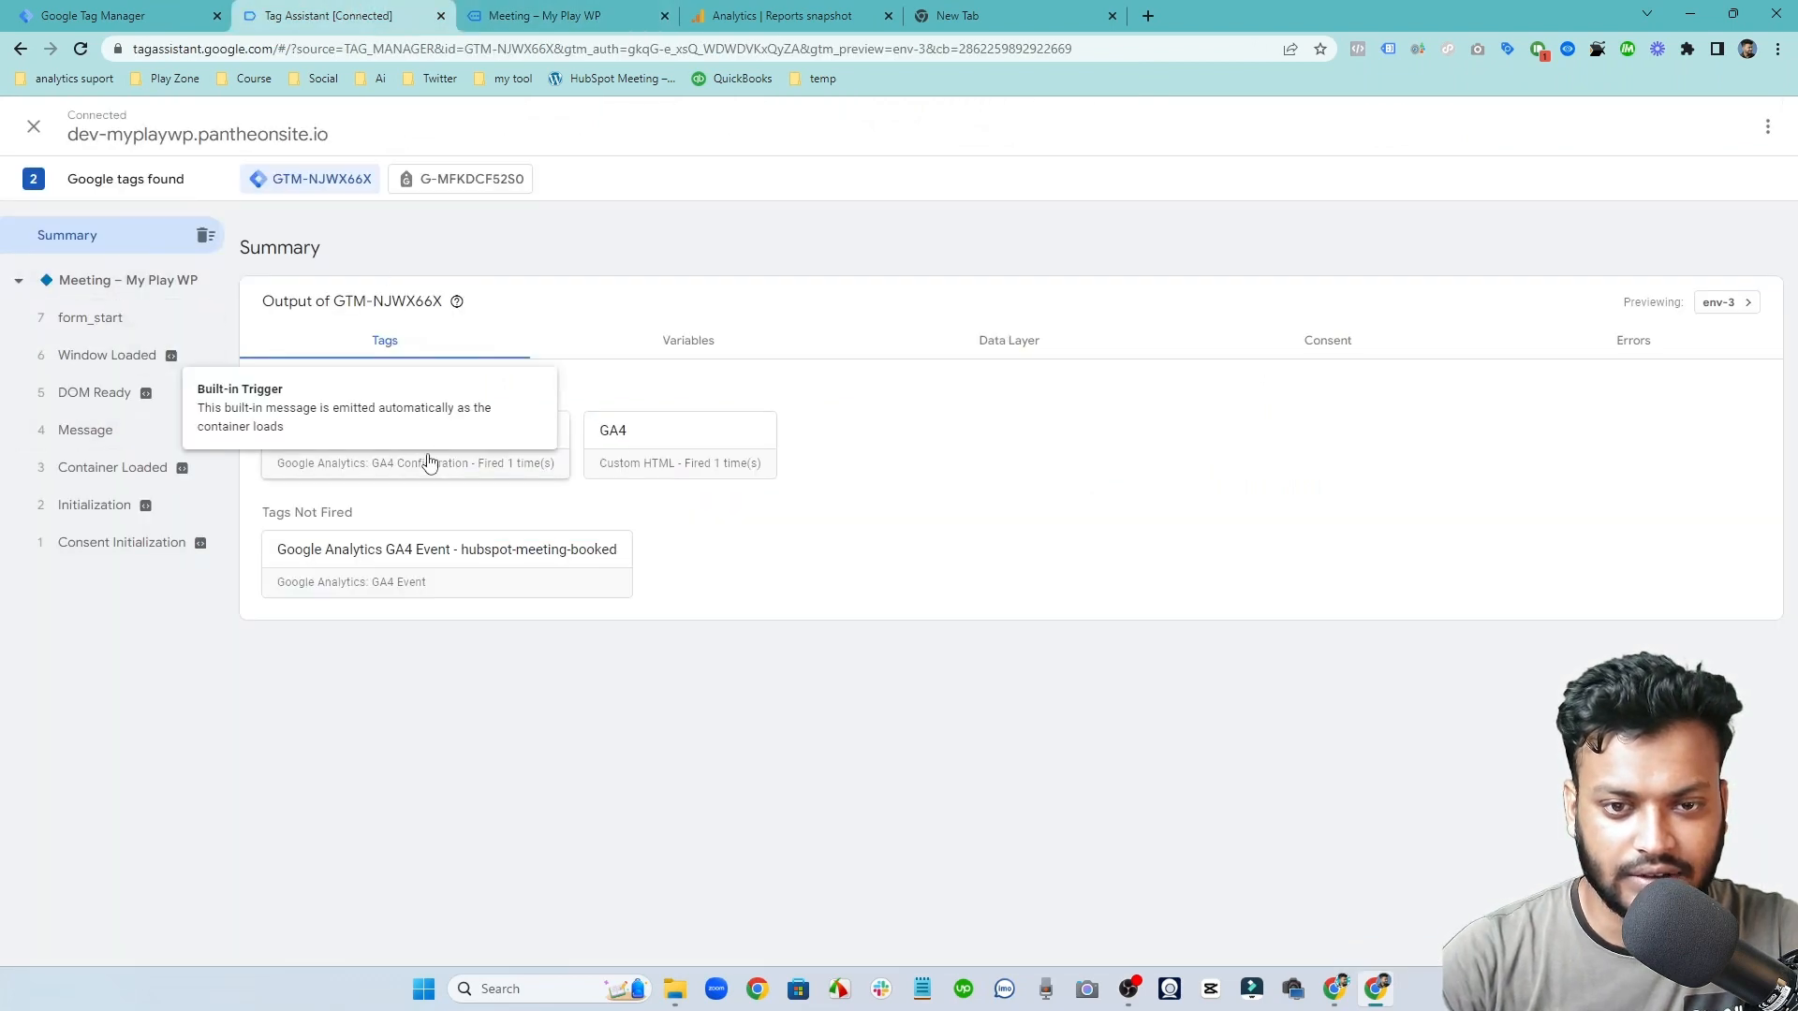
{"action": "left_click", "coordinate": [562, 15]}
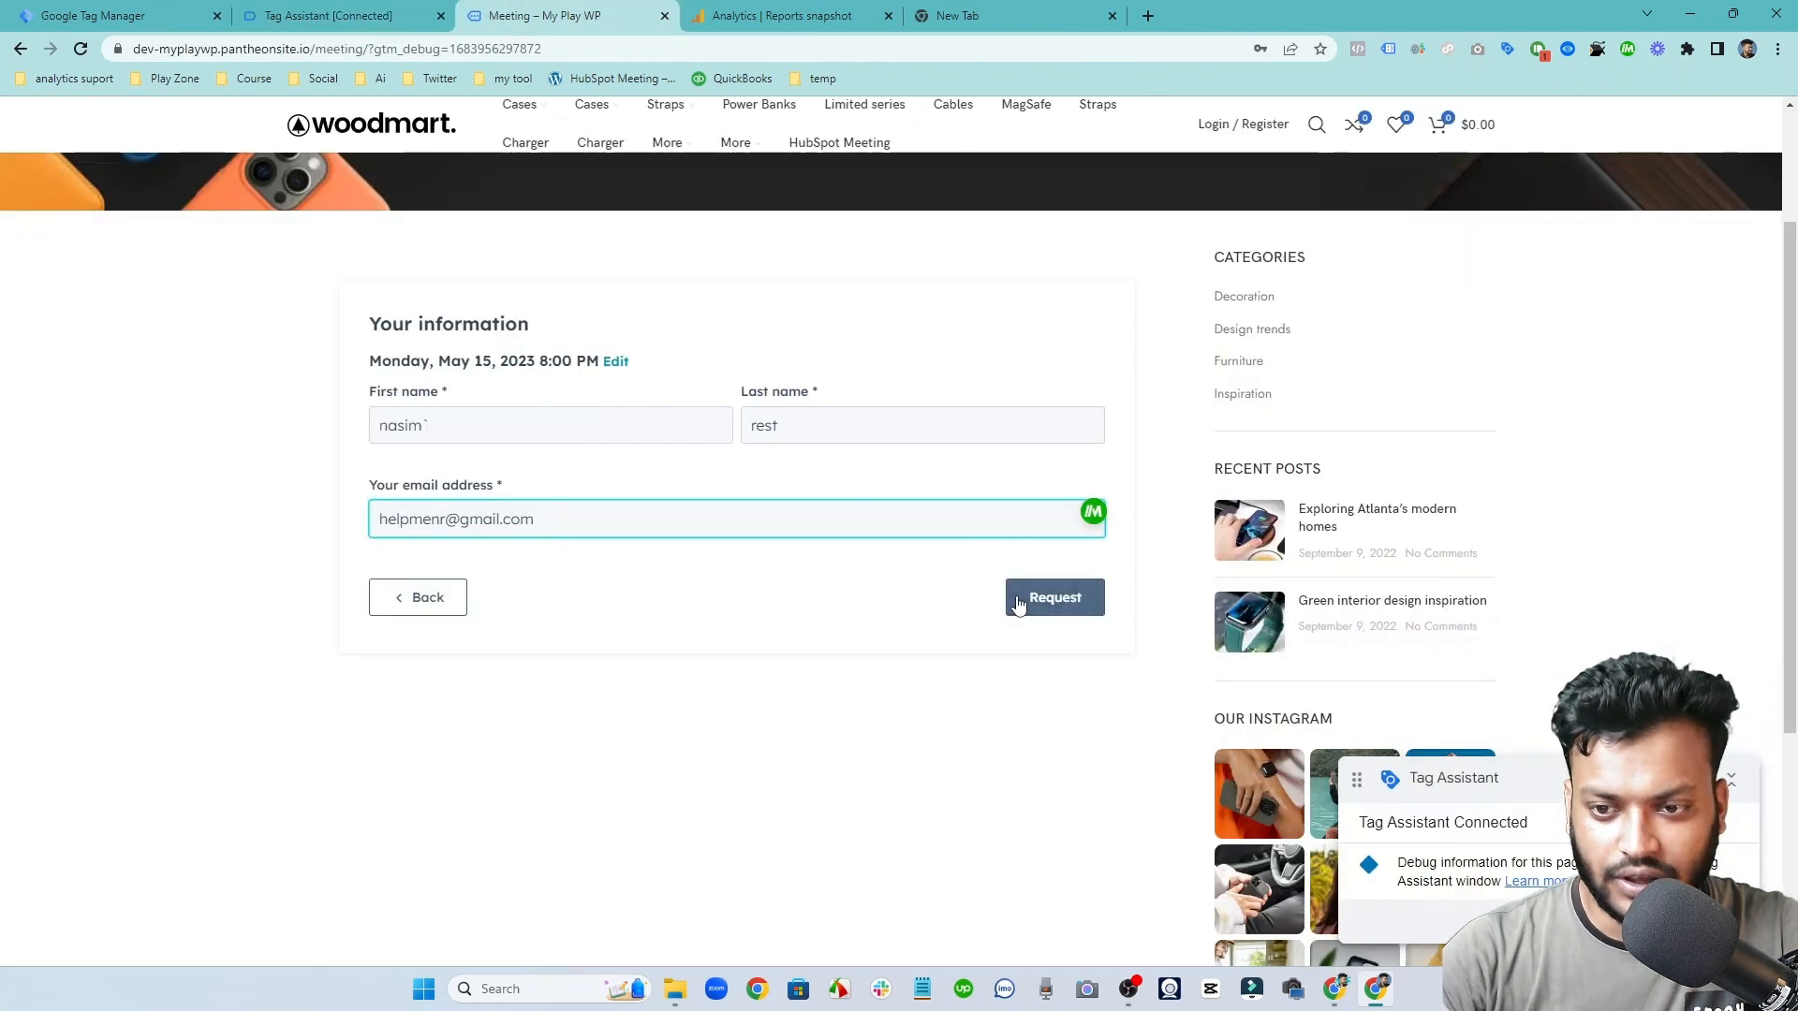
{"action": "left_click", "coordinate": [1050, 597]}
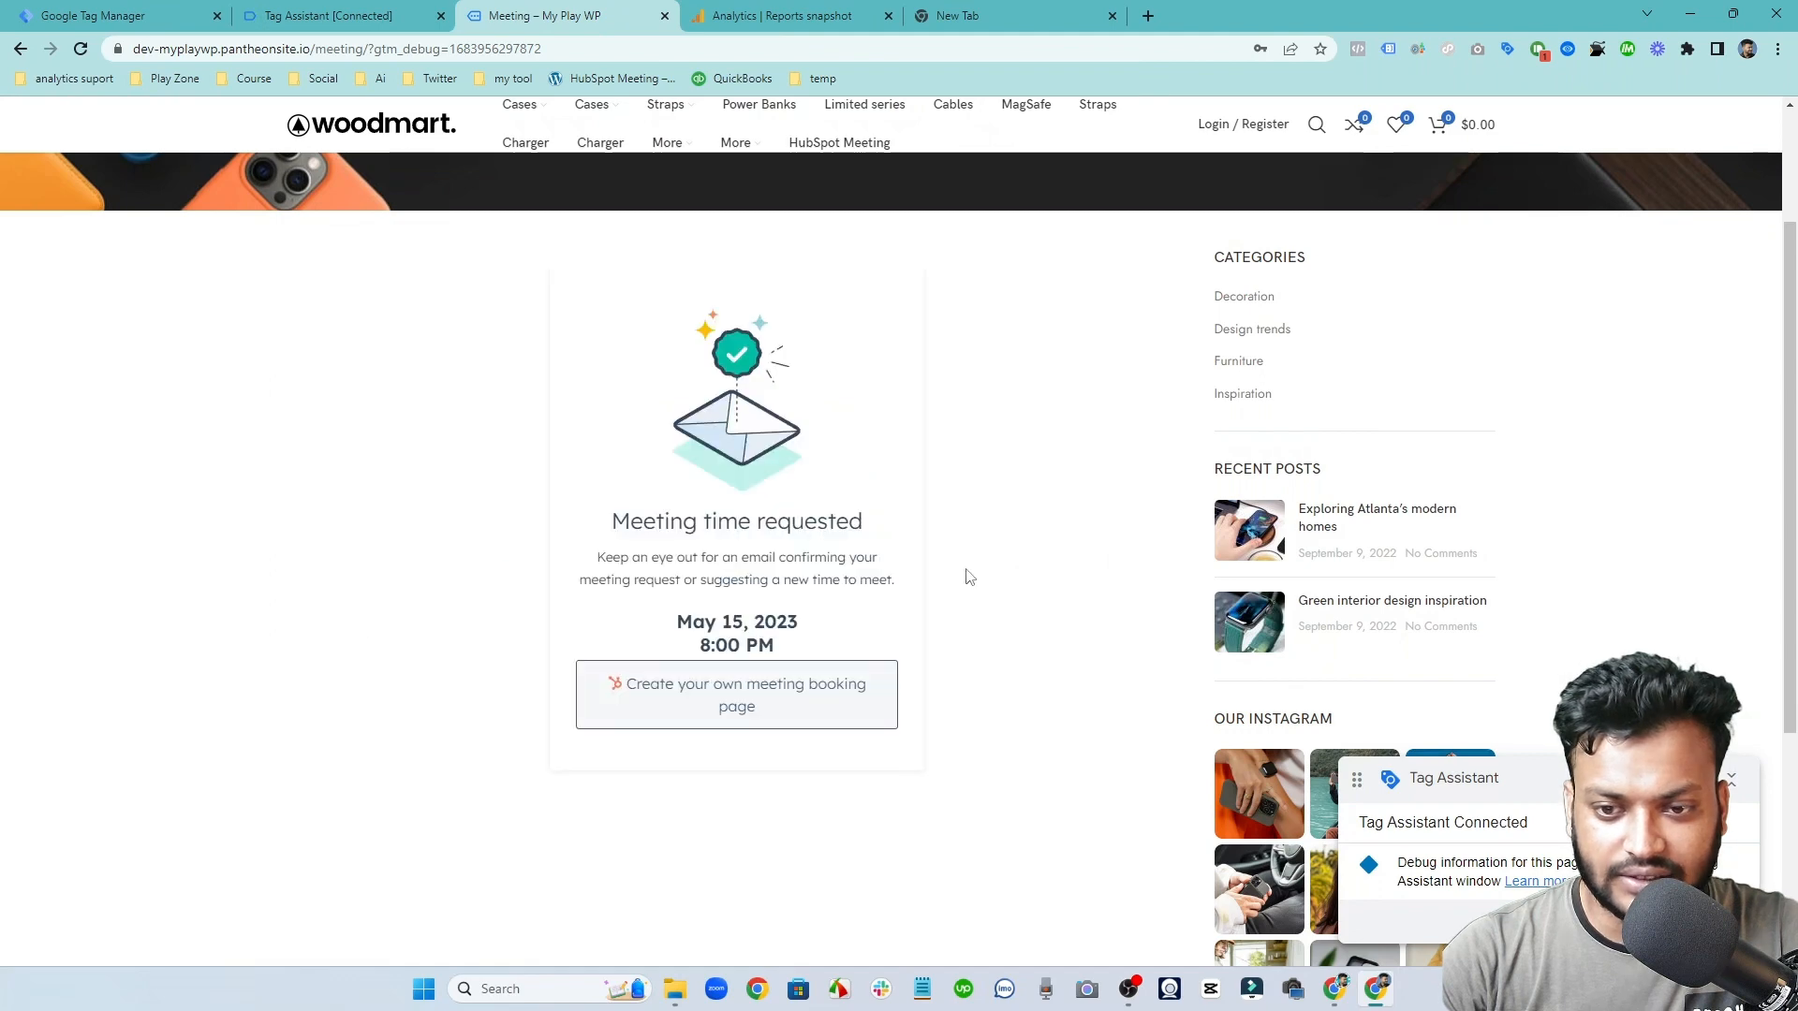
{"action": "mouse_move", "coordinate": [697, 510]}
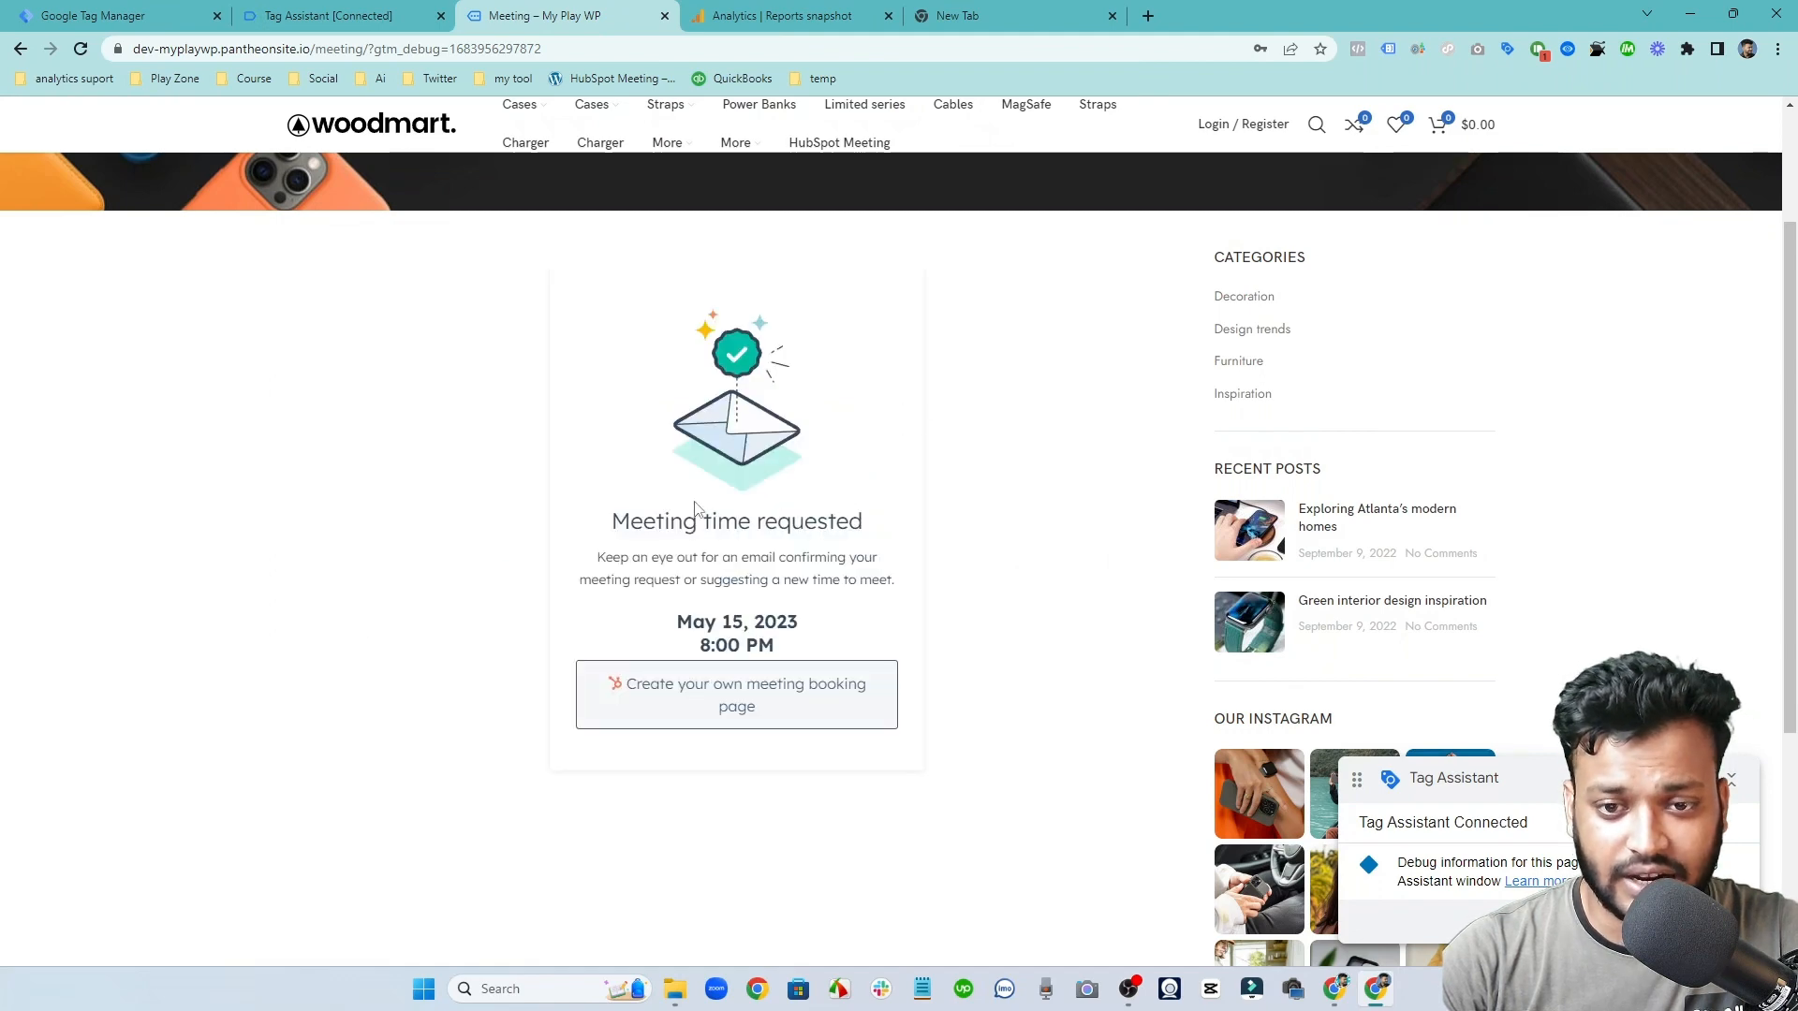
{"action": "left_click", "coordinate": [334, 15]}
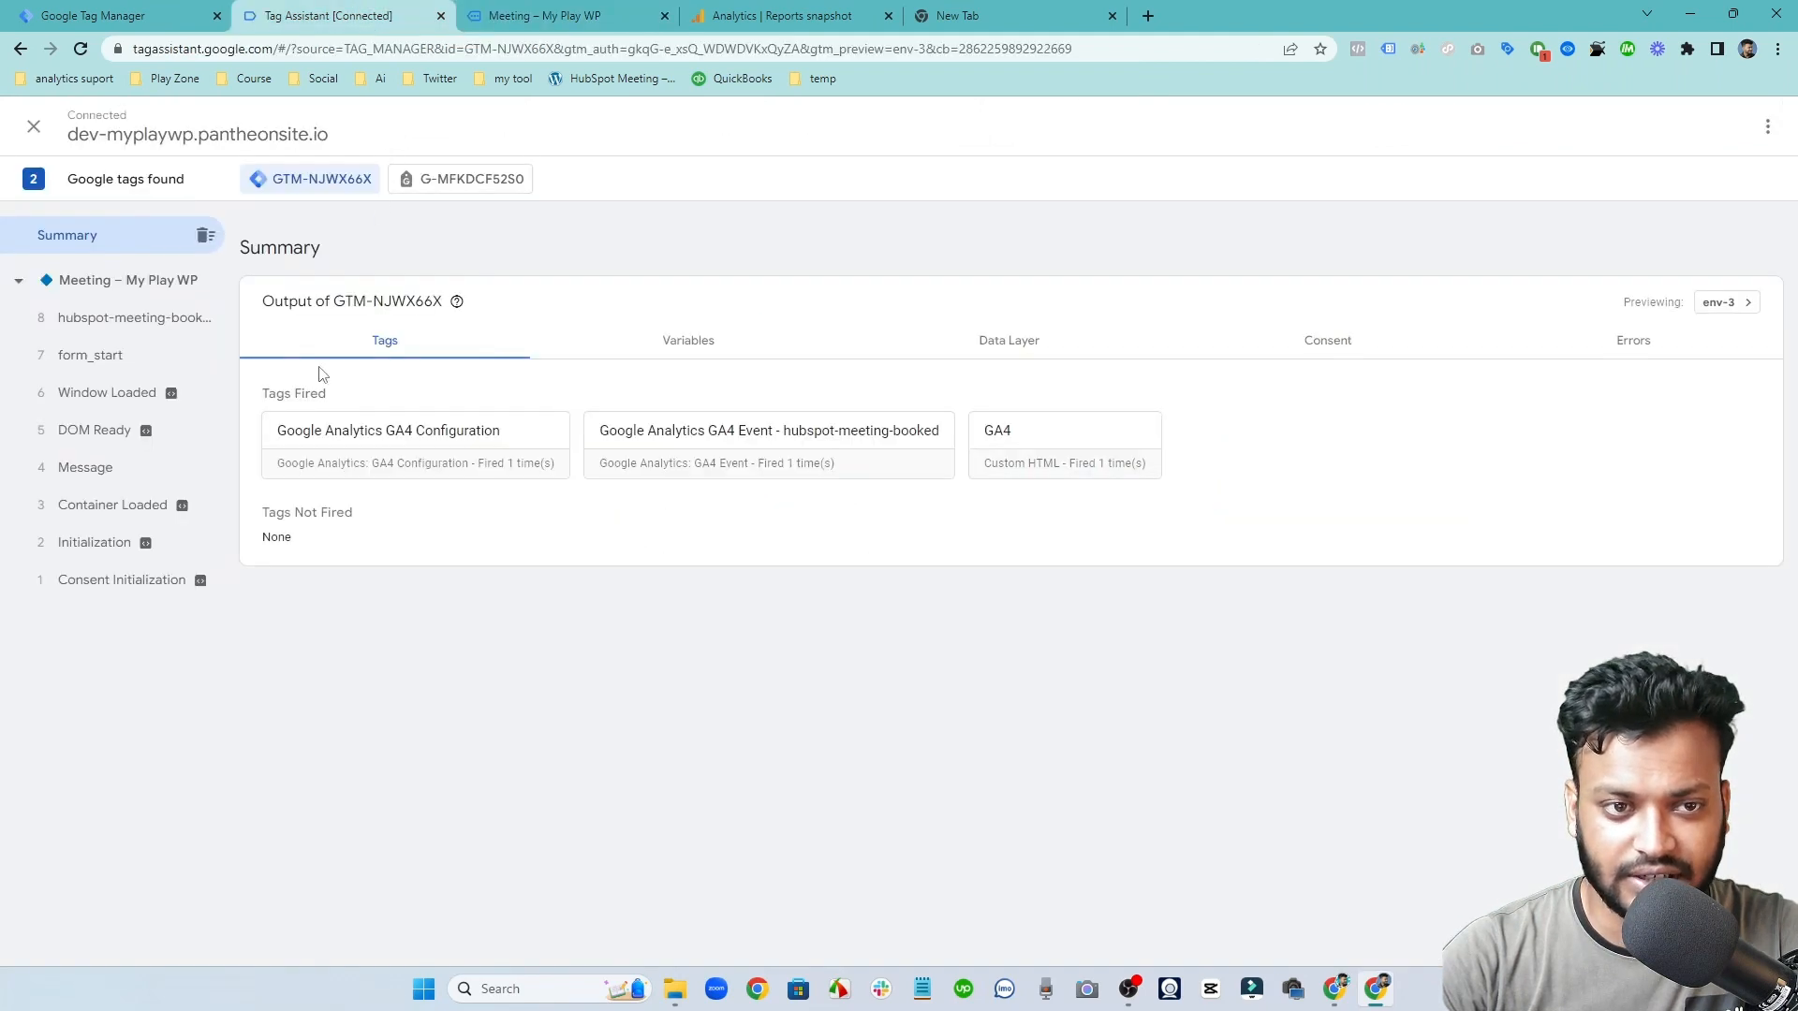
{"action": "mouse_move", "coordinate": [126, 341]}
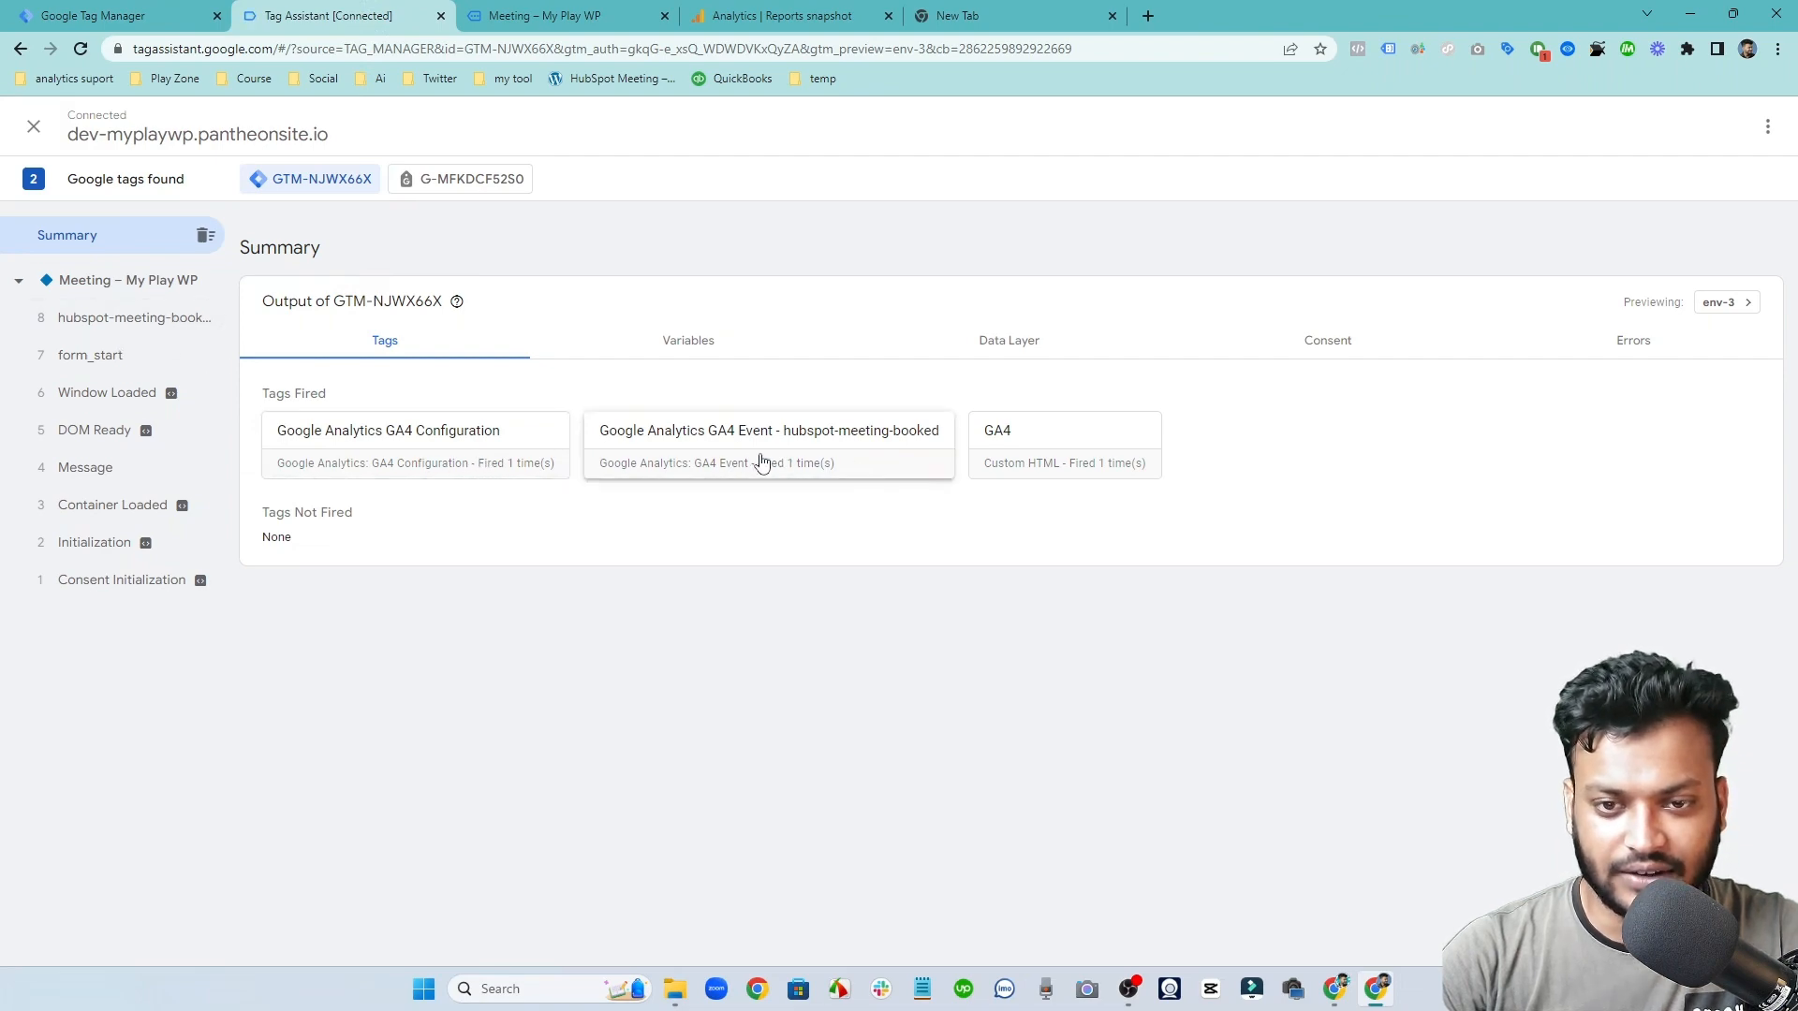
- Switch to the Google Analytics reports snapshot for the WP- GA4 play property
{"action": "left_click", "coordinate": [789, 15]}
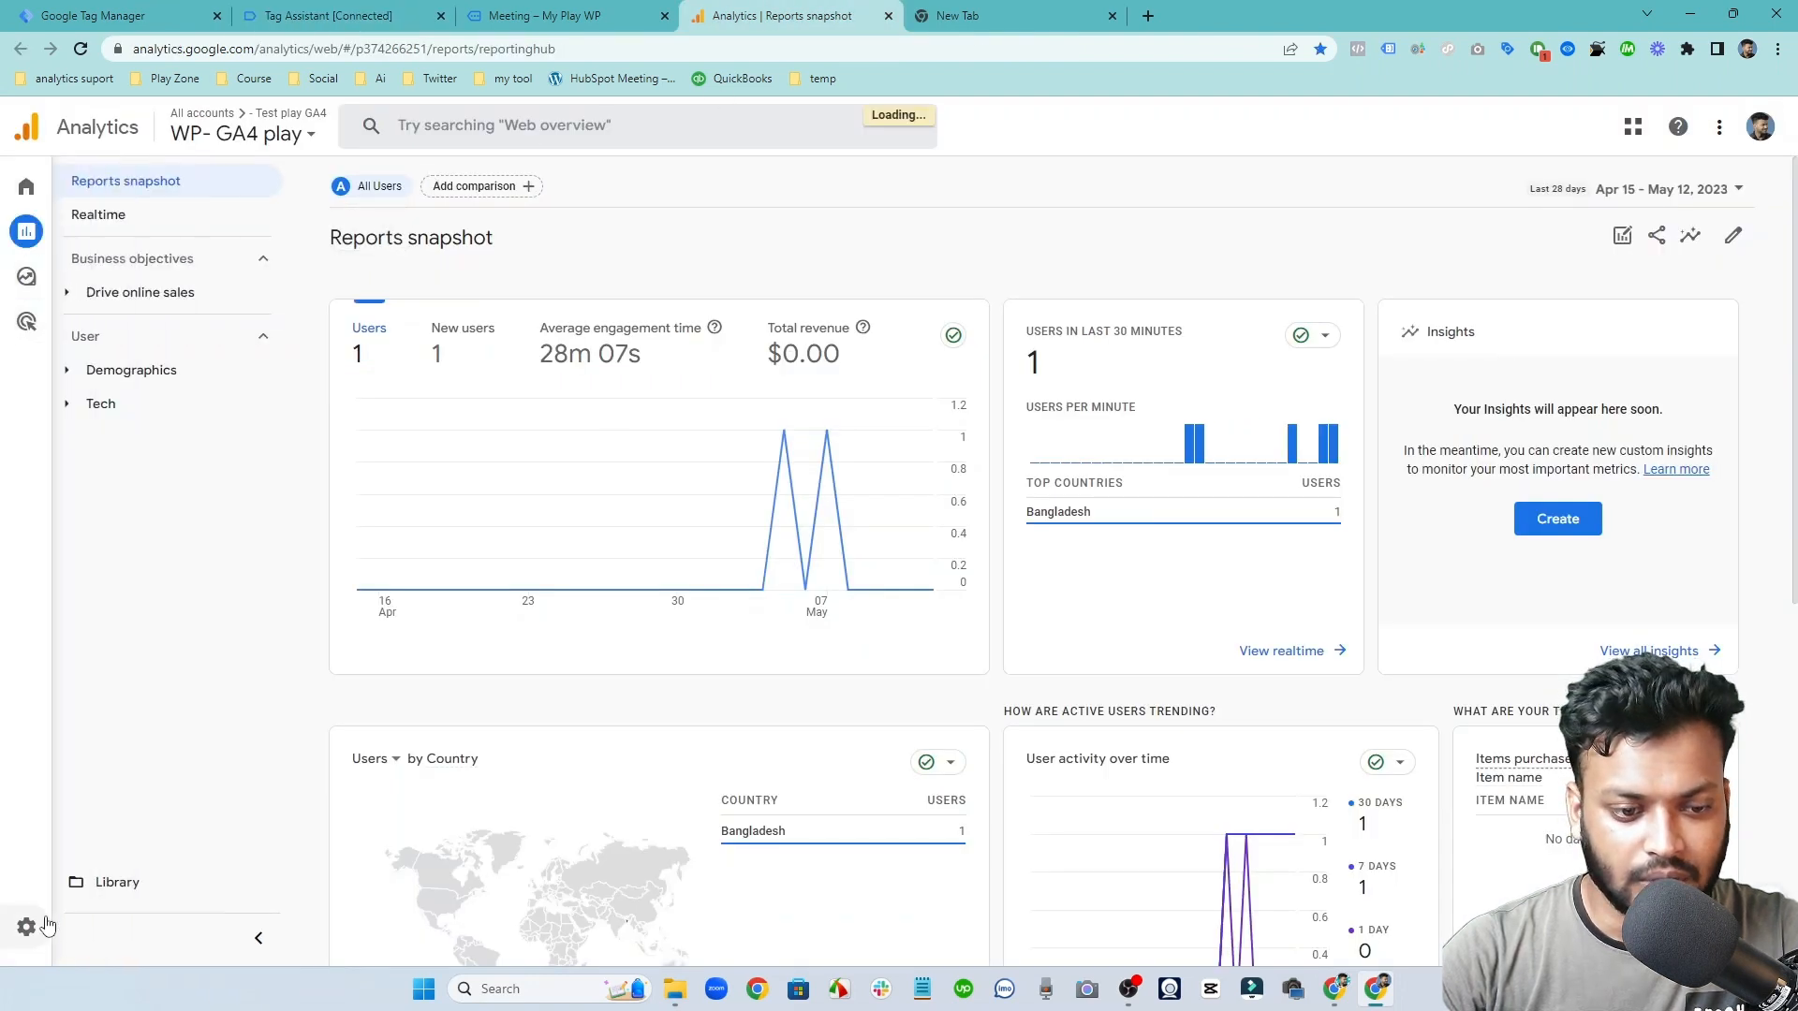
- Go through Admin to DebugView and see hubspot_meeting_booked received after form_start and page_view
{"action": "left_click", "coordinate": [24, 927]}
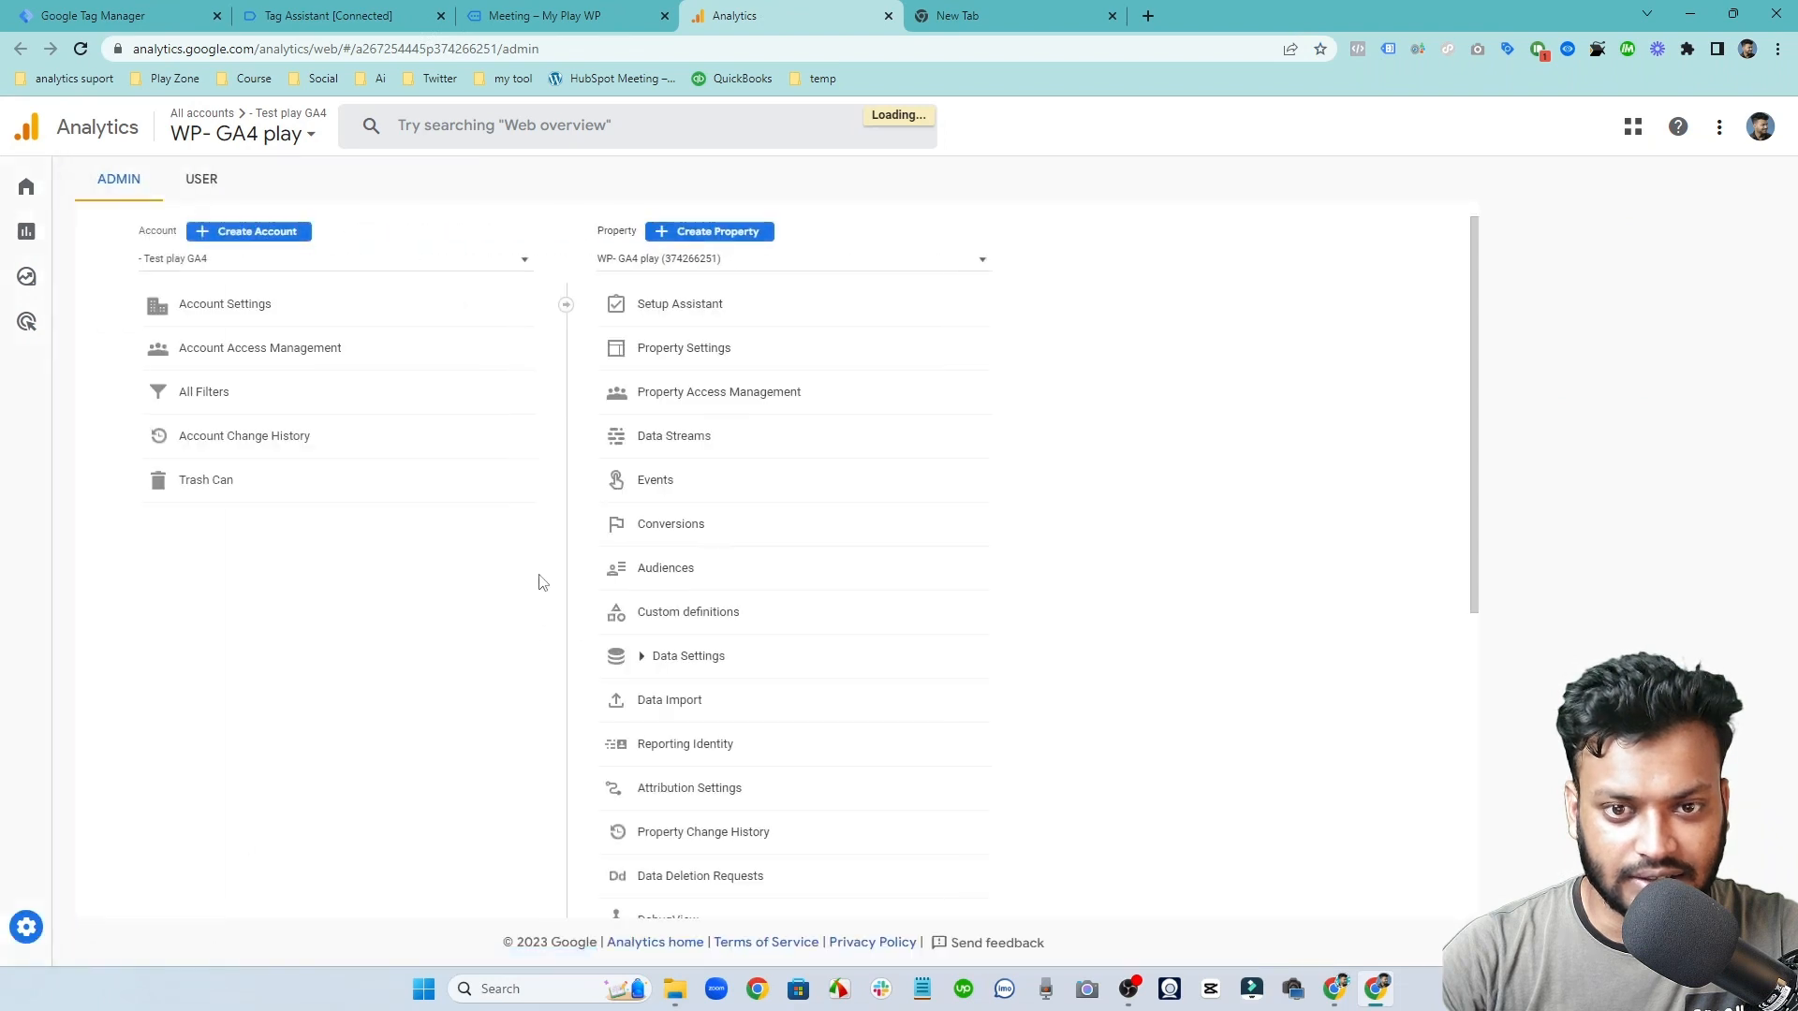
{"action": "scroll", "scroll_direction": "down", "scroll_amount": 3}
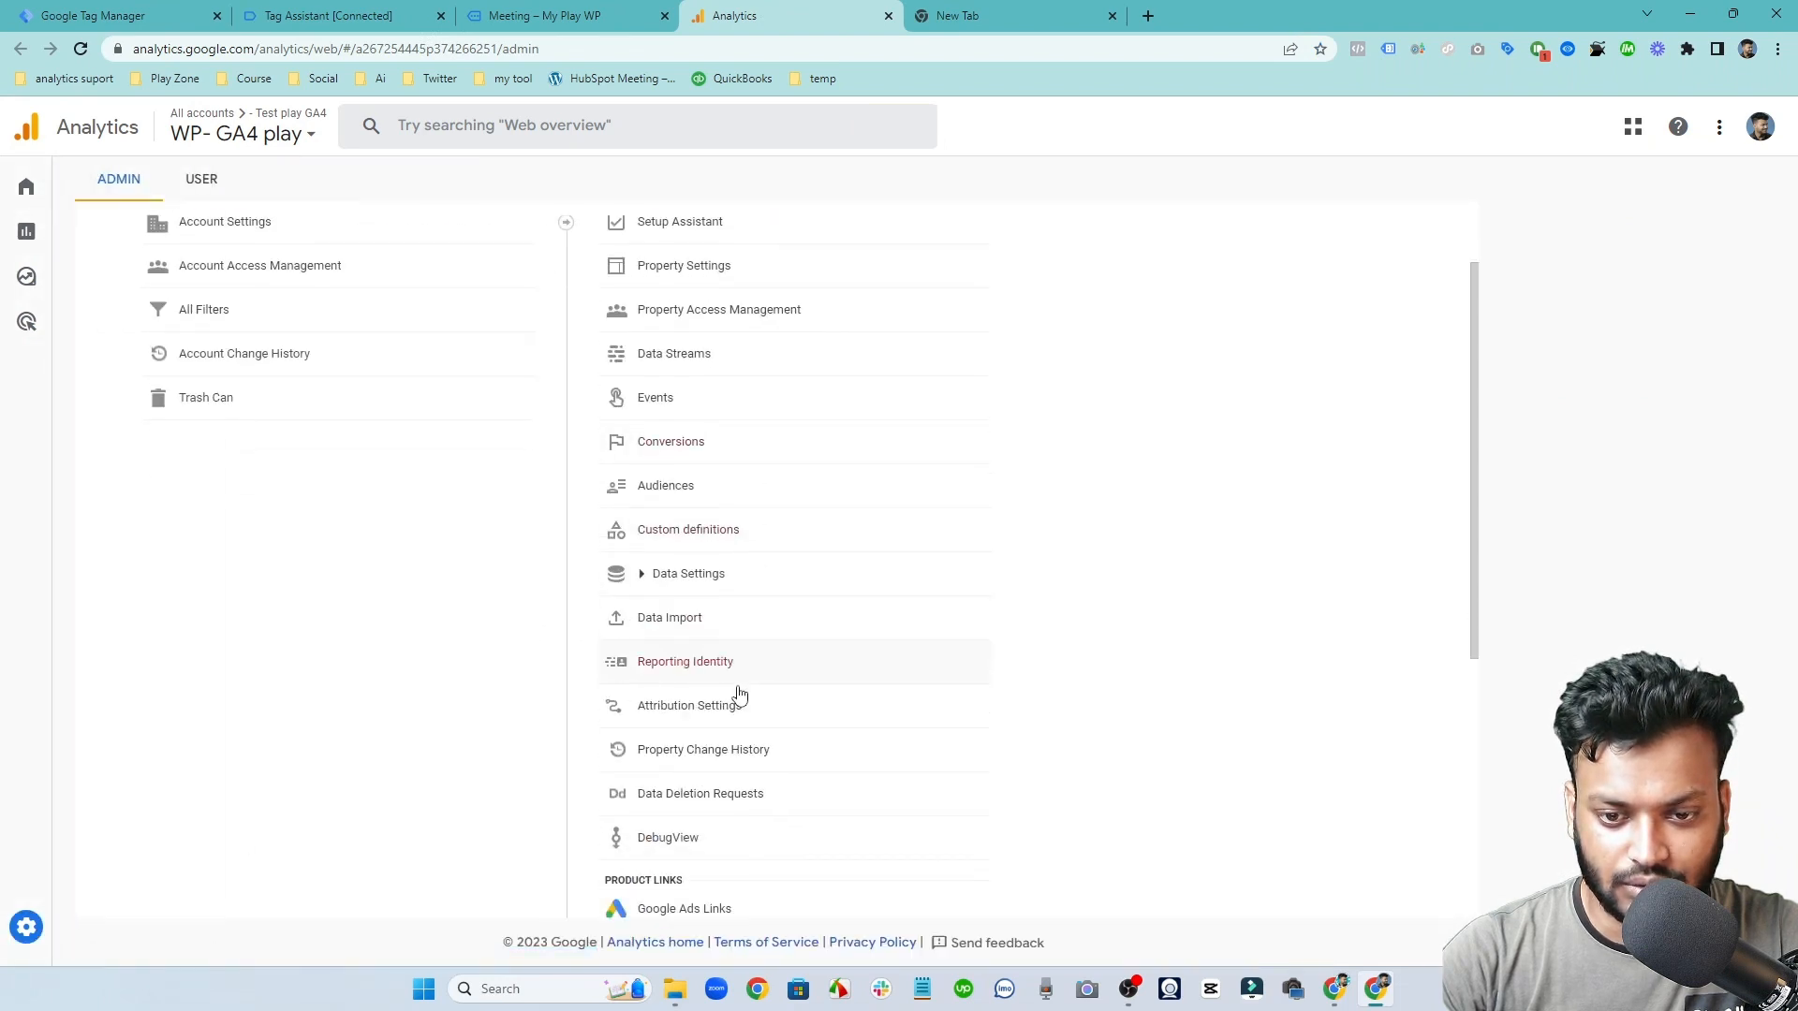
{"action": "left_click", "coordinate": [666, 837]}
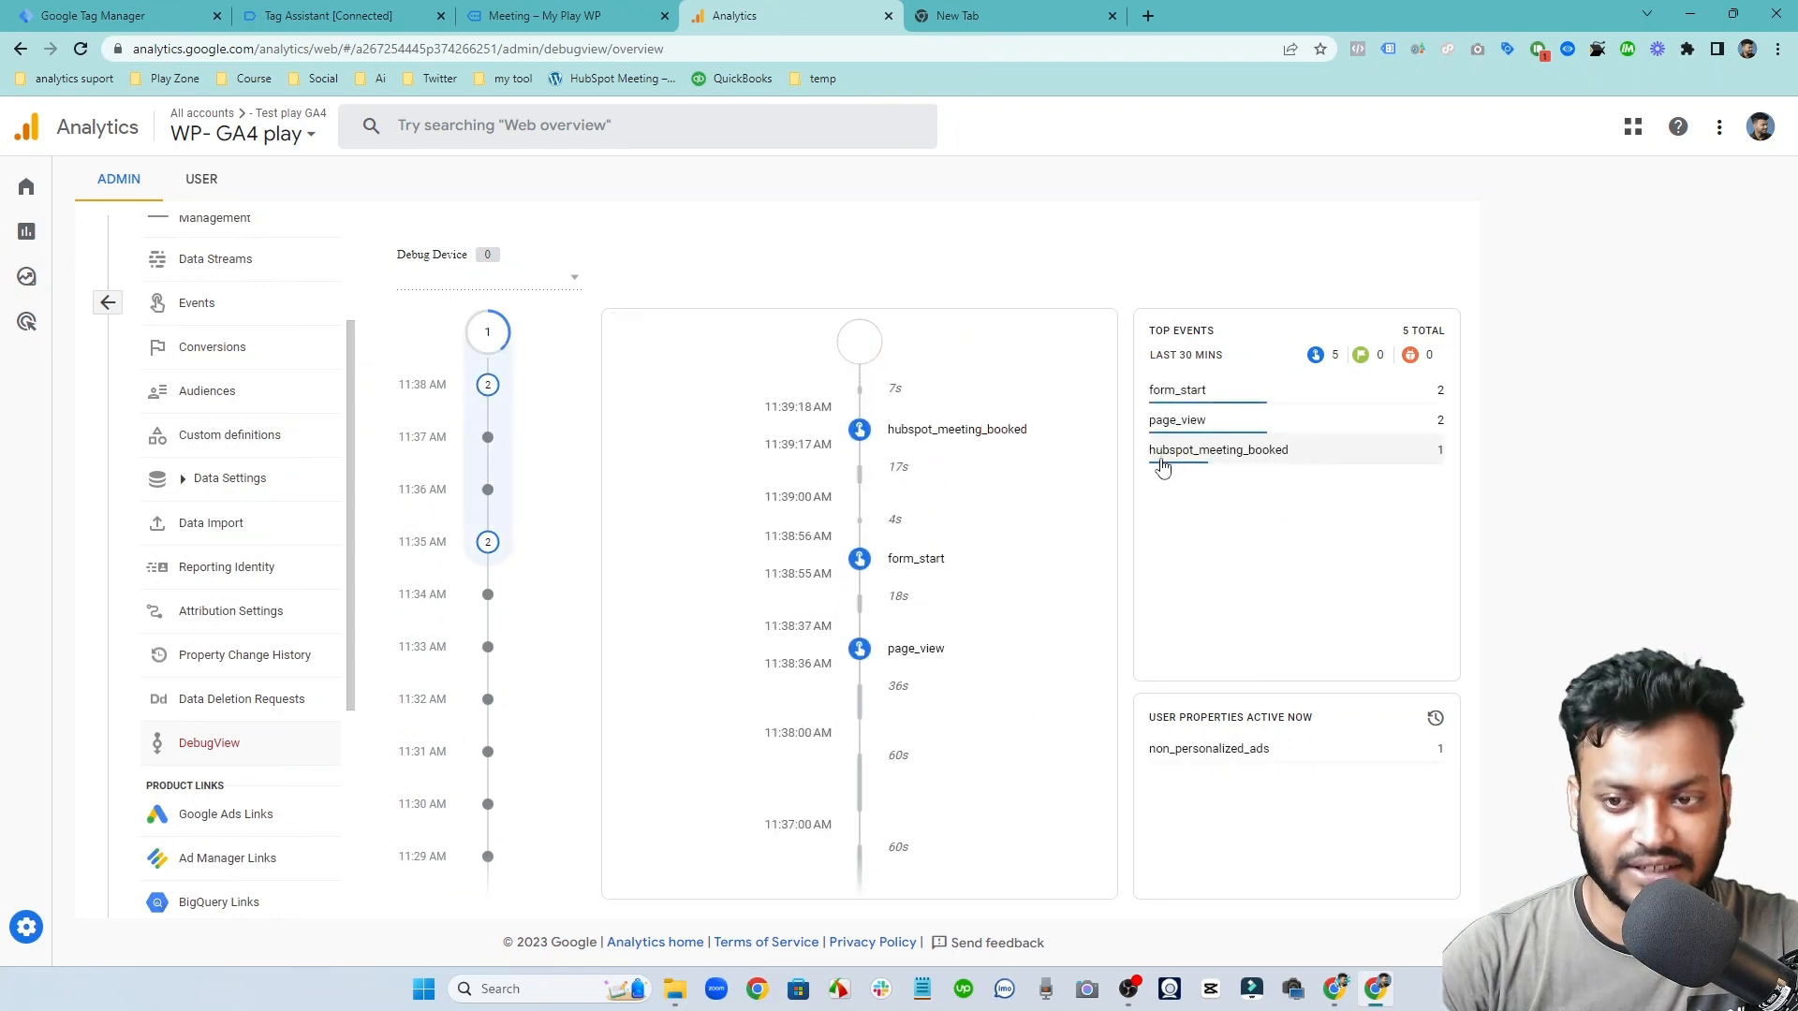
{"action": "mouse_move", "coordinate": [1290, 470]}
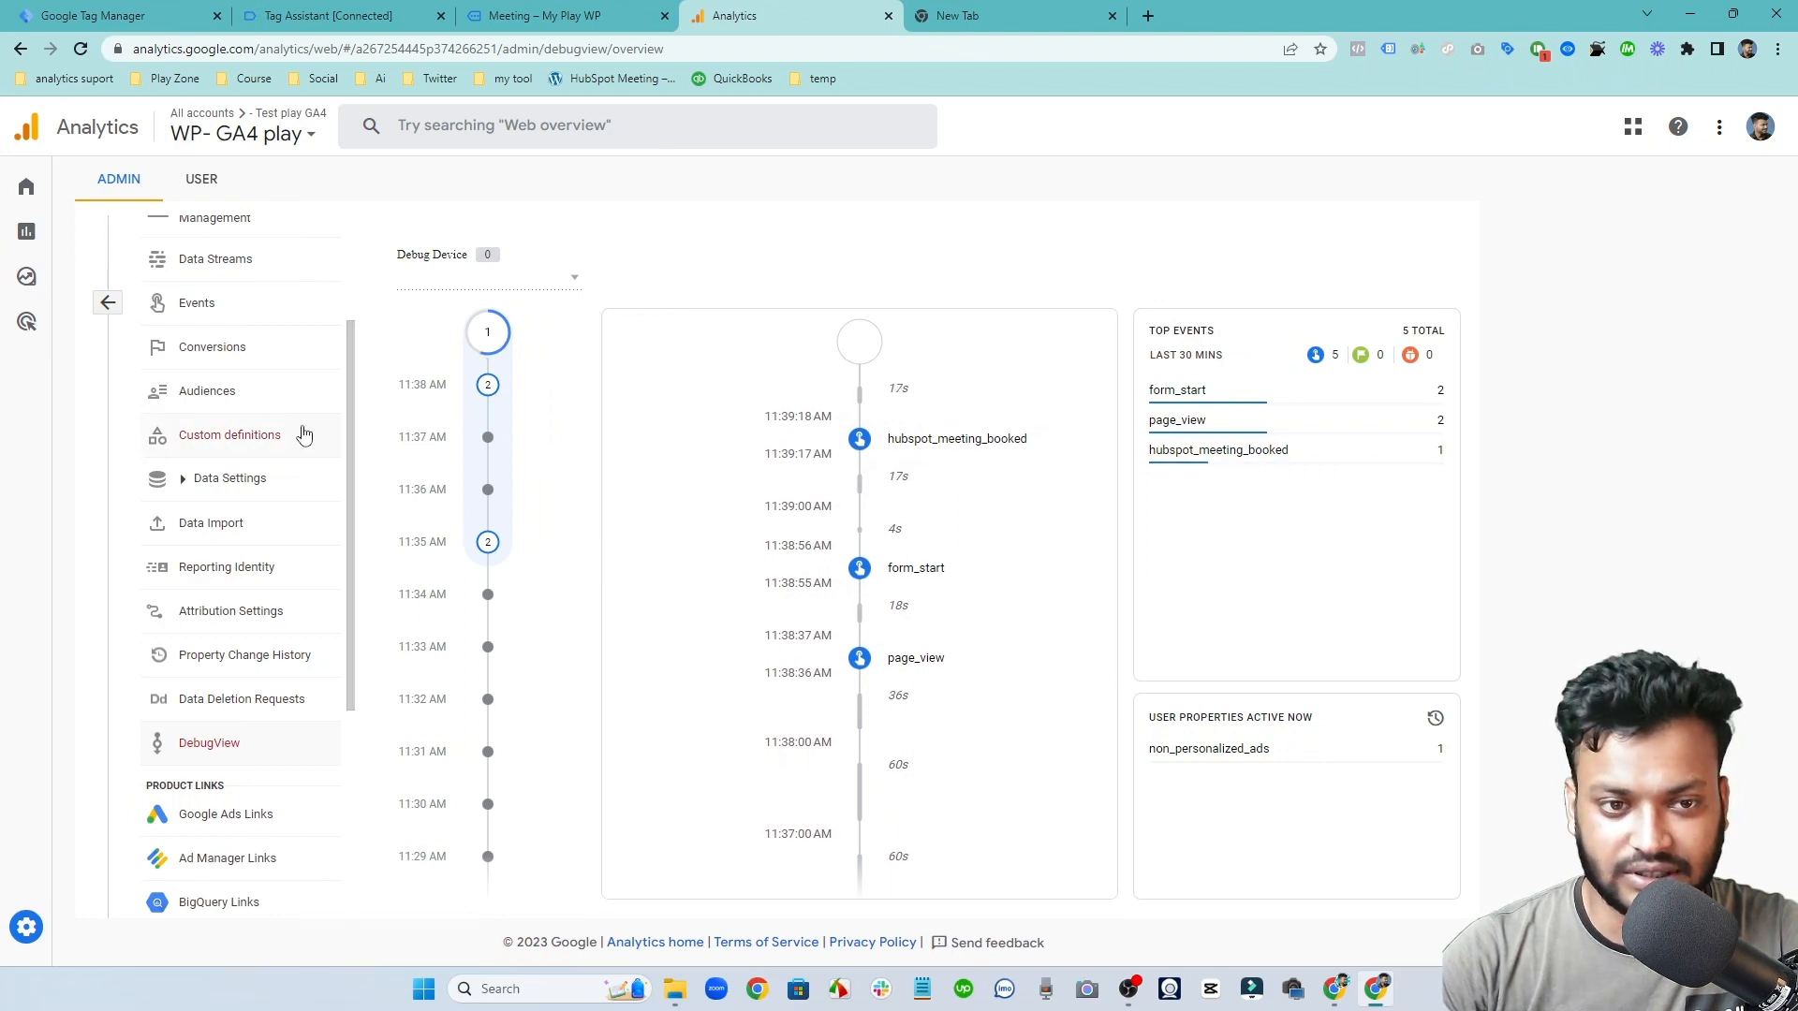
{"action": "left_click", "coordinate": [211, 346]}
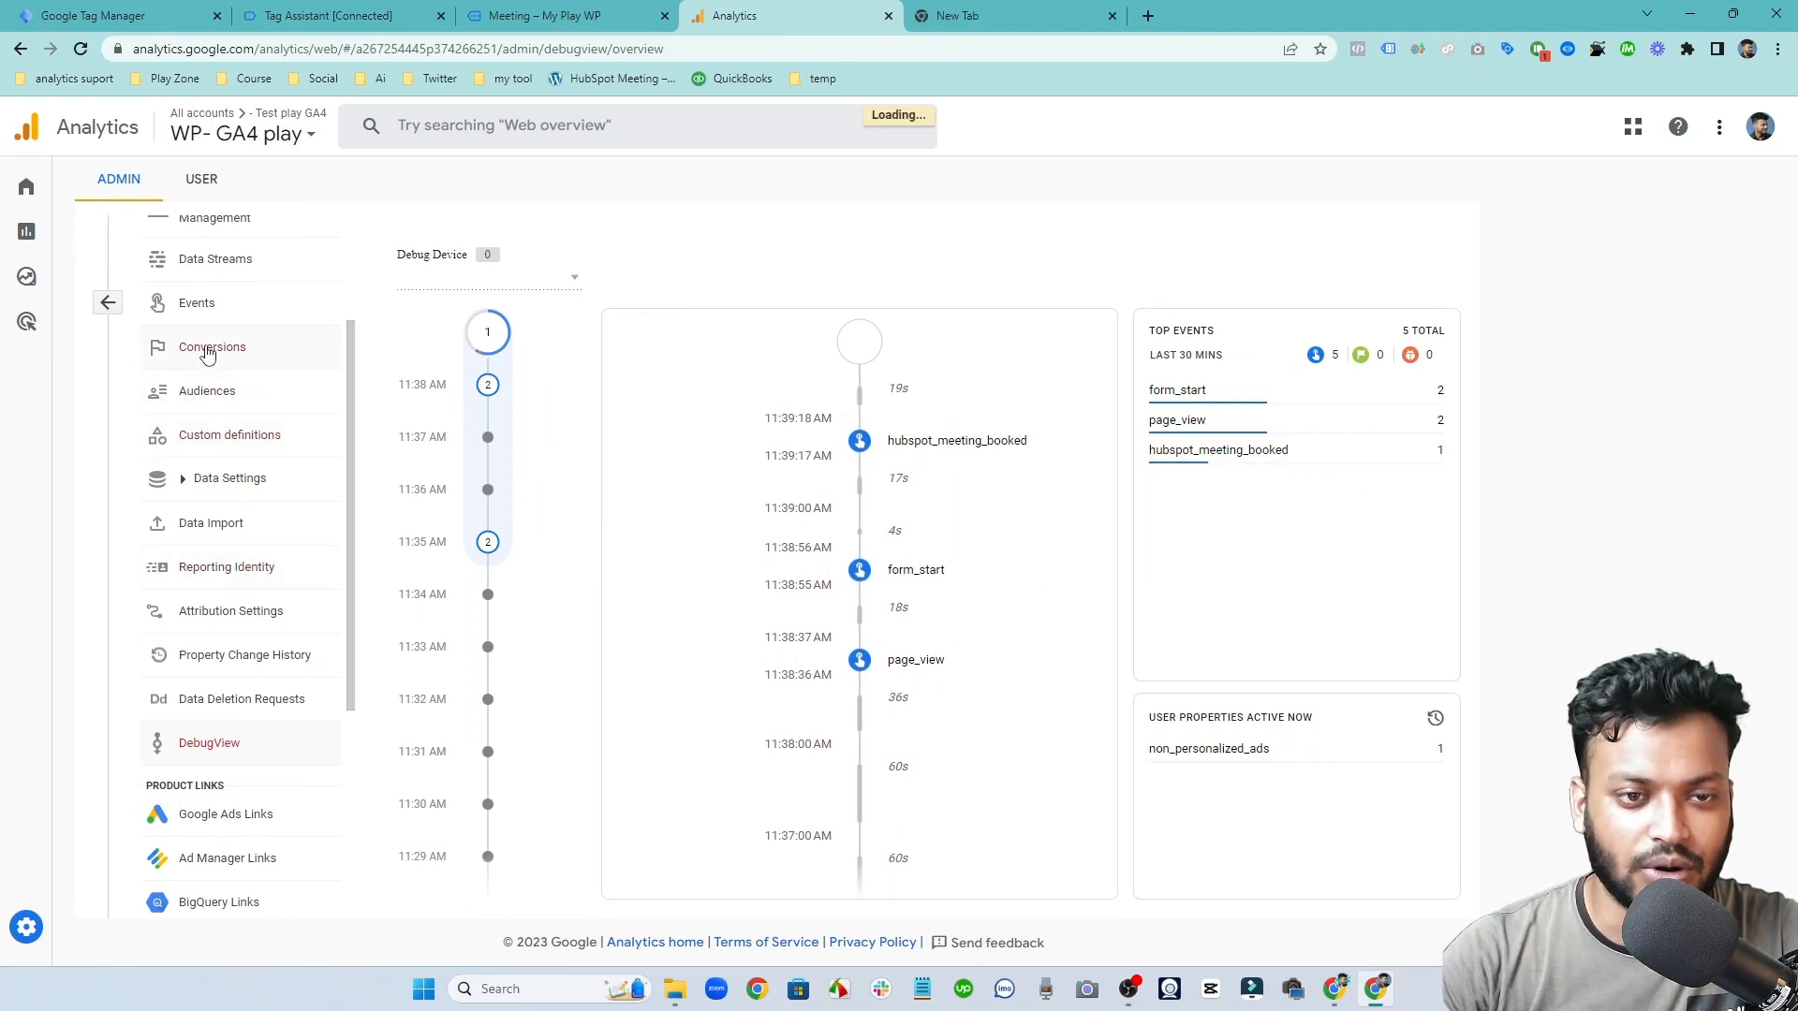
- Create a new conversion event named hubspot_meeting_booked and save it
{"action": "left_click", "coordinate": [212, 347]}
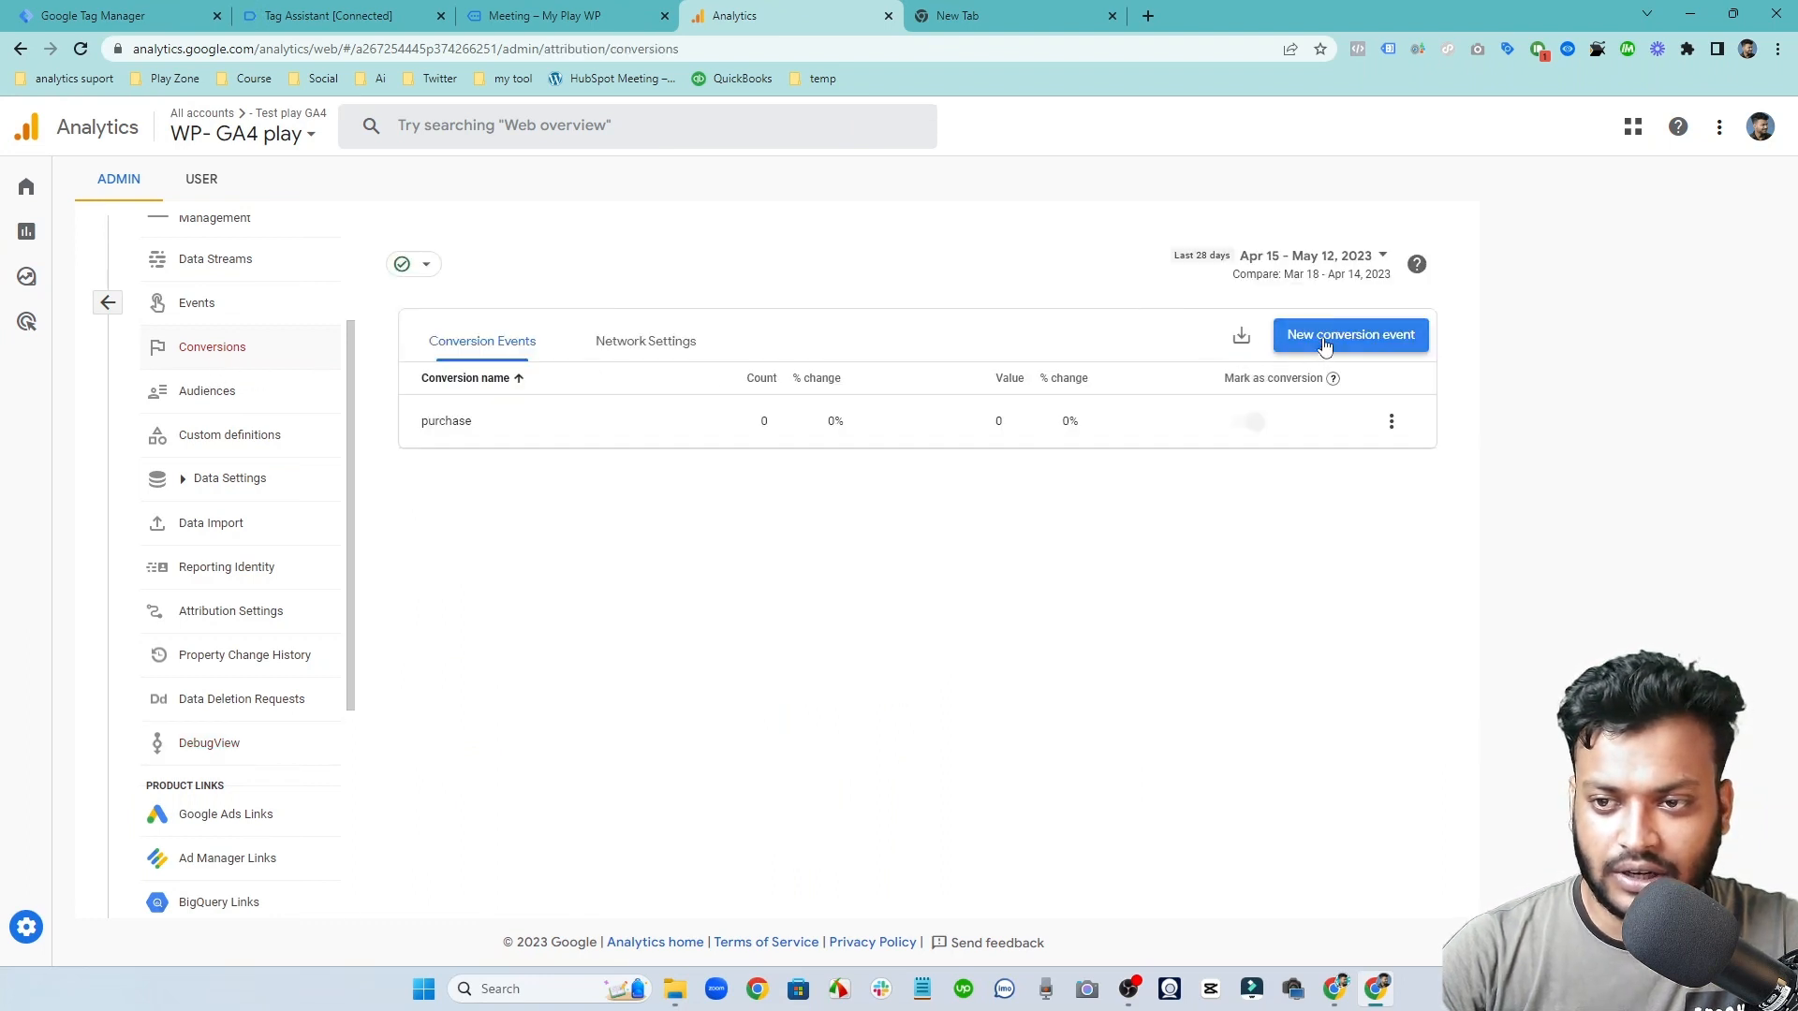
{"action": "left_click", "coordinate": [1348, 333]}
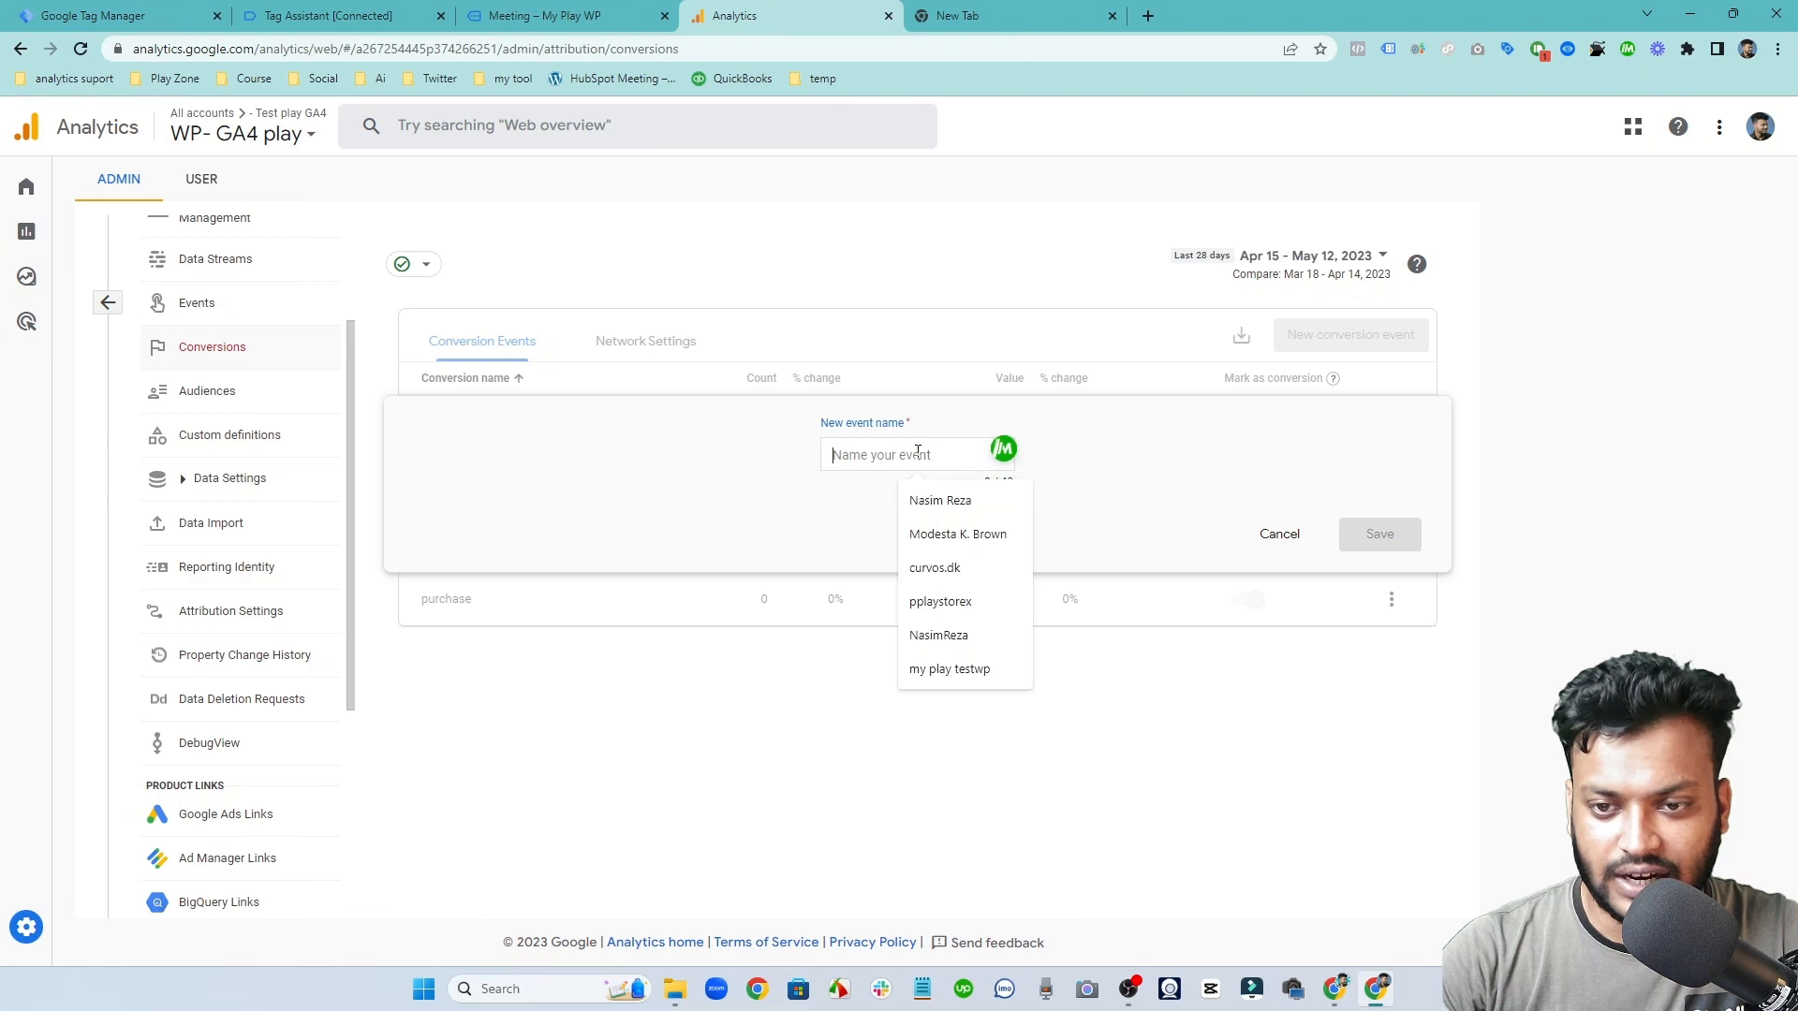
{"action": "type", "text": "hubspot-meeting-booked"}
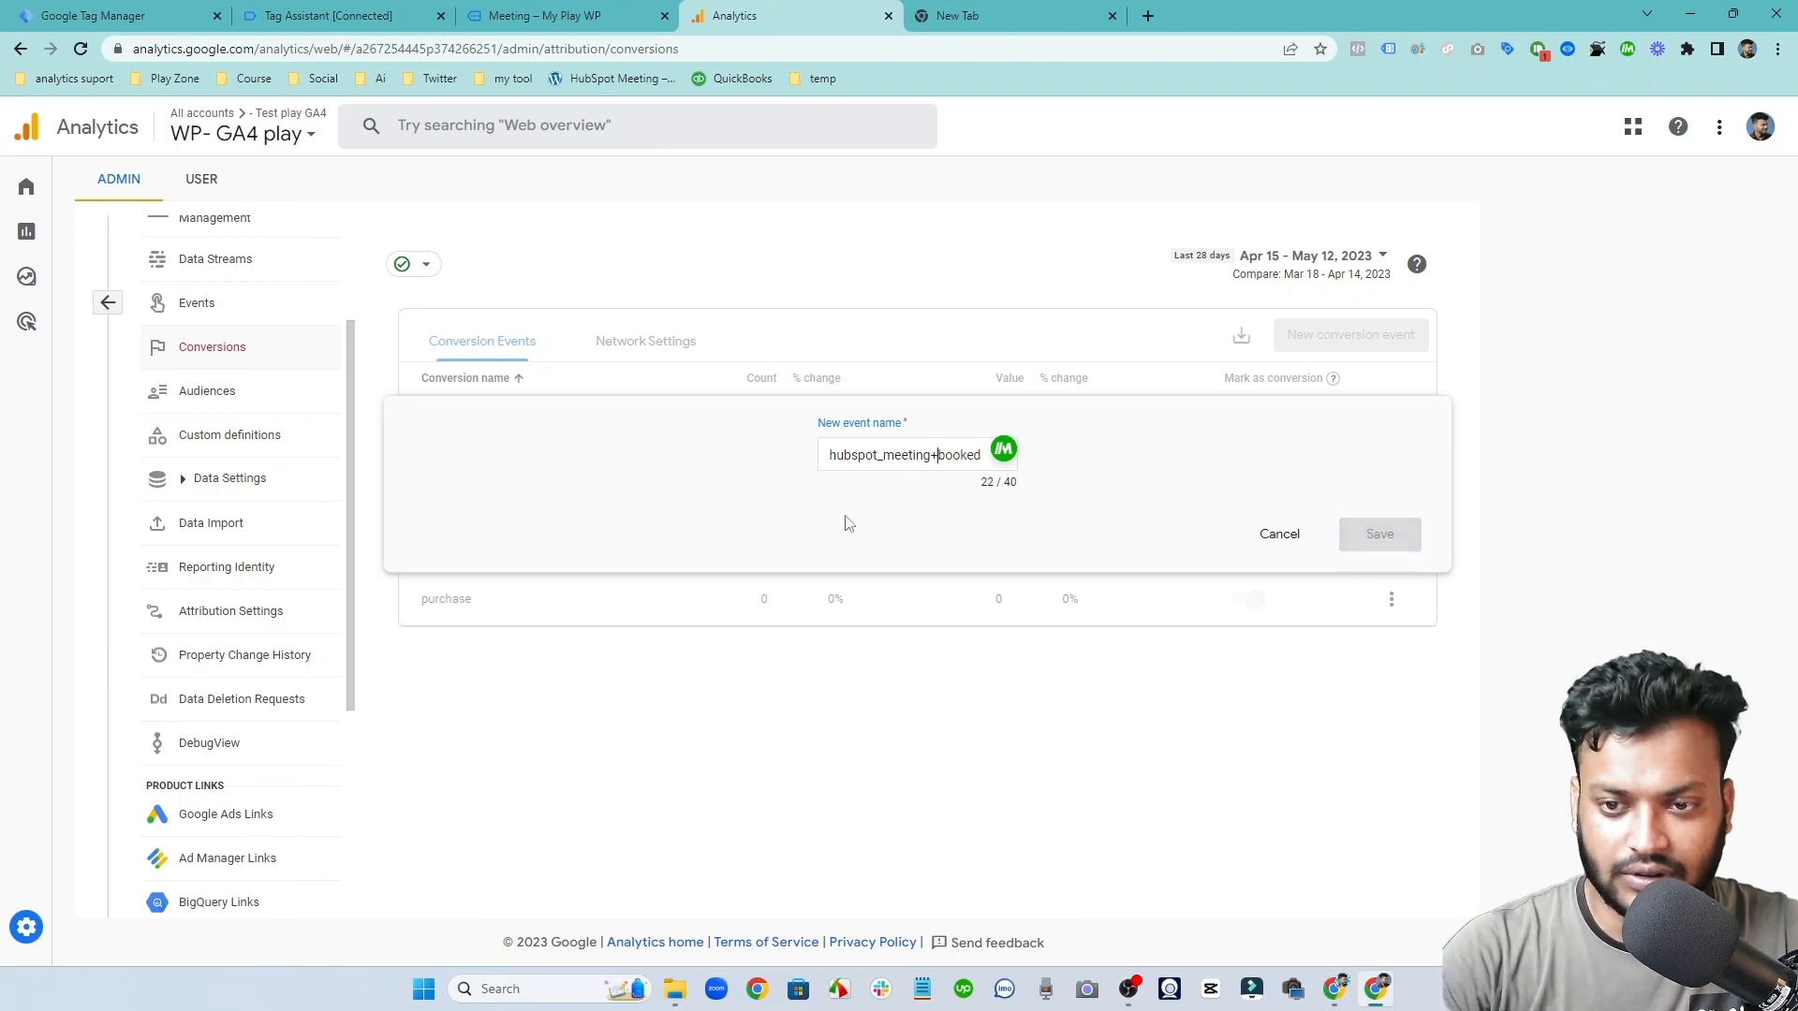
{"action": "type", "text": "_"}
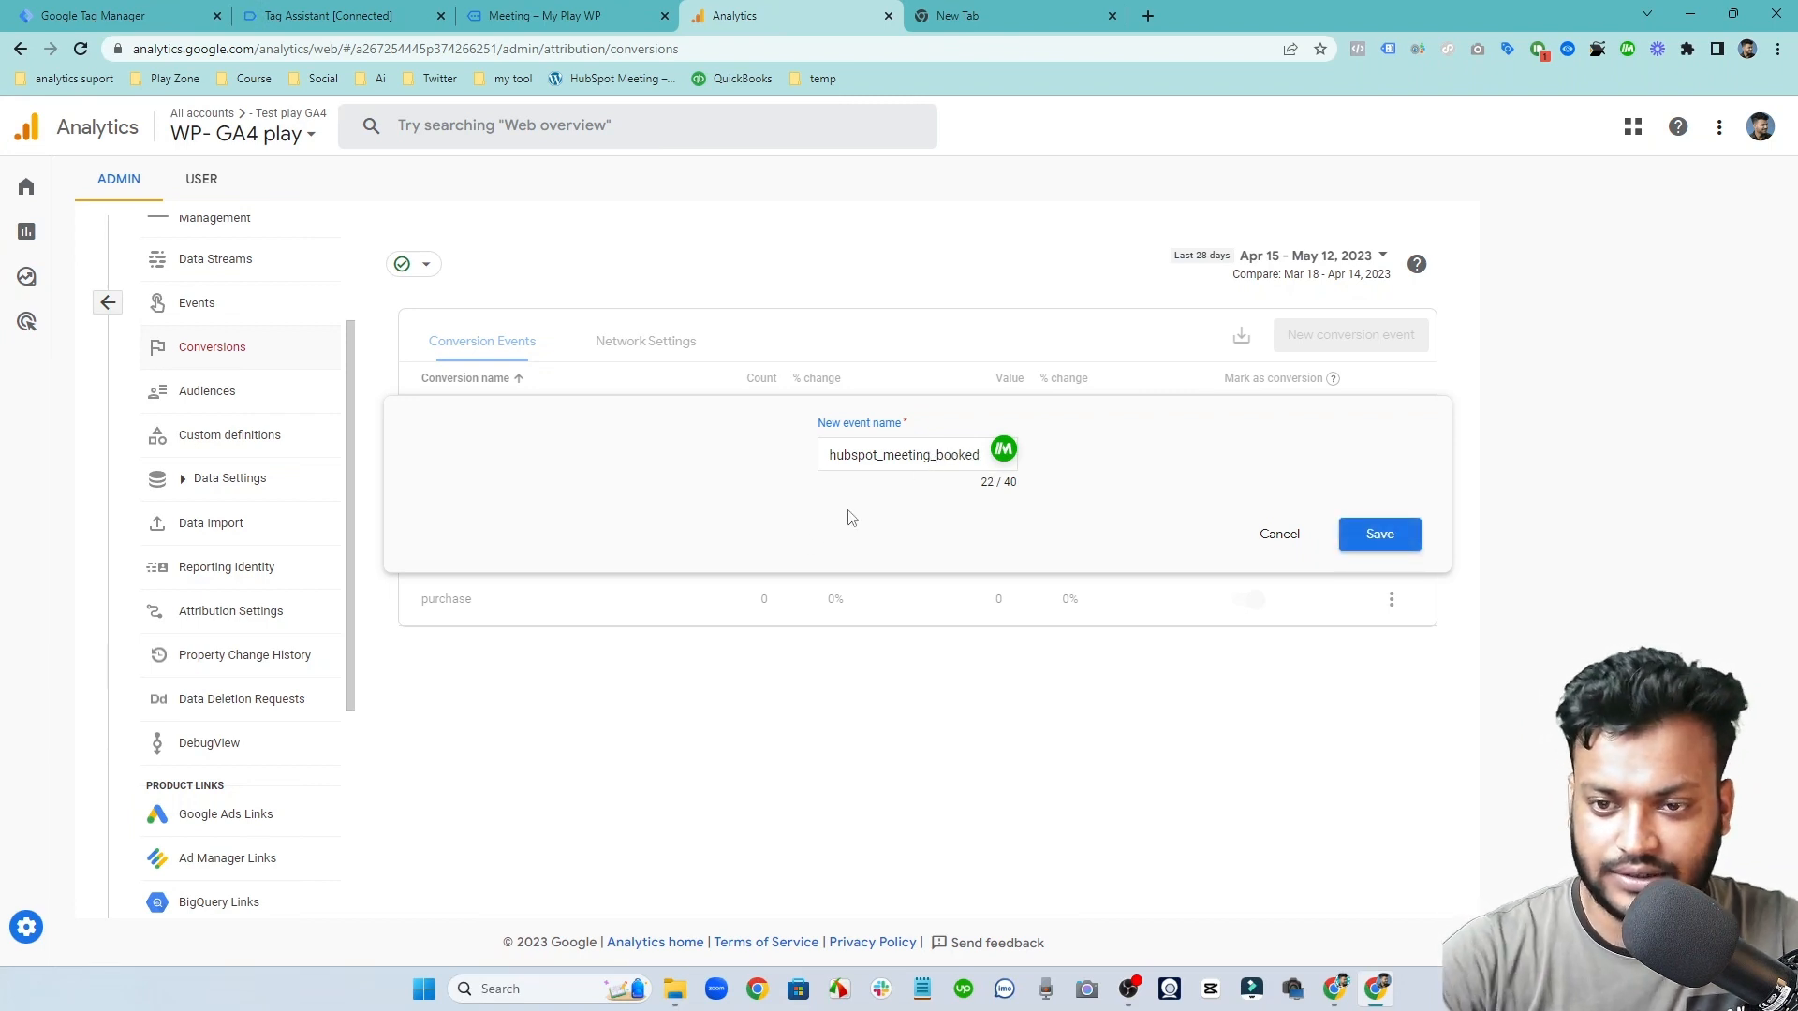
{"action": "left_click", "coordinate": [1378, 534]}
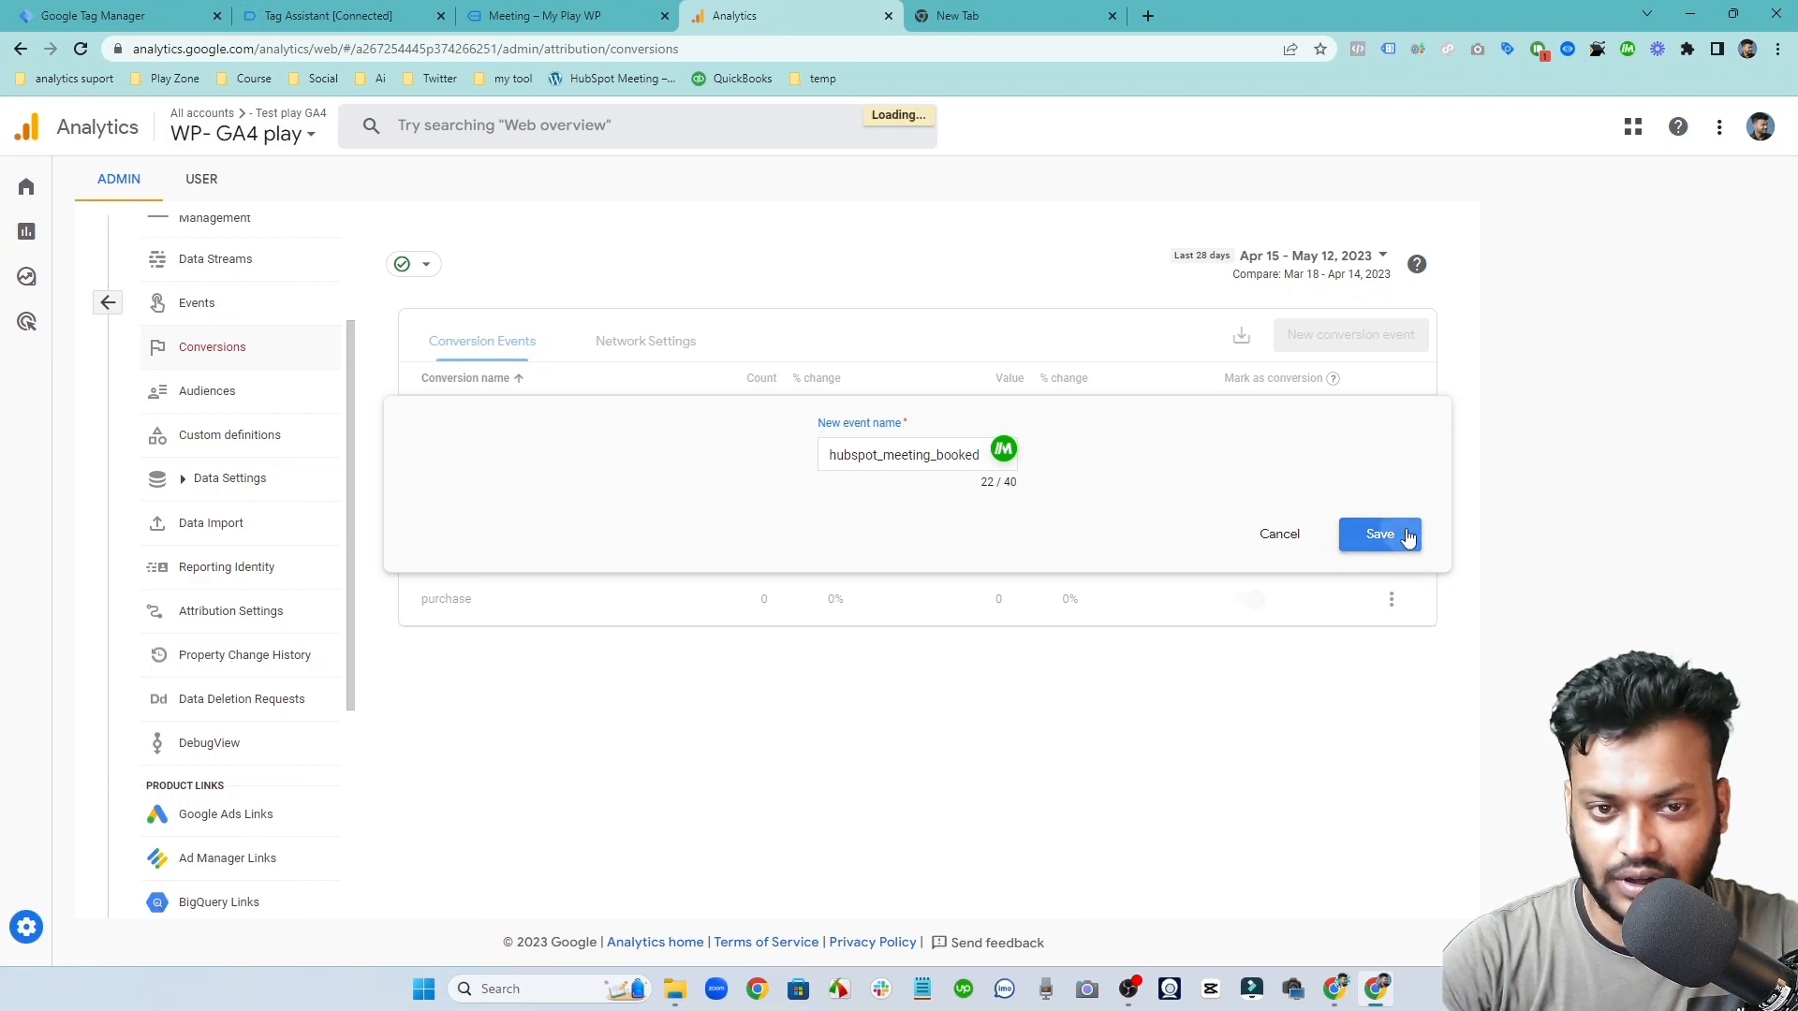
{"action": "left_click", "coordinate": [1380, 533]}
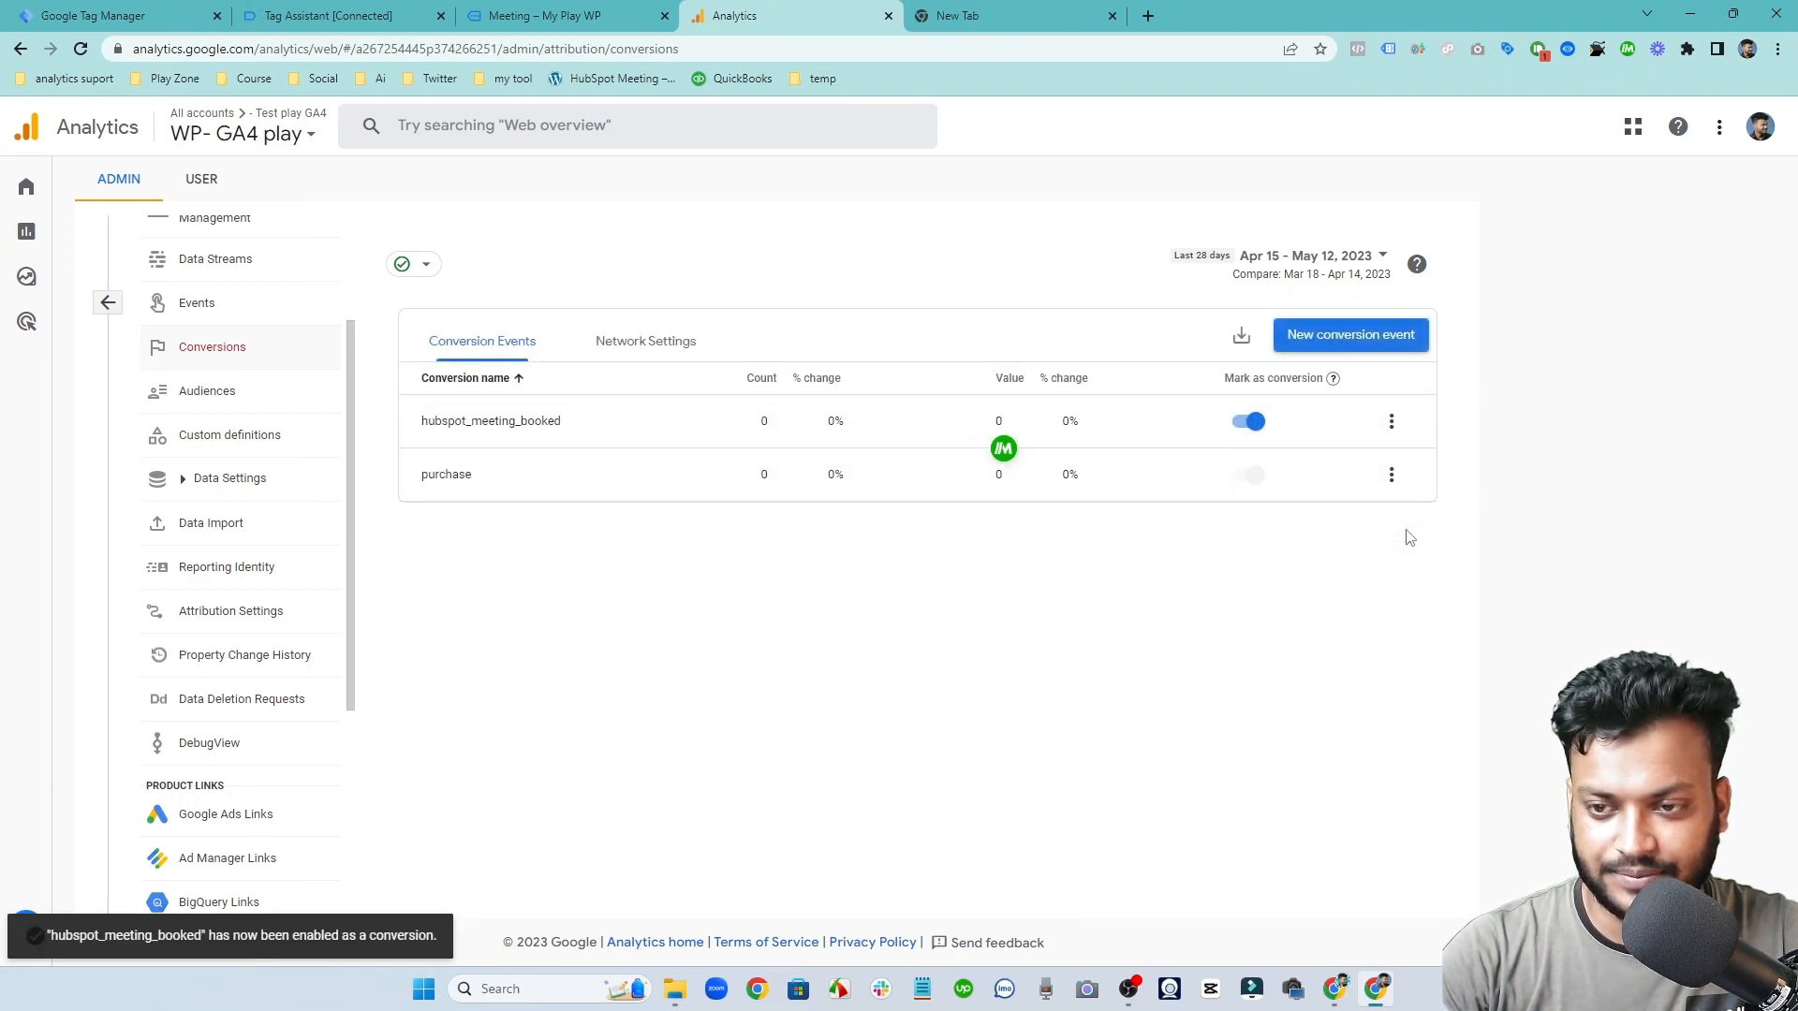
{"action": "mouse_move", "coordinate": [1340, 440]}
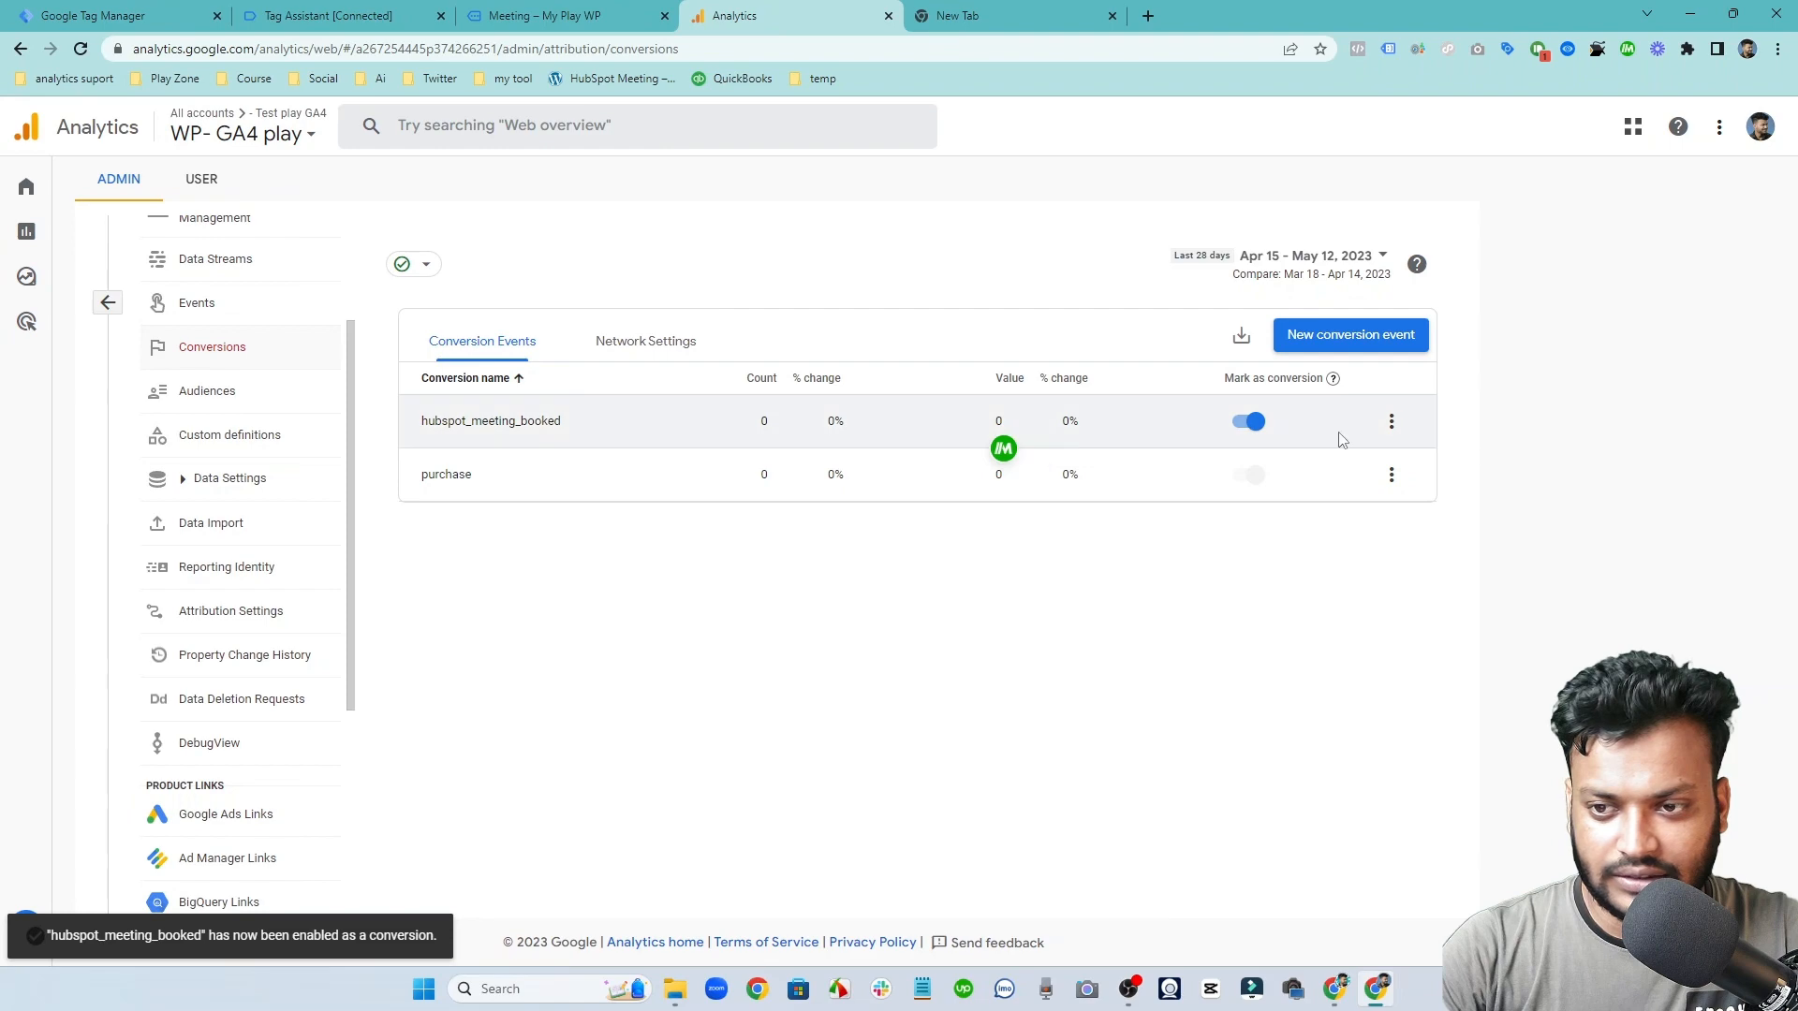
- Return to the Tag Assistant preview summary via the booking page
{"action": "left_click", "coordinate": [562, 15]}
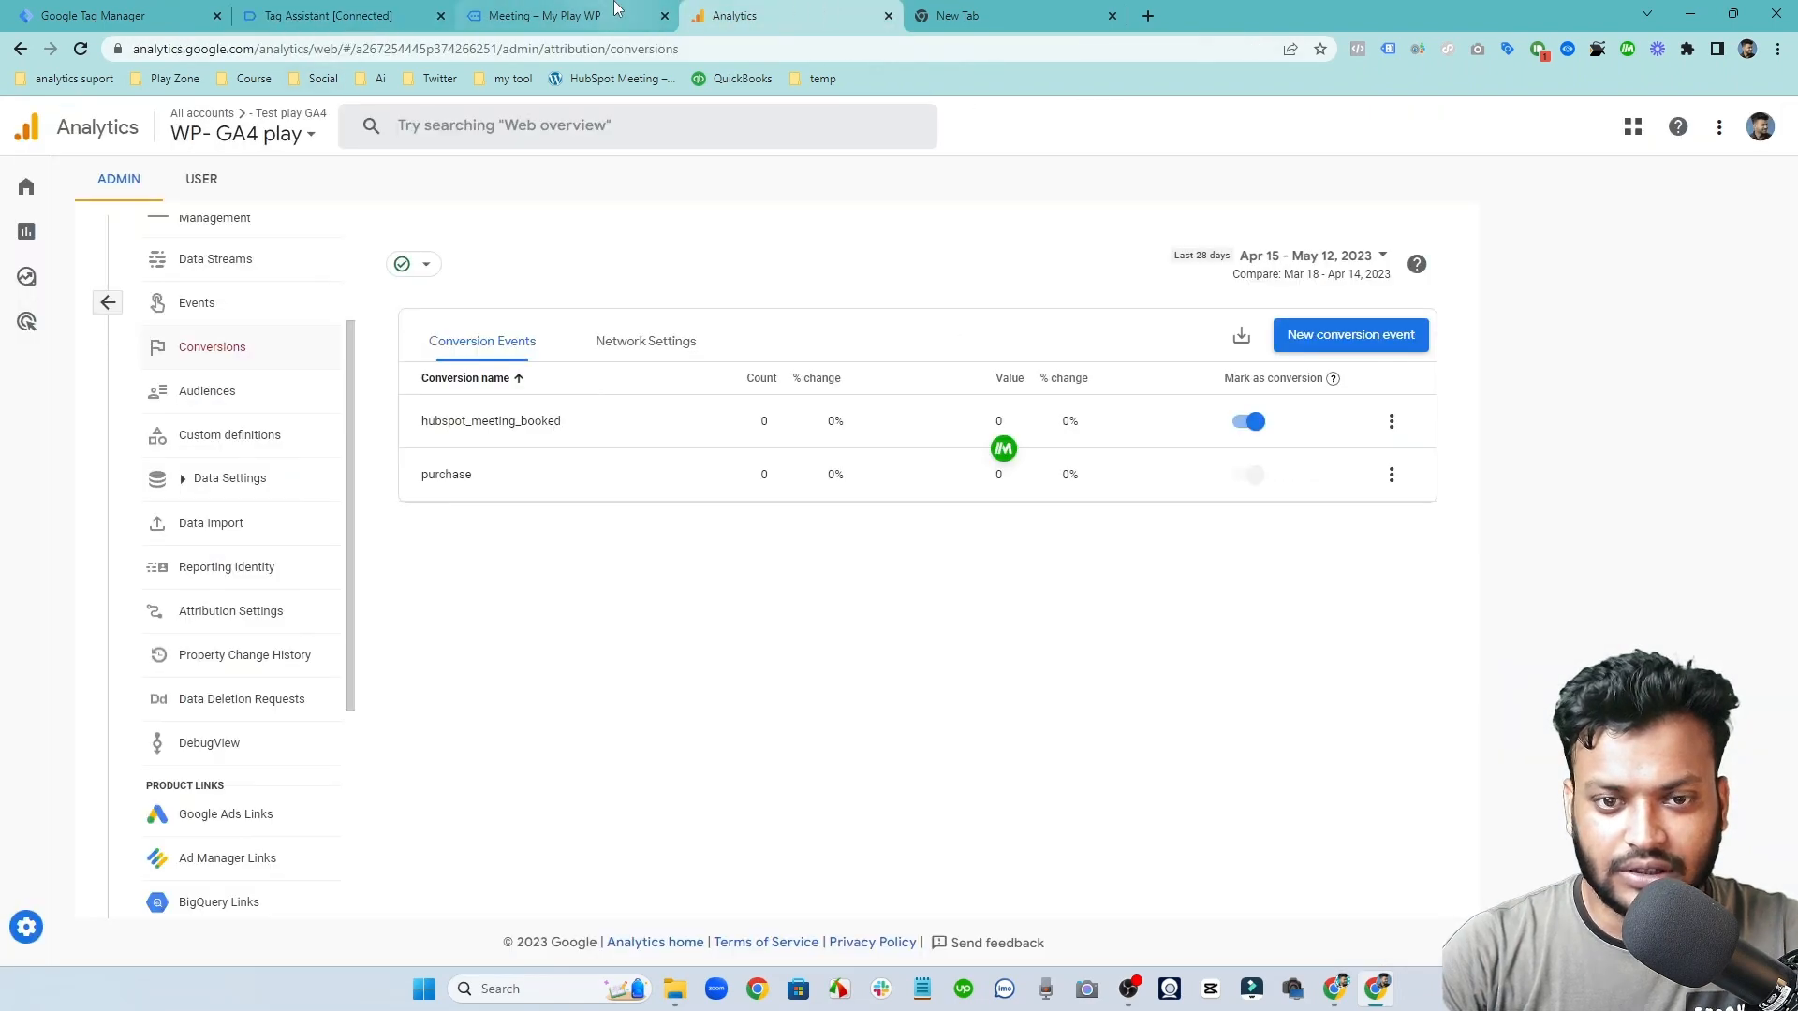
{"action": "mouse_move", "coordinate": [671, 7]}
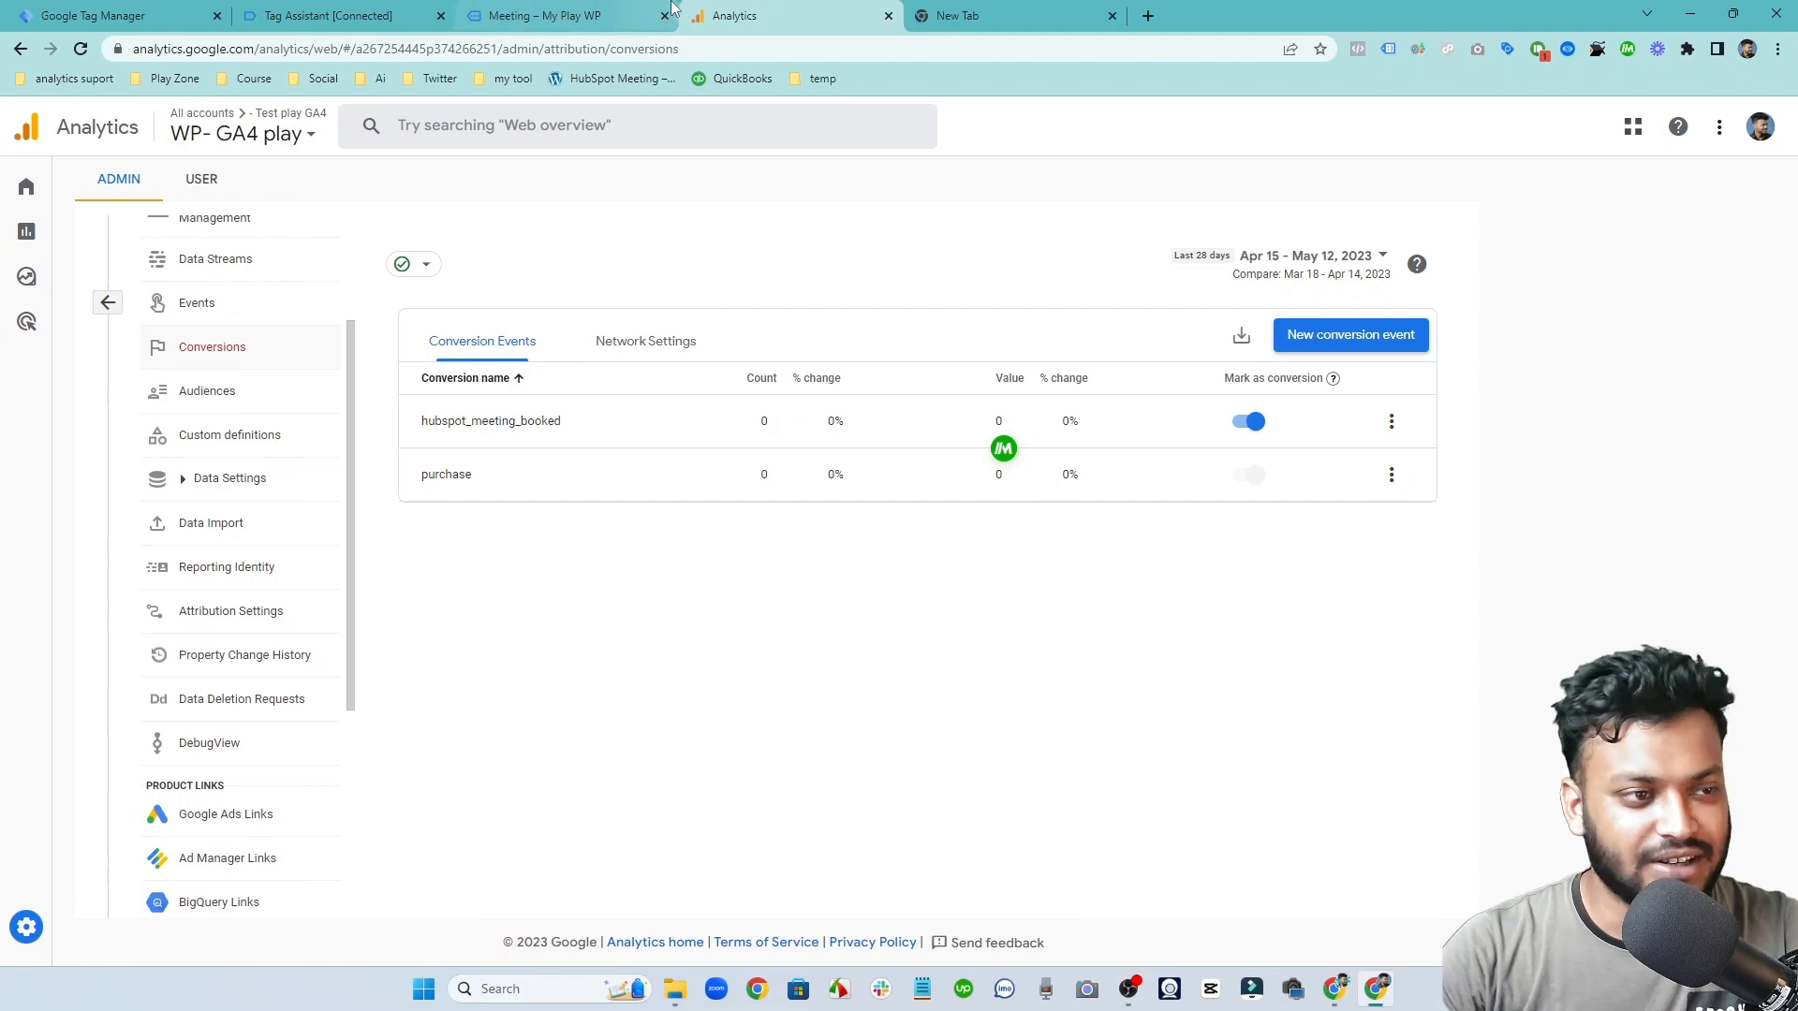
{"action": "left_click", "coordinate": [334, 15]}
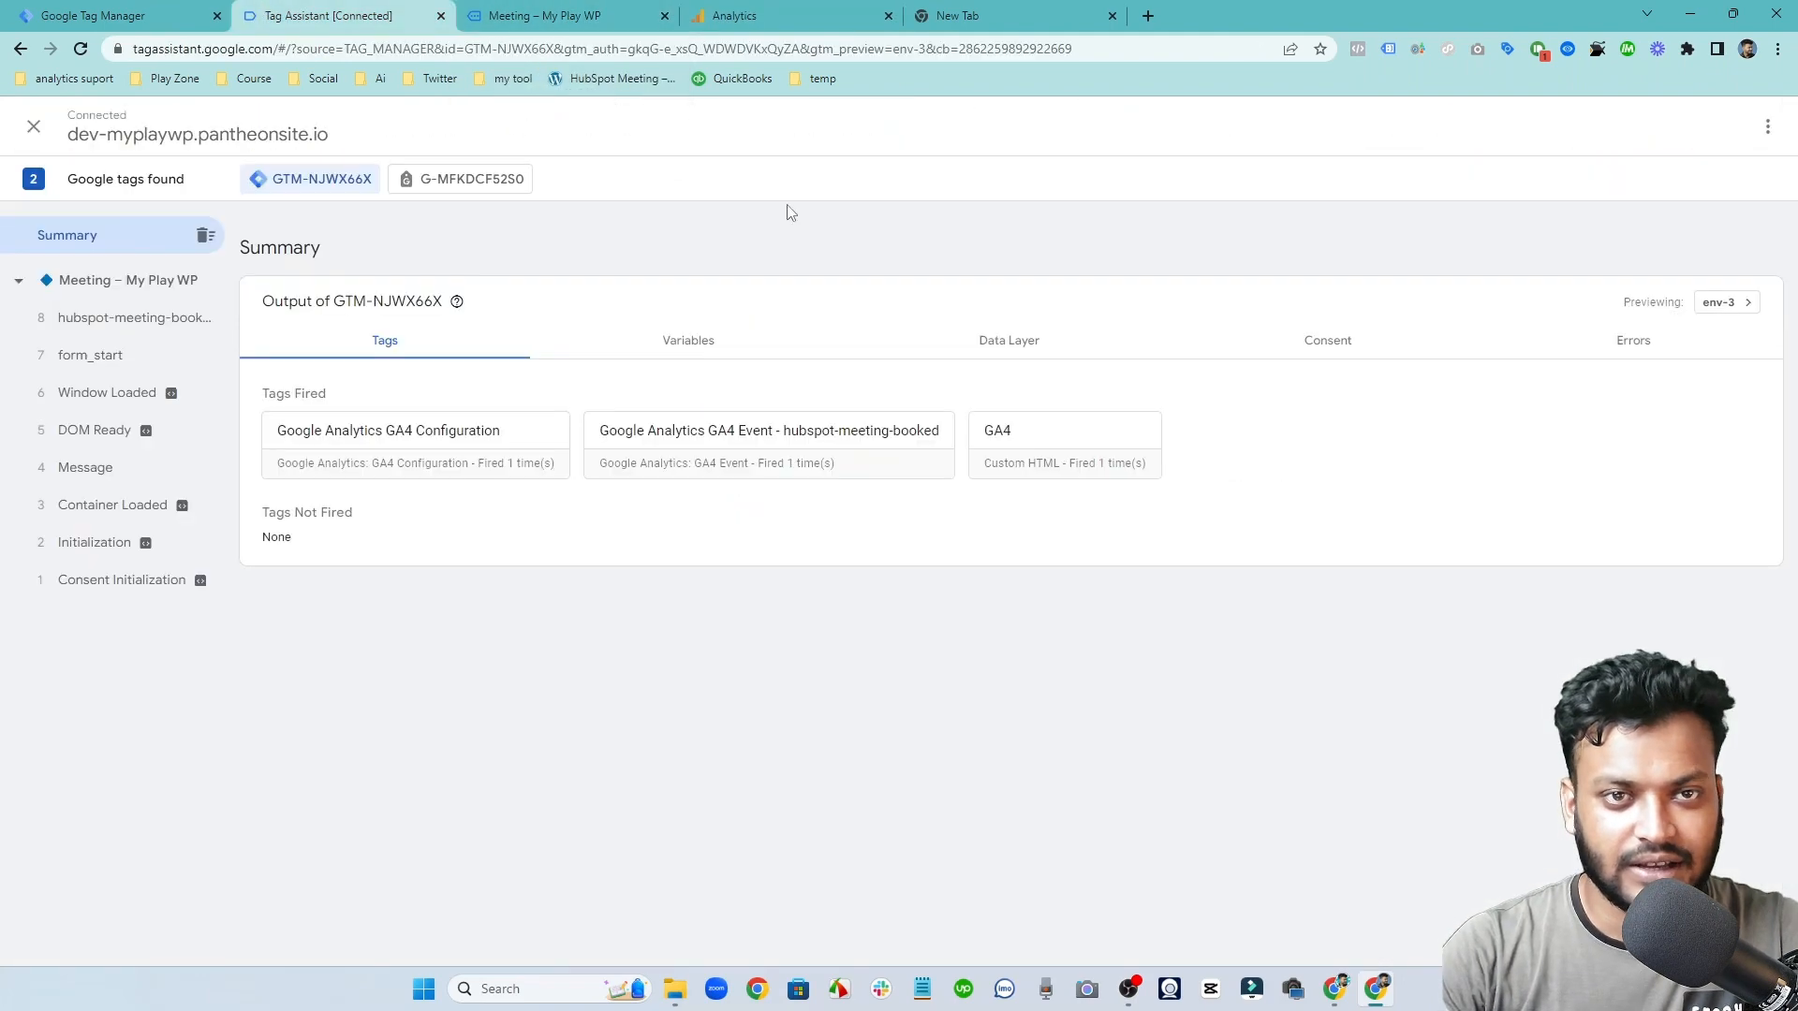
{"action": "mouse_move", "coordinate": [914, 395]}
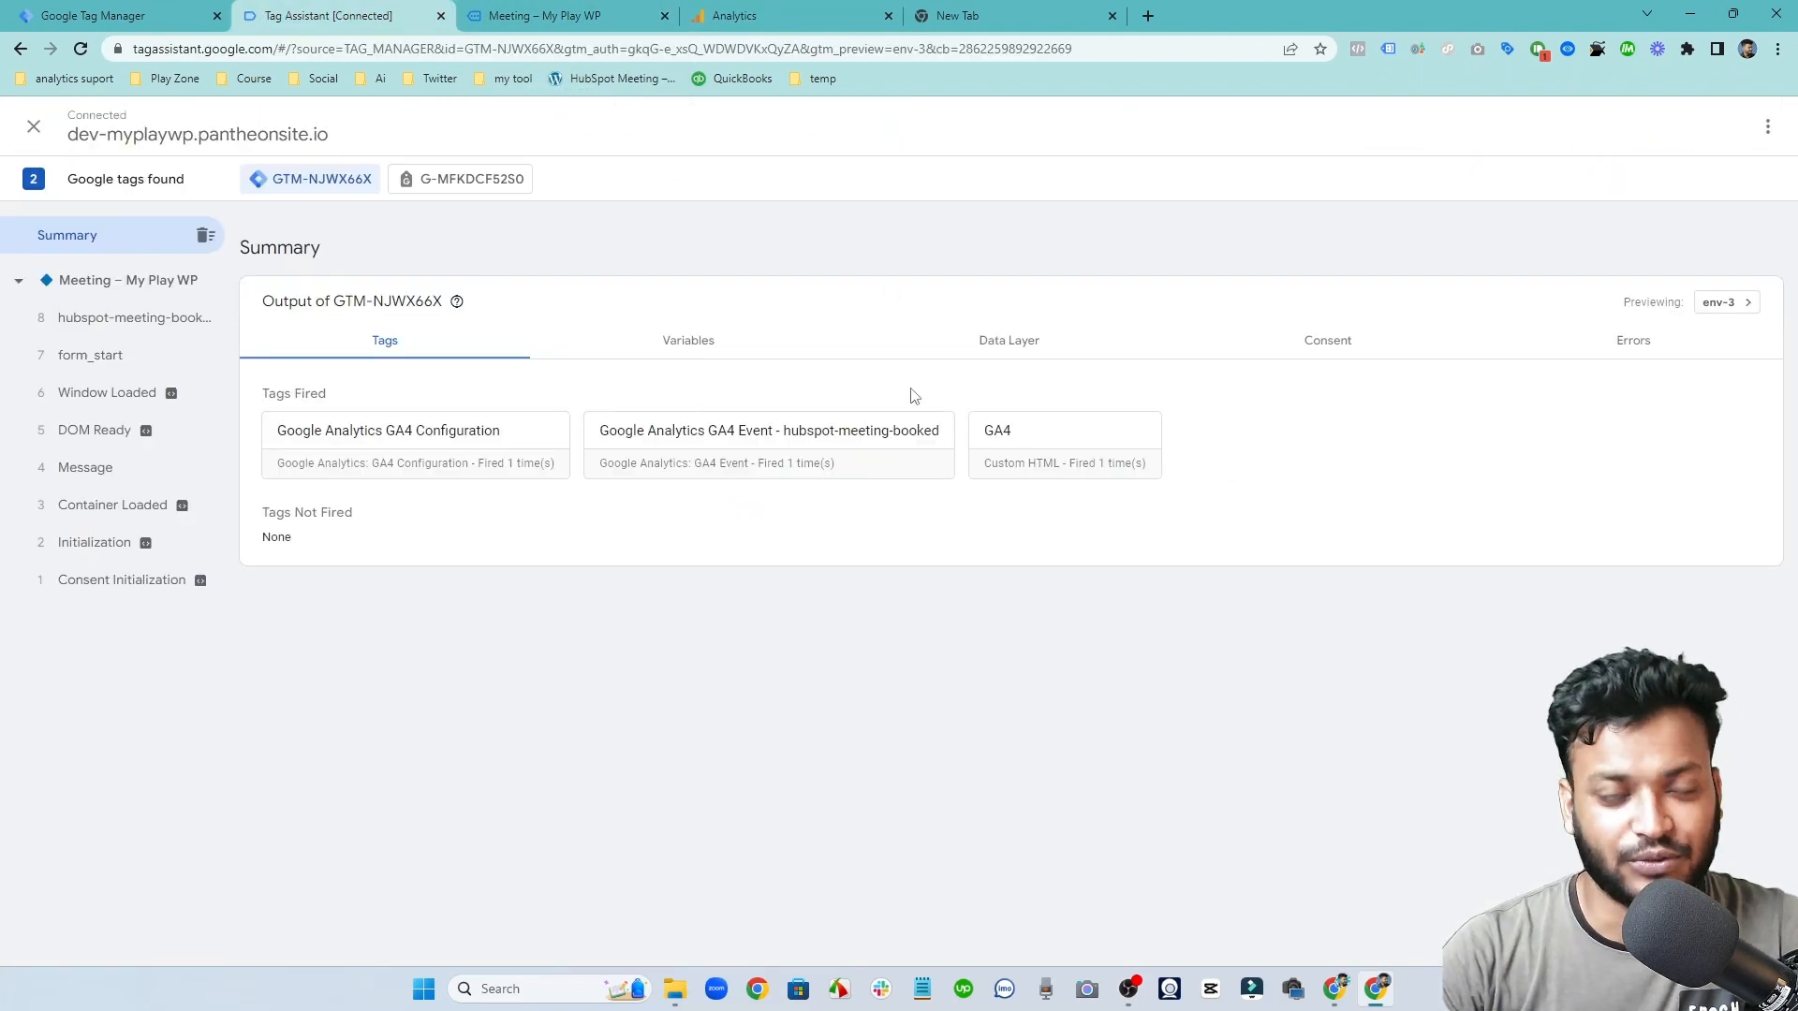